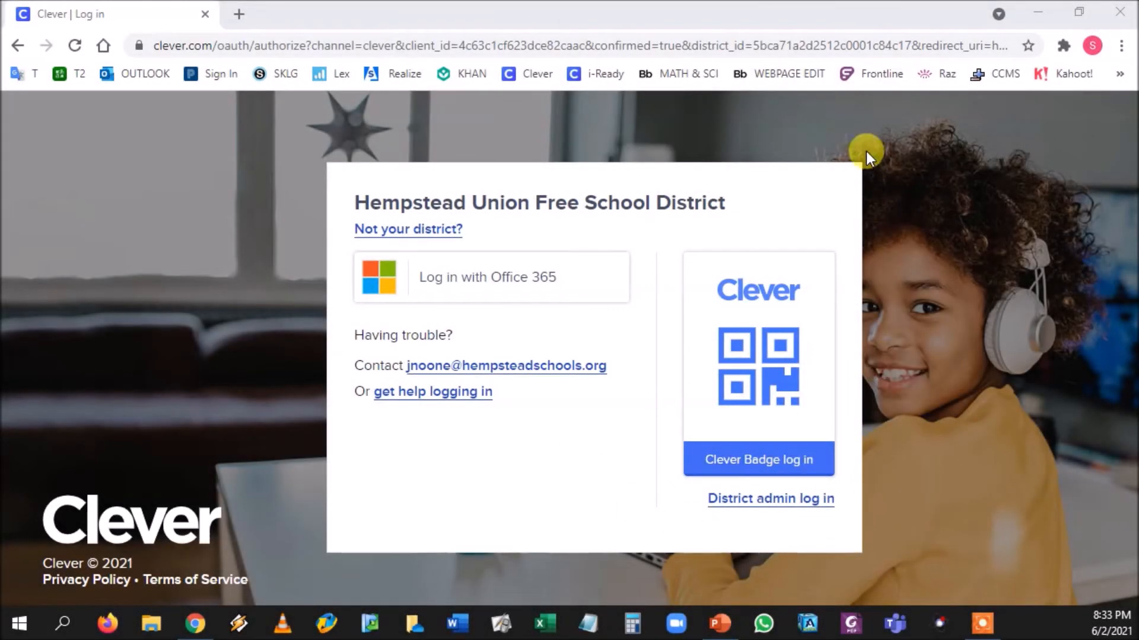
{"action": "mouse_move", "coordinate": [859, 479]}
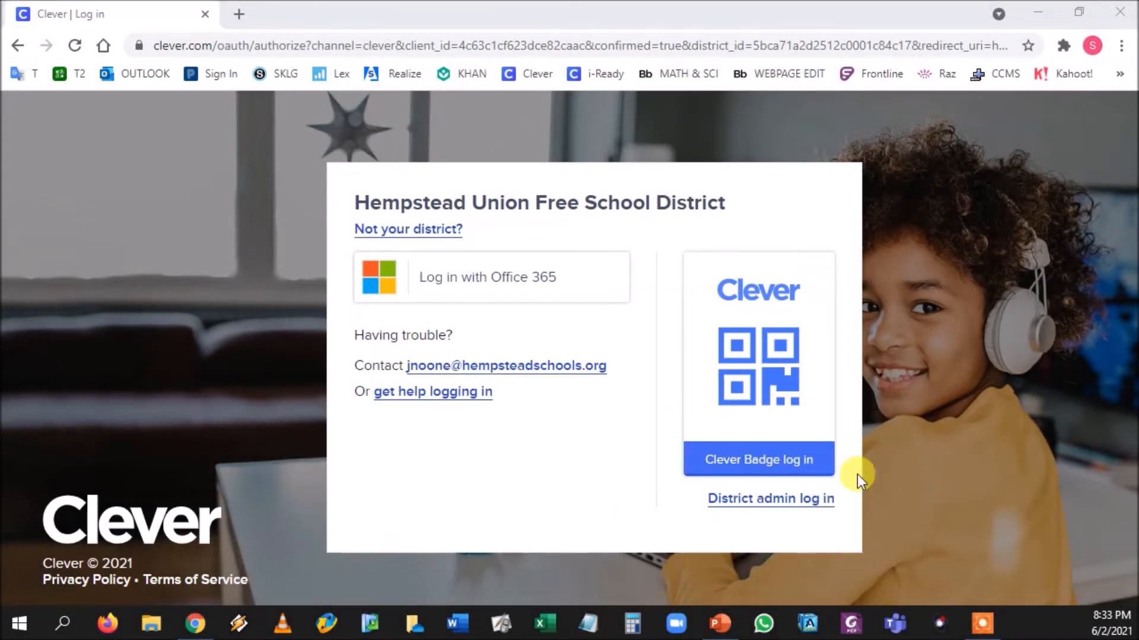
{"action": "mouse_move", "coordinate": [331, 555]}
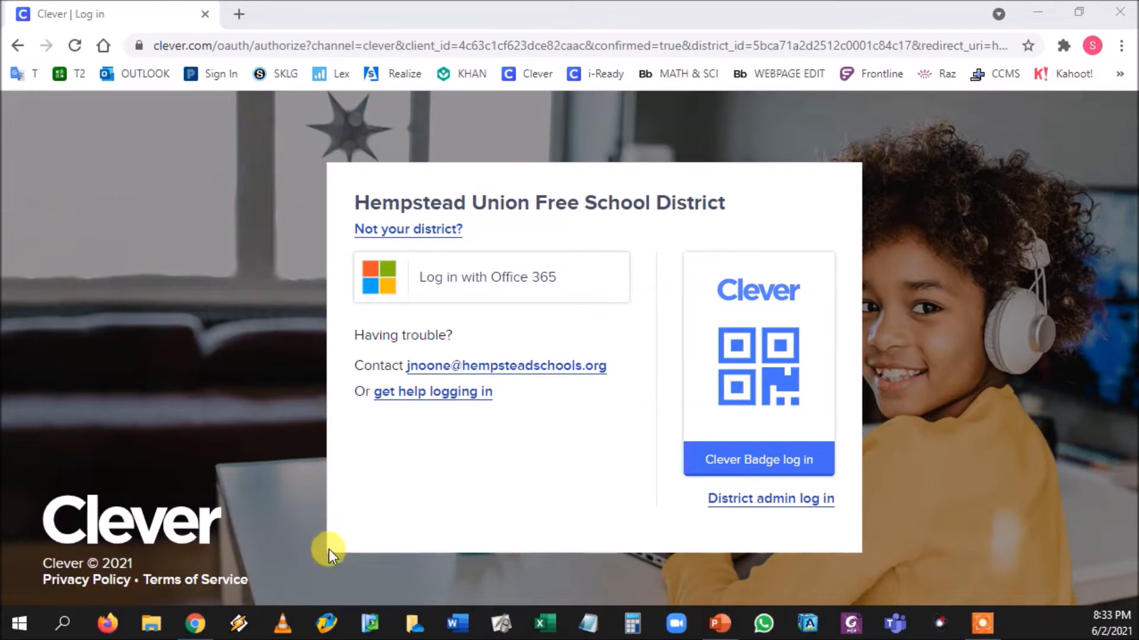
{"action": "mouse_move", "coordinate": [900, 567]}
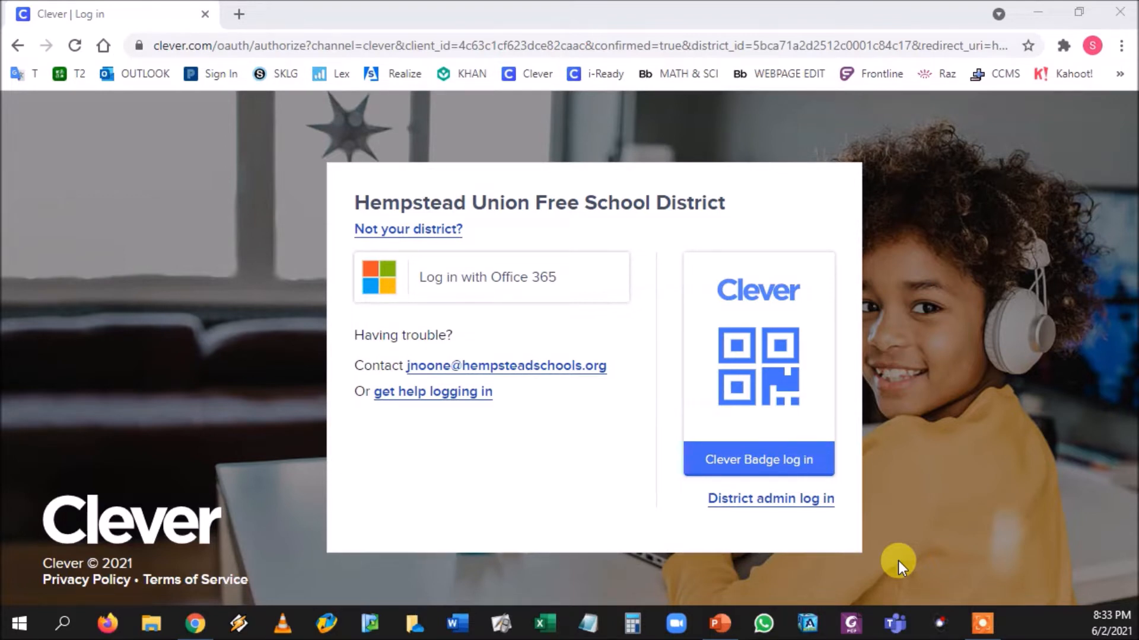
{"action": "mouse_move", "coordinate": [883, 559]}
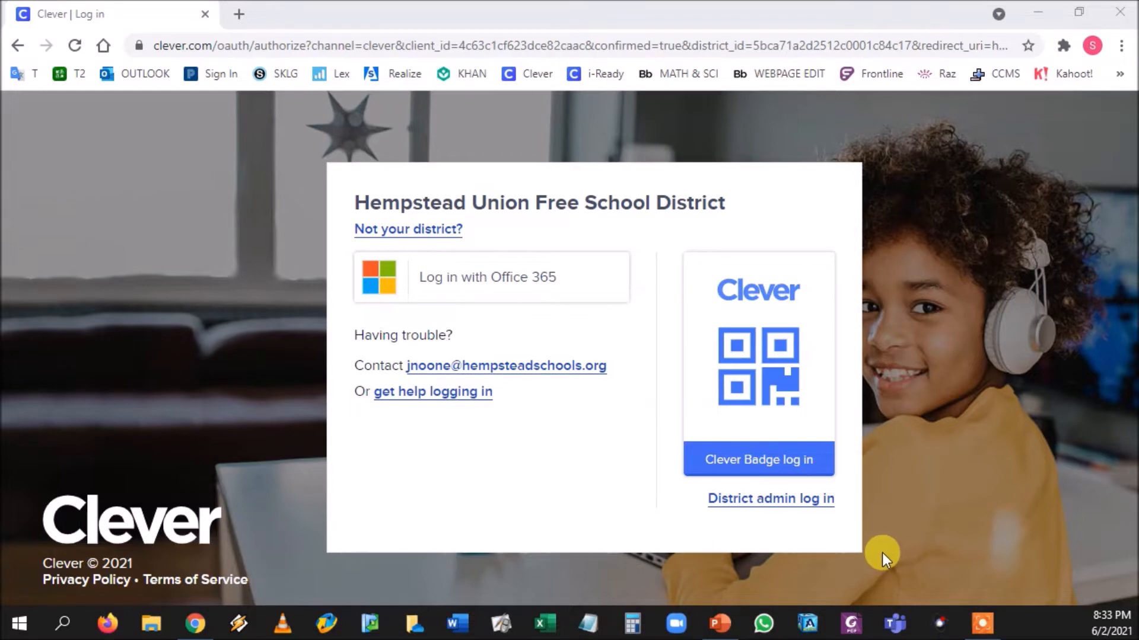
- Open the teacher resources page from Homeroom and scroll to Our Class Resources
{"action": "left_click", "coordinate": [486, 276]}
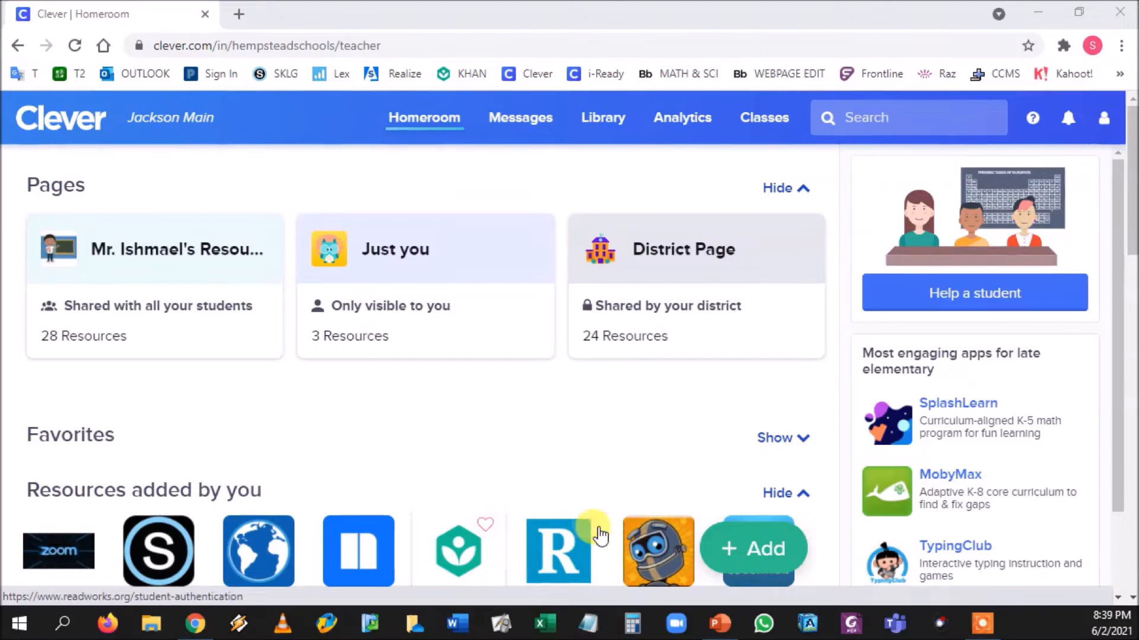
{"action": "mouse_move", "coordinate": [58, 305]}
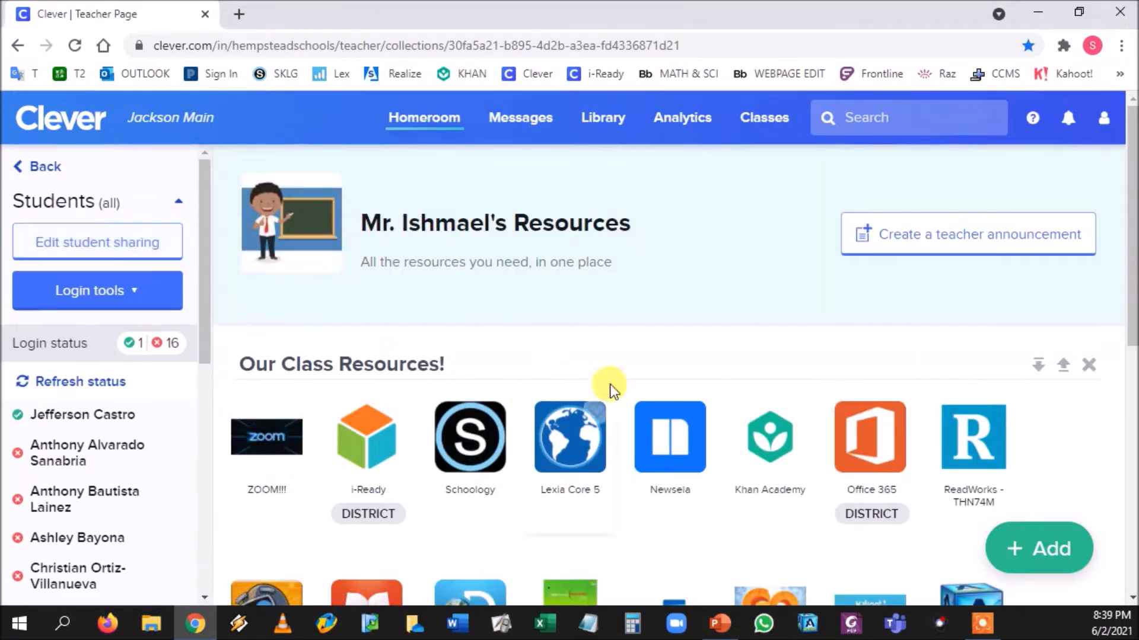
{"action": "scroll", "scroll_direction": "down", "scroll_amount": 3}
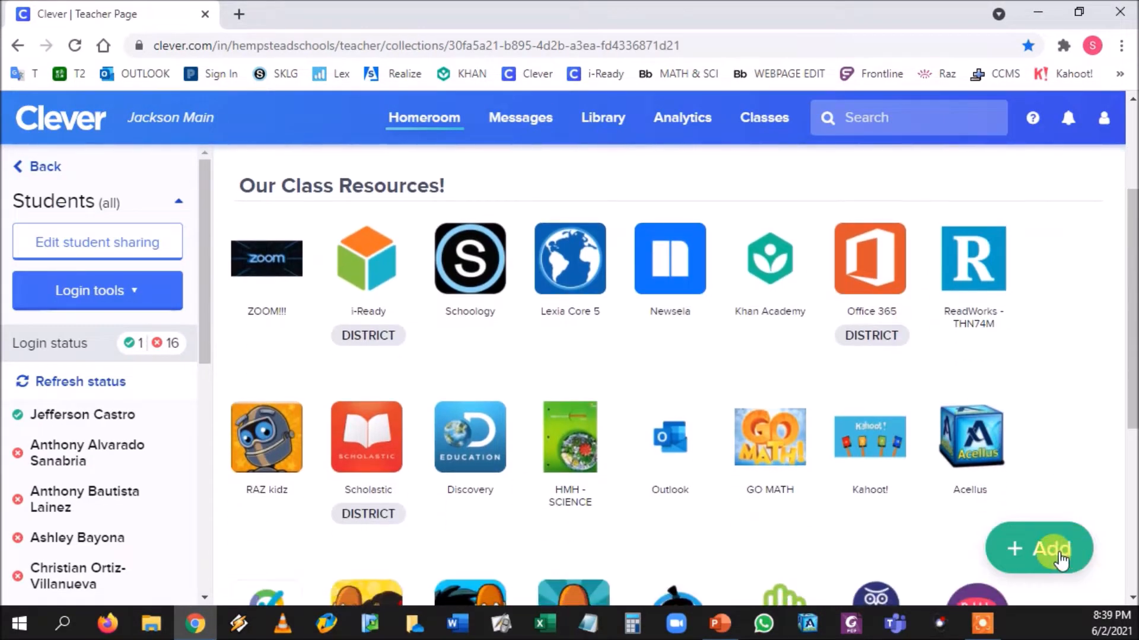
- Add the app Sora by OverDrive to the teacher page via the + Add resource search for 'sora'
{"action": "left_click", "coordinate": [1039, 548]}
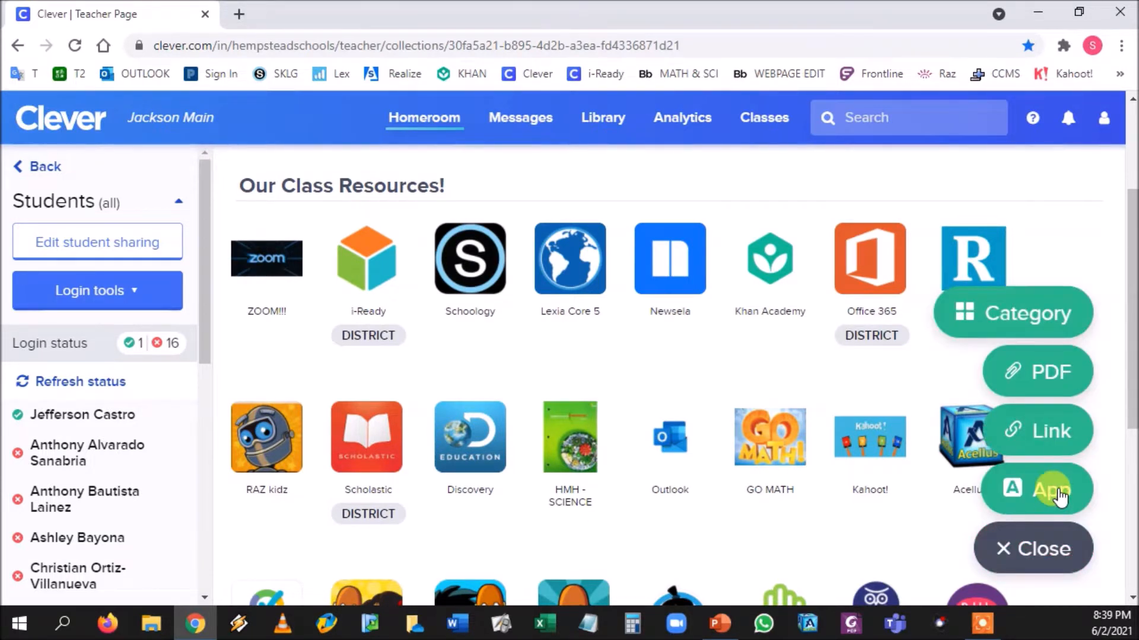
{"action": "left_click", "coordinate": [1039, 489]}
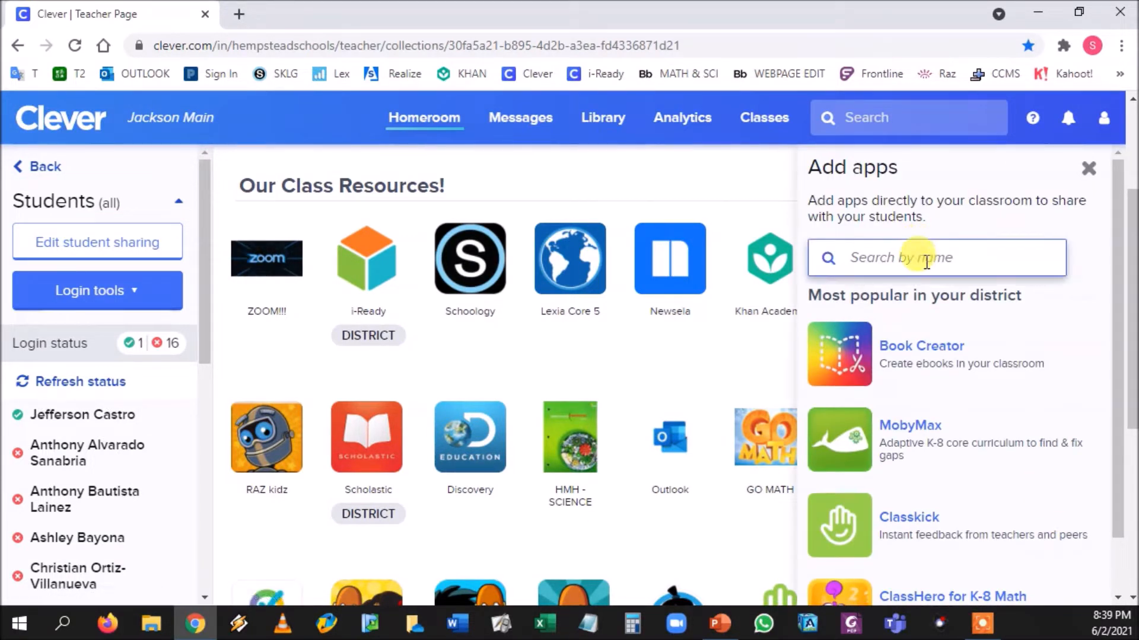
{"action": "type", "text": "sora"}
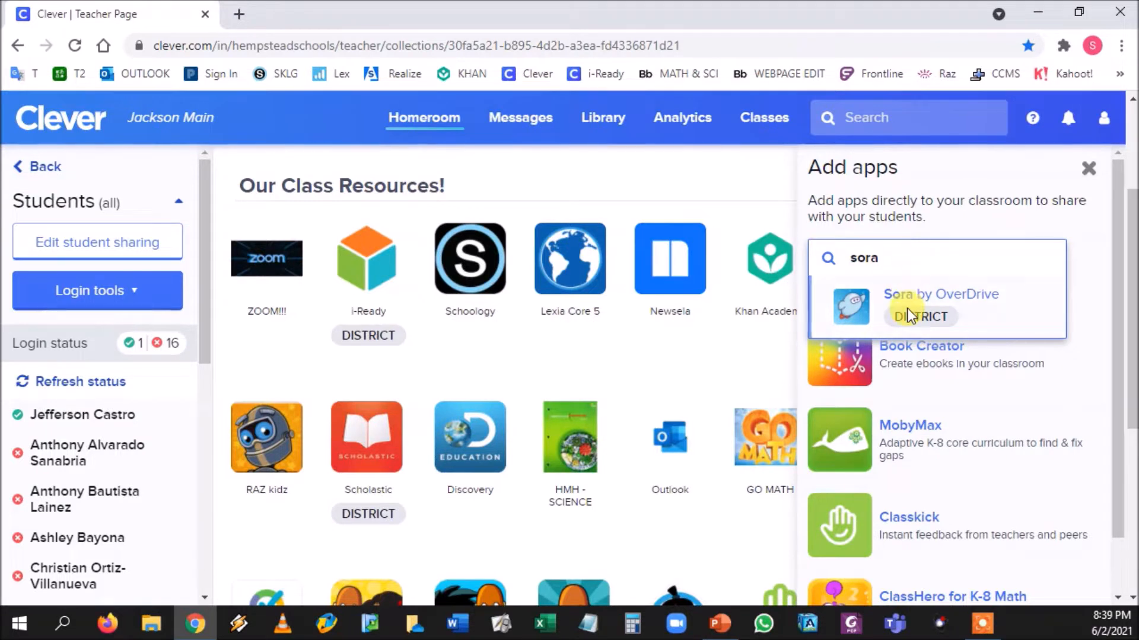
{"action": "mouse_move", "coordinate": [904, 329]}
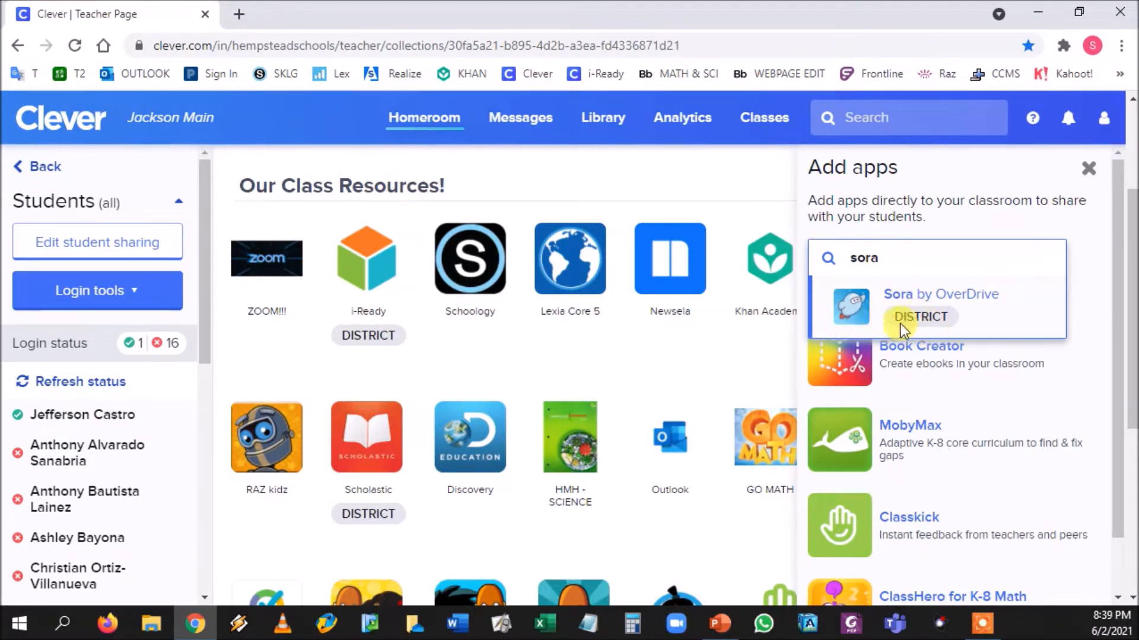
{"action": "left_click", "coordinate": [937, 305]}
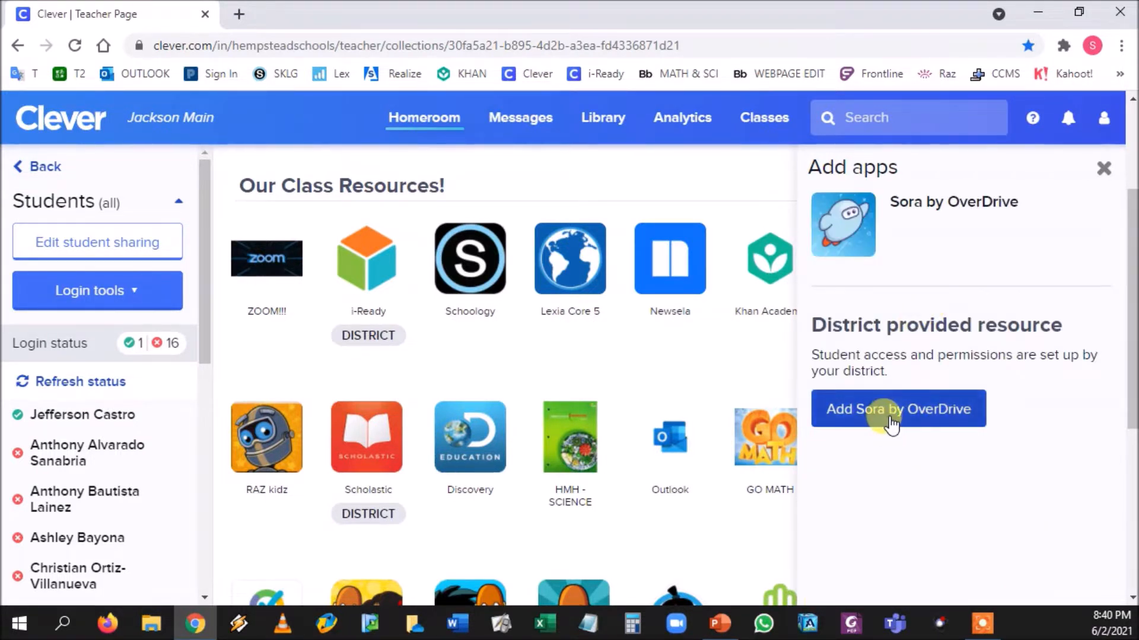
{"action": "left_click", "coordinate": [898, 409]}
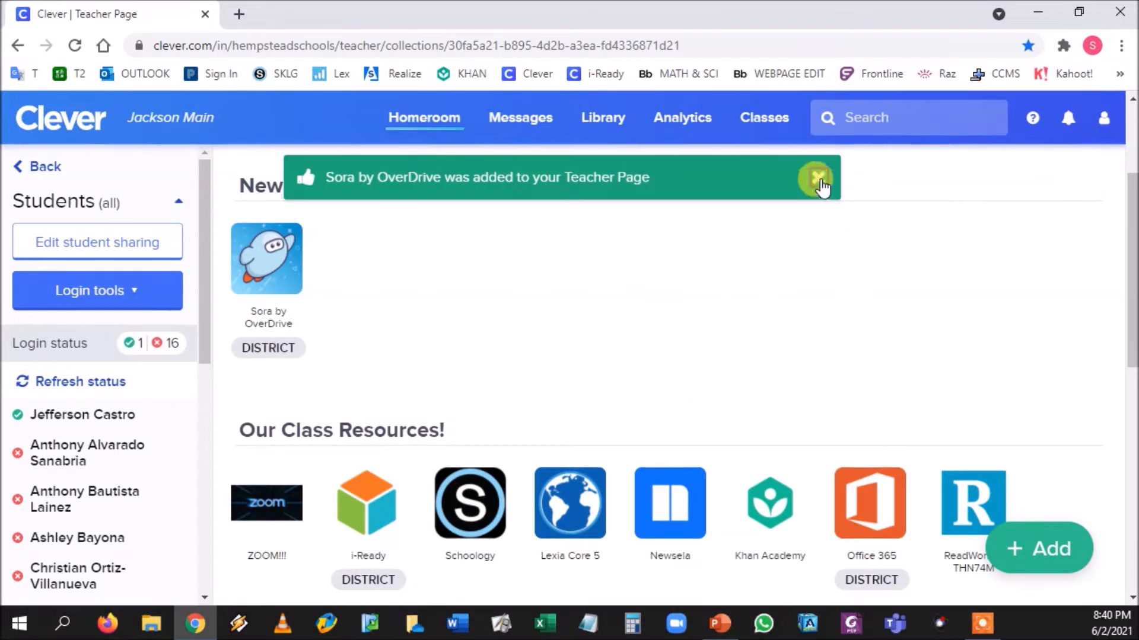
{"action": "left_click", "coordinate": [817, 176]}
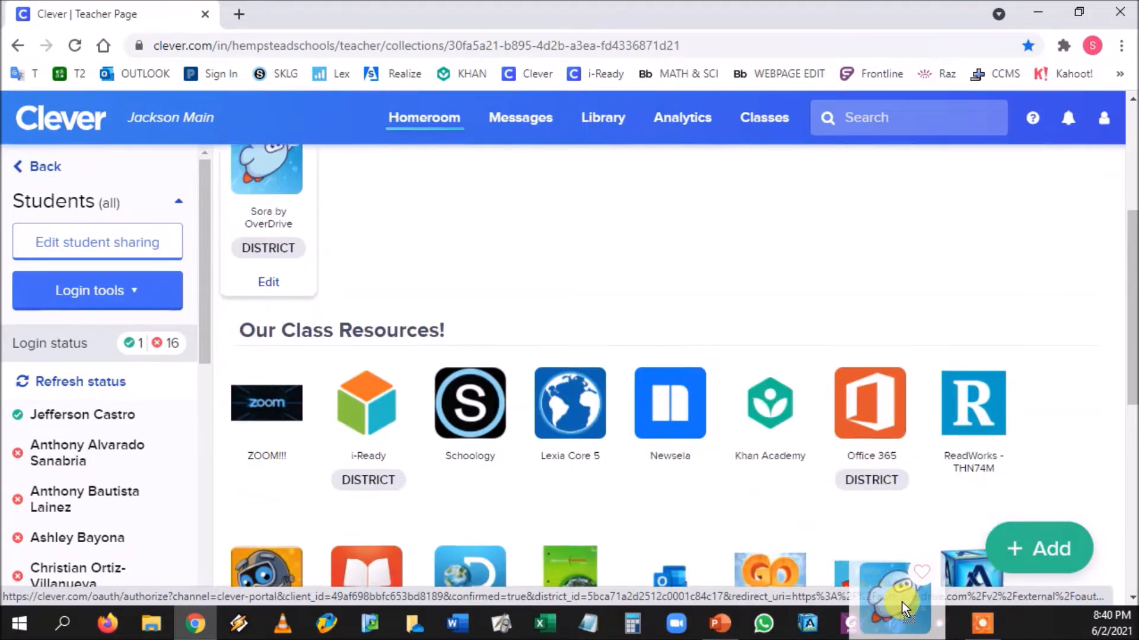
- Launch the Sora by OverDrive tile at the bottom of Our Class Resources
{"action": "scroll", "scroll_direction": "down", "scroll_amount": 3}
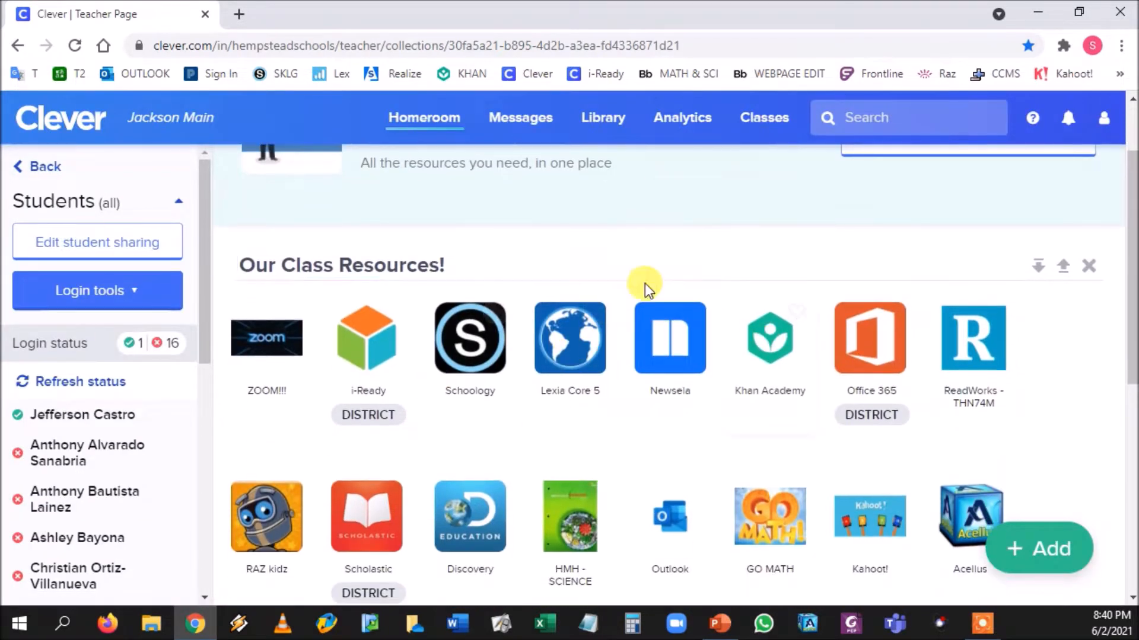
{"action": "scroll", "scroll_direction": "down", "scroll_amount": 3}
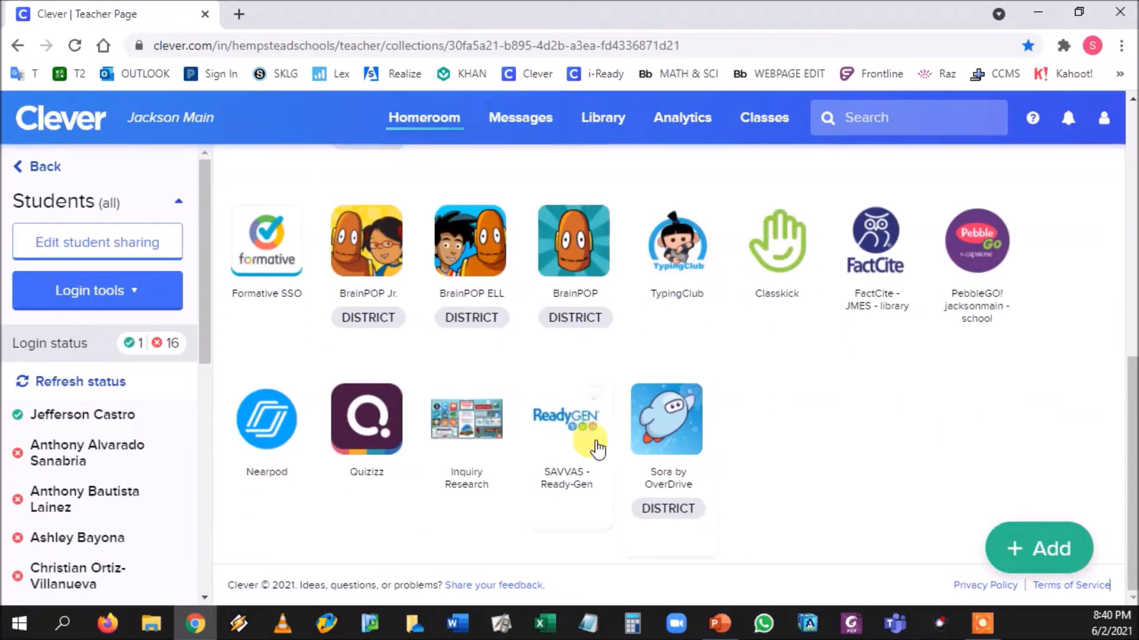
{"action": "mouse_move", "coordinate": [681, 441]}
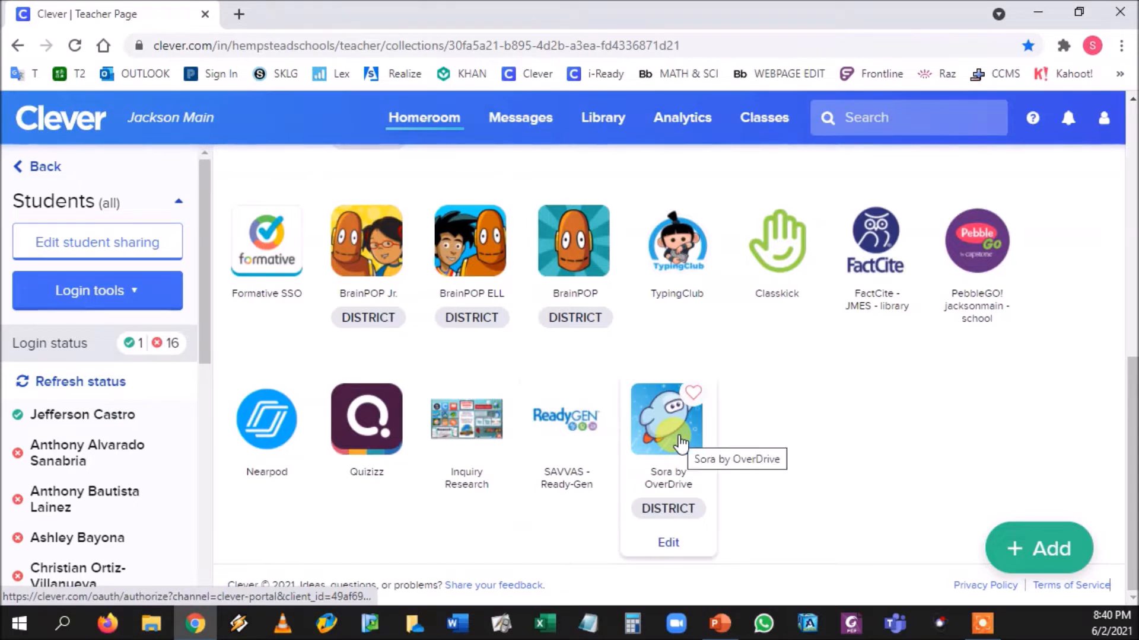
{"action": "left_click", "coordinate": [666, 417]}
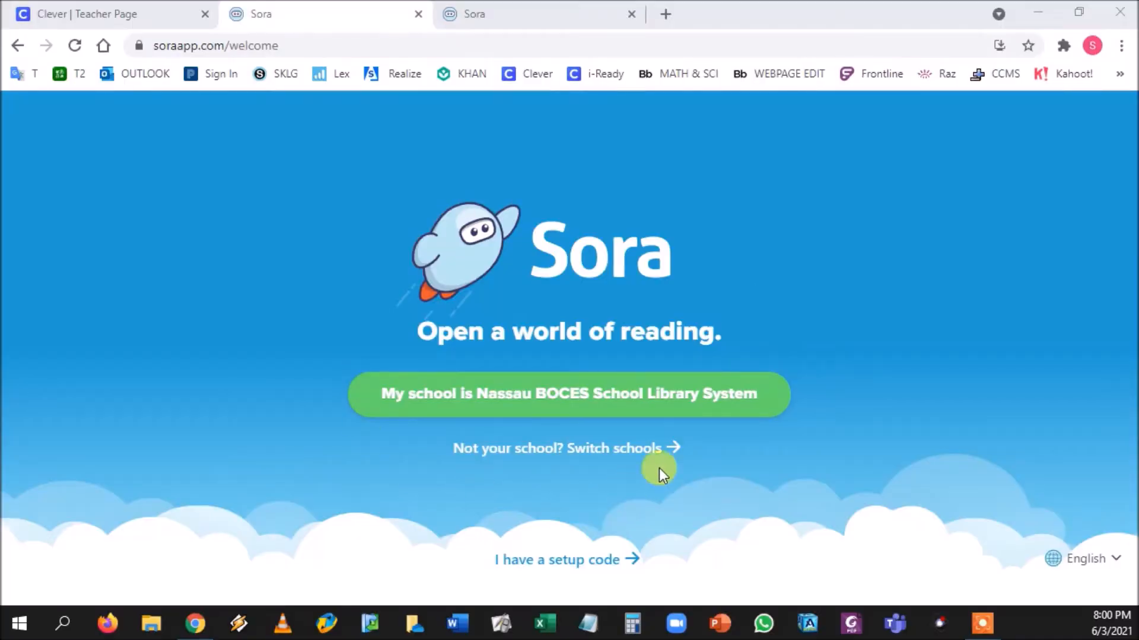
{"action": "mouse_move", "coordinate": [585, 562]}
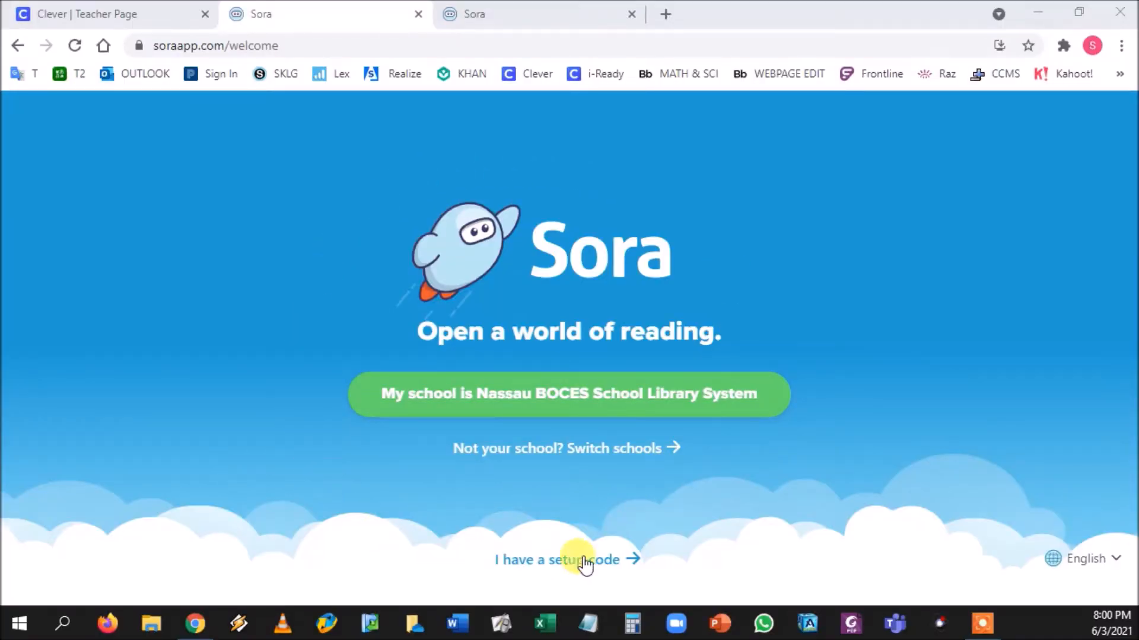
{"action": "mouse_move", "coordinate": [397, 414]}
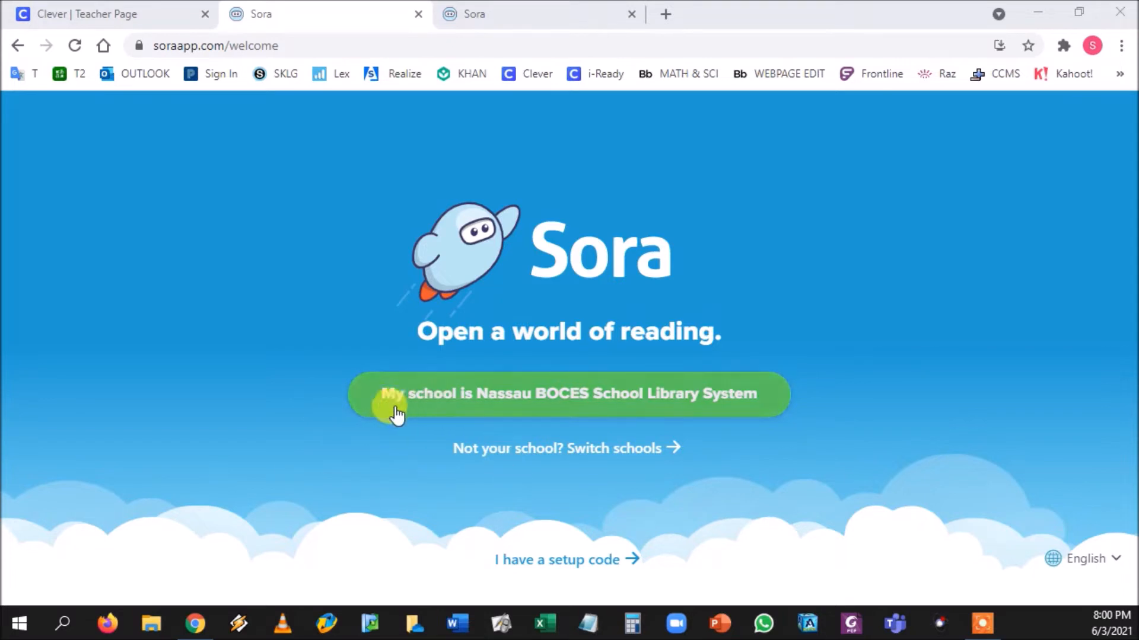
{"action": "mouse_move", "coordinate": [708, 407]}
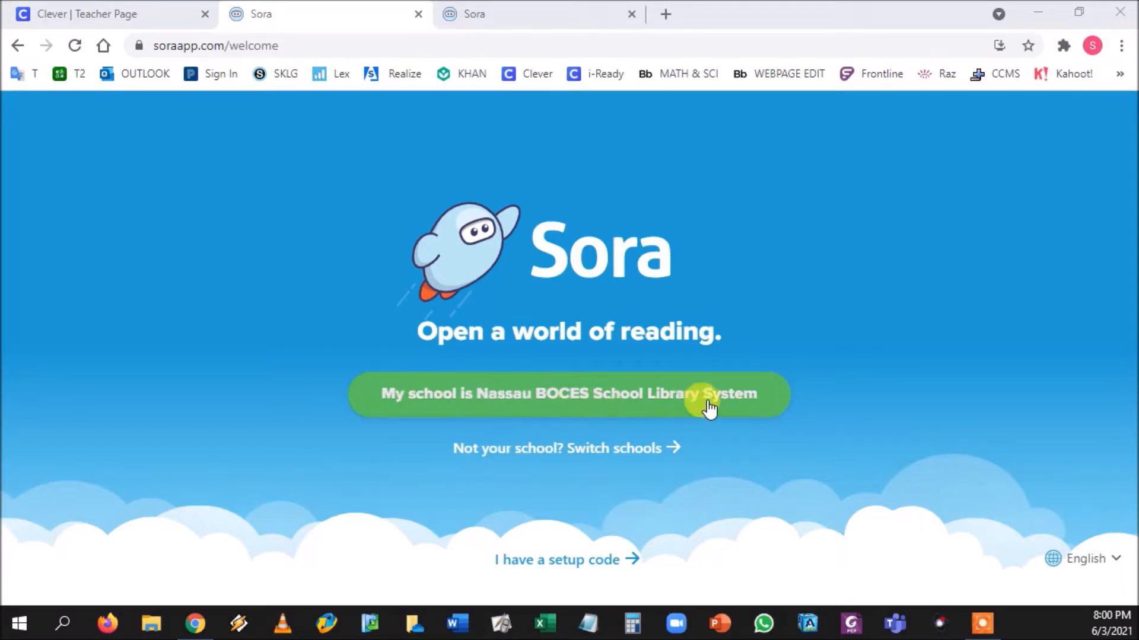
{"action": "mouse_move", "coordinate": [374, 405]}
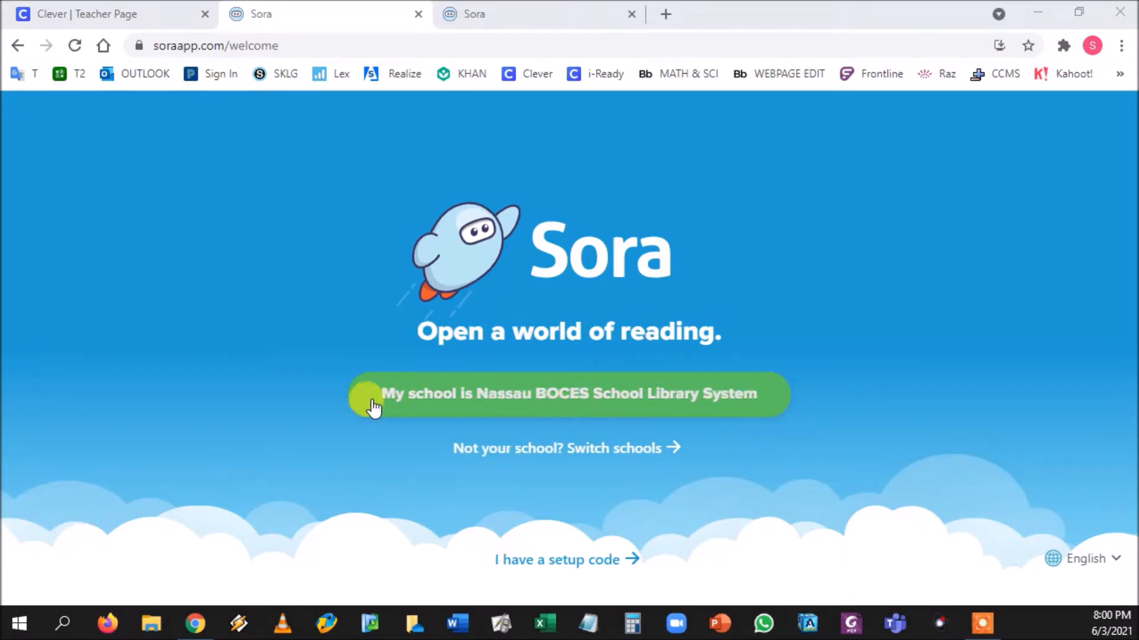
{"action": "mouse_move", "coordinate": [585, 420]}
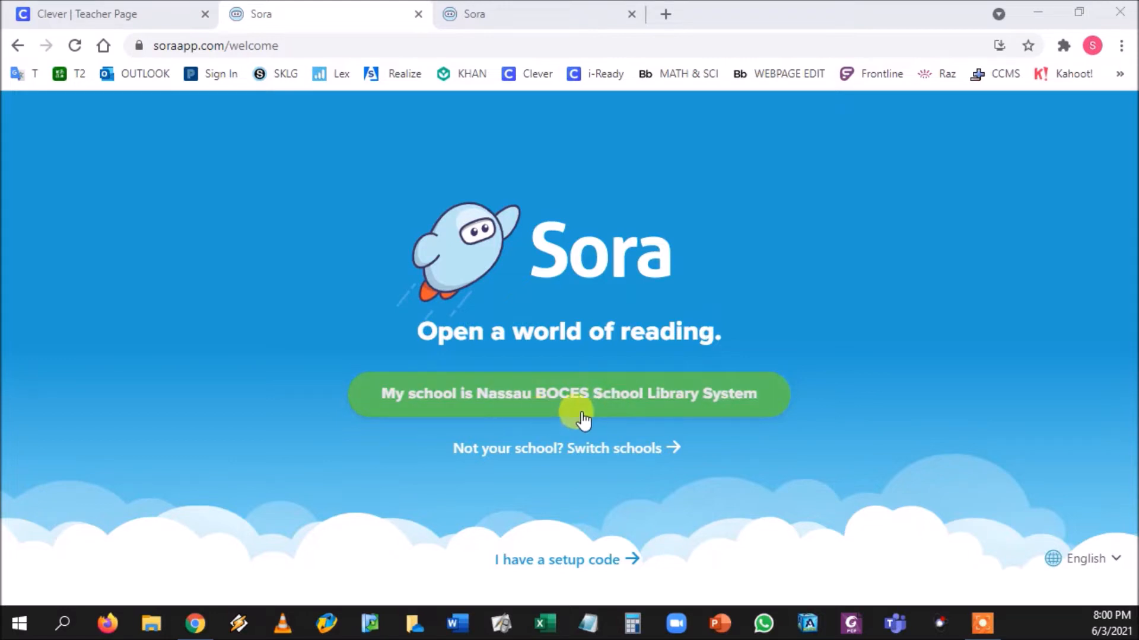
{"action": "mouse_move", "coordinate": [505, 456]}
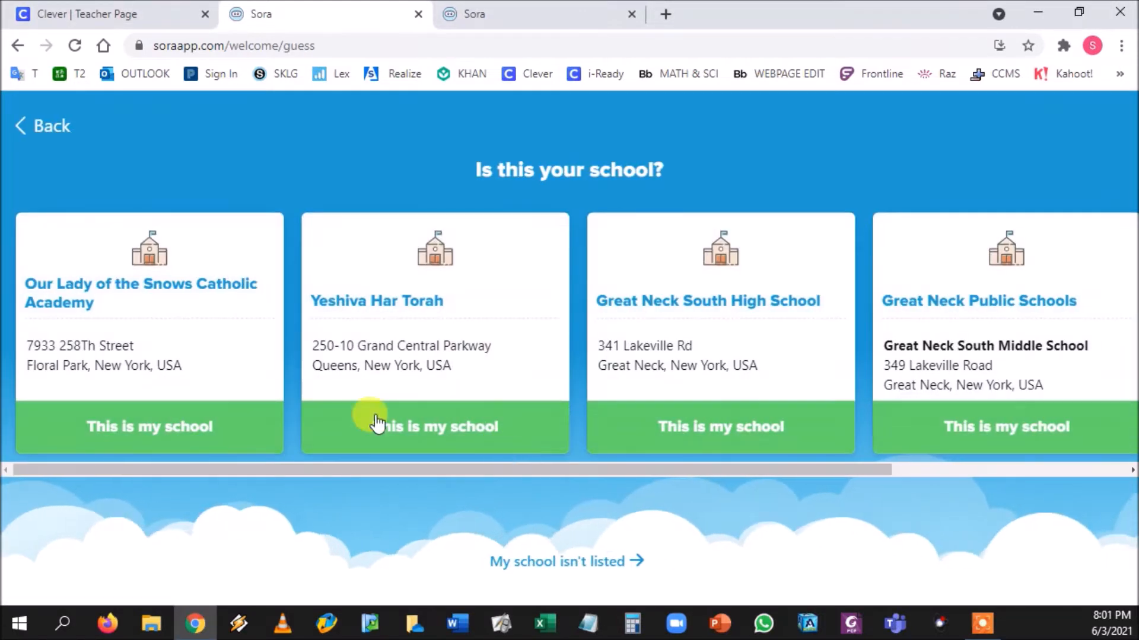
{"action": "mouse_move", "coordinate": [321, 403]}
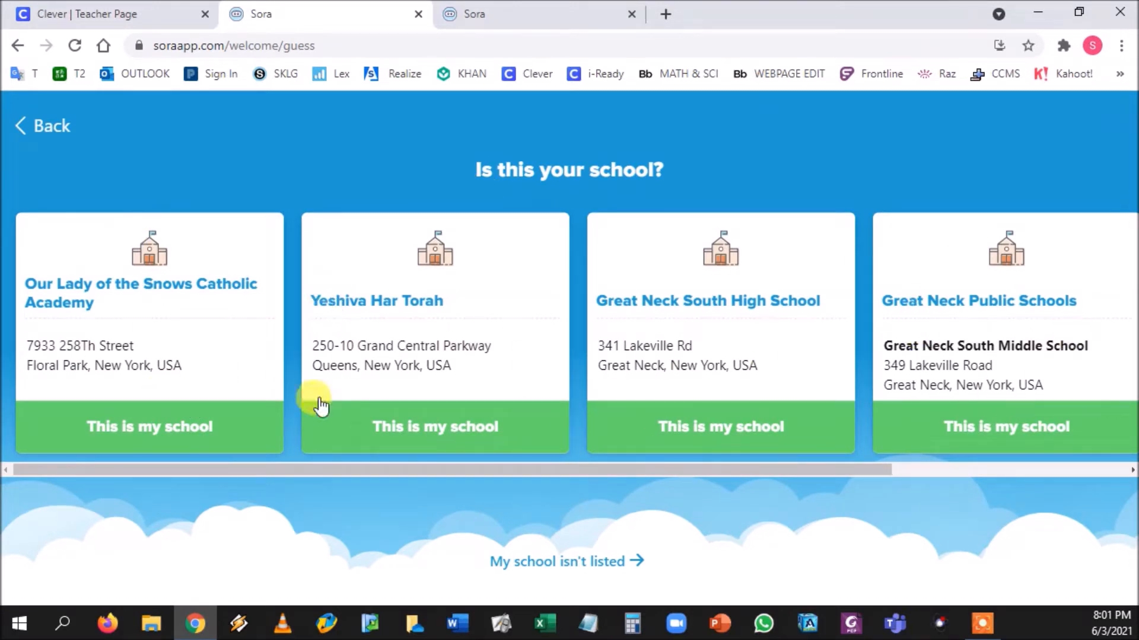
{"action": "mouse_move", "coordinate": [363, 470]}
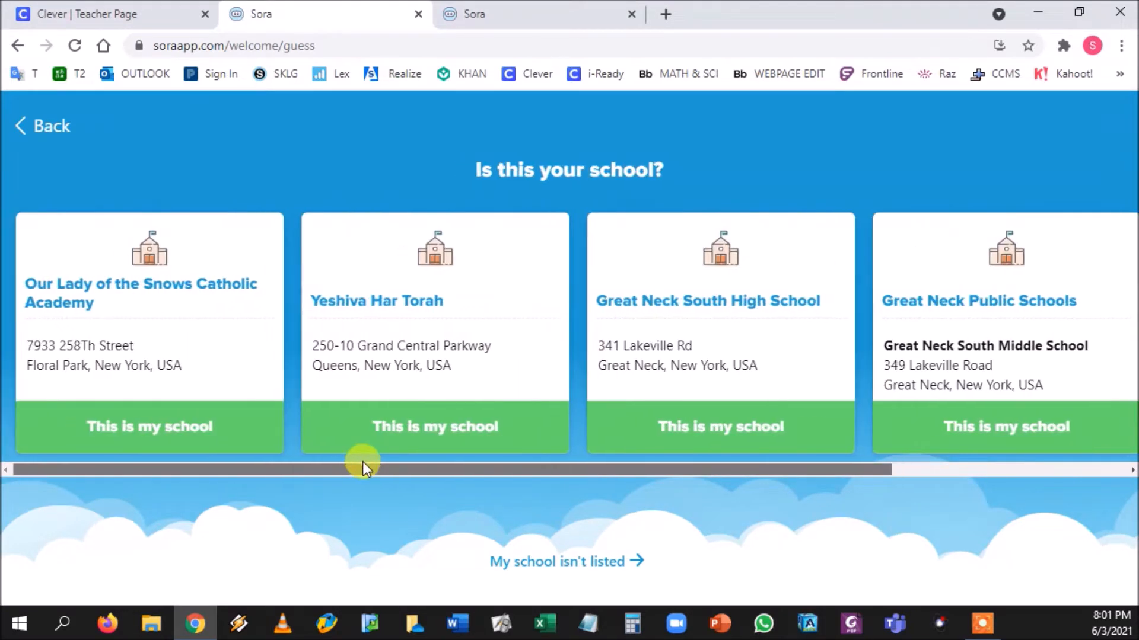
{"action": "mouse_move", "coordinate": [568, 561]}
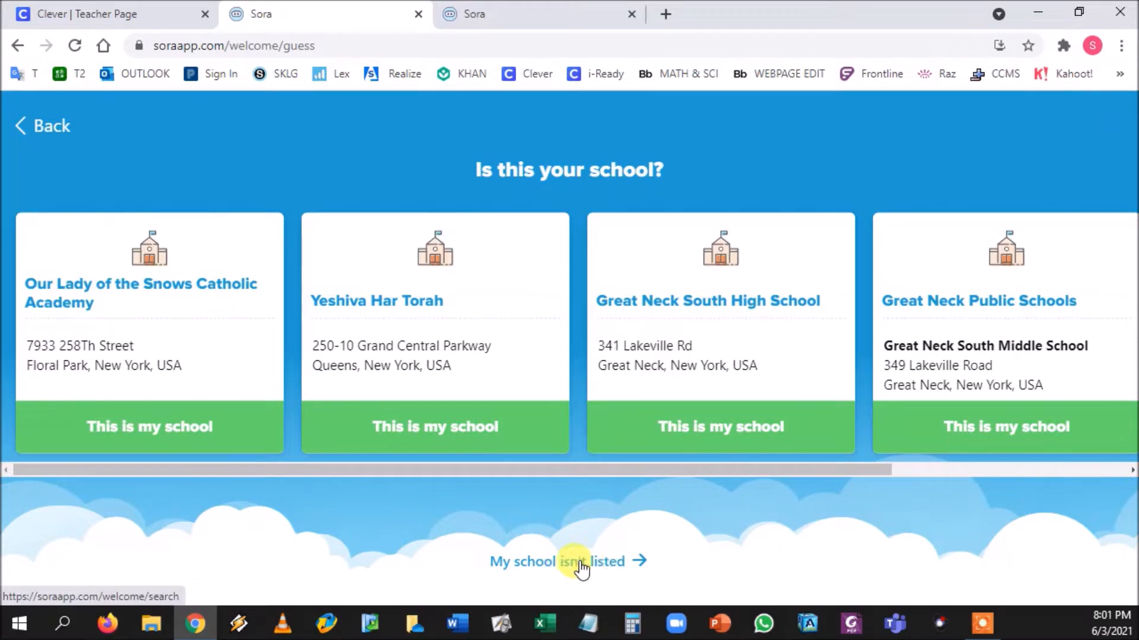
- Search Find your school for ZIP 11550 and review the matching schools
{"action": "left_click", "coordinate": [568, 561]}
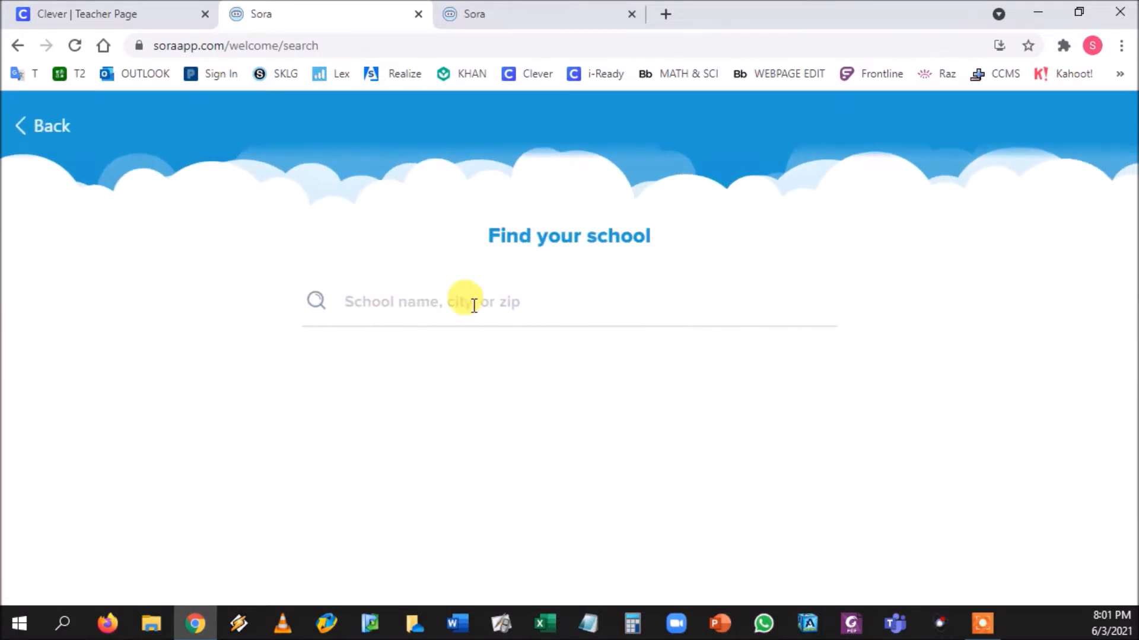
{"action": "type", "text": "11550"}
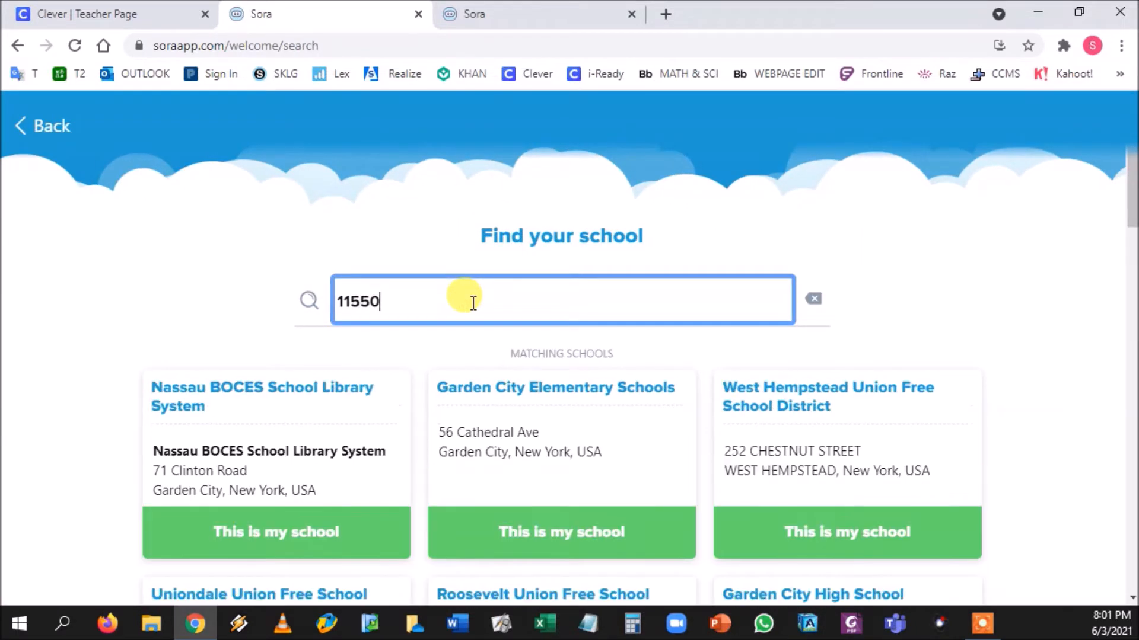
{"action": "scroll", "scroll_direction": "down", "scroll_amount": 3}
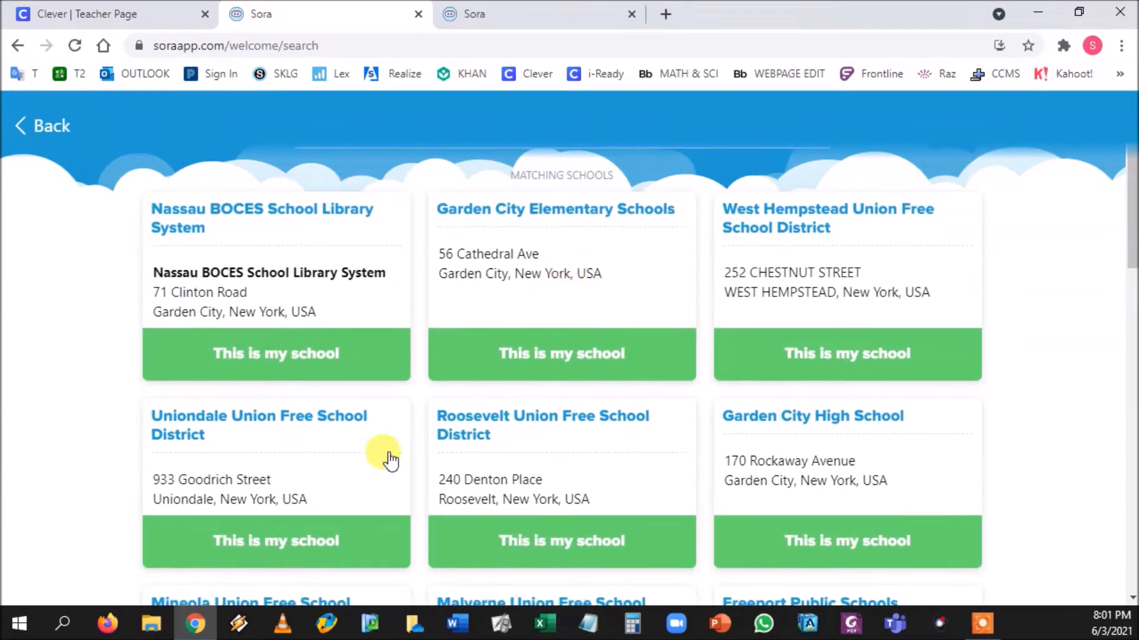
{"action": "mouse_move", "coordinate": [681, 265]}
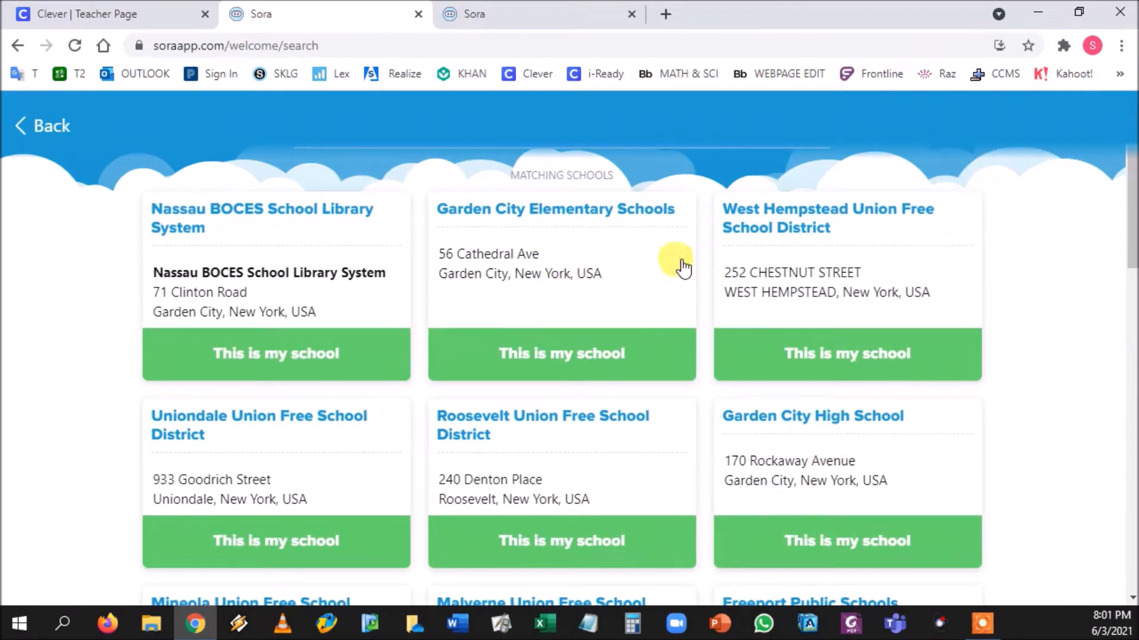
{"action": "mouse_move", "coordinate": [462, 505]}
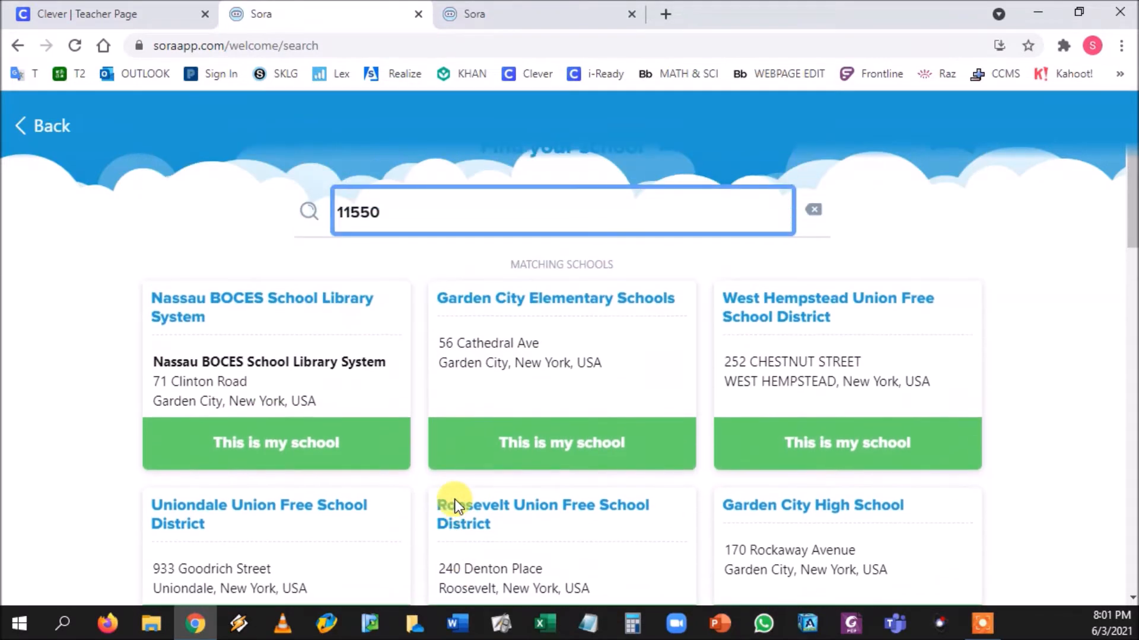
{"action": "mouse_move", "coordinate": [250, 321]}
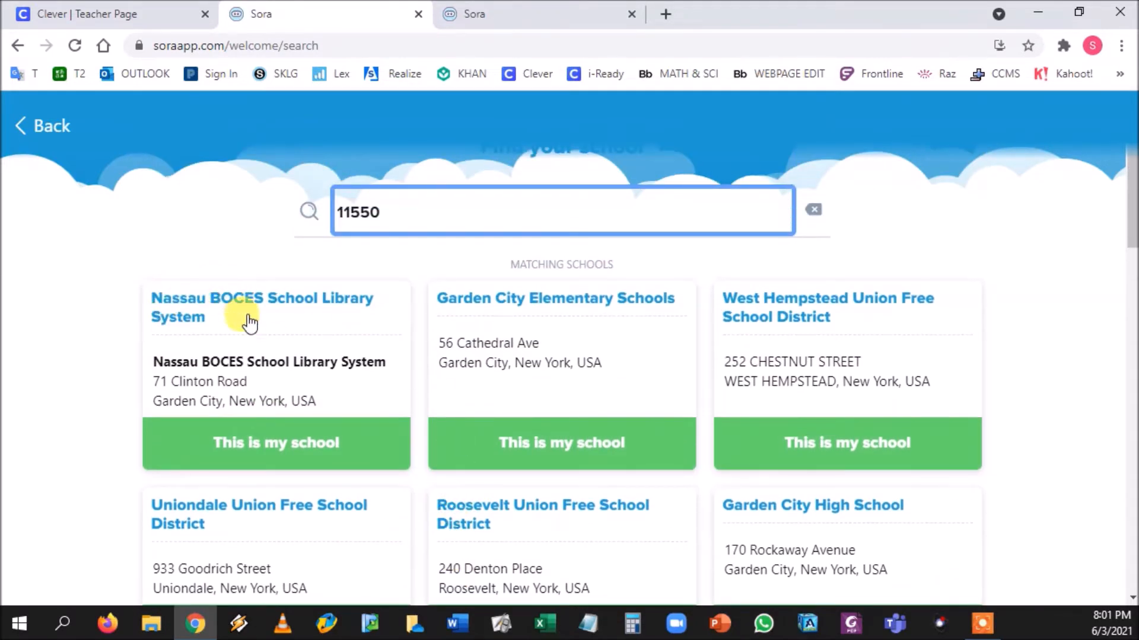
{"action": "mouse_move", "coordinate": [246, 400]}
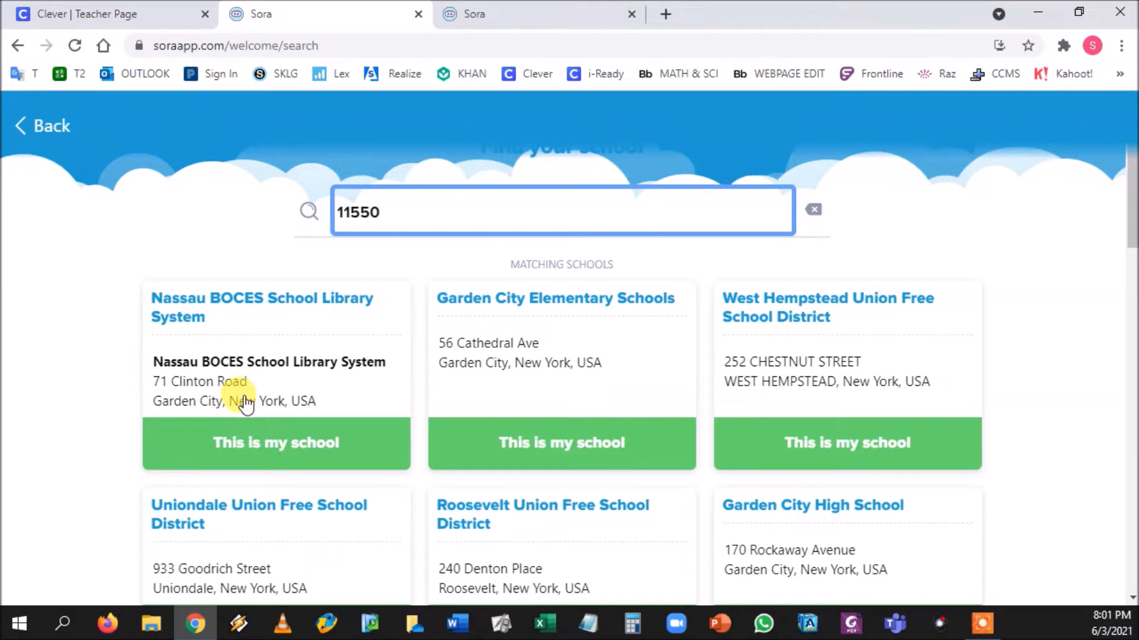
{"action": "mouse_move", "coordinate": [276, 416]}
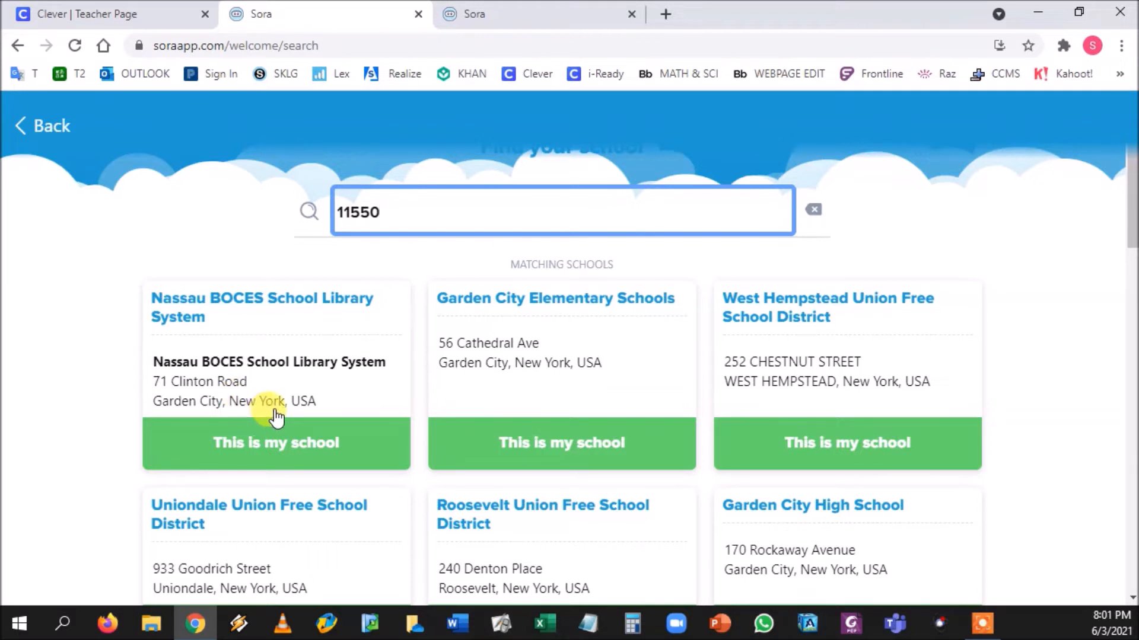
{"action": "mouse_move", "coordinate": [335, 278]}
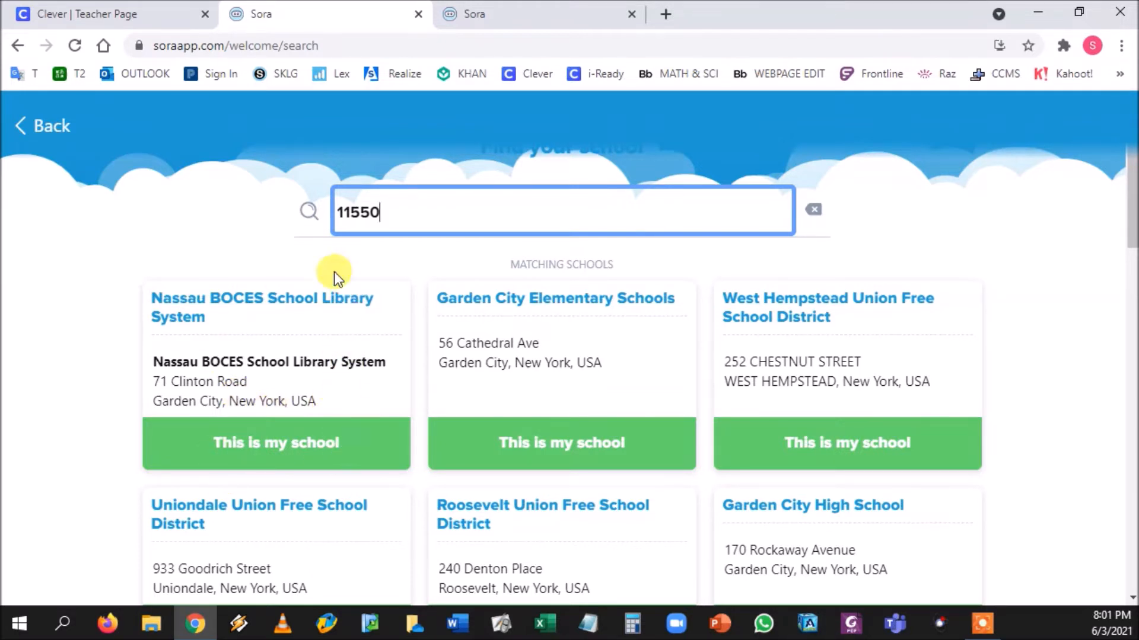
{"action": "mouse_move", "coordinate": [283, 383]}
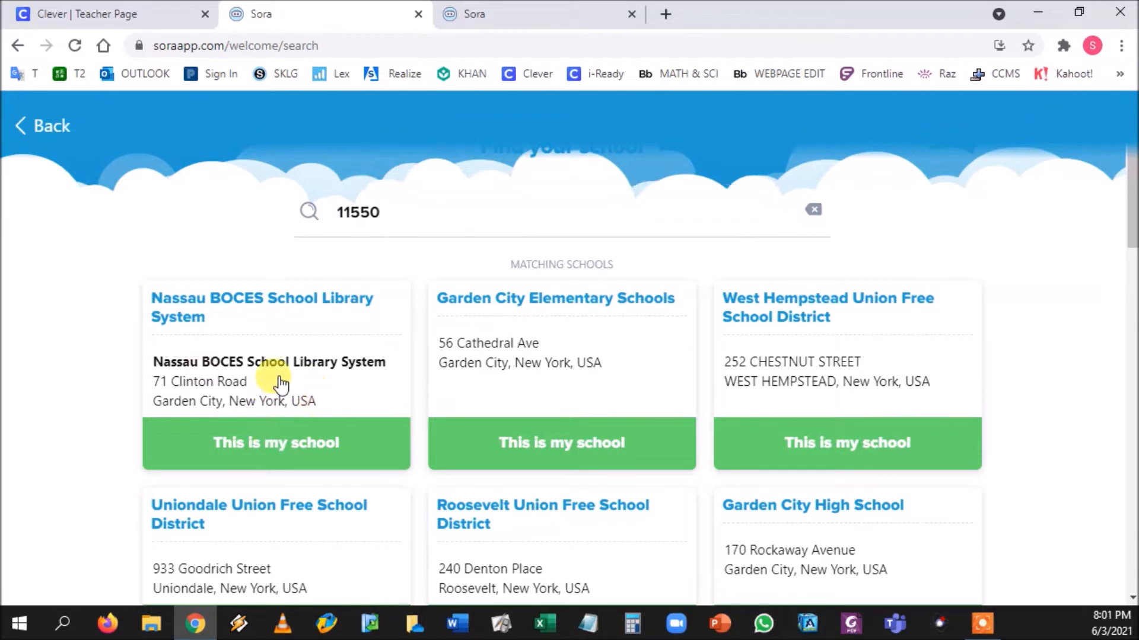
- Choose Nassau BOCES as my school and sign in through Hempstead Ind Uf School District
{"action": "left_click", "coordinate": [276, 442]}
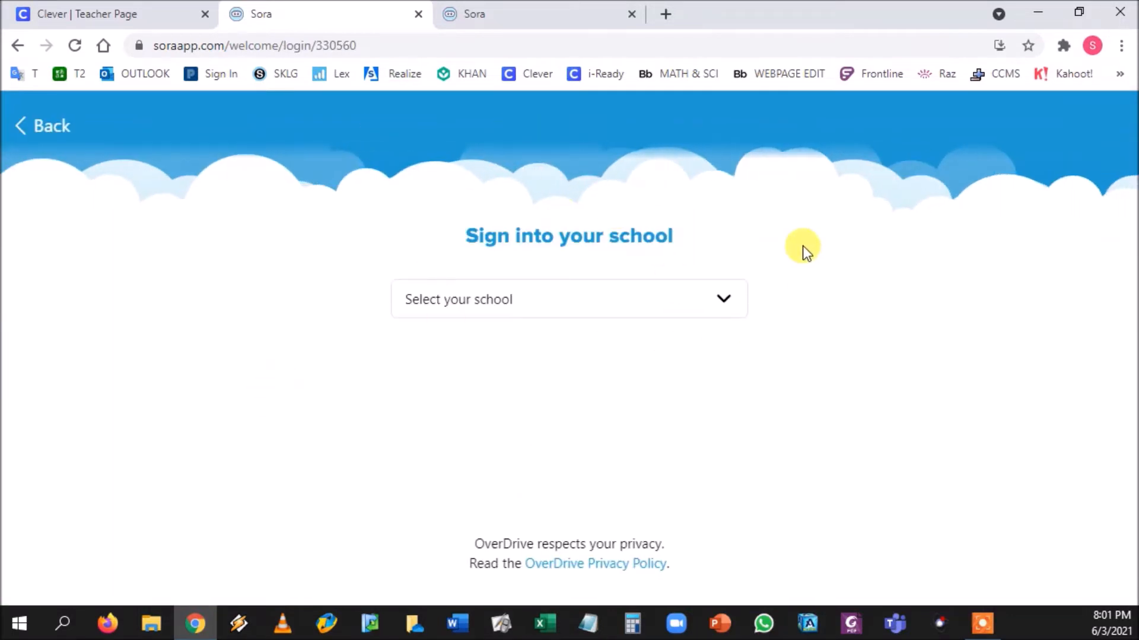
{"action": "left_click", "coordinate": [568, 299]}
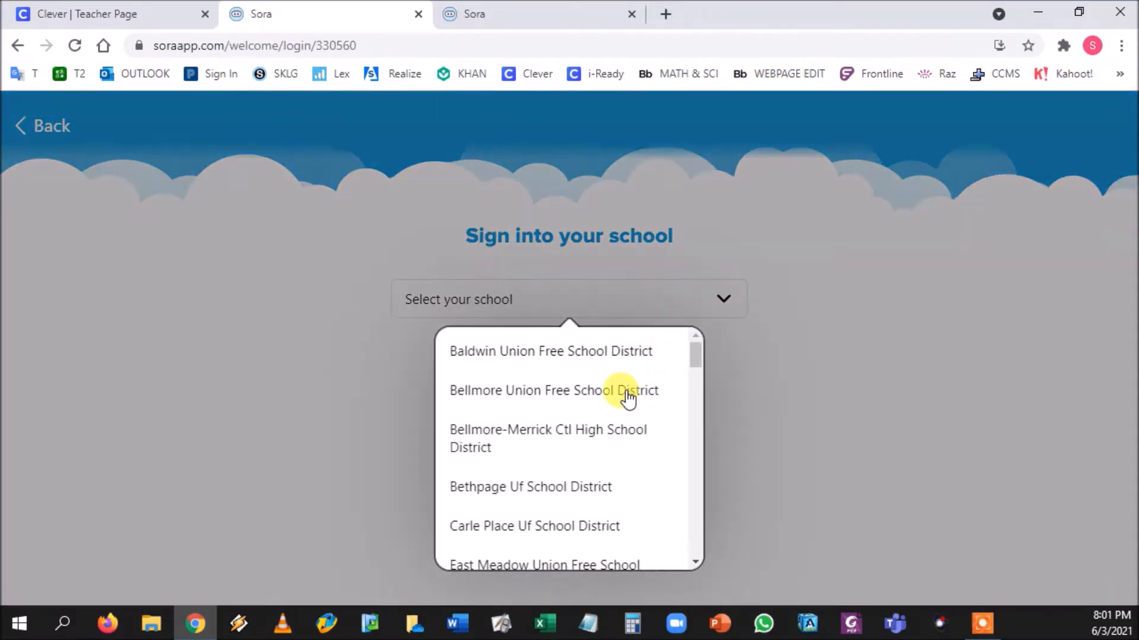
{"action": "scroll", "scroll_direction": "down", "scroll_amount": 3}
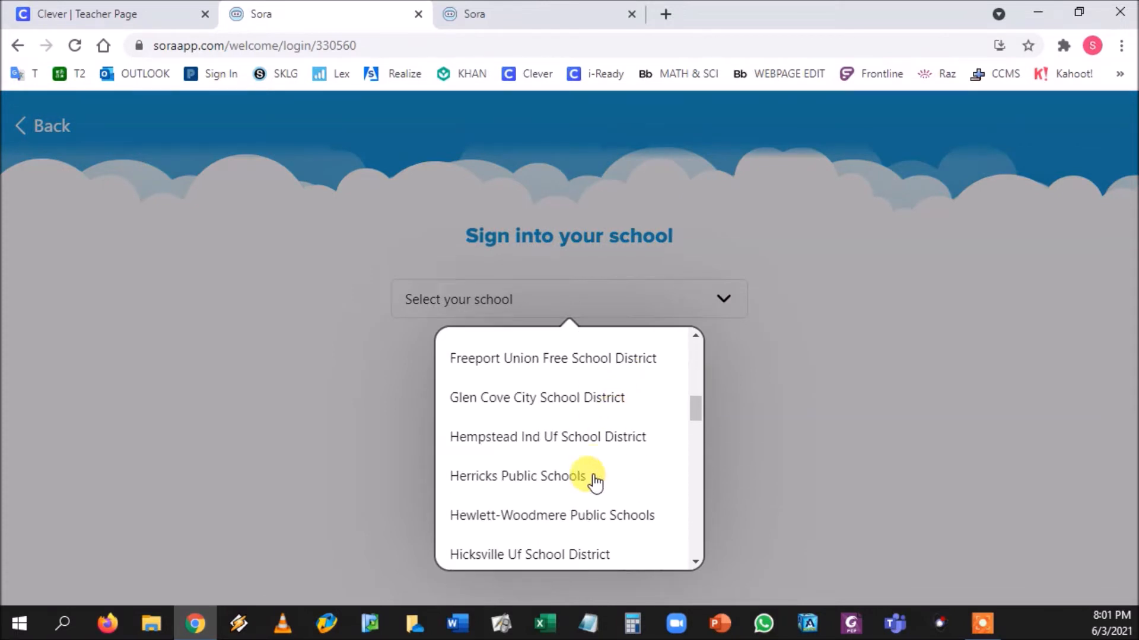
{"action": "mouse_move", "coordinate": [533, 442]}
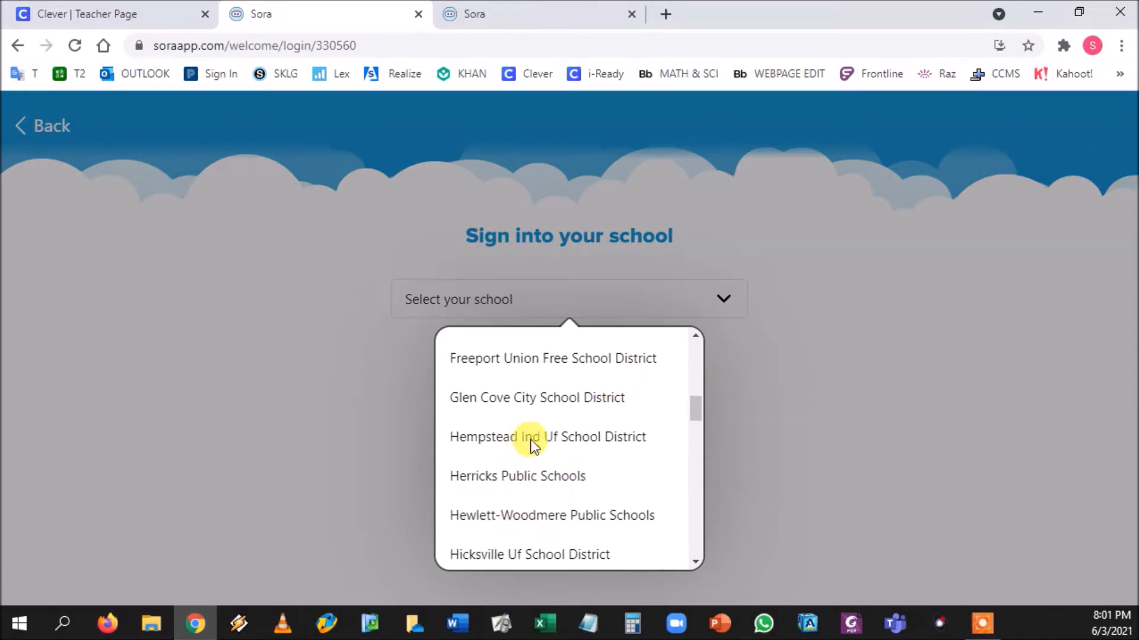
{"action": "left_click", "coordinate": [548, 437]}
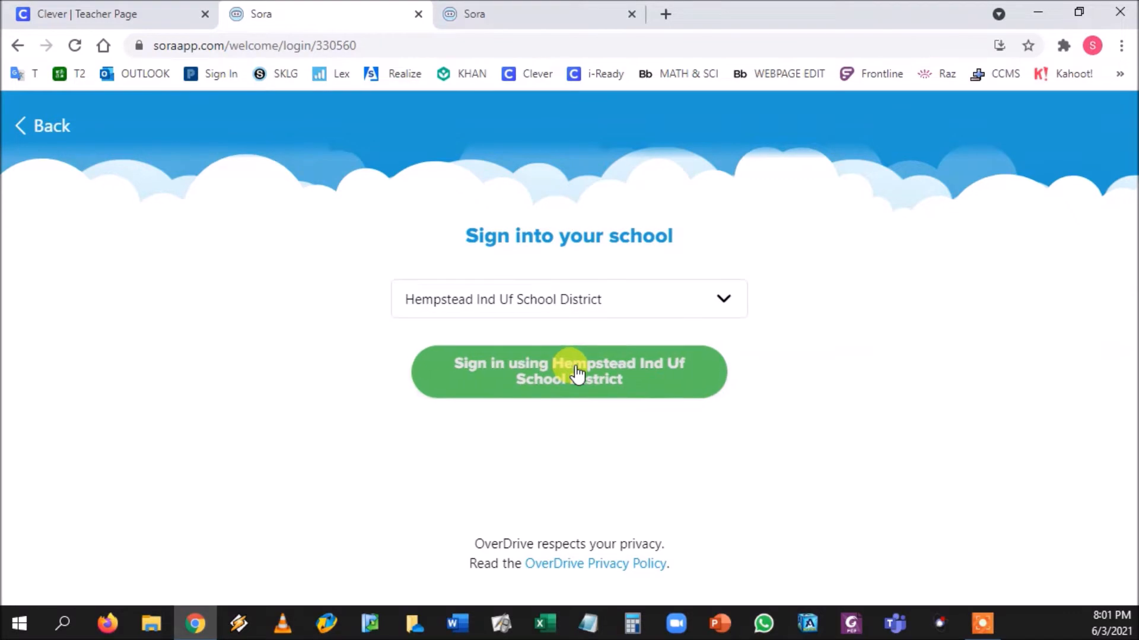
{"action": "left_click", "coordinate": [568, 371]}
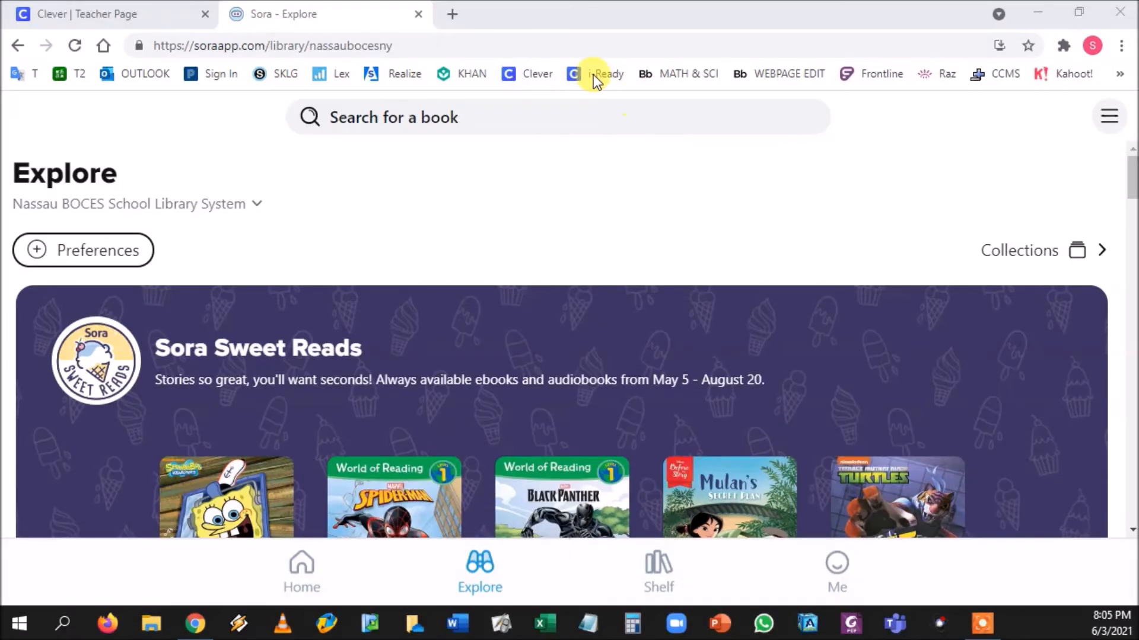
{"action": "mouse_move", "coordinate": [513, 399]}
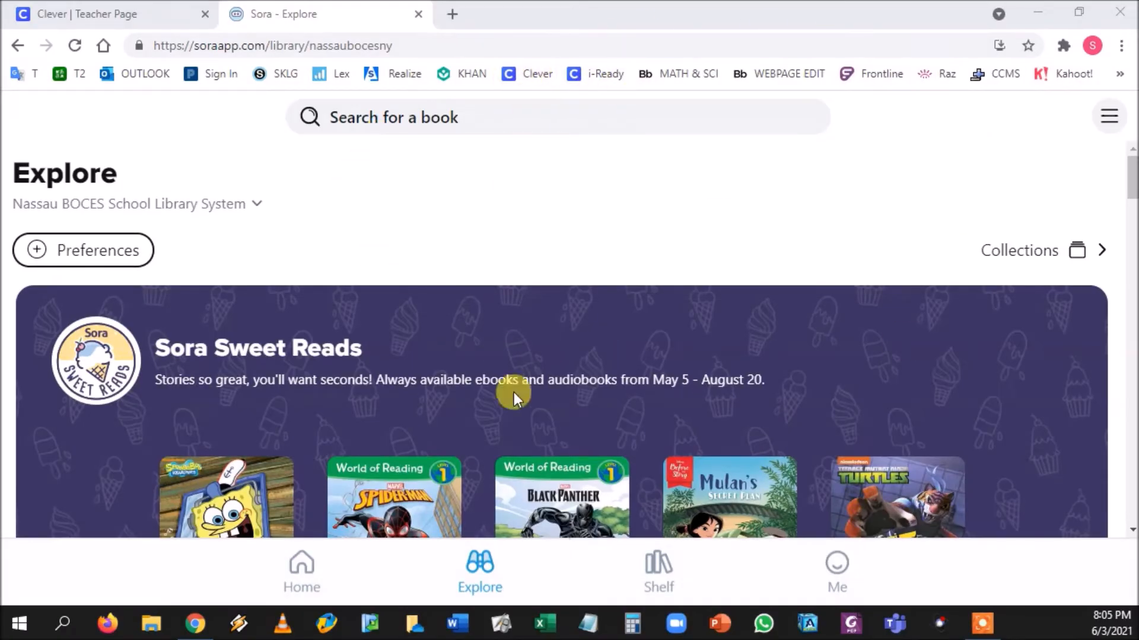
{"action": "mouse_move", "coordinate": [481, 240]}
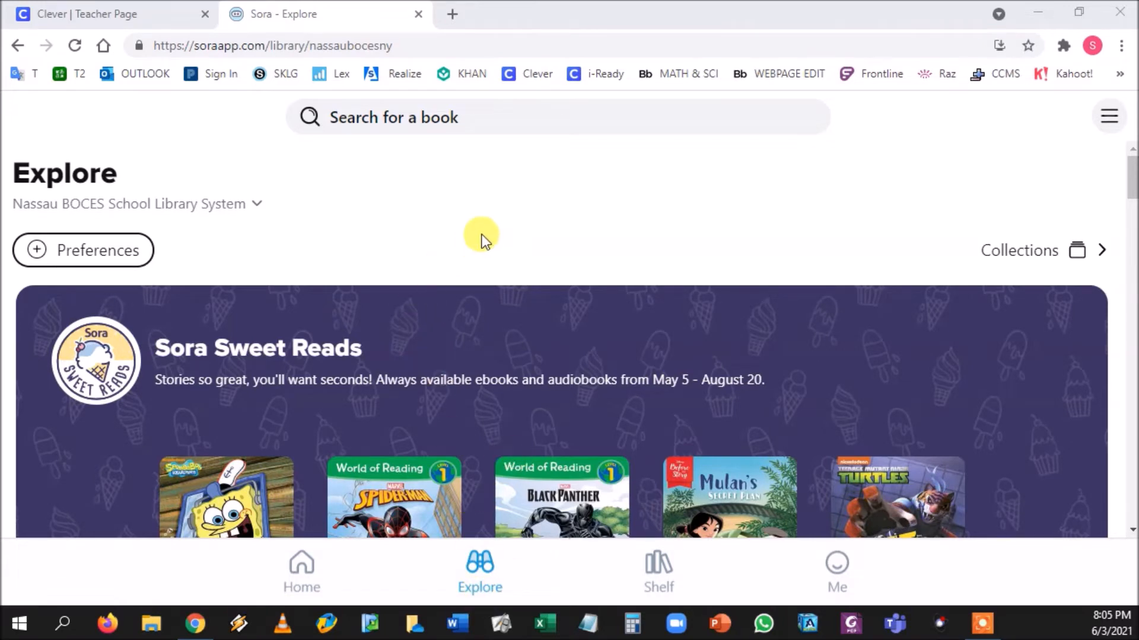
{"action": "mouse_move", "coordinate": [487, 233]}
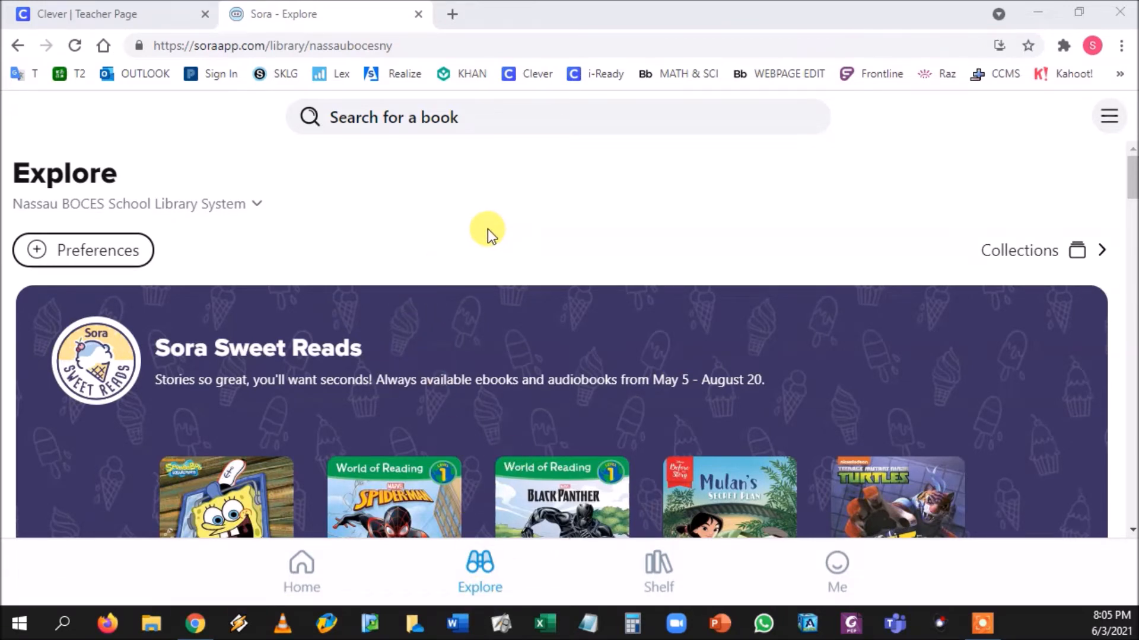
- Scroll the Explore page past the featured collections down to the Most popular row
{"action": "scroll", "scroll_direction": "down", "scroll_amount": 3}
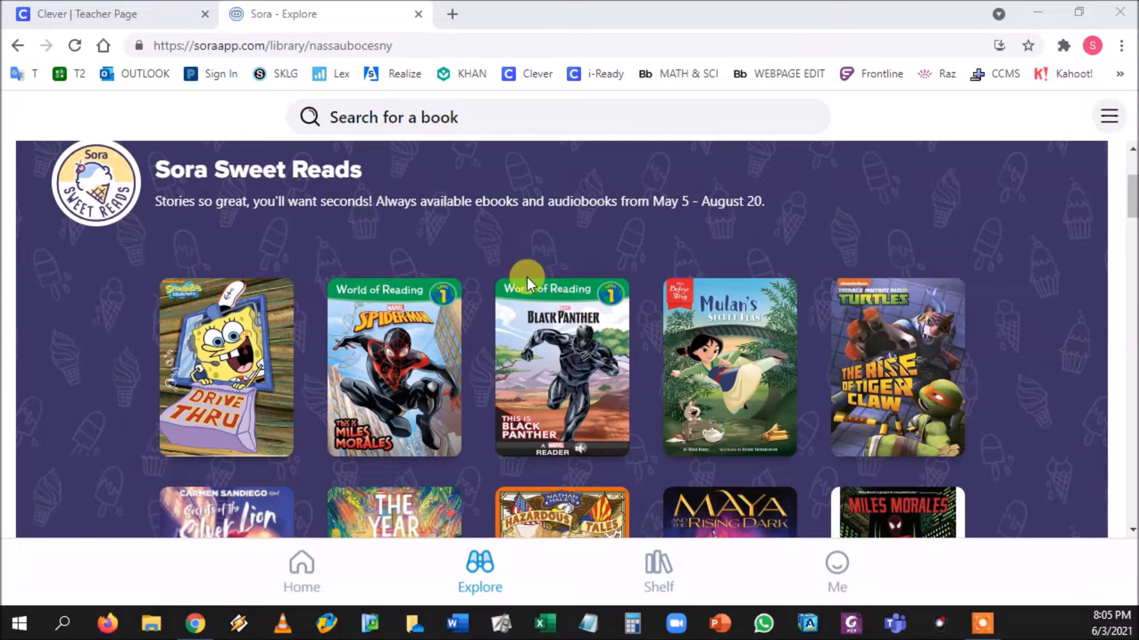
{"action": "mouse_move", "coordinate": [994, 402]}
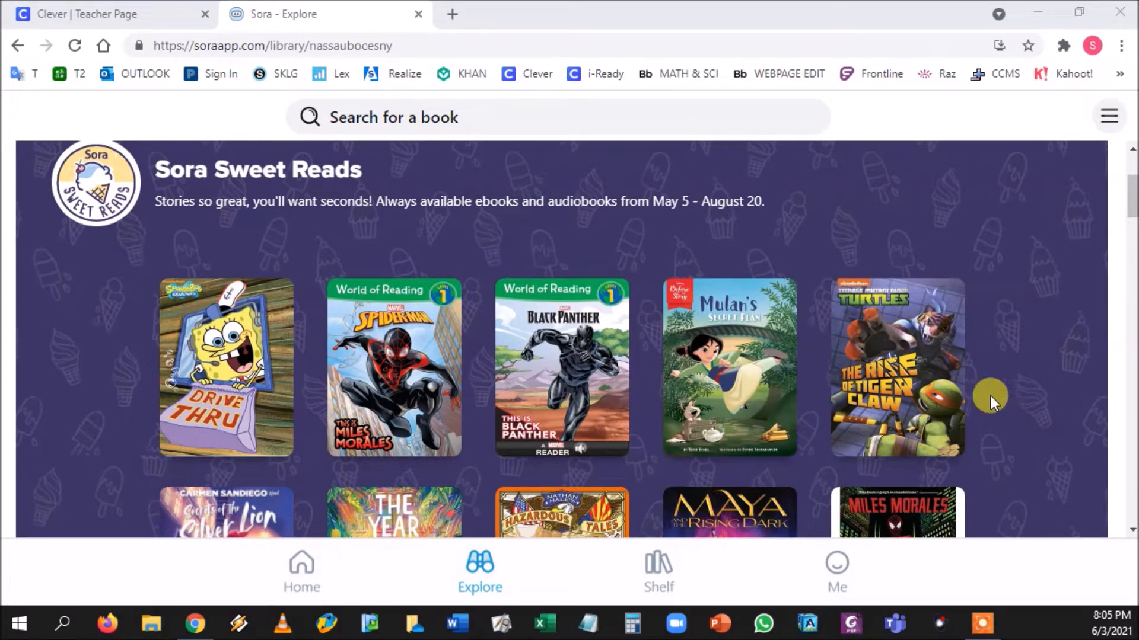
{"action": "scroll", "scroll_direction": "down", "scroll_amount": 3}
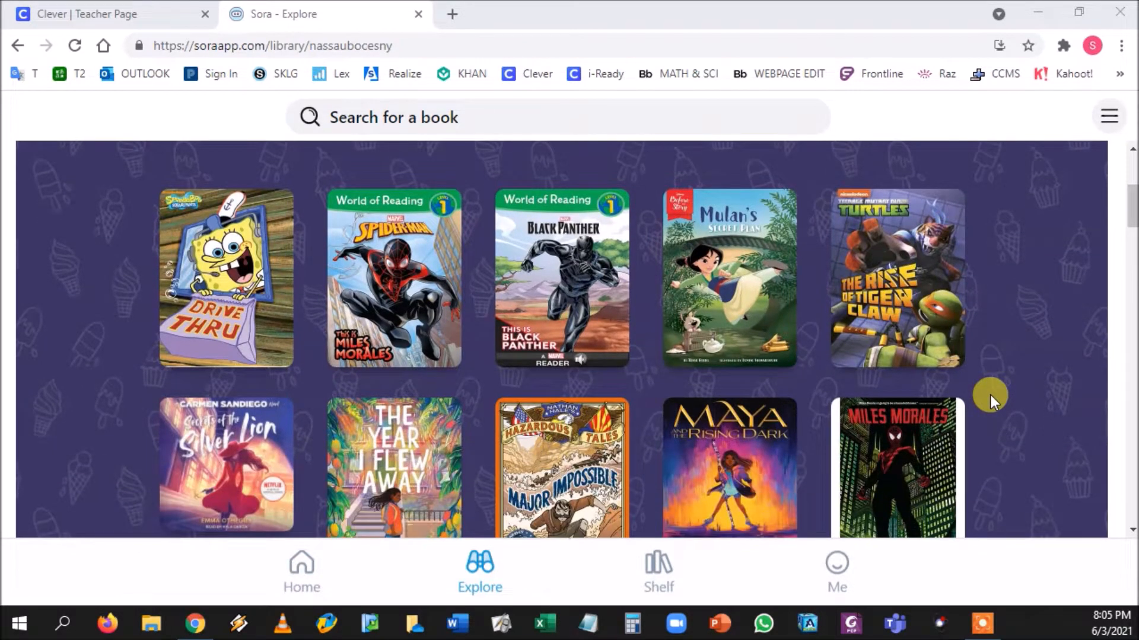
{"action": "scroll", "scroll_direction": "down", "scroll_amount": 3}
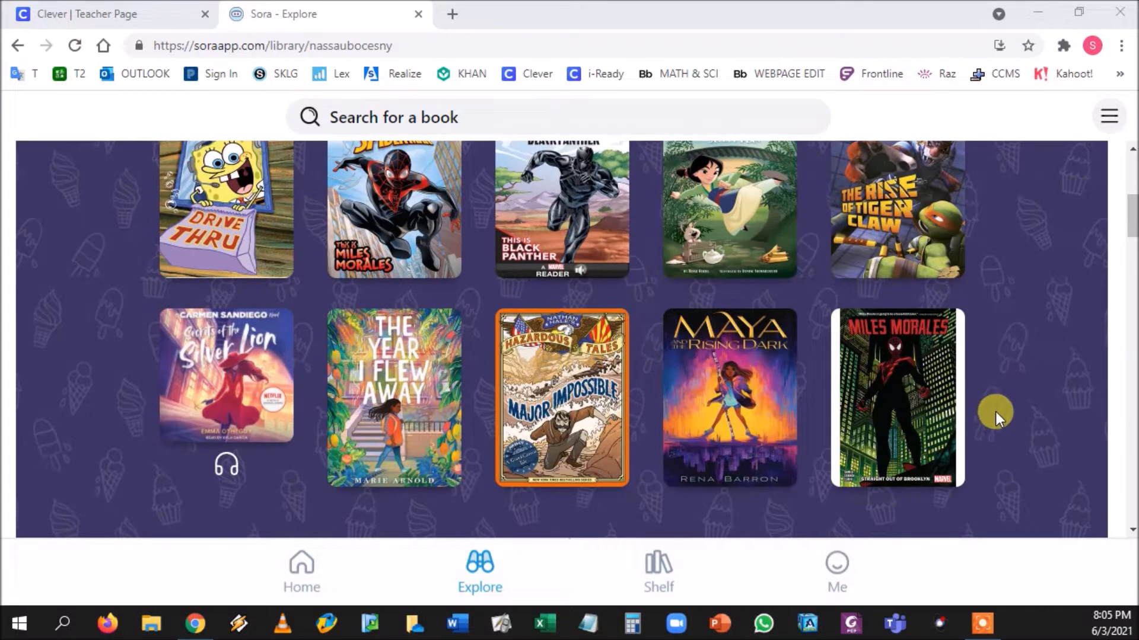
{"action": "scroll", "scroll_direction": "up", "scroll_amount": 3}
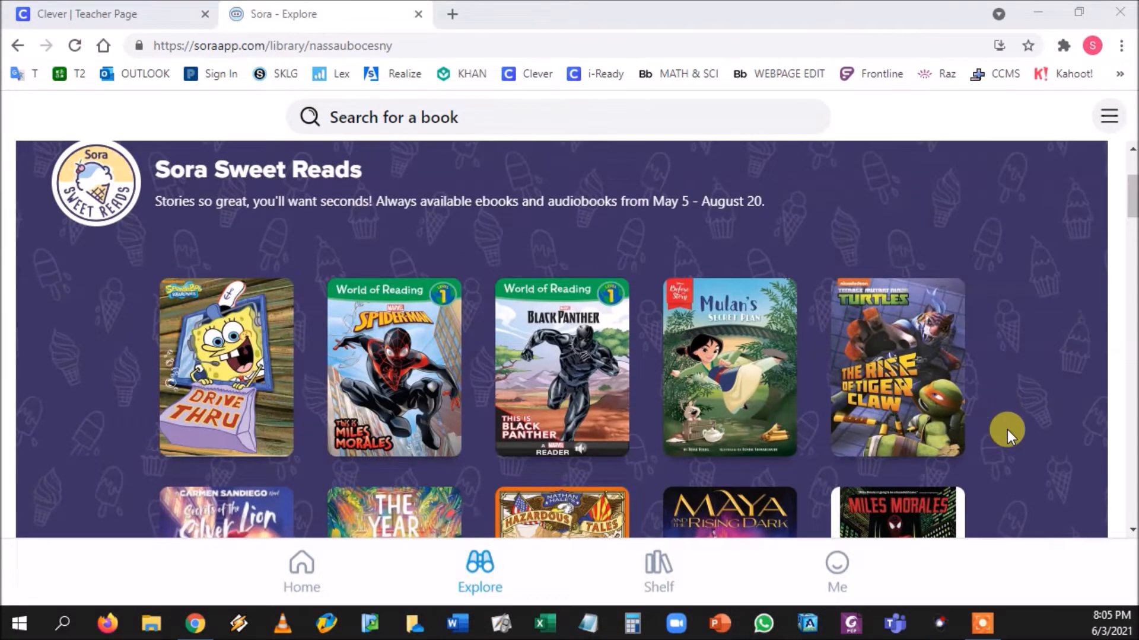
{"action": "scroll", "scroll_direction": "down", "scroll_amount": 3}
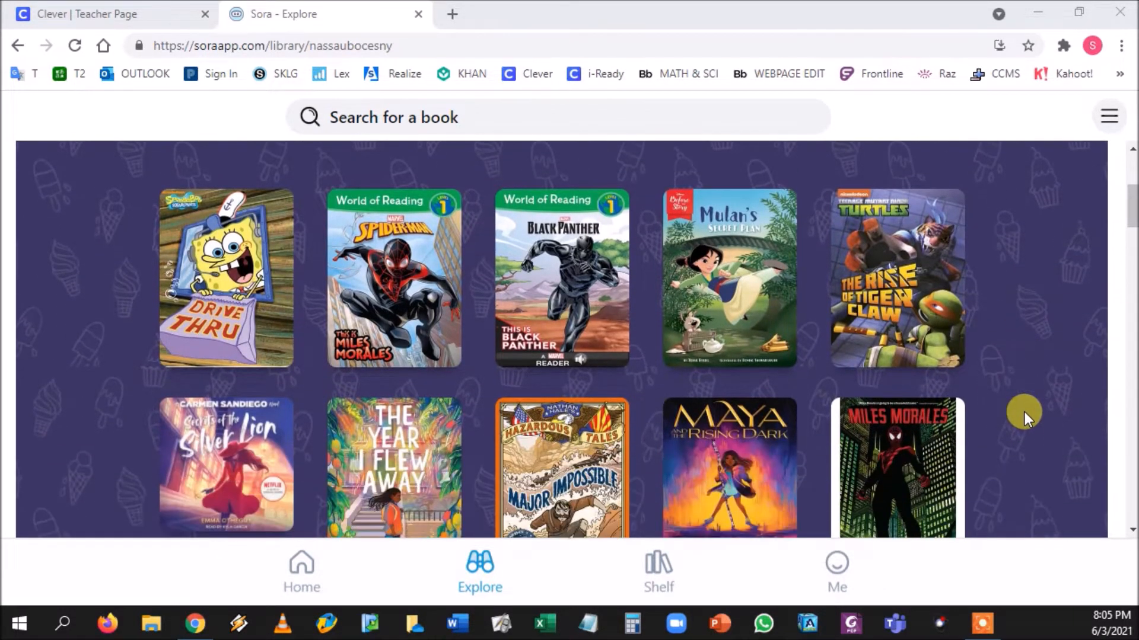
{"action": "mouse_move", "coordinate": [514, 108]}
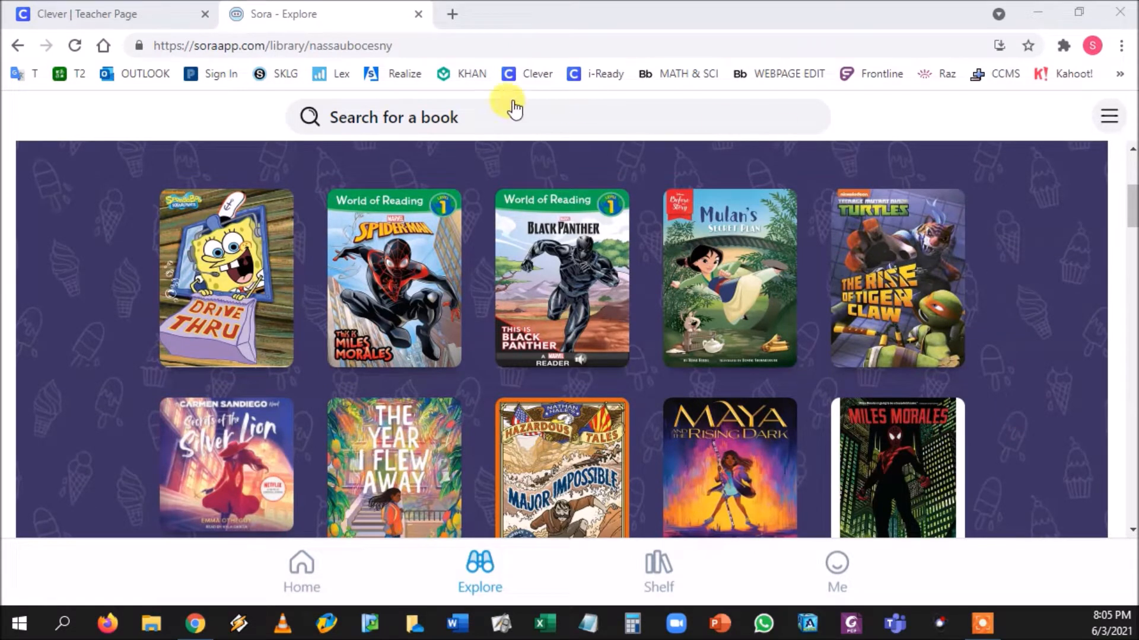
{"action": "mouse_move", "coordinate": [940, 332]}
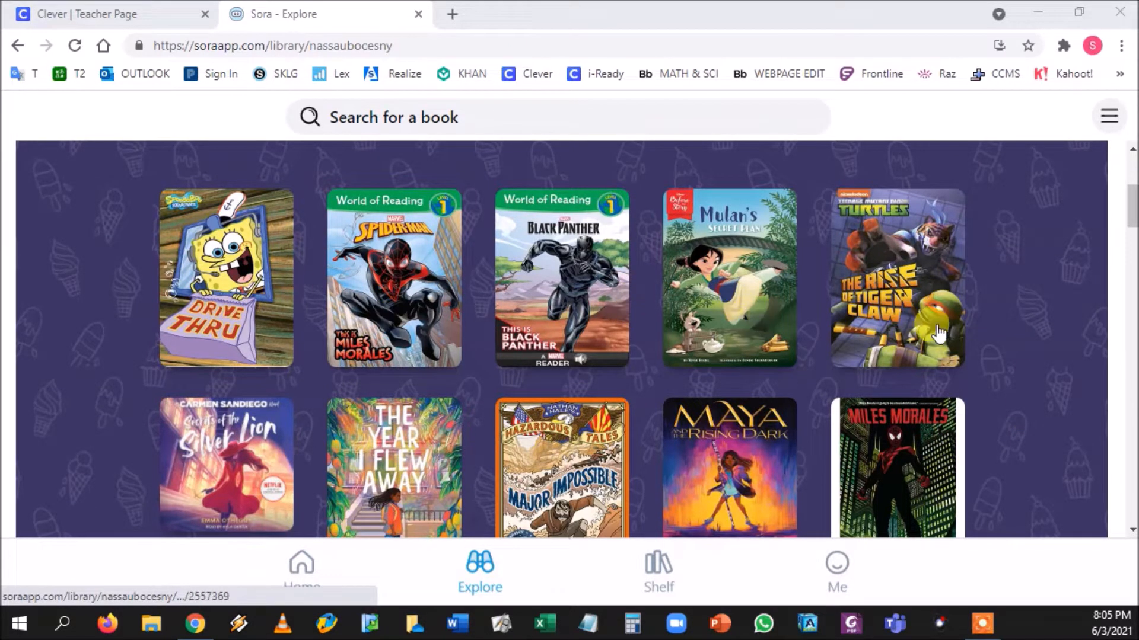
{"action": "mouse_move", "coordinate": [674, 160]}
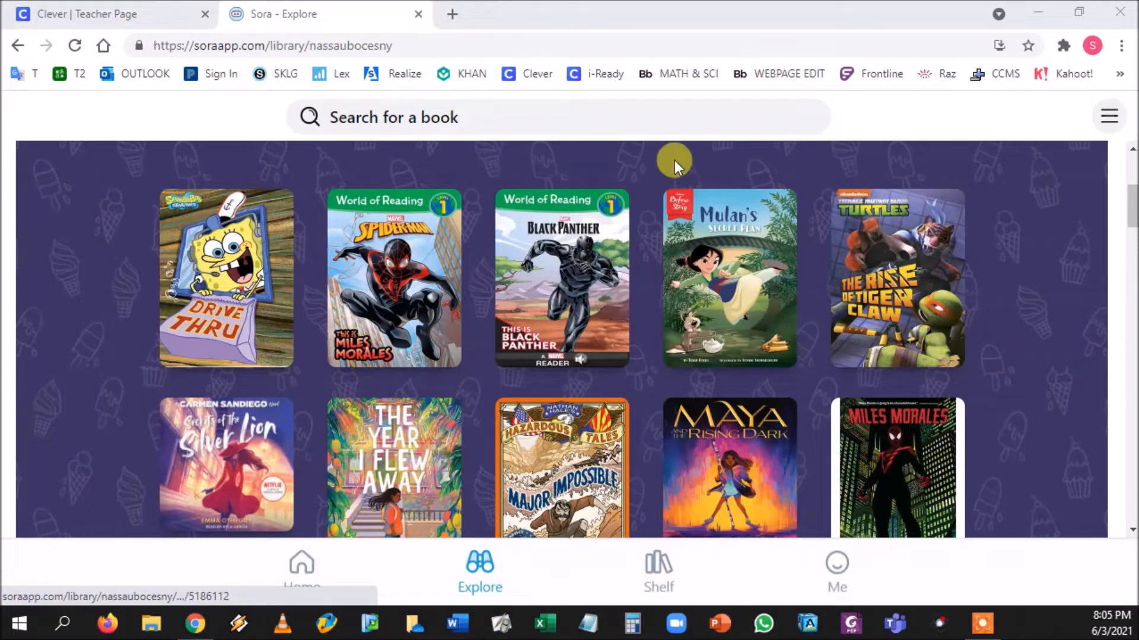
{"action": "mouse_move", "coordinate": [206, 348]}
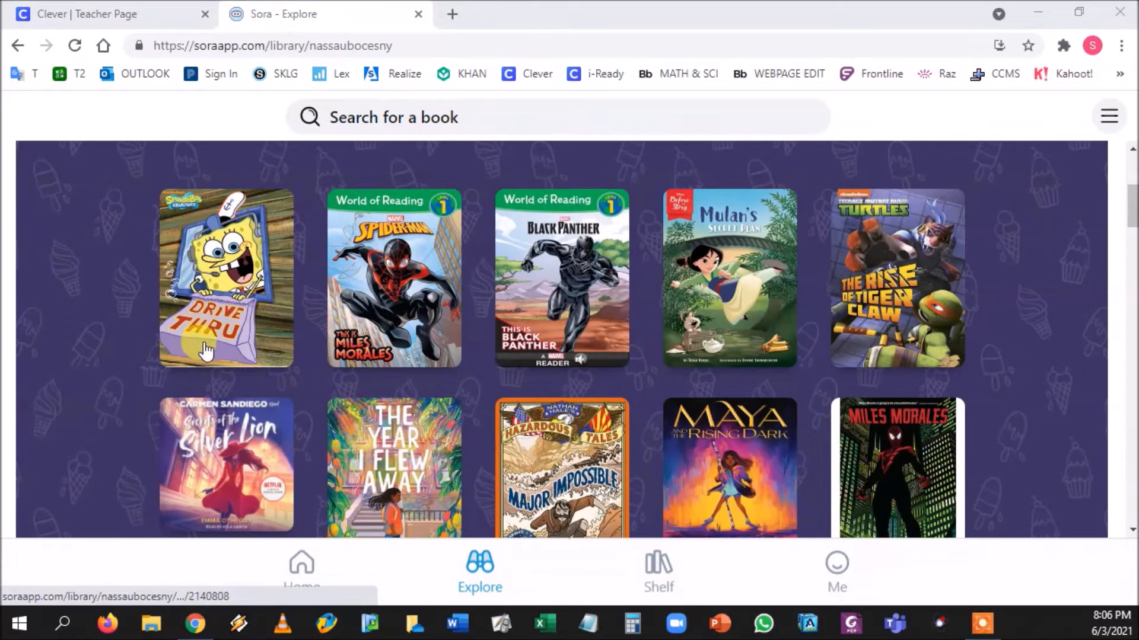
{"action": "scroll", "scroll_direction": "down", "scroll_amount": 3}
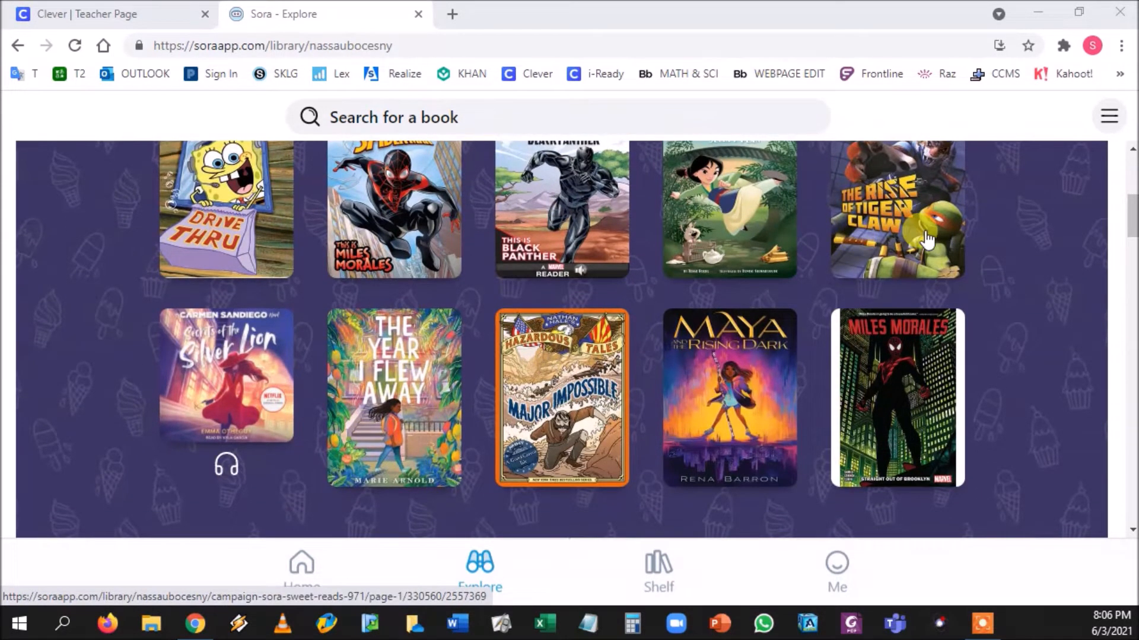
{"action": "scroll", "scroll_direction": "down", "scroll_amount": 3}
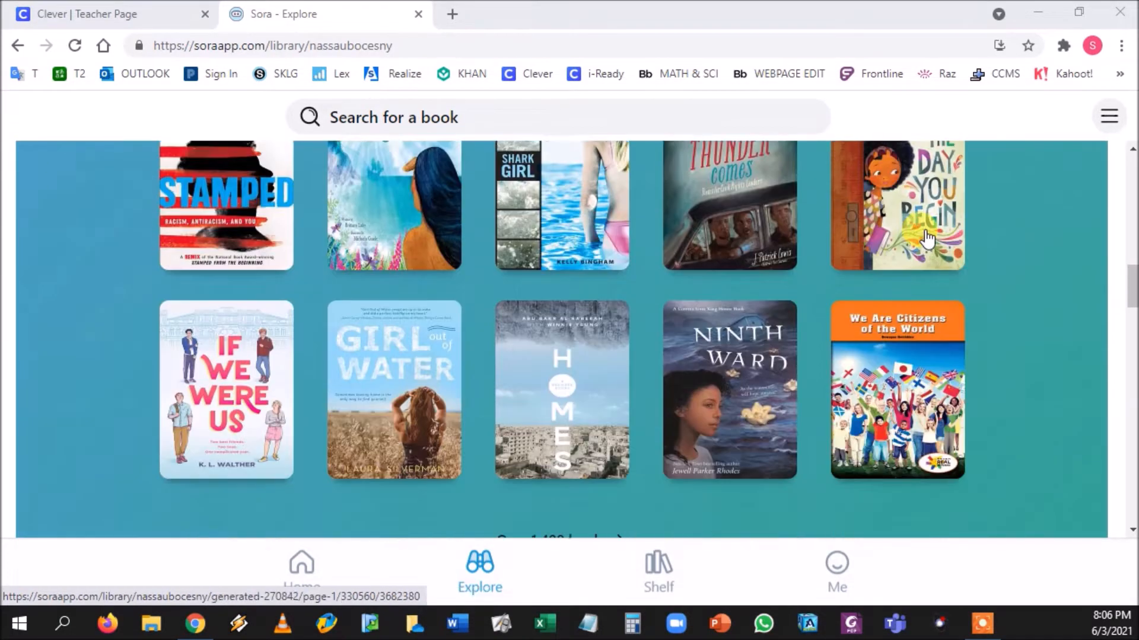
{"action": "scroll", "scroll_direction": "down", "scroll_amount": 3}
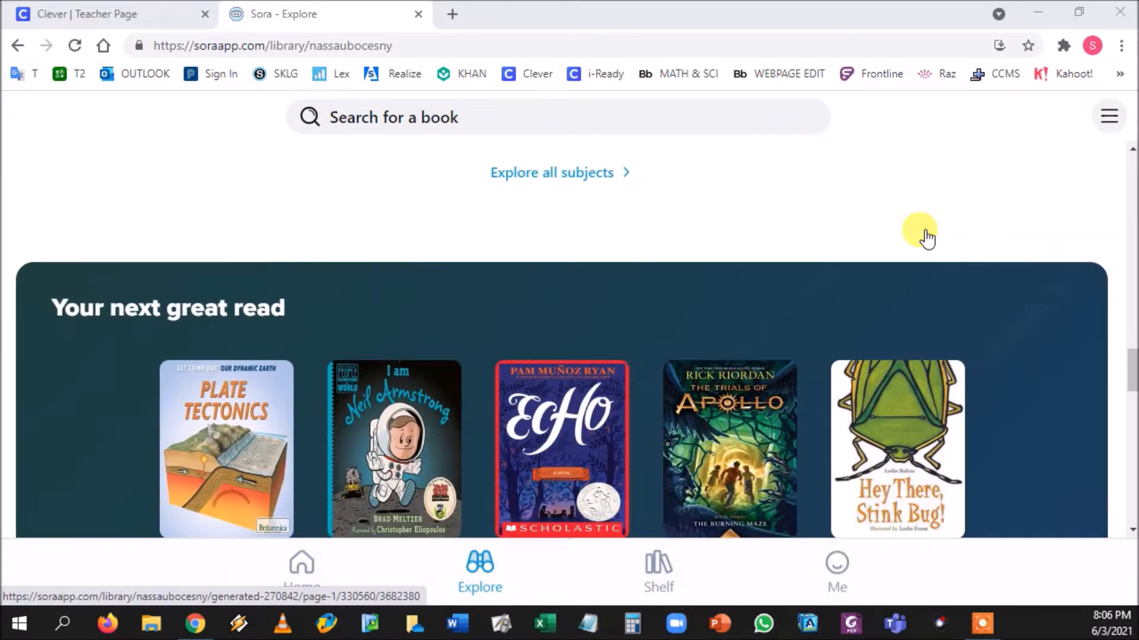
{"action": "scroll", "scroll_direction": "down", "scroll_amount": 3}
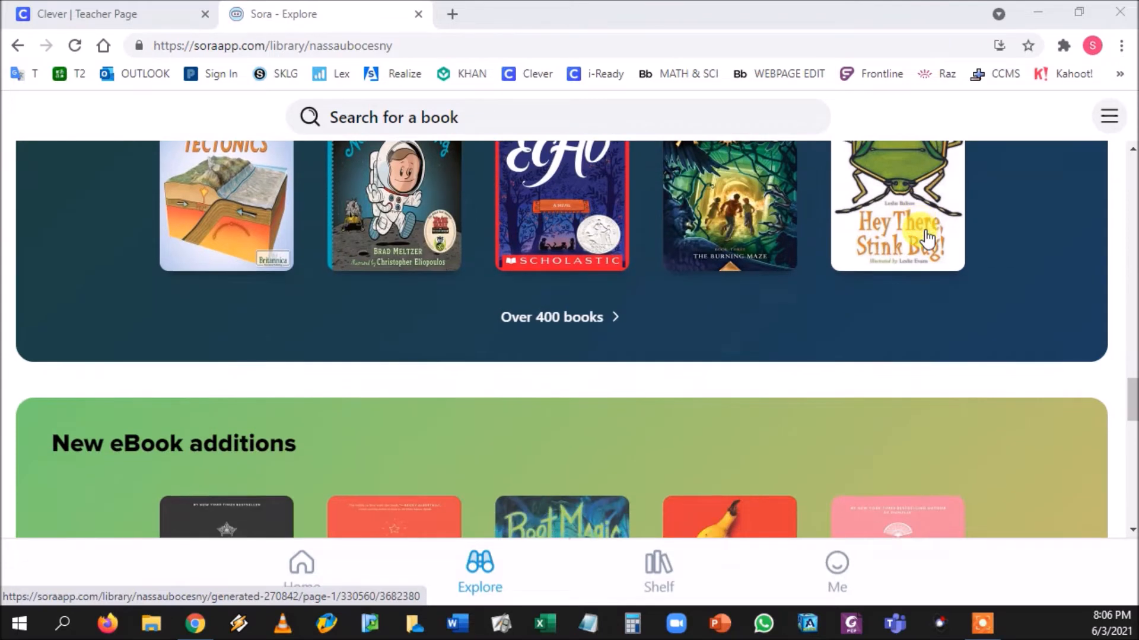
{"action": "scroll", "scroll_direction": "down", "scroll_amount": 3}
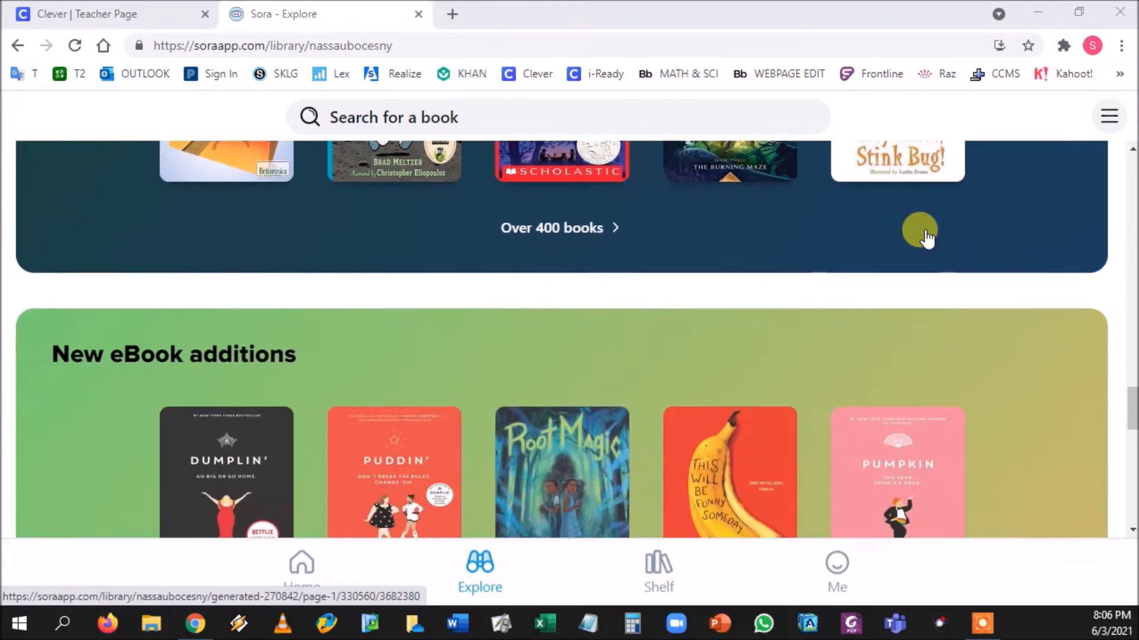
{"action": "scroll", "scroll_direction": "down", "scroll_amount": 3}
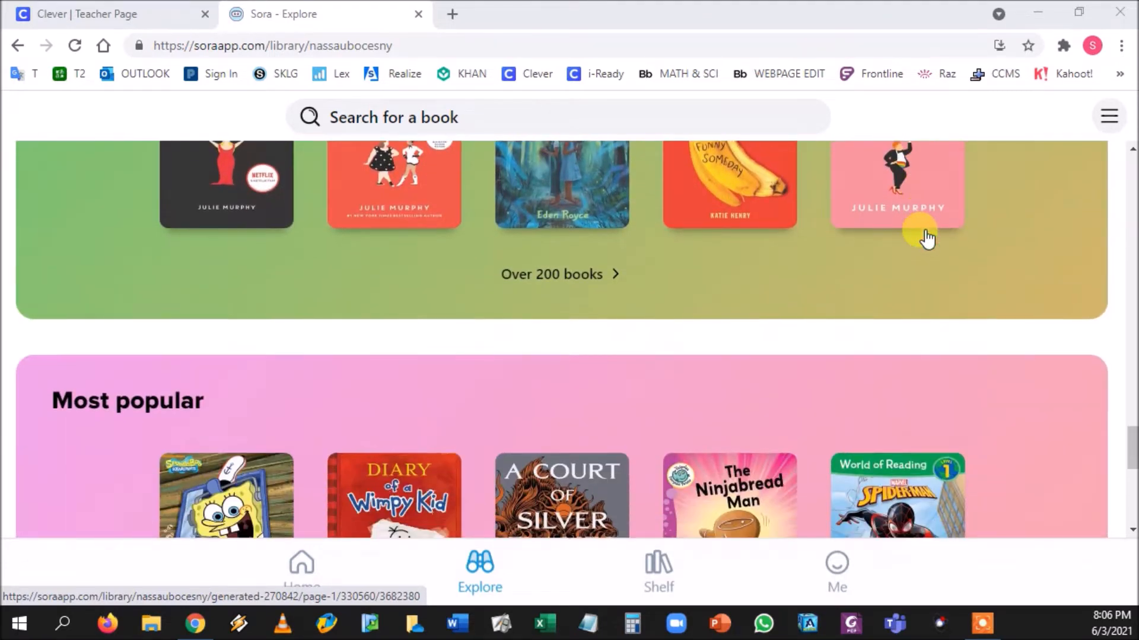
{"action": "scroll", "scroll_direction": "down", "scroll_amount": 3}
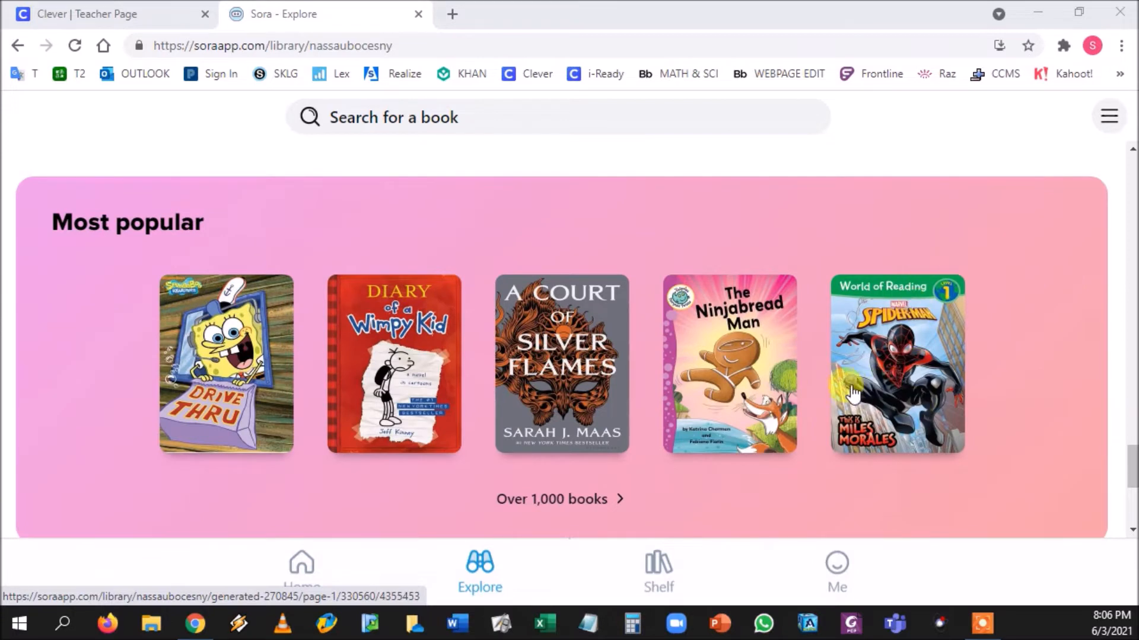
{"action": "mouse_move", "coordinate": [527, 427]}
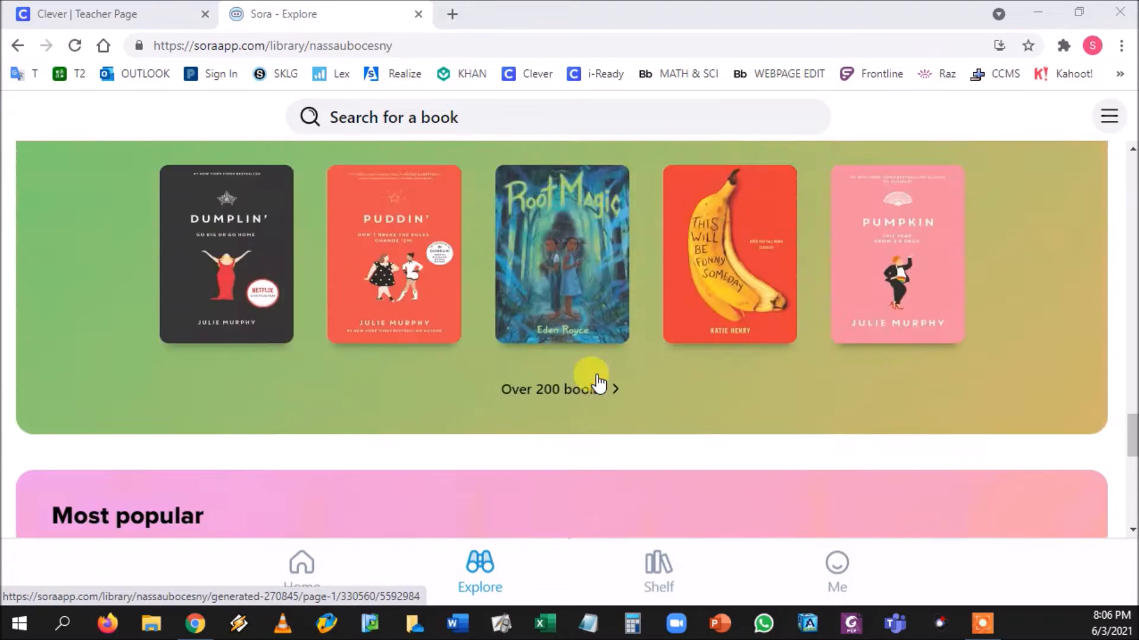
{"action": "scroll", "scroll_direction": "up", "scroll_amount": 3}
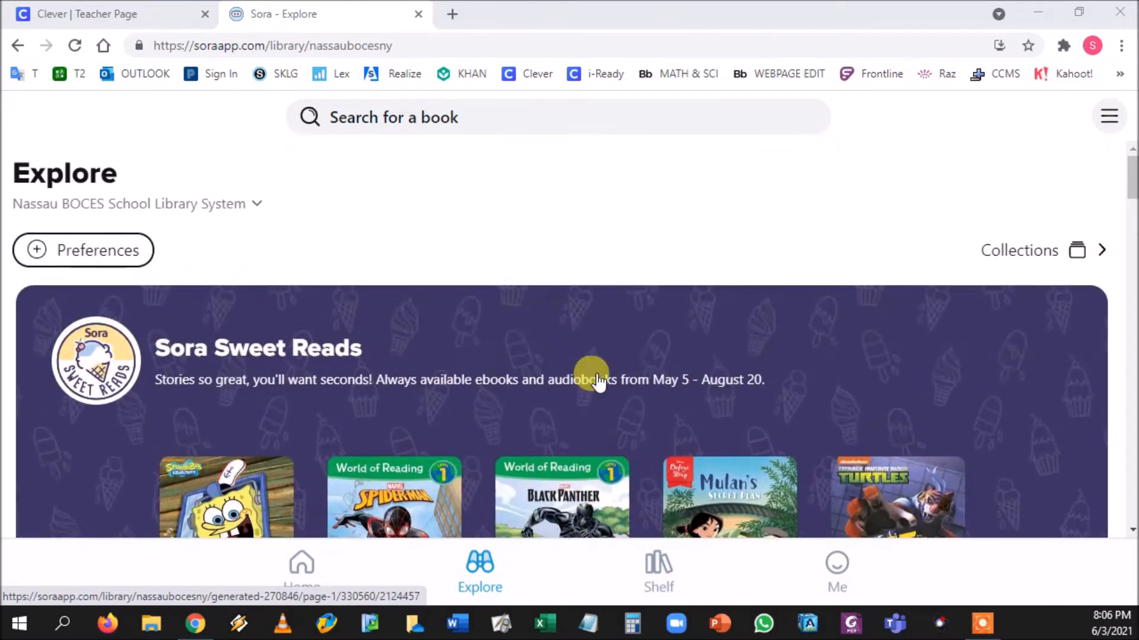
{"action": "mouse_move", "coordinate": [471, 120]}
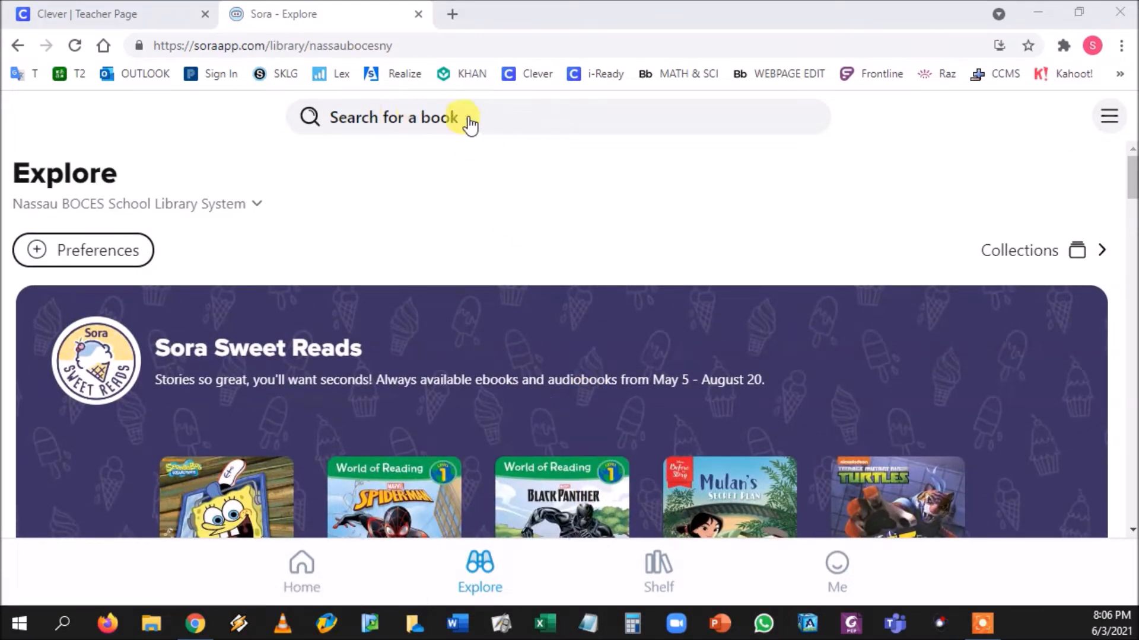
{"action": "mouse_move", "coordinate": [480, 574]}
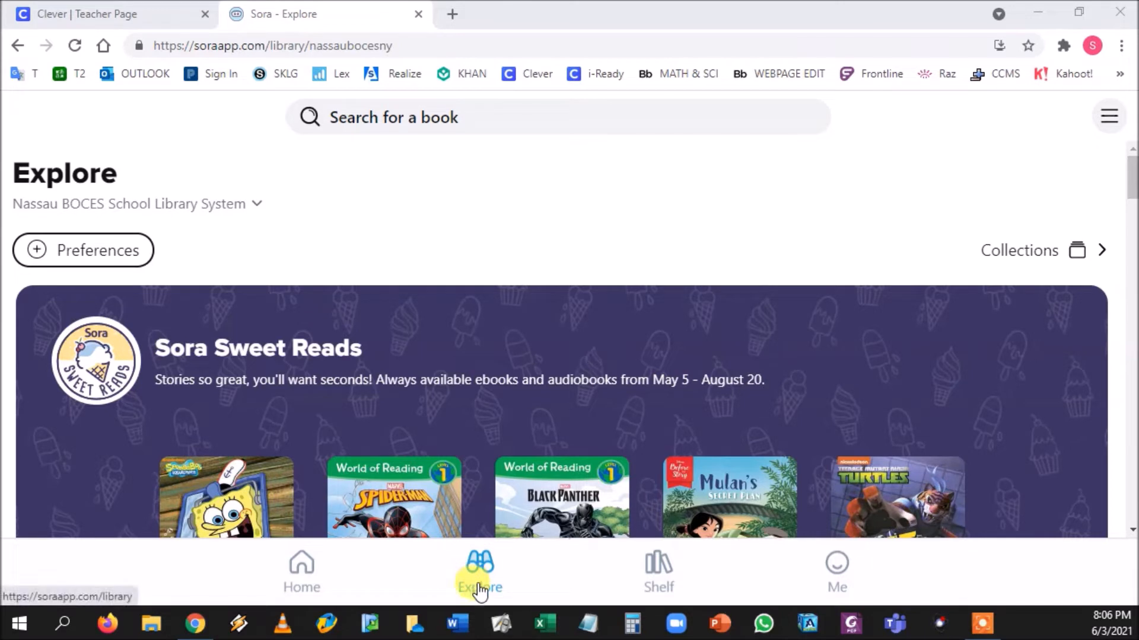
{"action": "mouse_move", "coordinate": [92, 250]}
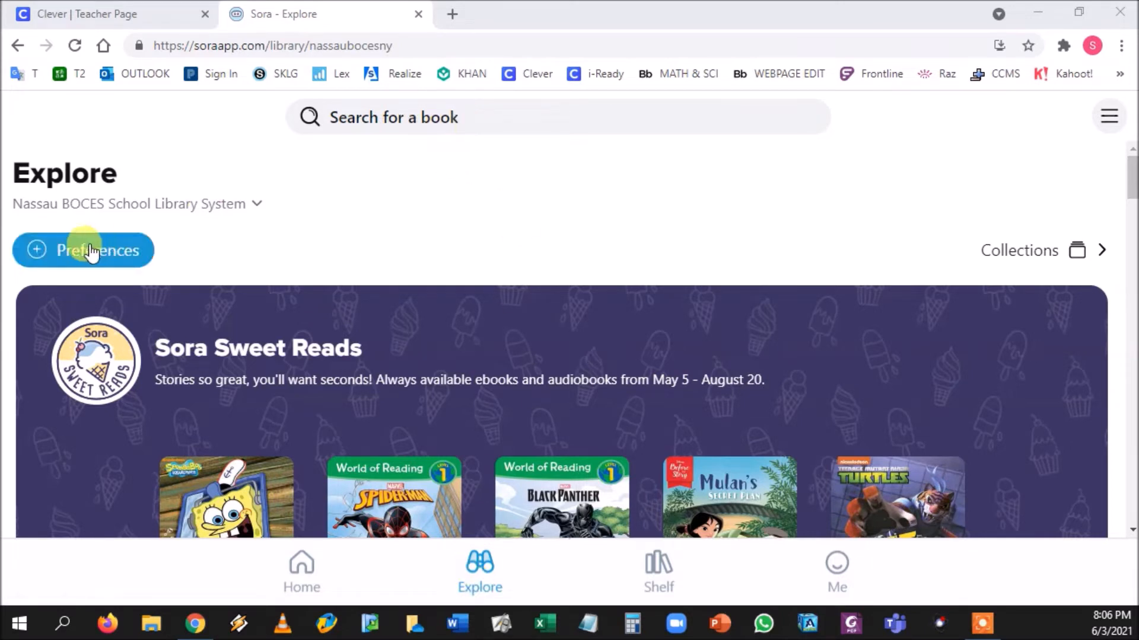
{"action": "left_click", "coordinate": [83, 250]}
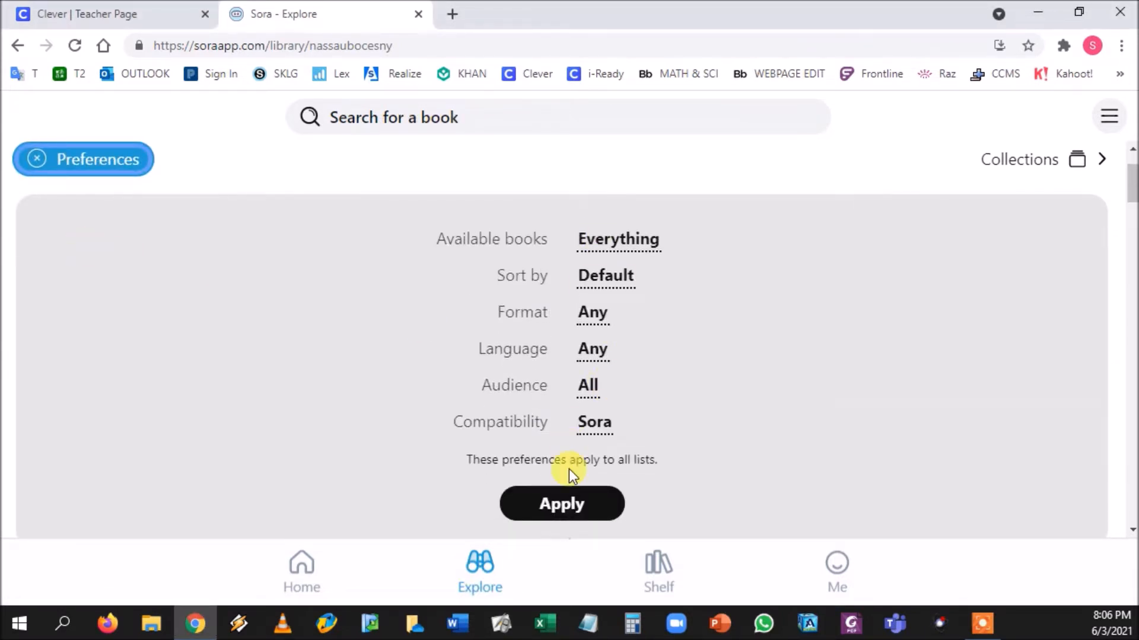
{"action": "mouse_move", "coordinate": [592, 534]}
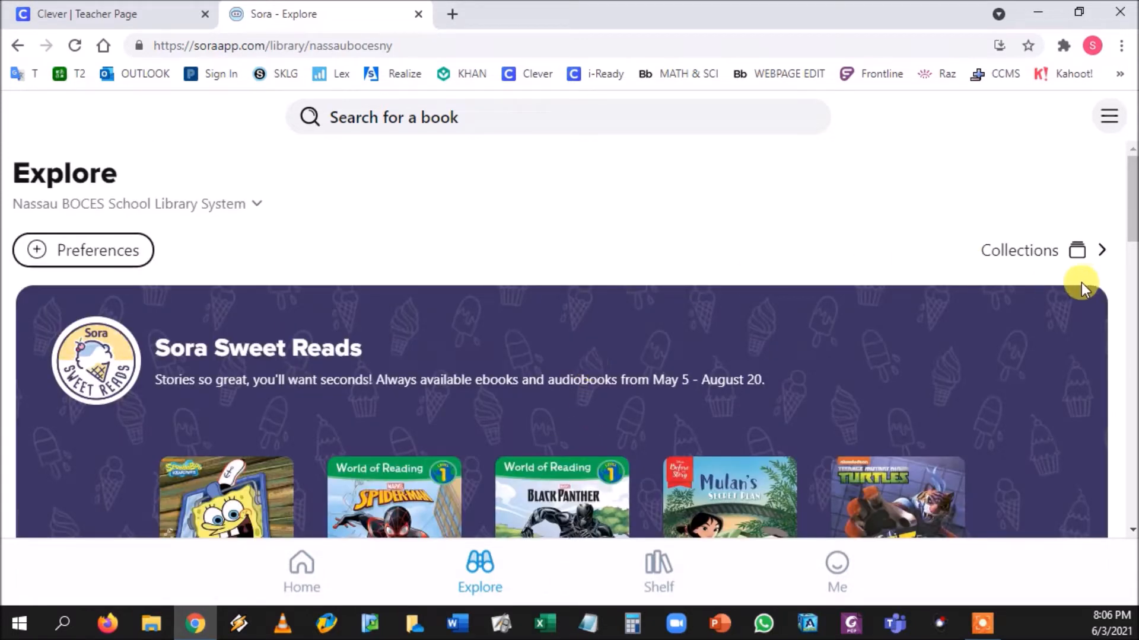
{"action": "left_click", "coordinate": [1018, 250]}
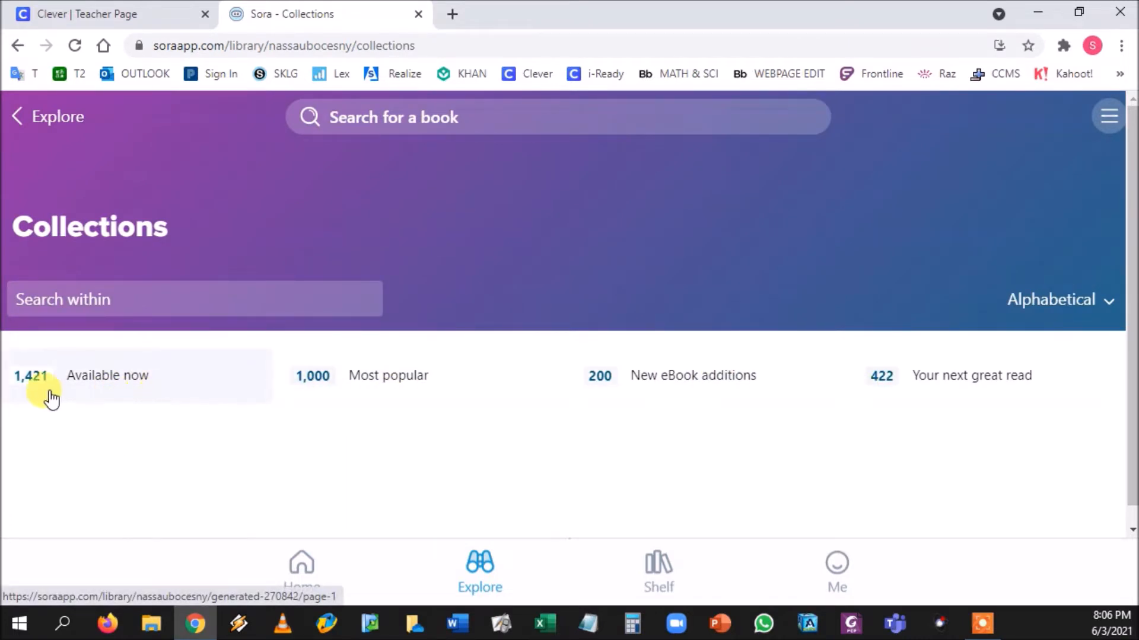
{"action": "mouse_move", "coordinate": [17, 116]}
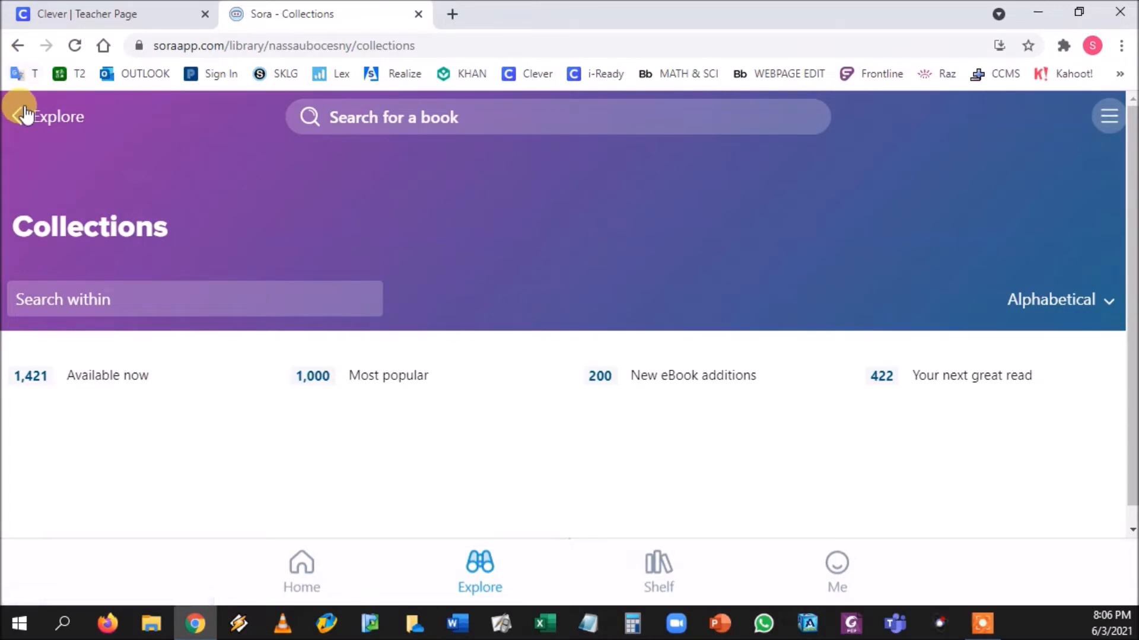
{"action": "left_click", "coordinate": [15, 116]}
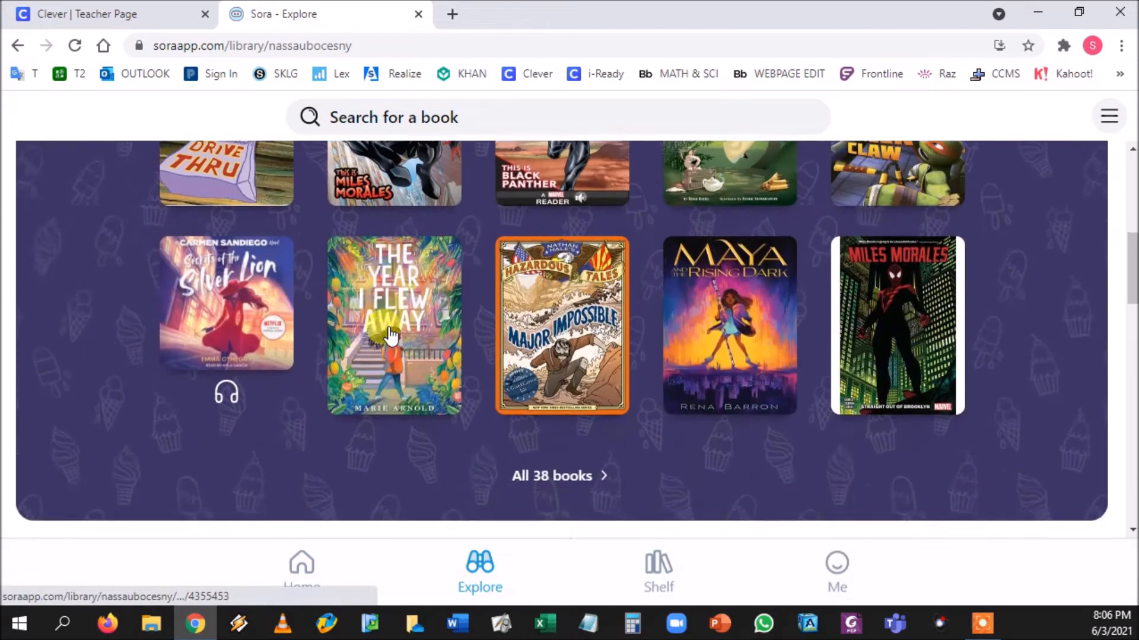
{"action": "scroll", "scroll_direction": "down", "scroll_amount": 3}
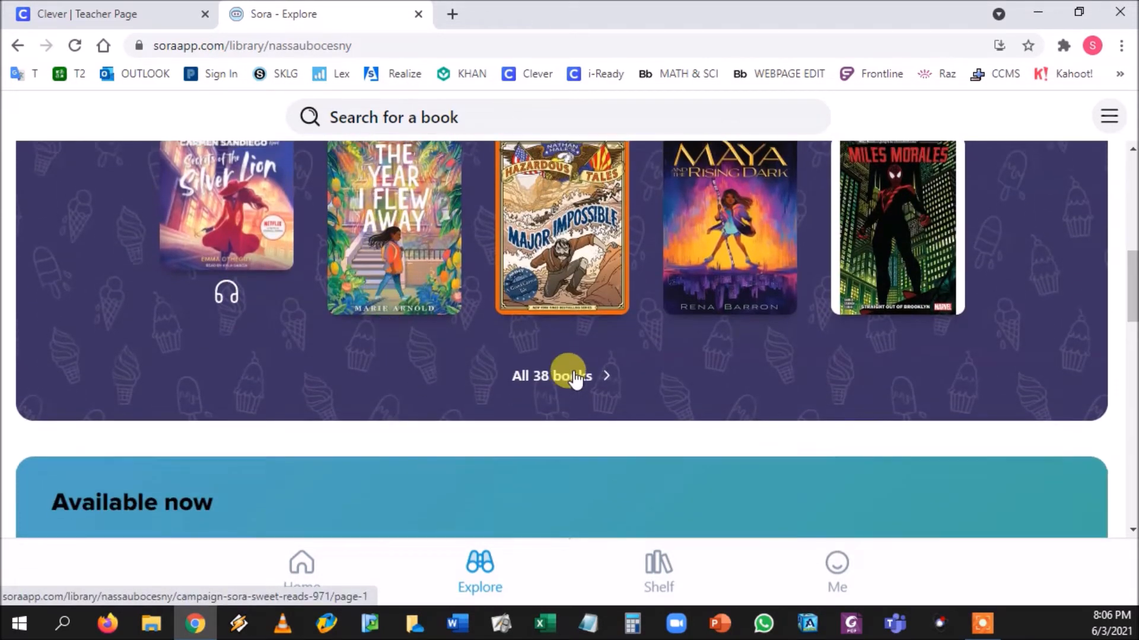
{"action": "left_click", "coordinate": [549, 376]}
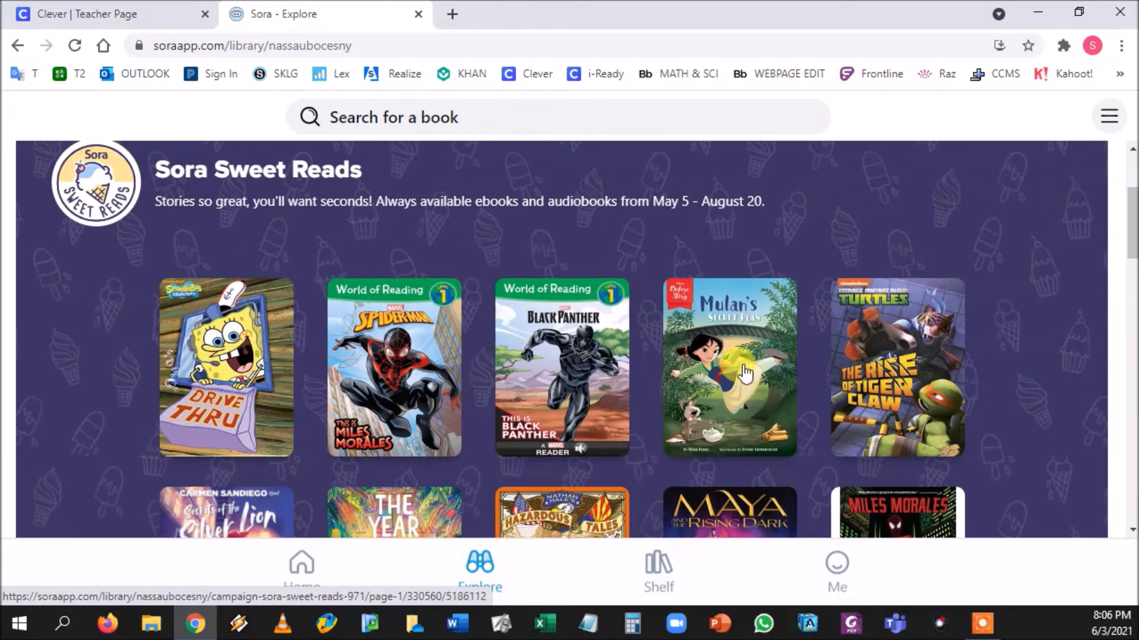
{"action": "scroll", "scroll_direction": "up", "scroll_amount": 3}
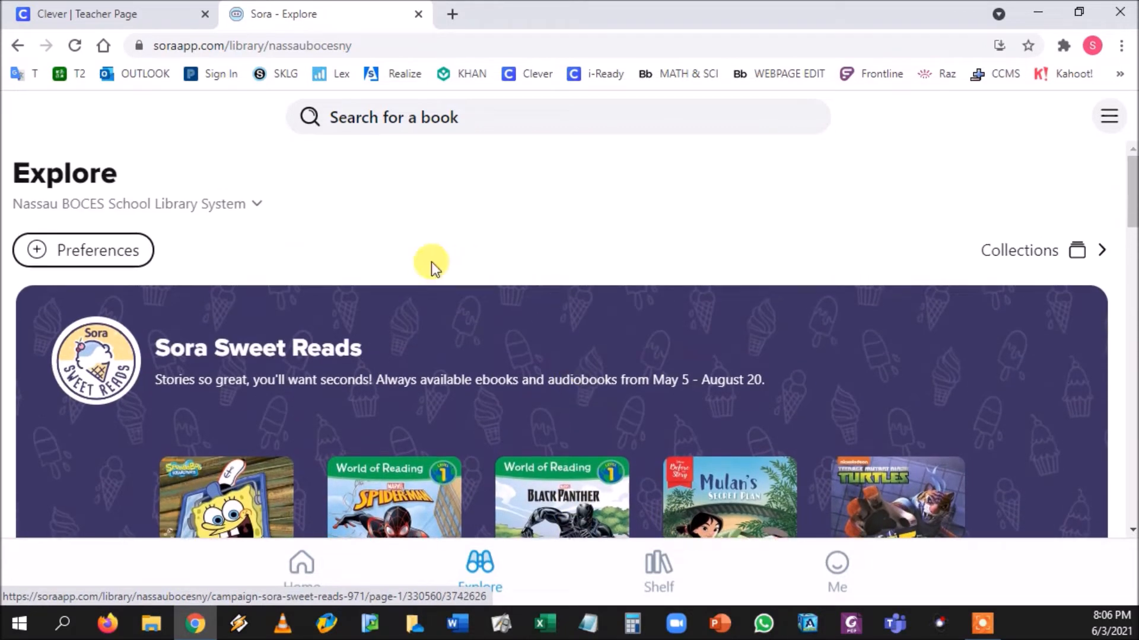
{"action": "mouse_move", "coordinate": [300, 571]}
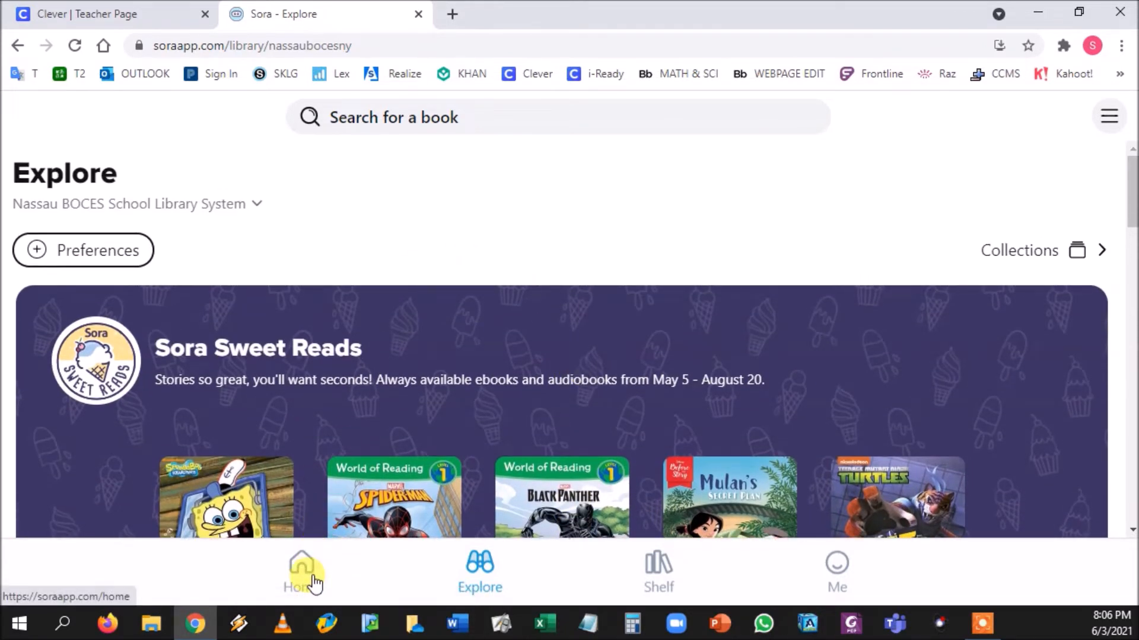
- Switch to Home and scroll its empty assignments, loans, defined words and notes sections
{"action": "left_click", "coordinate": [300, 570]}
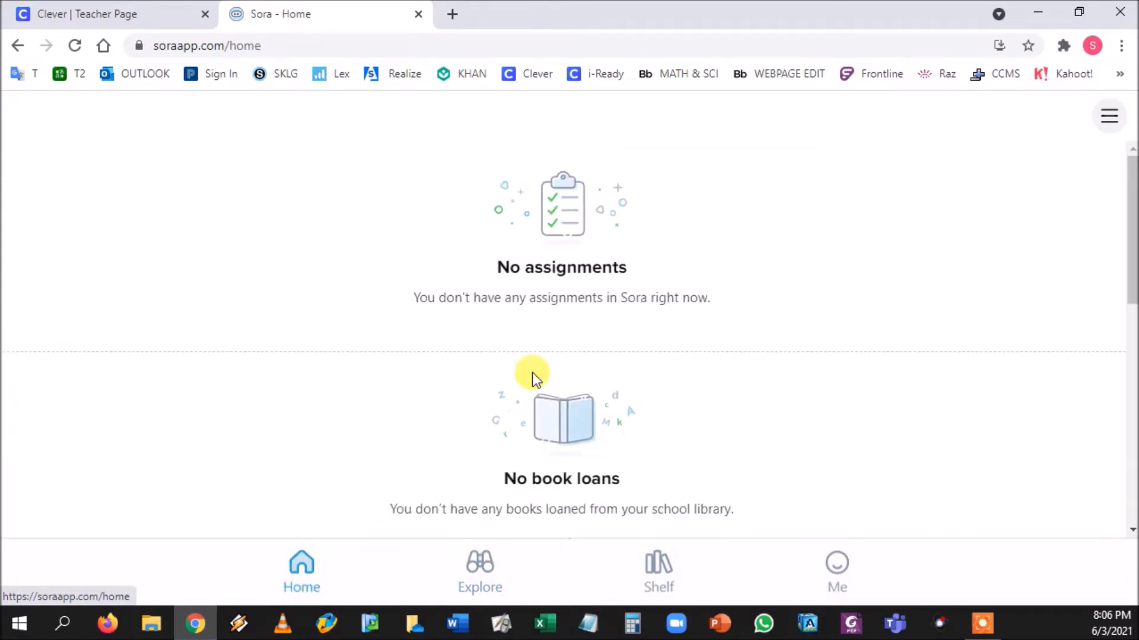
{"action": "scroll", "scroll_direction": "down", "scroll_amount": 3}
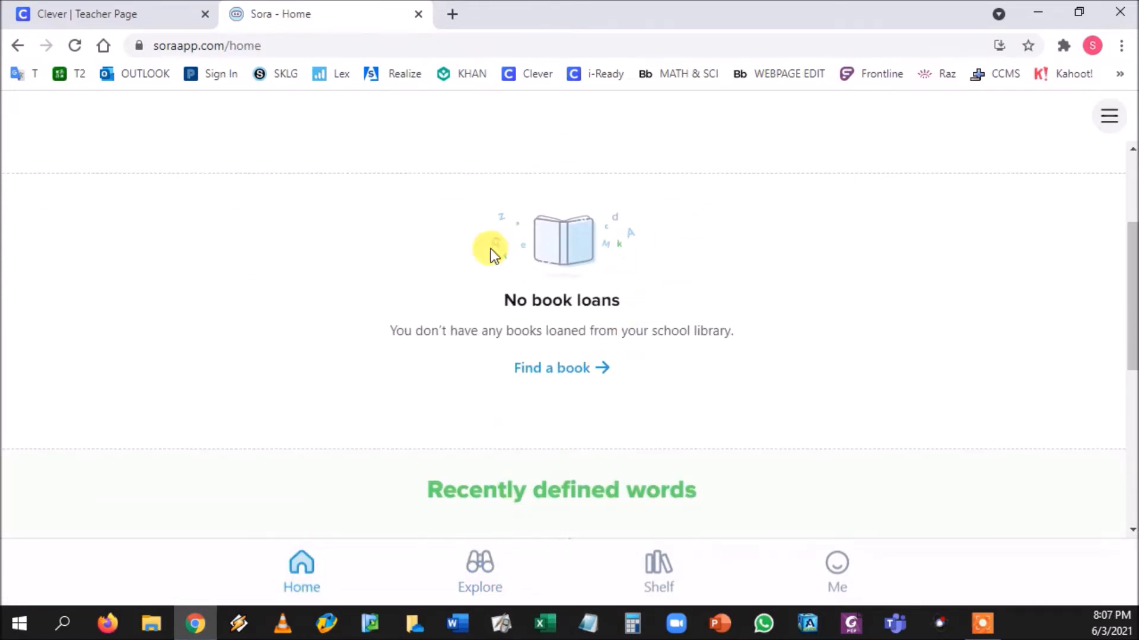
{"action": "scroll", "scroll_direction": "down", "scroll_amount": 3}
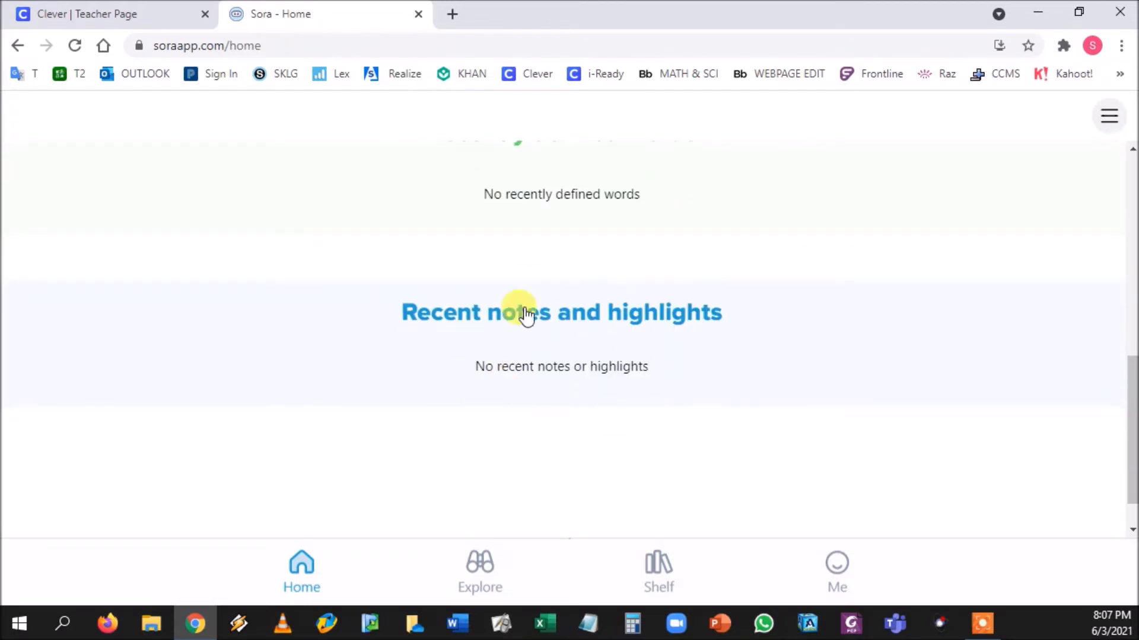
{"action": "mouse_move", "coordinate": [523, 356]}
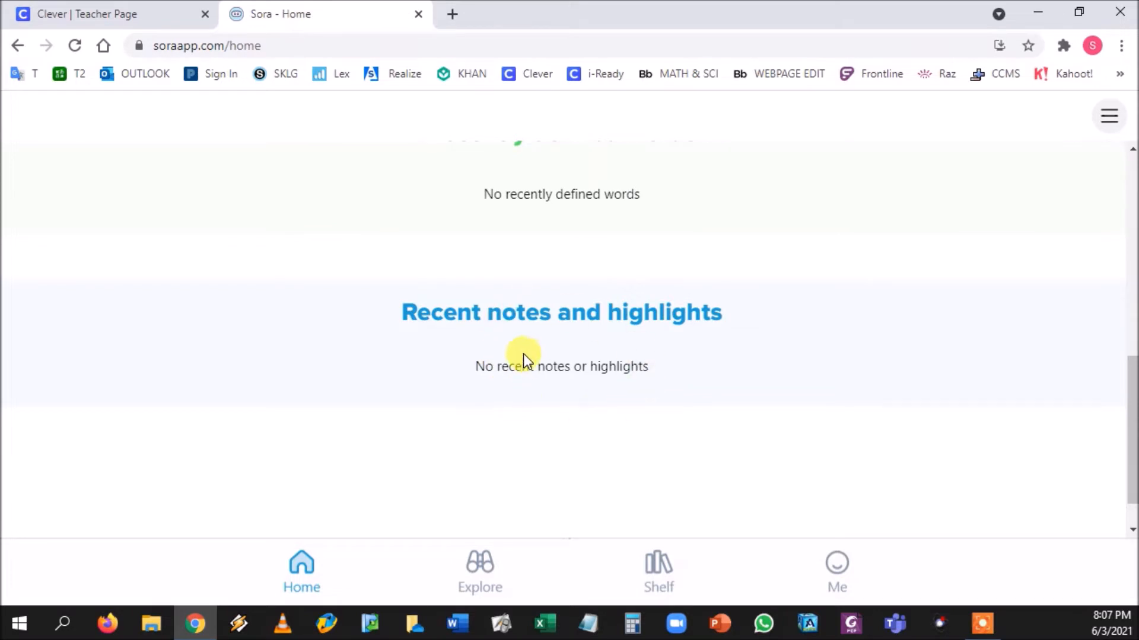
{"action": "mouse_move", "coordinate": [657, 570]}
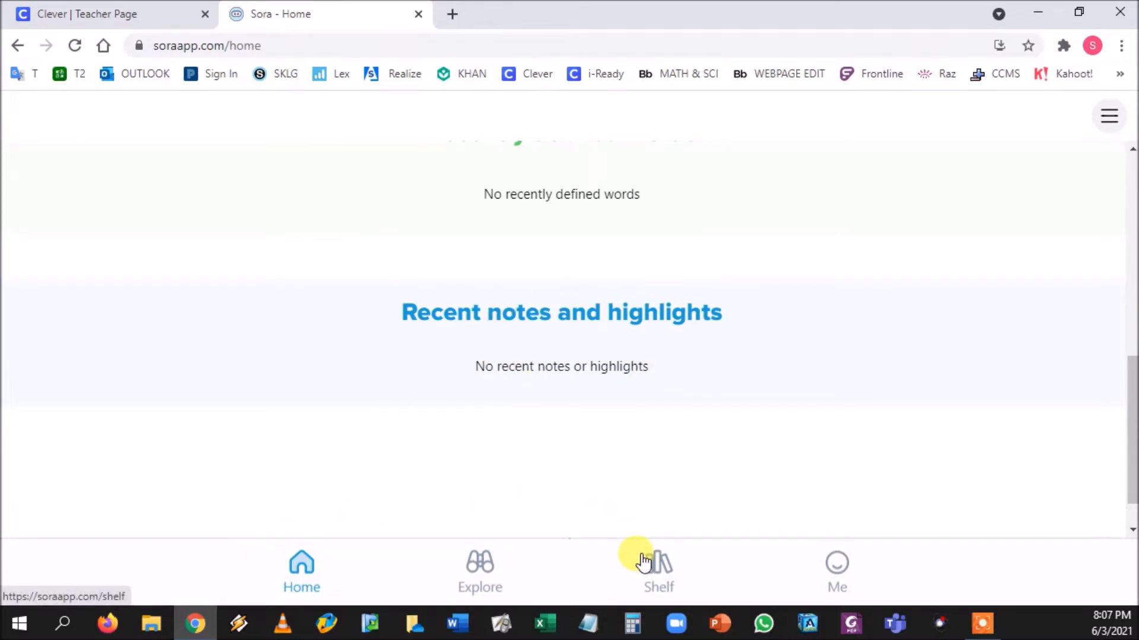
- Switch to Shelf to see the empty Loans tab
{"action": "left_click", "coordinate": [657, 570]}
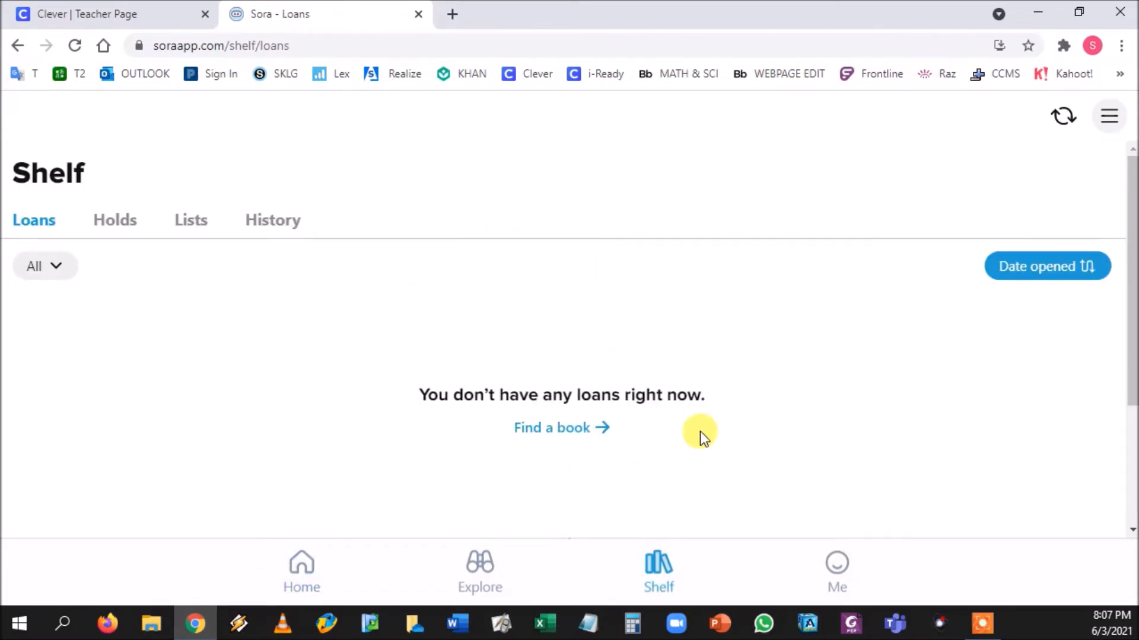
{"action": "mouse_move", "coordinate": [626, 473]}
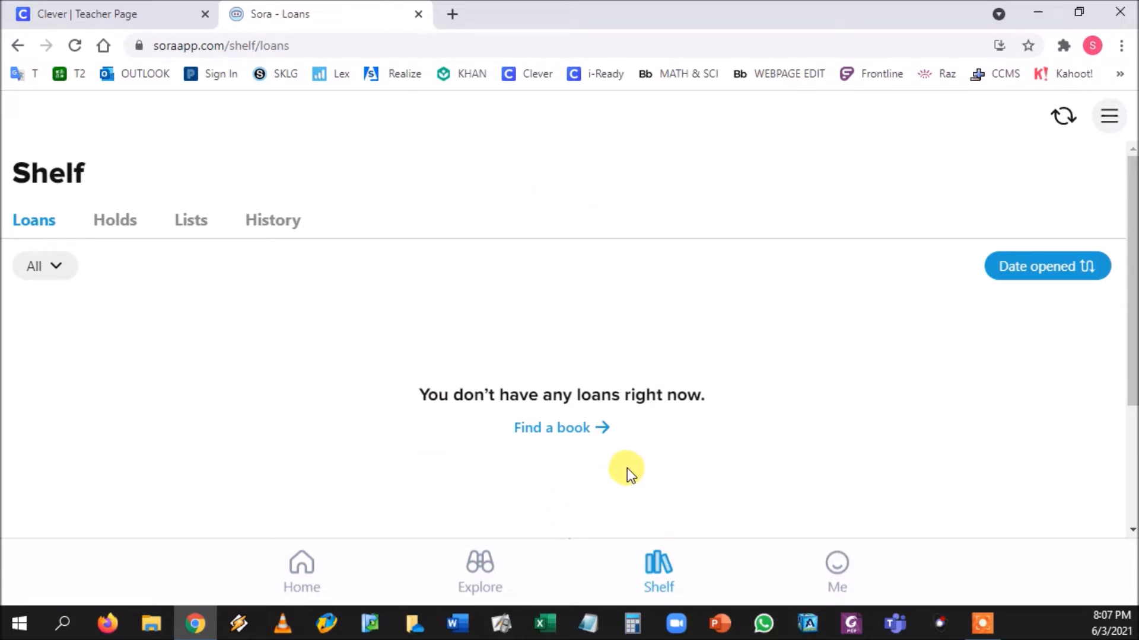
{"action": "mouse_move", "coordinate": [620, 497]}
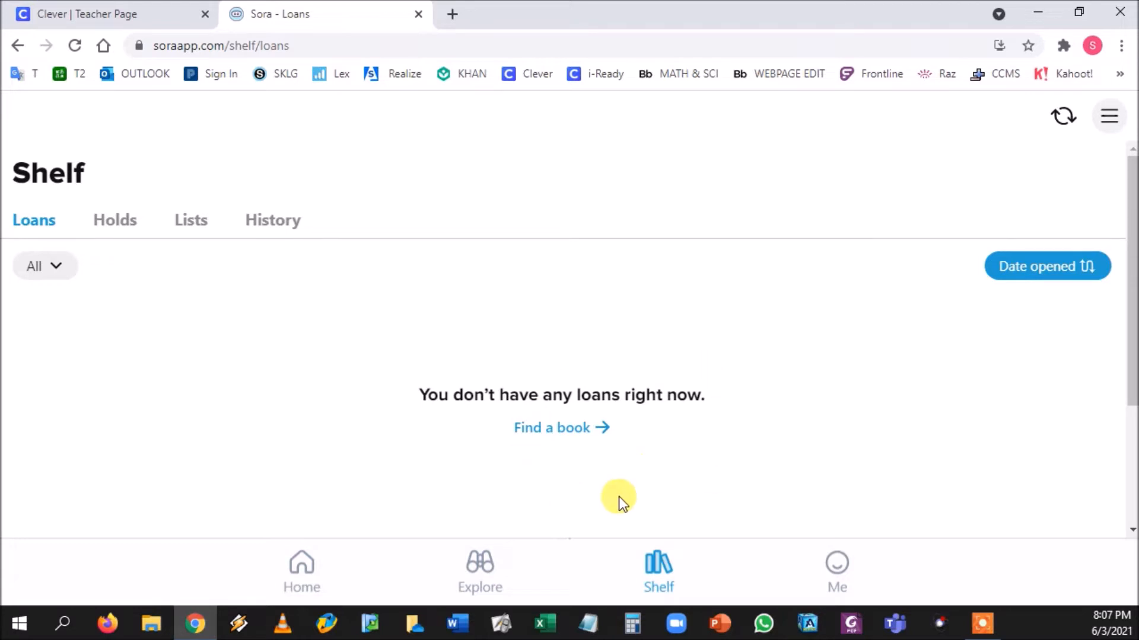
{"action": "mouse_move", "coordinate": [658, 567]}
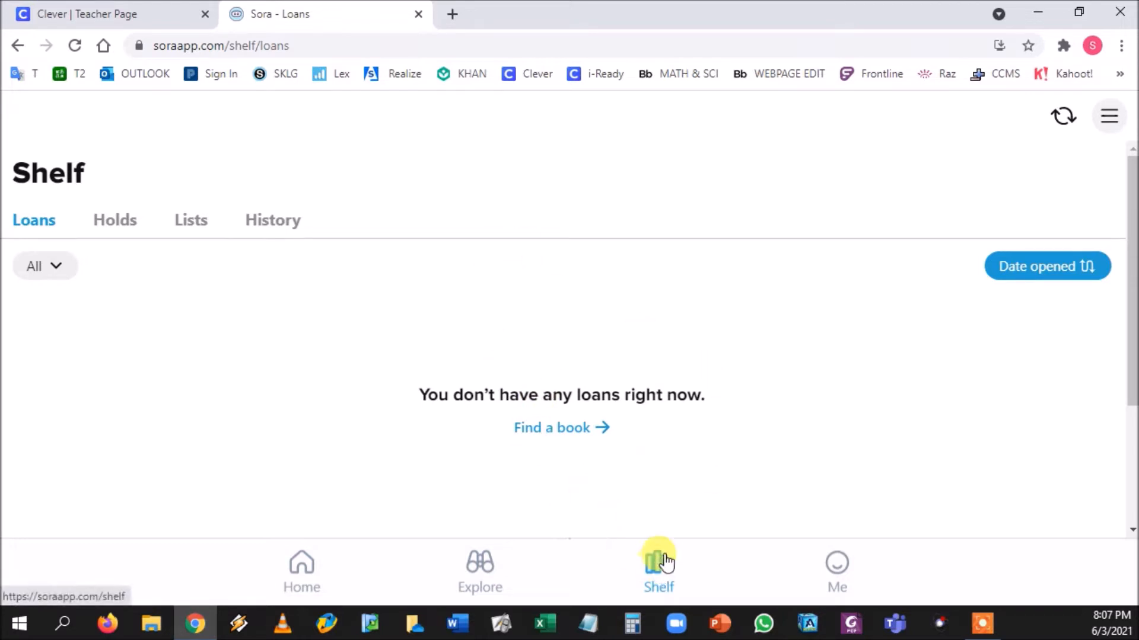
{"action": "mouse_move", "coordinate": [837, 571]}
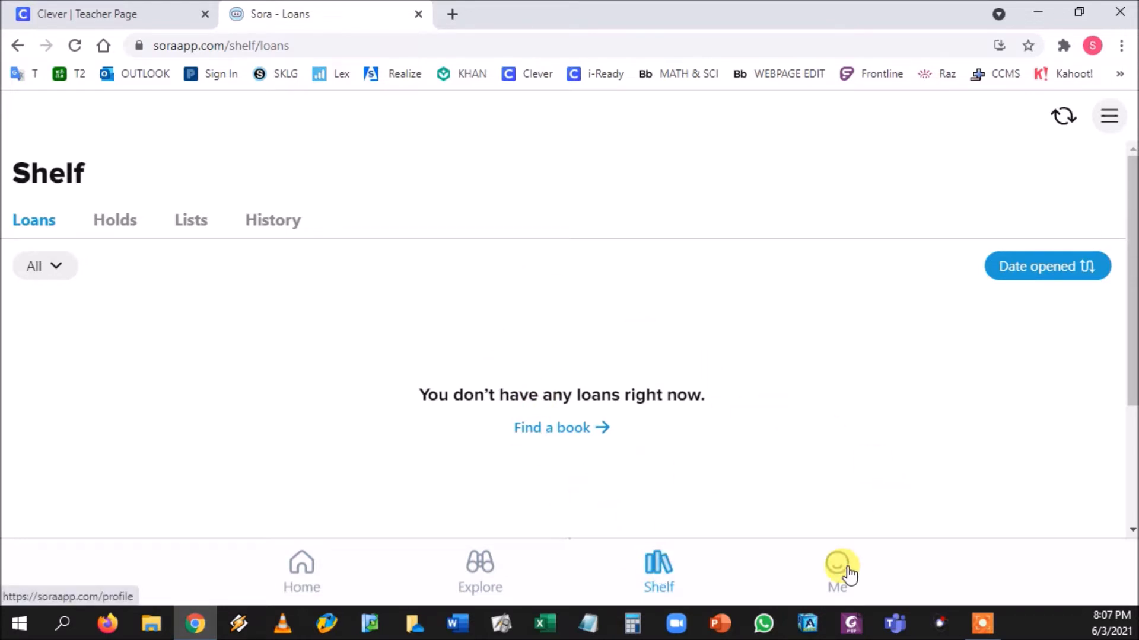
{"action": "left_click", "coordinate": [836, 572]}
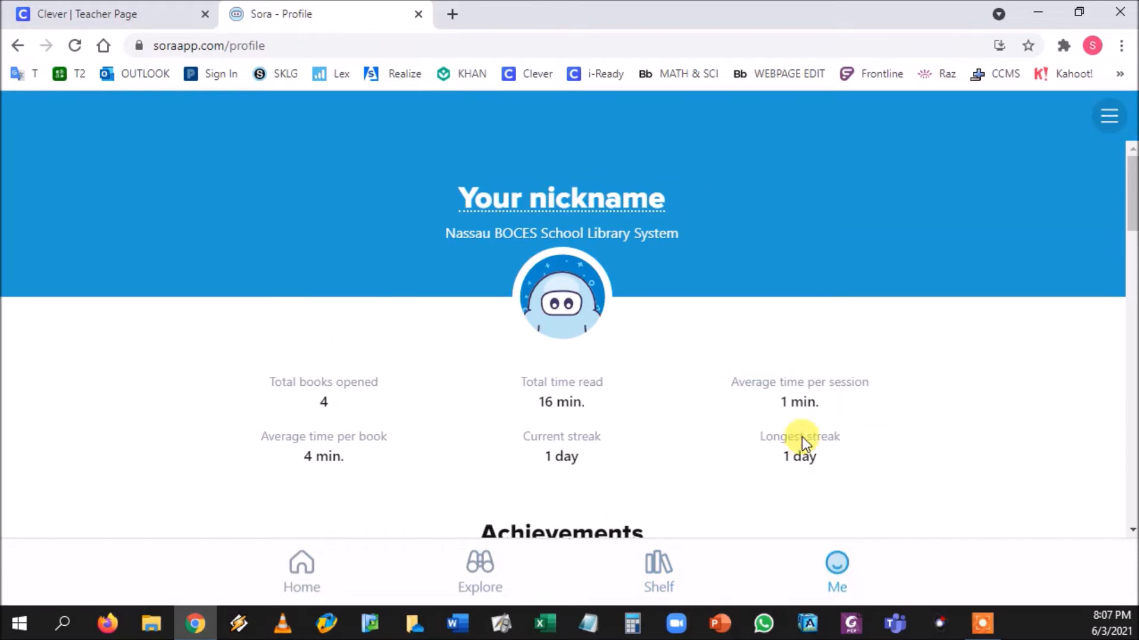
{"action": "mouse_move", "coordinate": [613, 201]}
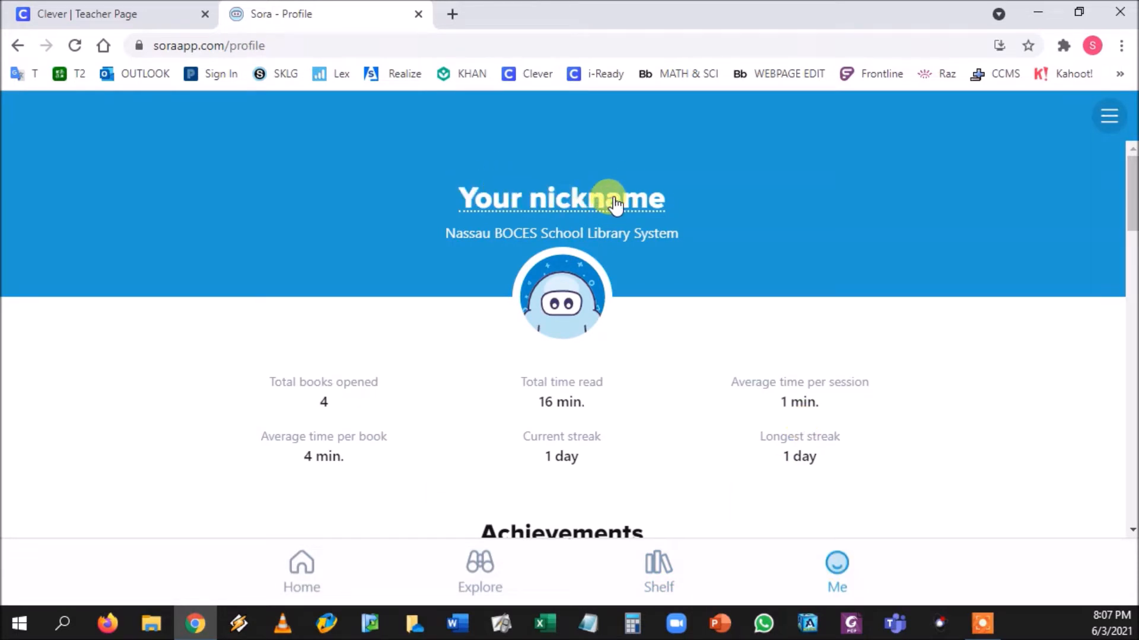
{"action": "left_click", "coordinate": [561, 294]}
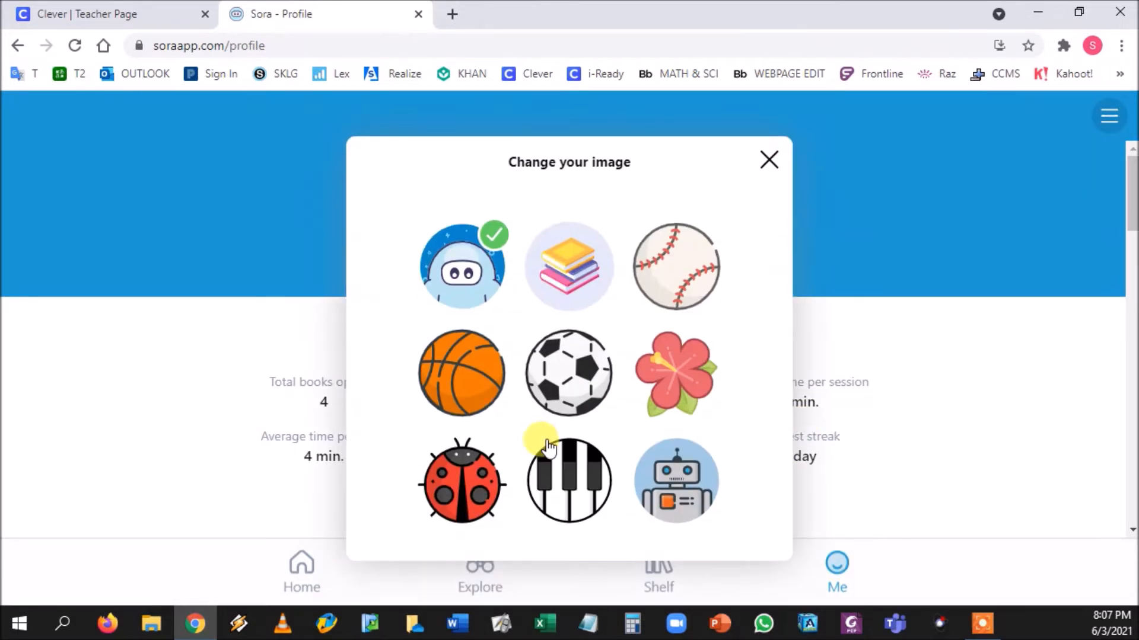
{"action": "left_click", "coordinate": [568, 372]}
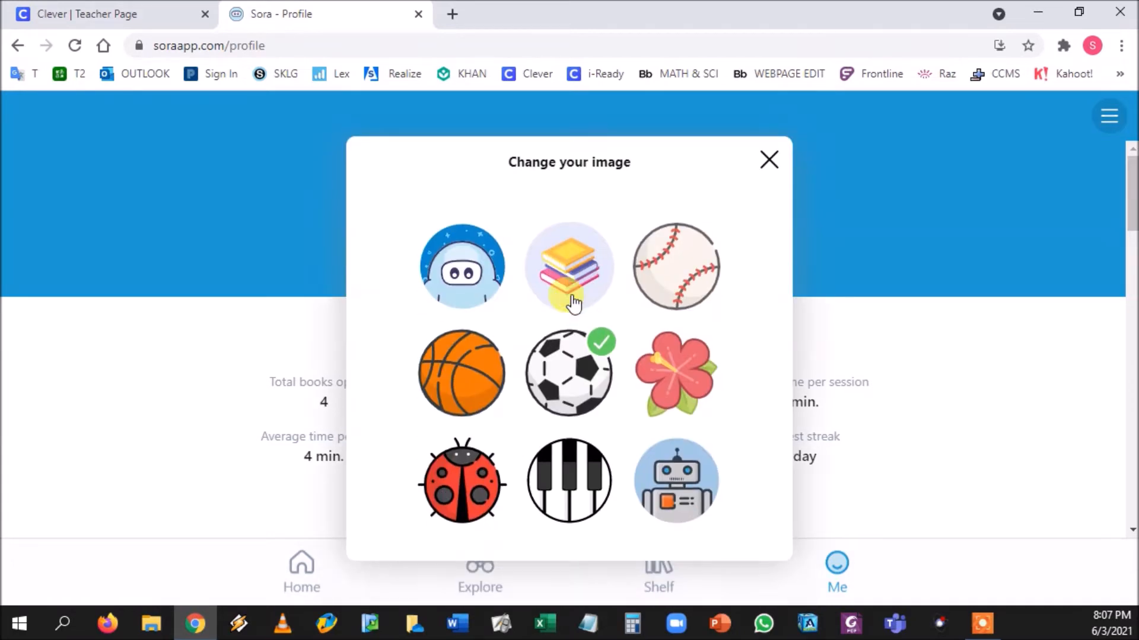
{"action": "left_click", "coordinate": [769, 160]}
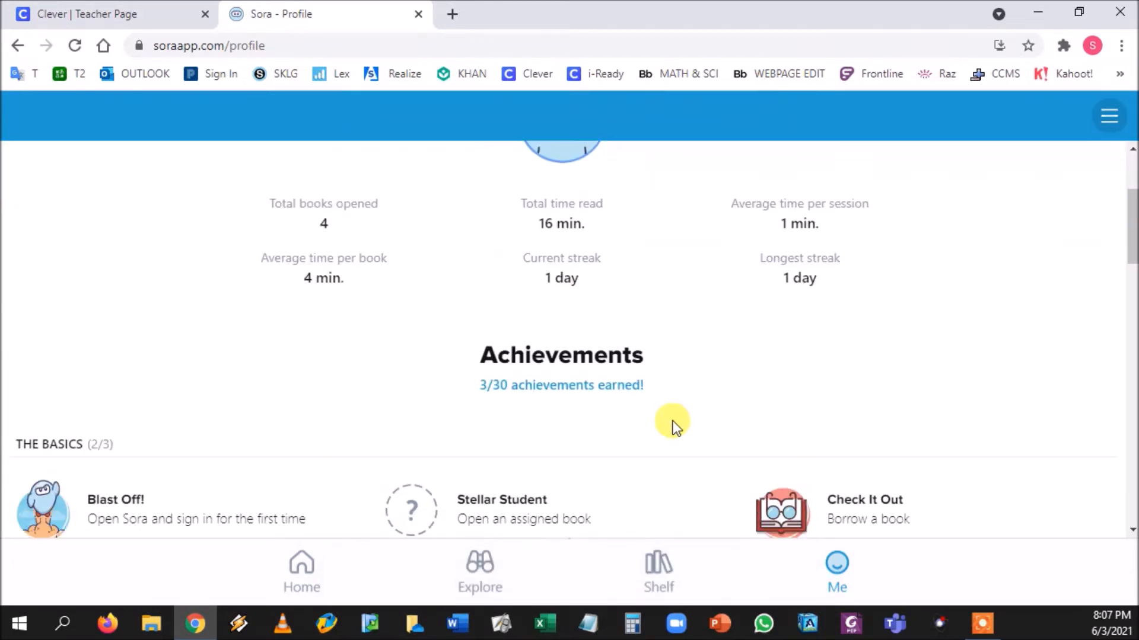
{"action": "scroll", "scroll_direction": "down", "scroll_amount": 3}
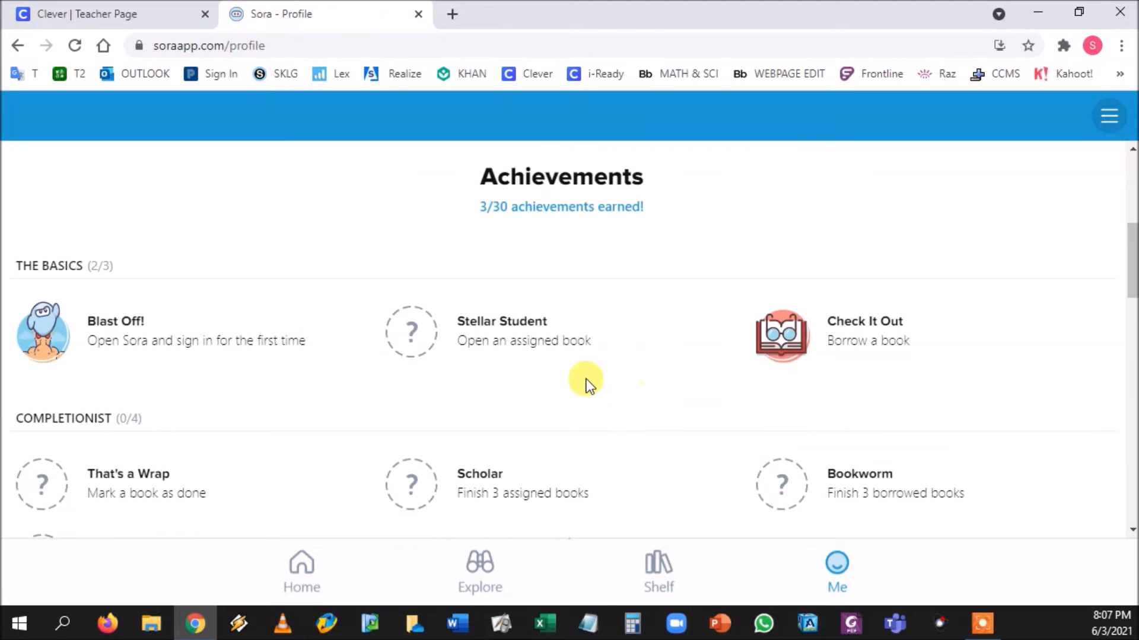
{"action": "scroll", "scroll_direction": "down", "scroll_amount": 3}
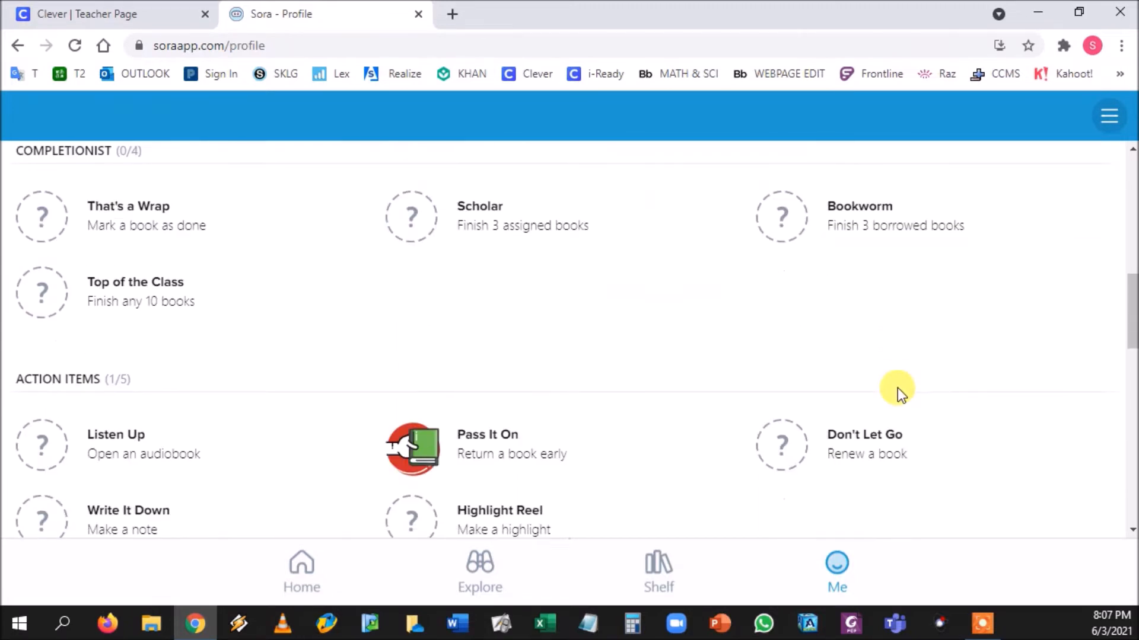
{"action": "scroll", "scroll_direction": "up", "scroll_amount": 3}
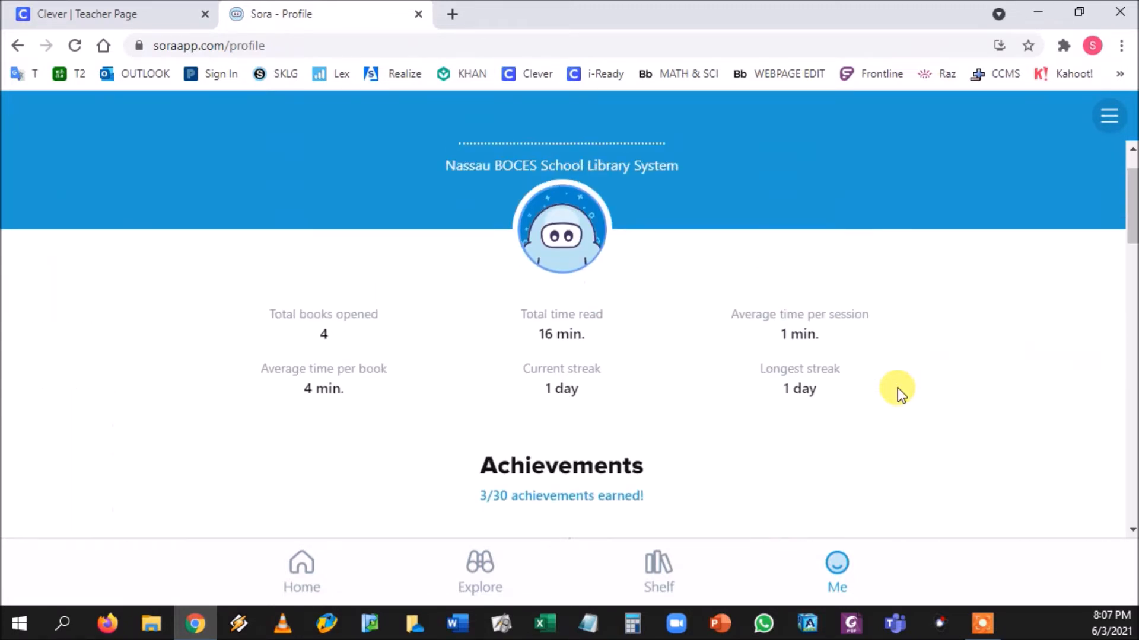
{"action": "scroll", "scroll_direction": "up", "scroll_amount": 3}
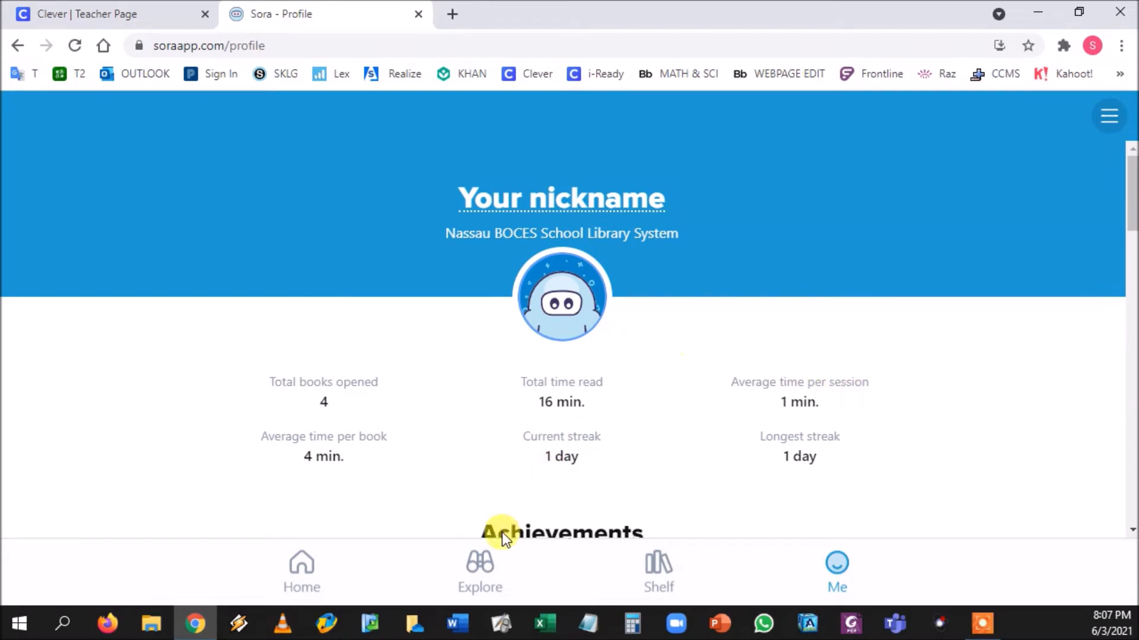
- Return to Explore and scroll through the Sora Sweet Reads collection at the top
{"action": "left_click", "coordinate": [480, 570]}
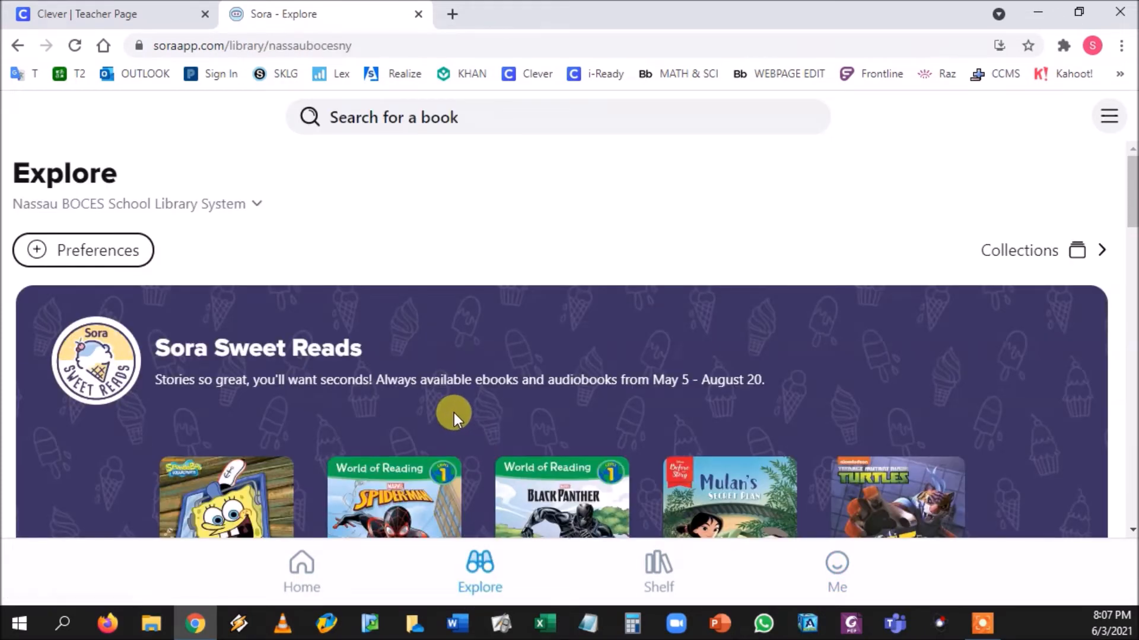
{"action": "scroll", "scroll_direction": "down", "scroll_amount": 3}
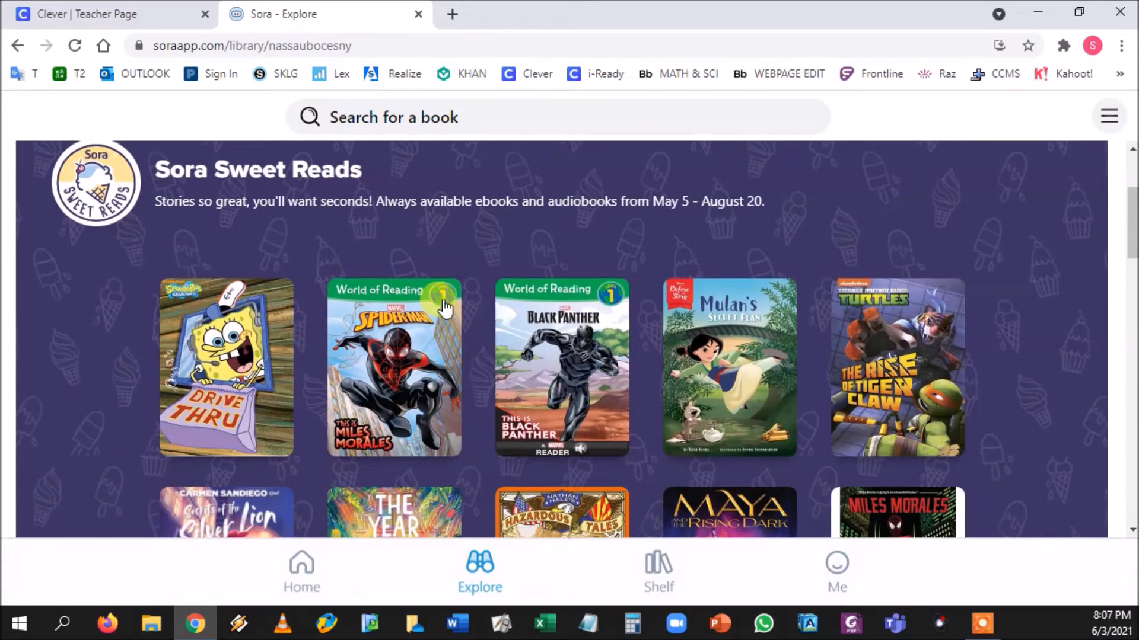
{"action": "scroll", "scroll_direction": "up", "scroll_amount": 3}
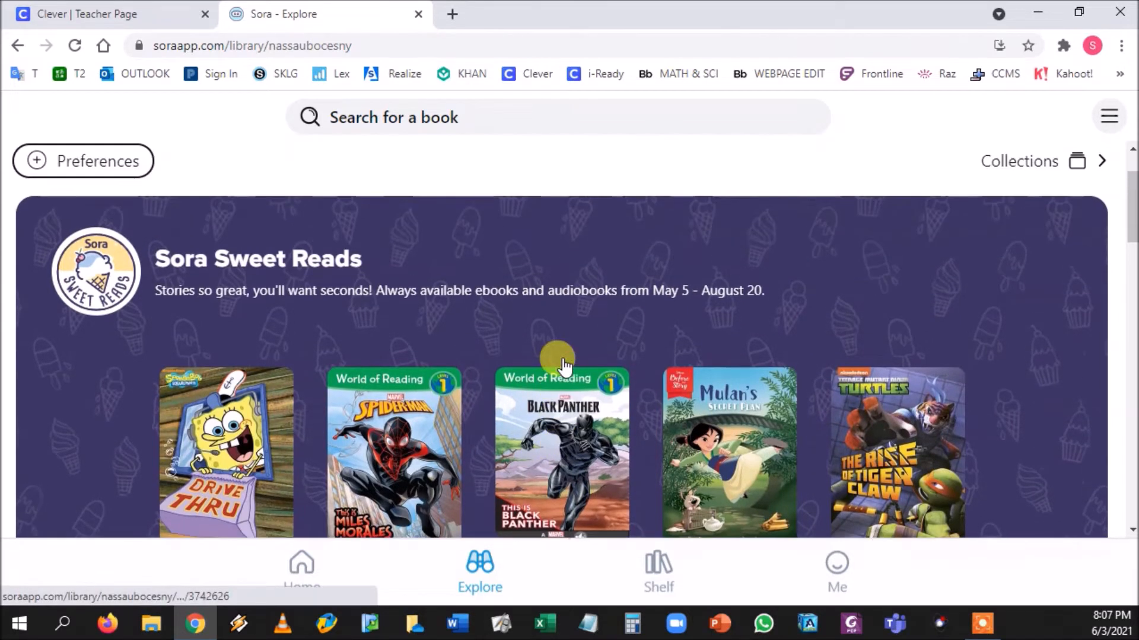
{"action": "scroll", "scroll_direction": "up", "scroll_amount": 3}
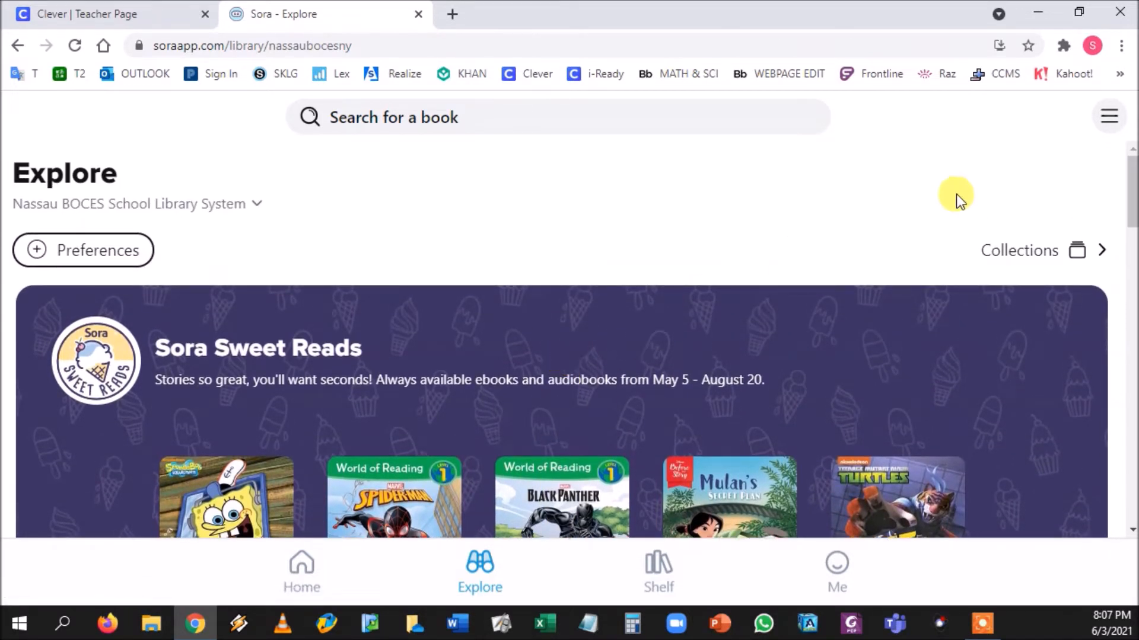
{"action": "mouse_move", "coordinate": [1109, 116]}
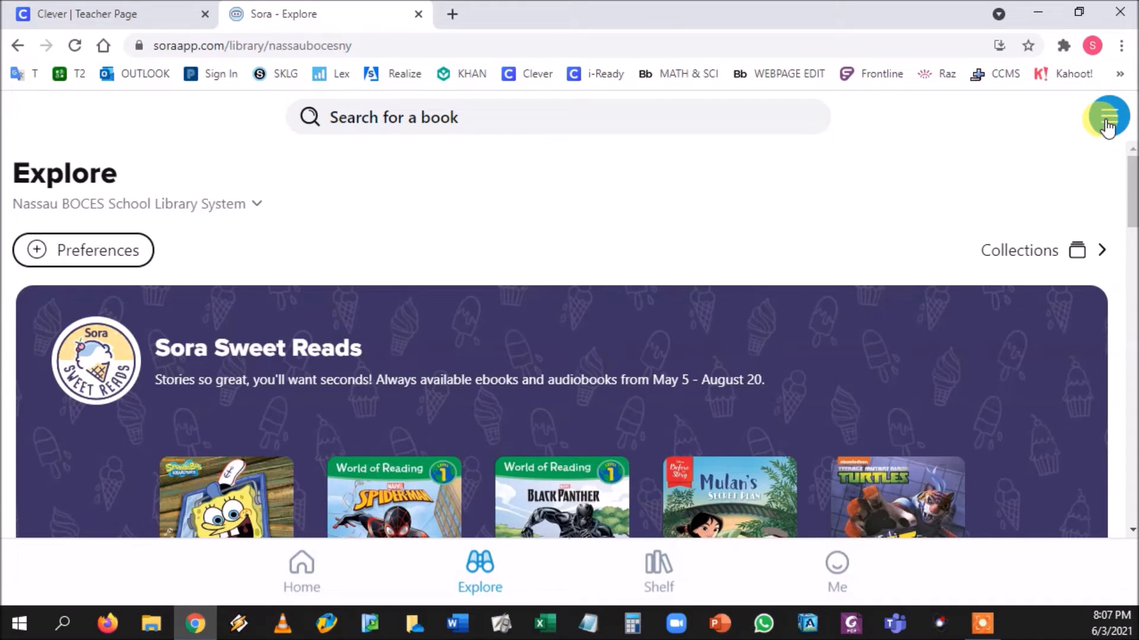
- In General settings from the menu, turn on Dyslexic font and High contrast
{"action": "left_click", "coordinate": [1104, 118]}
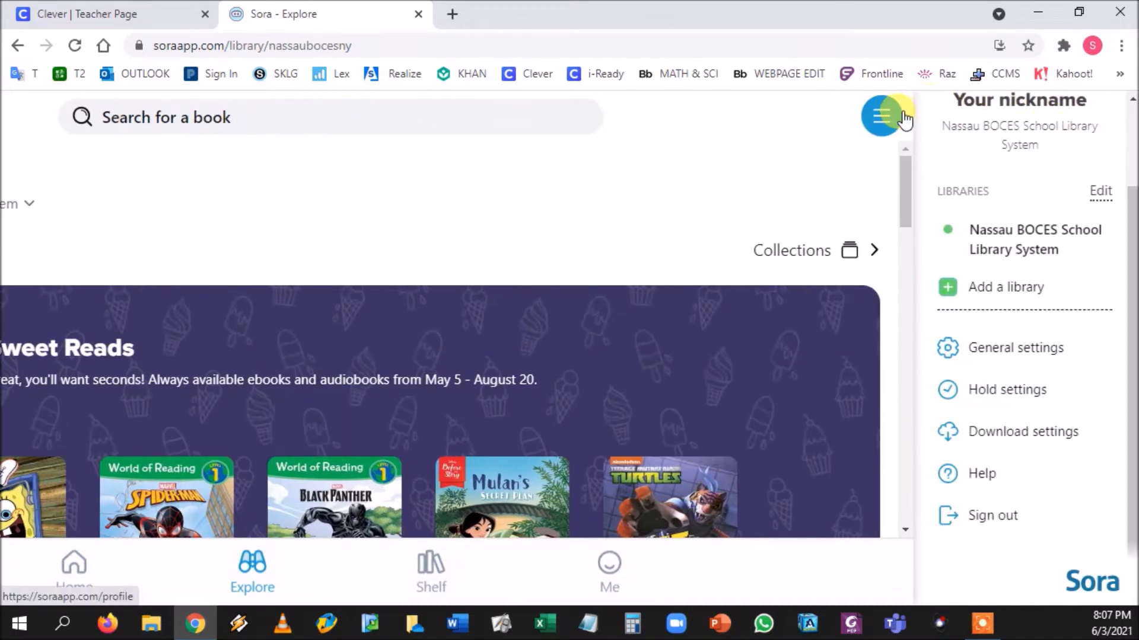
{"action": "left_click", "coordinate": [1018, 347]}
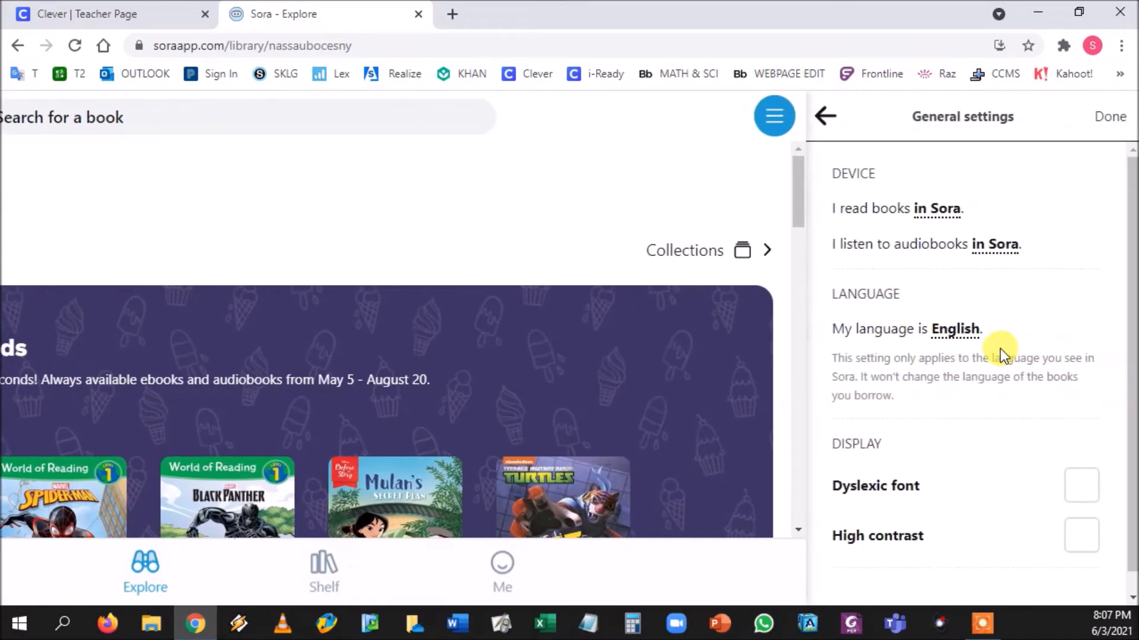
{"action": "left_click", "coordinate": [1080, 485]}
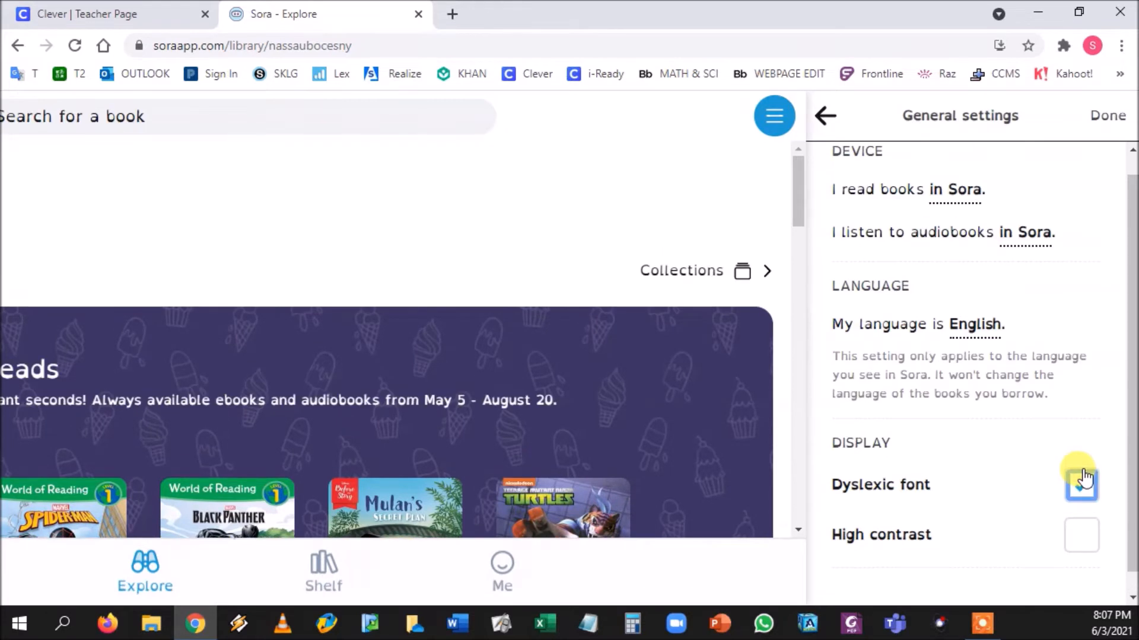
{"action": "left_click", "coordinate": [1082, 485]}
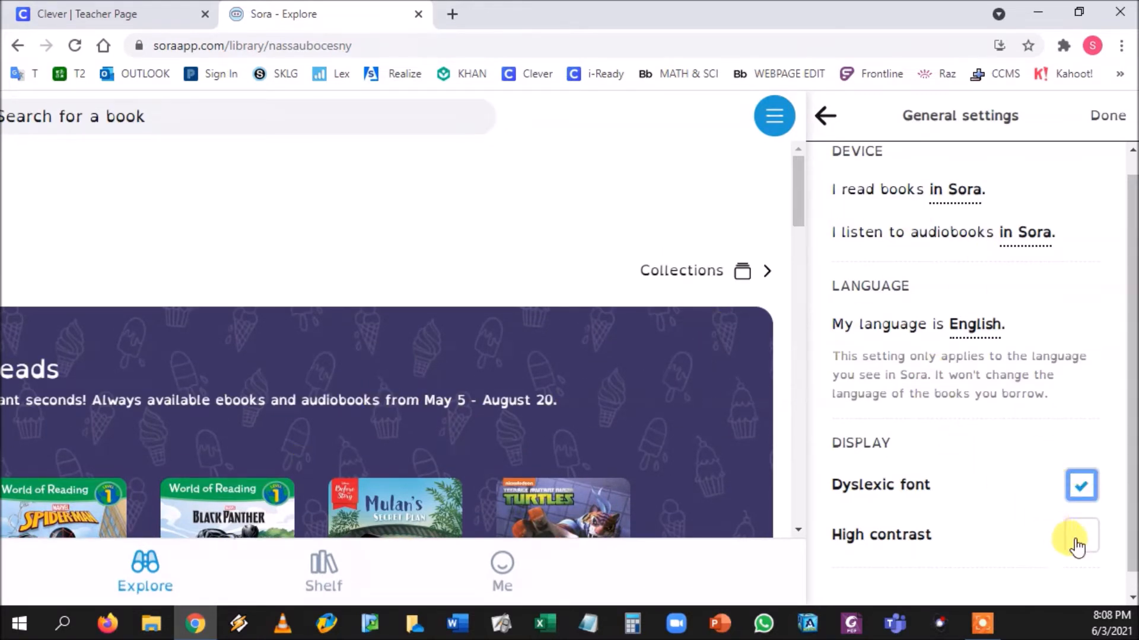
{"action": "mouse_move", "coordinate": [1079, 537]}
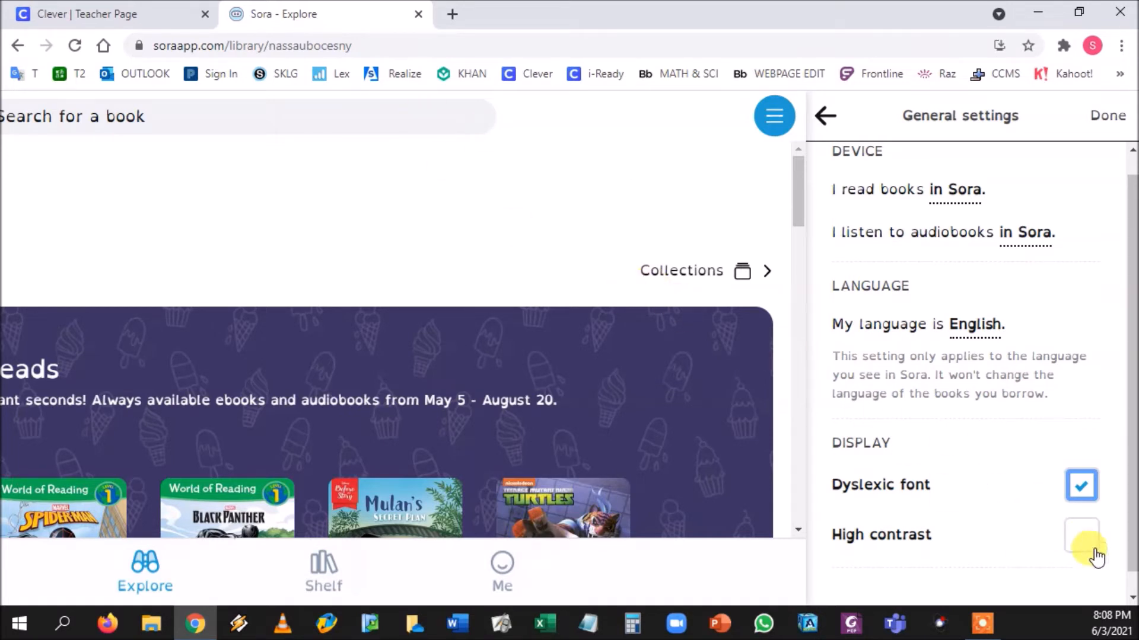
{"action": "left_click", "coordinate": [1081, 535]}
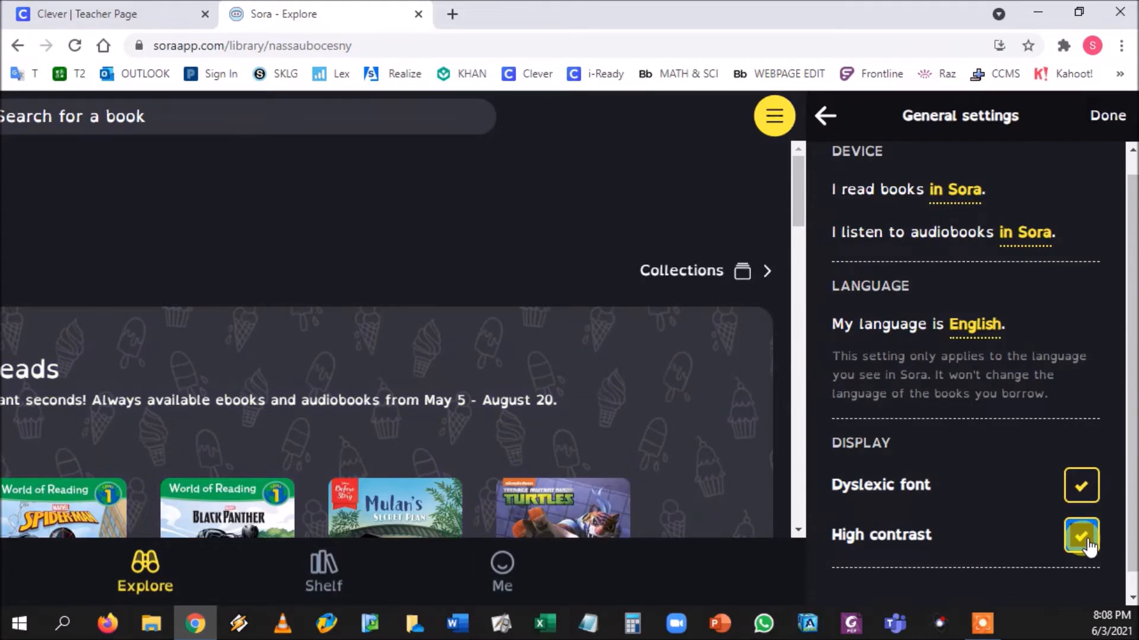
- Leave General settings with Done and scroll the Sweet Reads and Available now shelves in high contrast
{"action": "left_click", "coordinate": [1106, 115]}
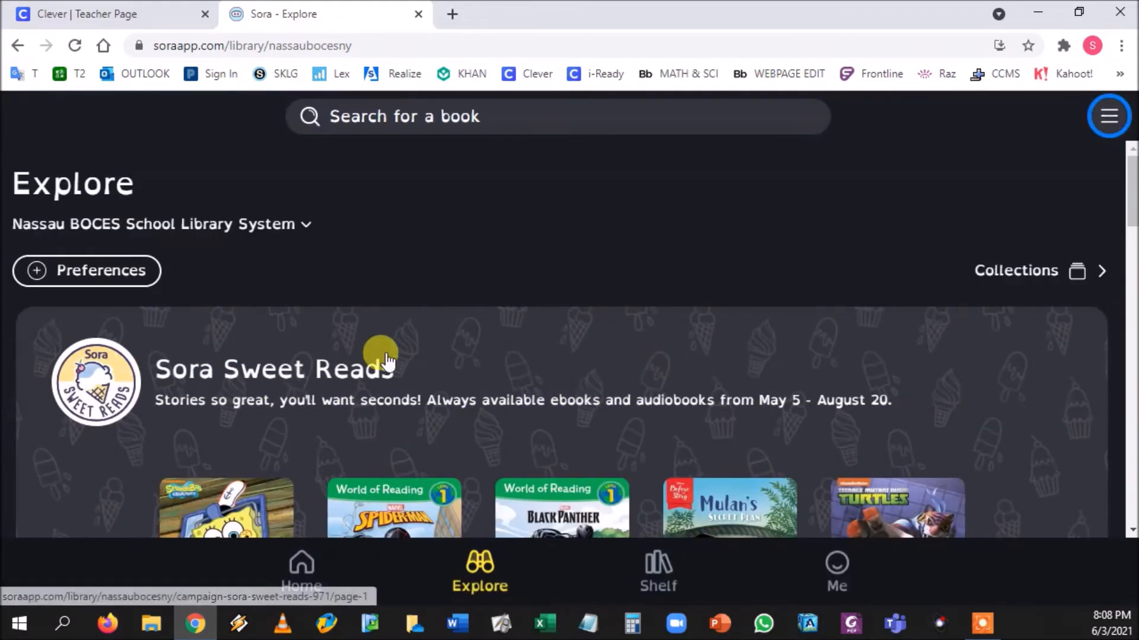
{"action": "scroll", "scroll_direction": "down", "scroll_amount": 3}
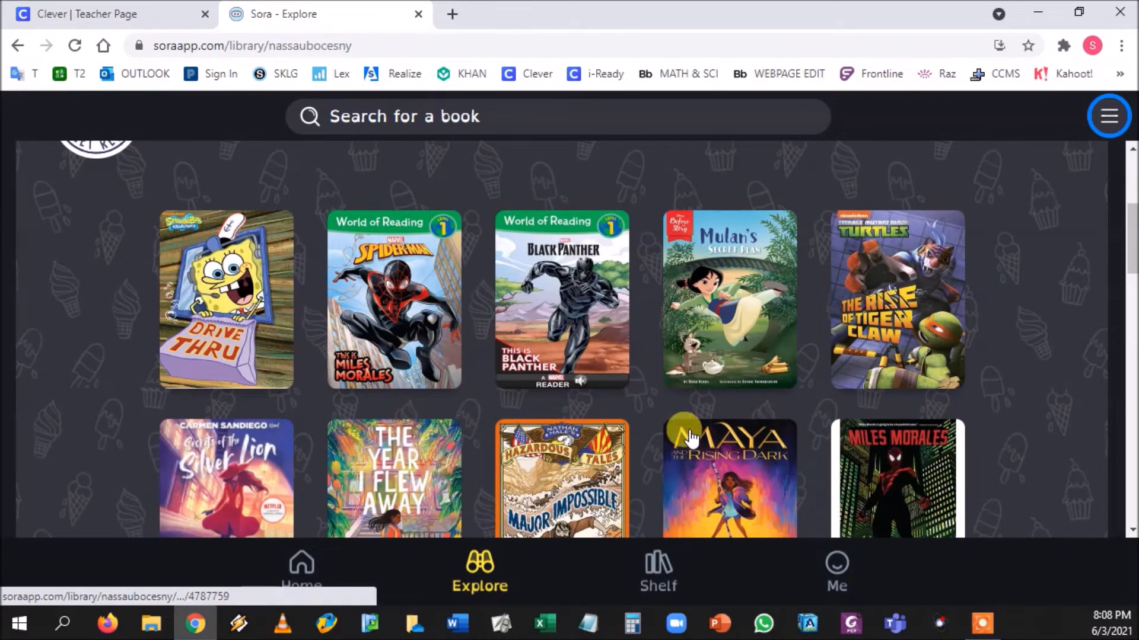
{"action": "scroll", "scroll_direction": "down", "scroll_amount": 3}
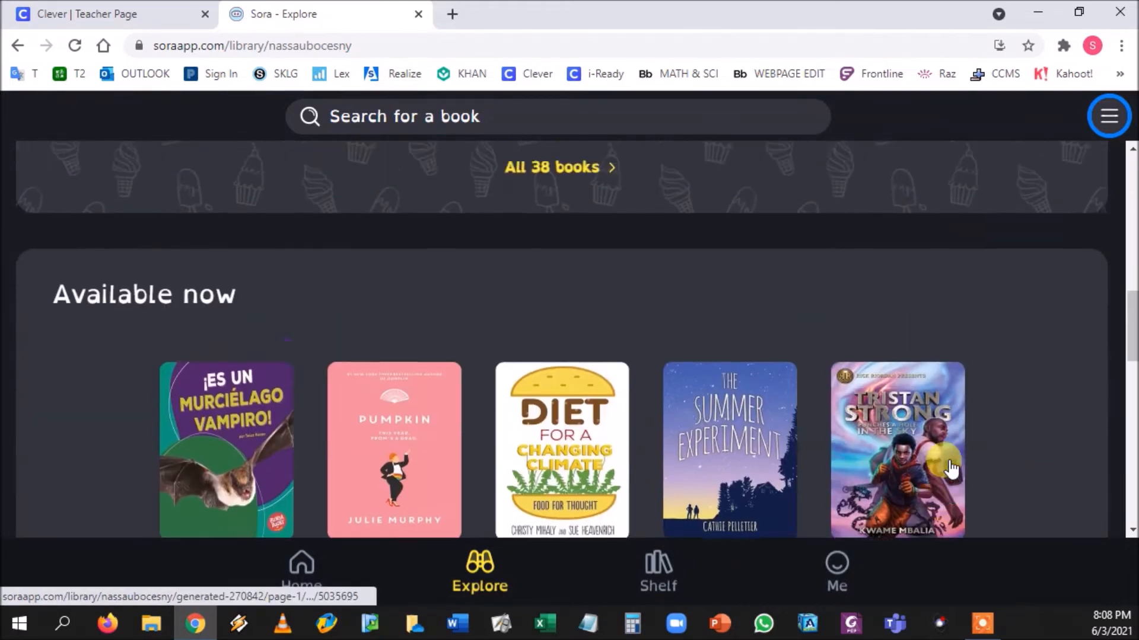
{"action": "scroll", "scroll_direction": "down", "scroll_amount": 3}
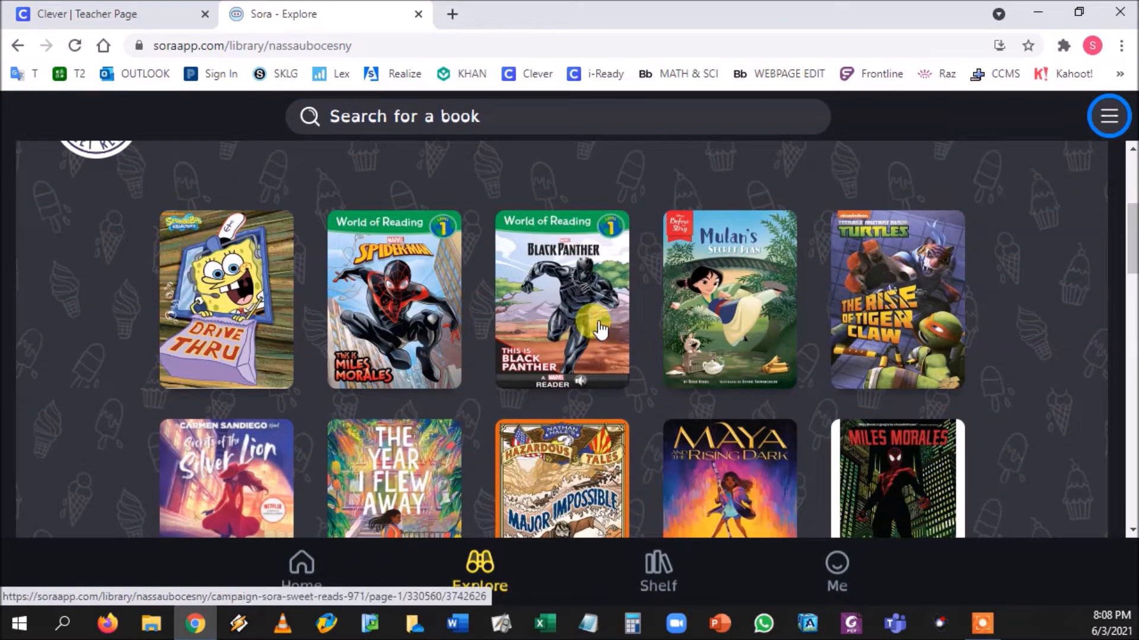
{"action": "mouse_move", "coordinate": [1040, 393]}
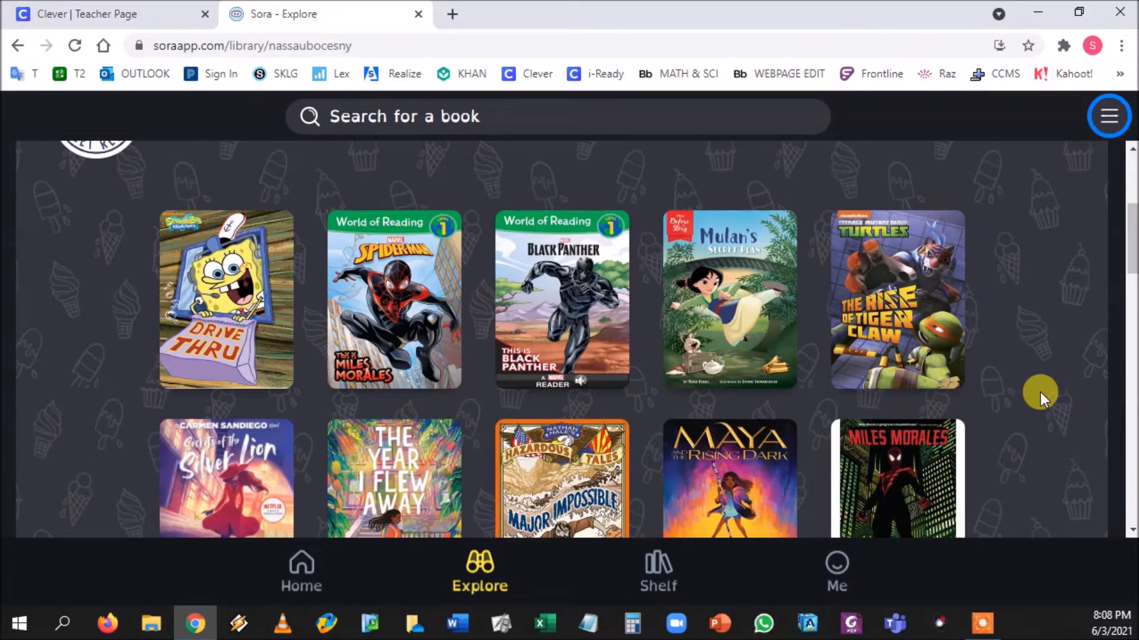
{"action": "mouse_move", "coordinate": [300, 562]}
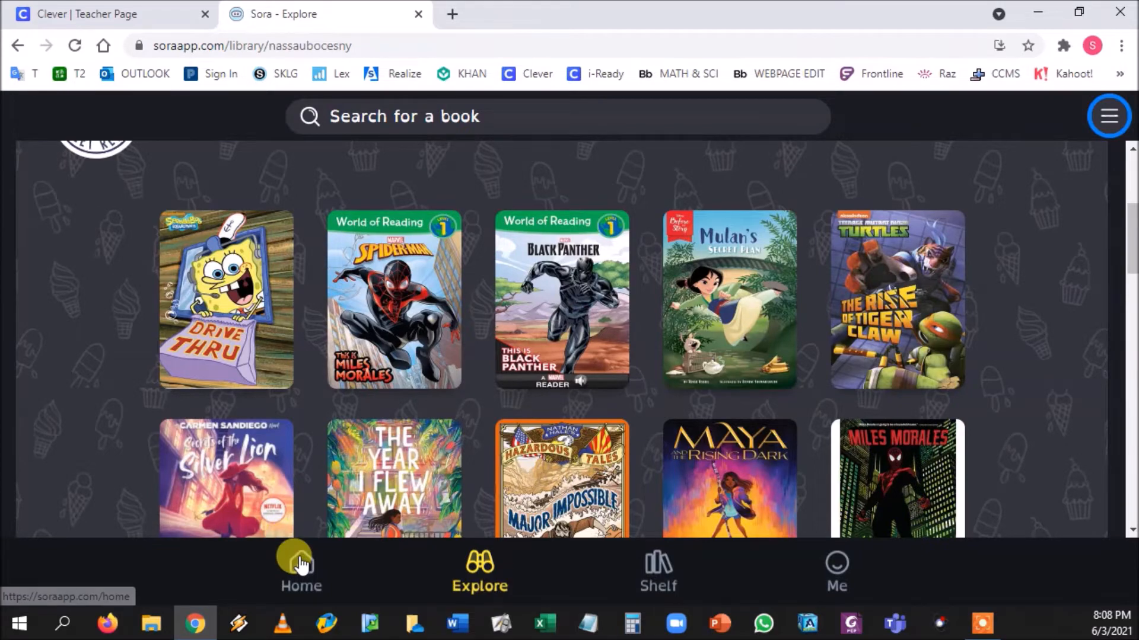
{"action": "mouse_move", "coordinate": [667, 571]}
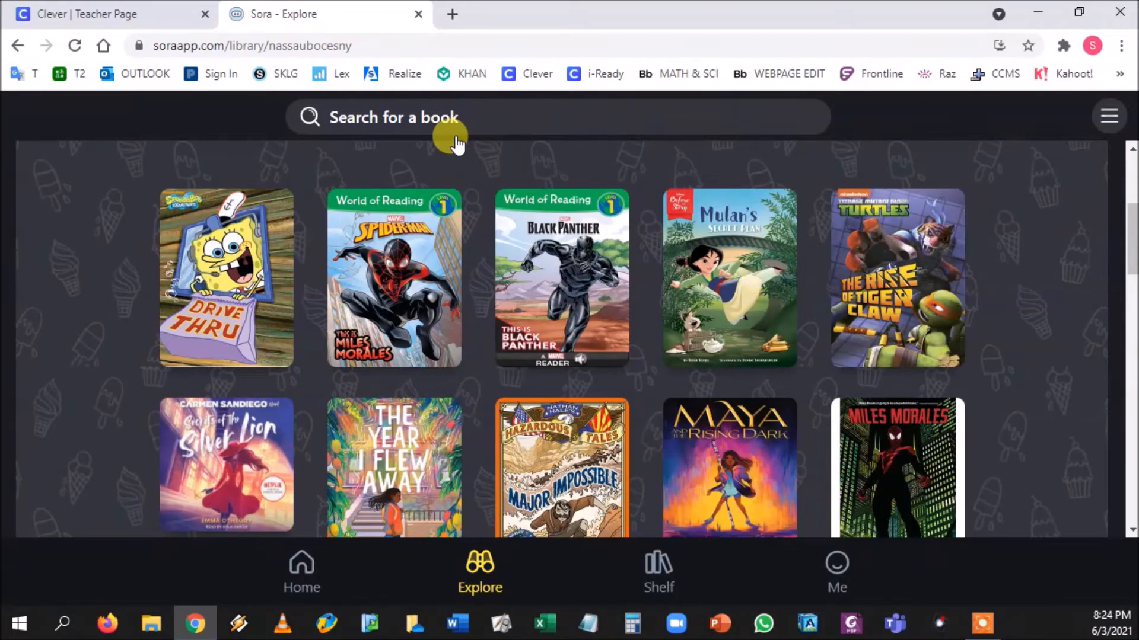
{"action": "mouse_move", "coordinate": [458, 364]}
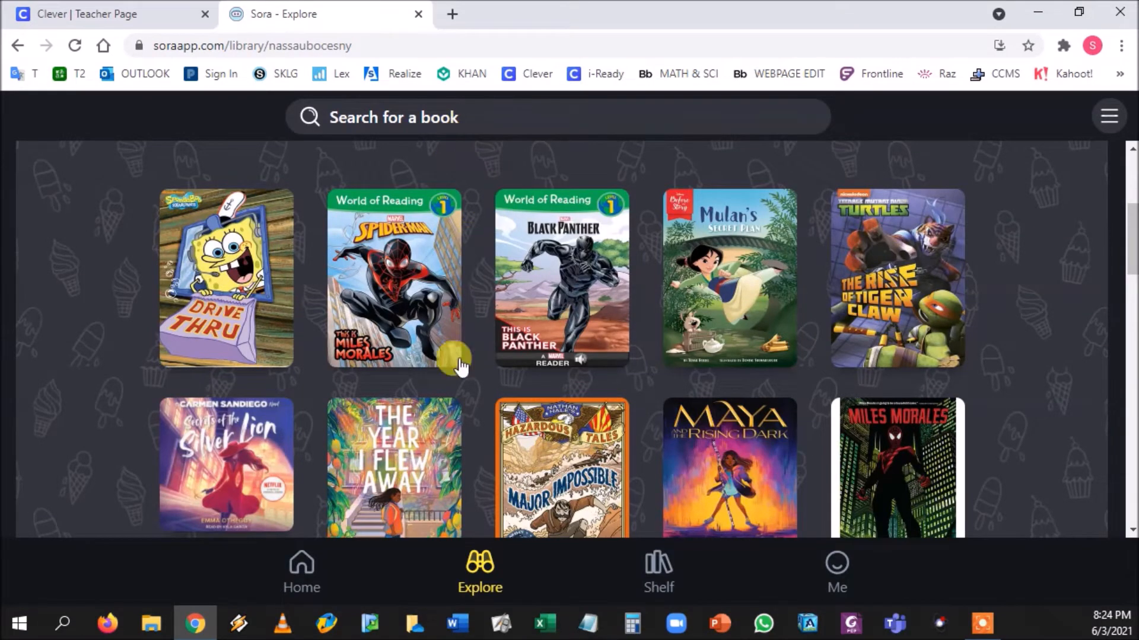
{"action": "mouse_move", "coordinate": [392, 226]}
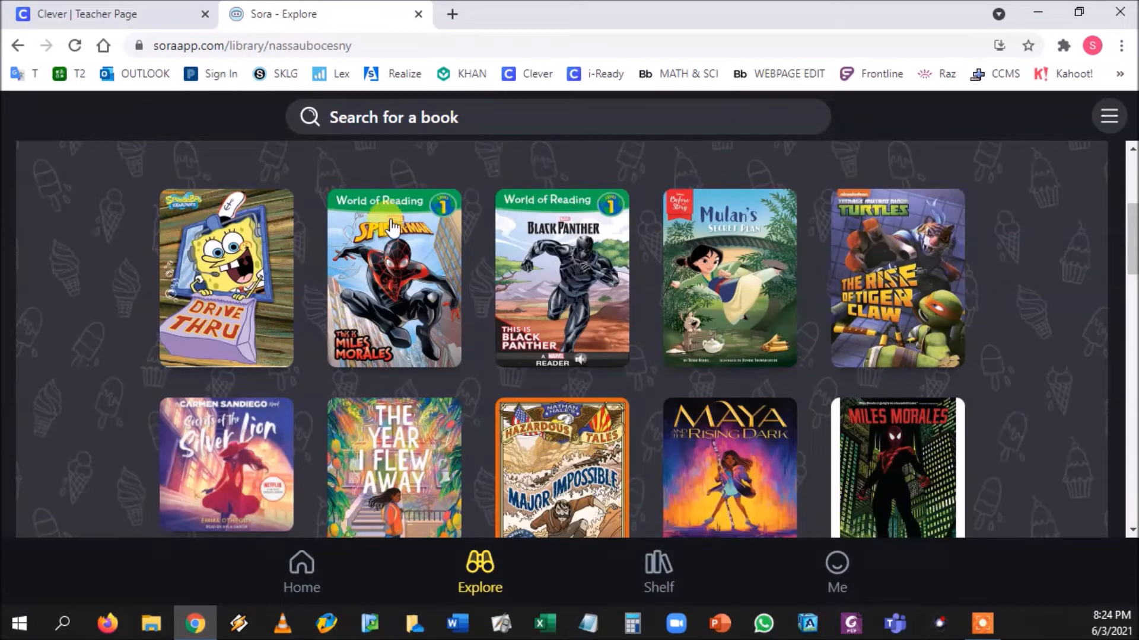
- Bring up the details page for This is Miles Morales and look over its description
{"action": "left_click", "coordinate": [393, 278]}
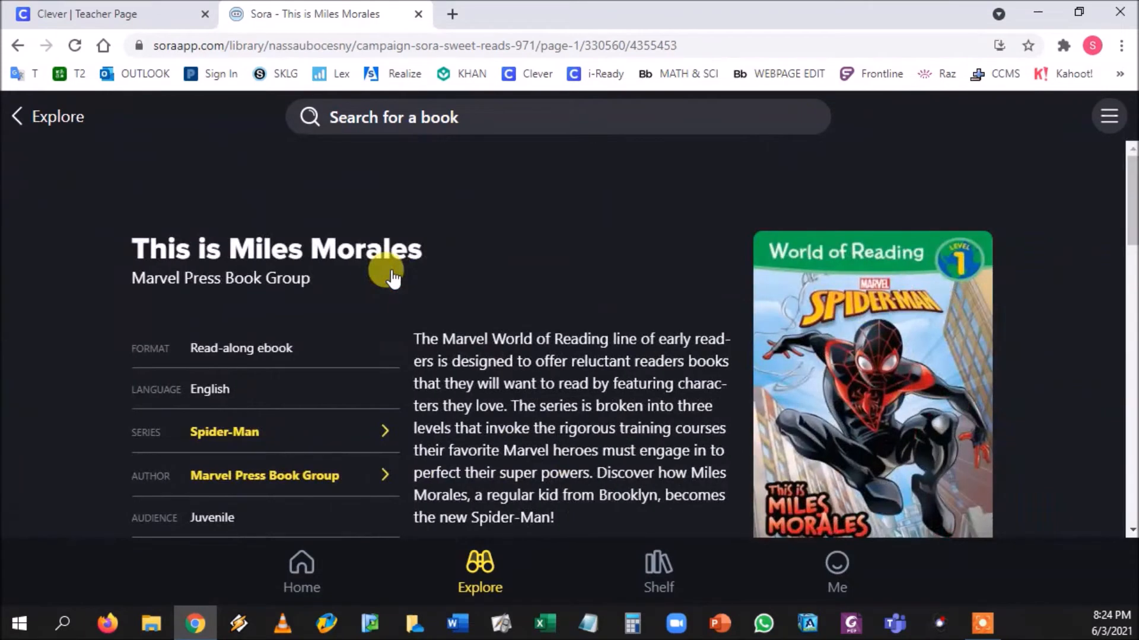
{"action": "scroll", "scroll_direction": "down", "scroll_amount": 3}
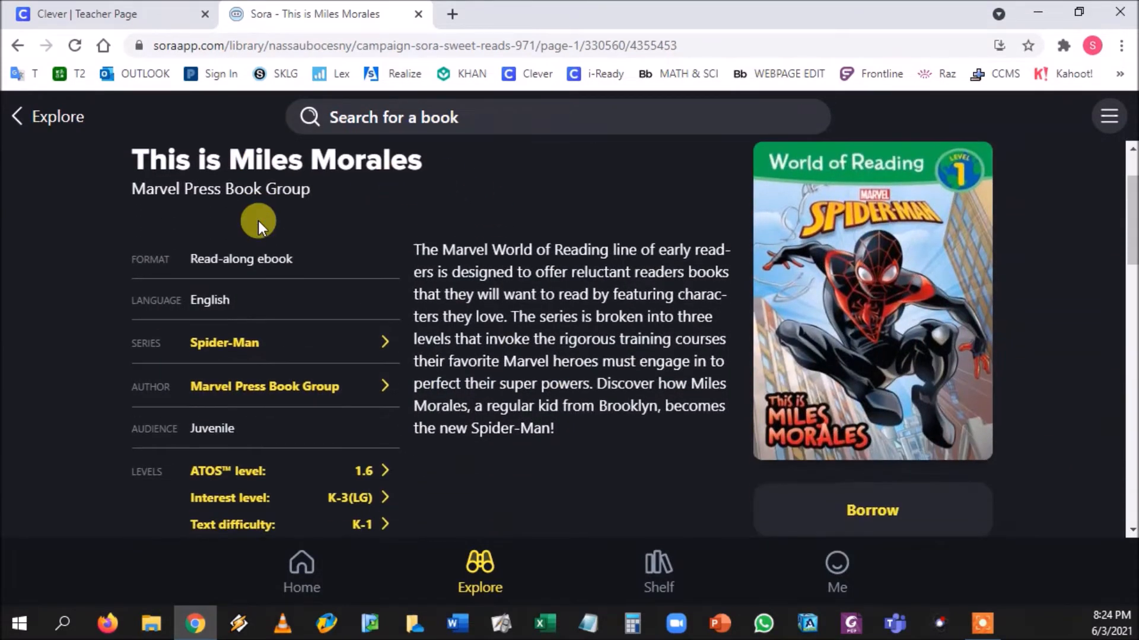
{"action": "scroll", "scroll_direction": "down", "scroll_amount": 3}
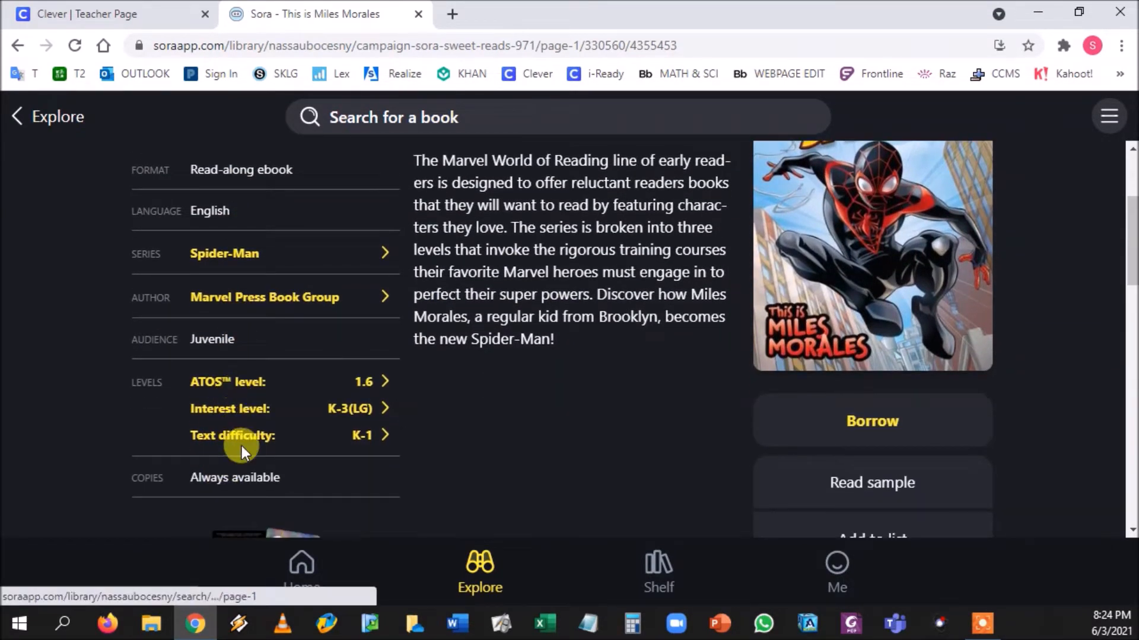
{"action": "mouse_move", "coordinate": [360, 442]}
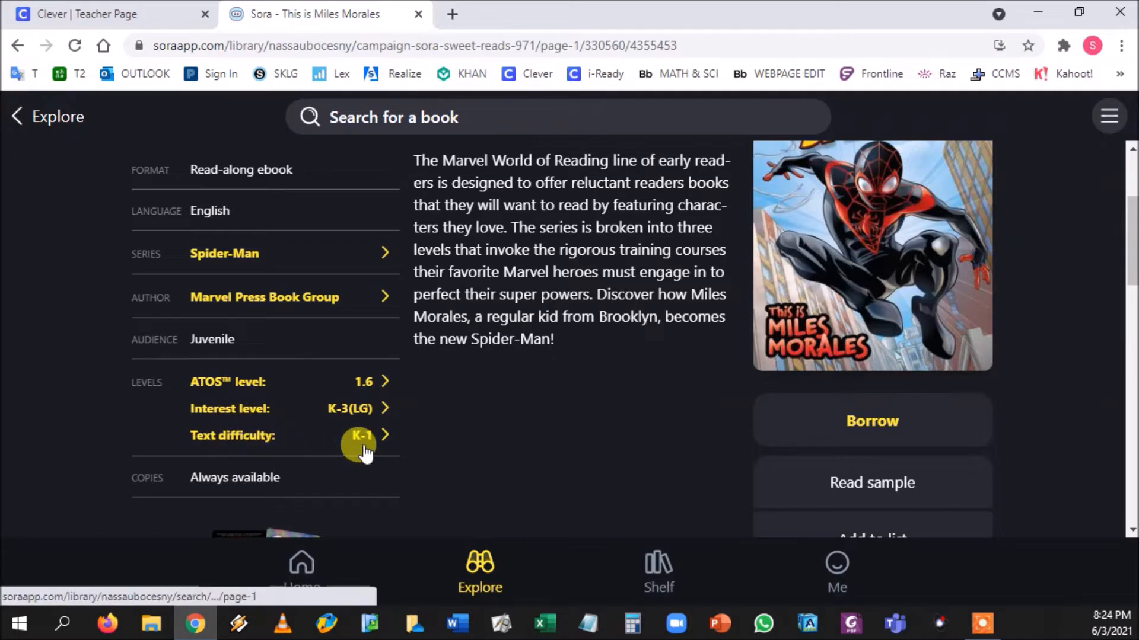
{"action": "mouse_move", "coordinate": [228, 381]}
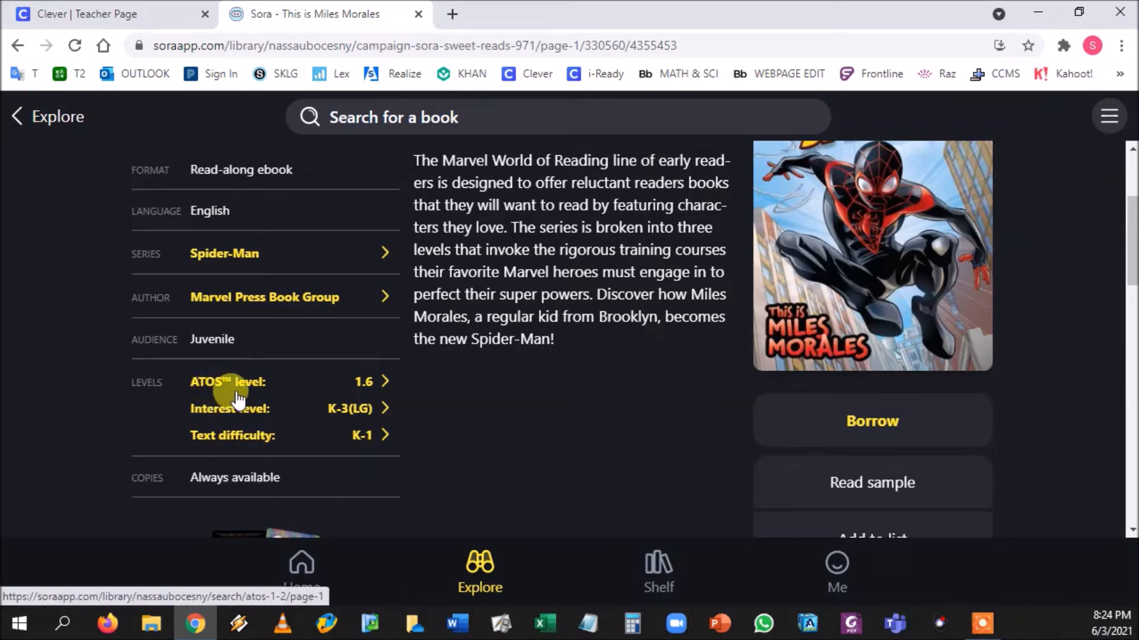
{"action": "mouse_move", "coordinate": [381, 442]}
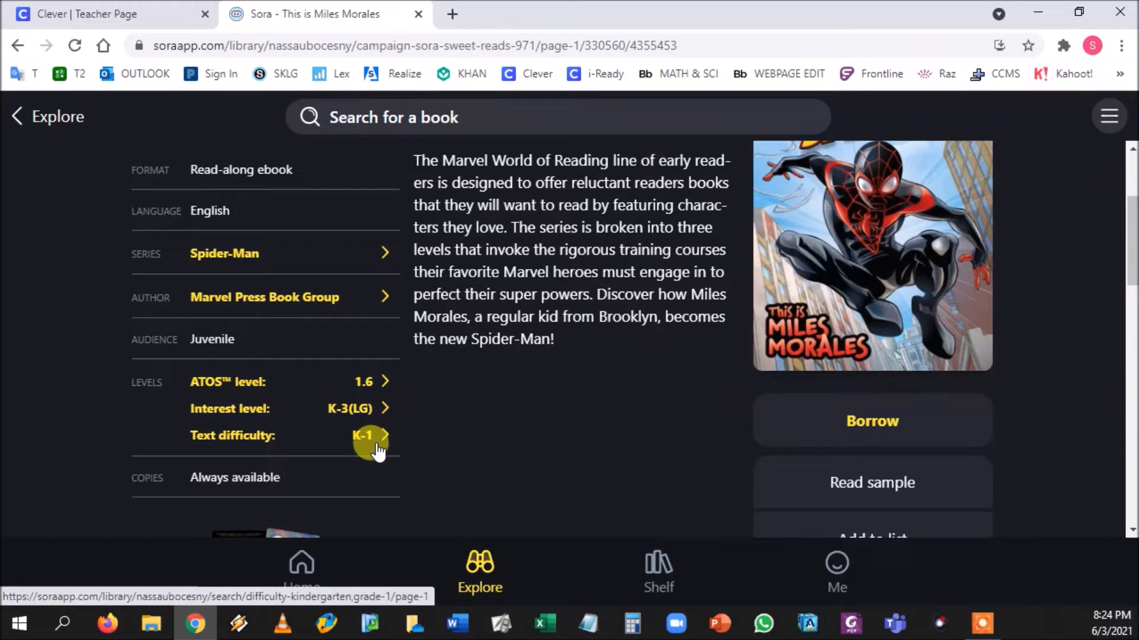
{"action": "scroll", "scroll_direction": "up", "scroll_amount": 3}
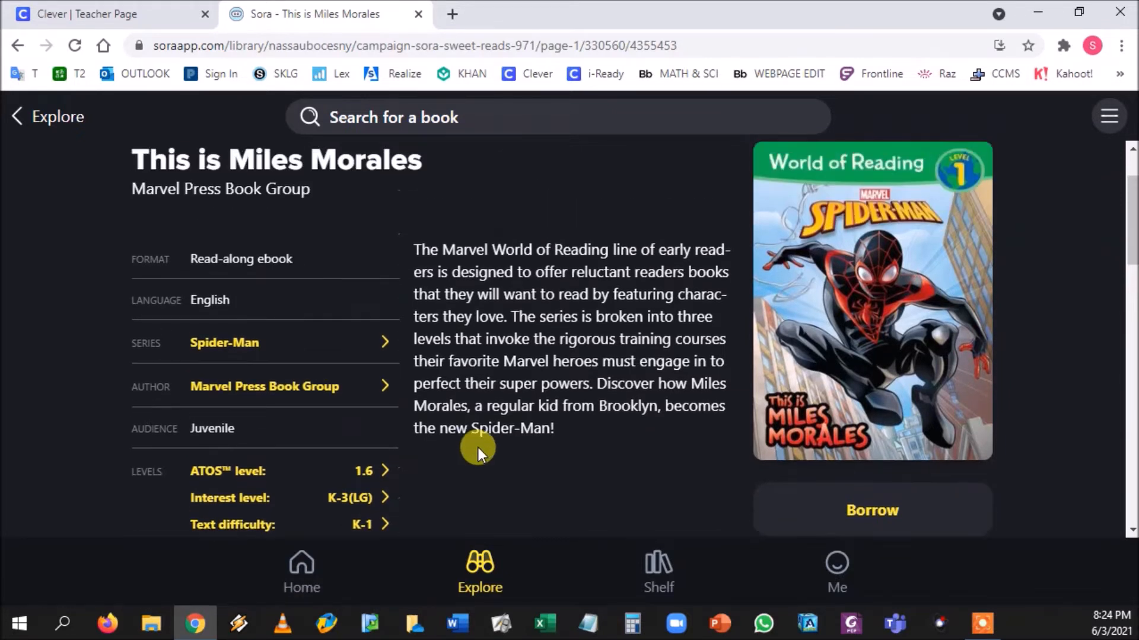
{"action": "mouse_move", "coordinate": [971, 158]}
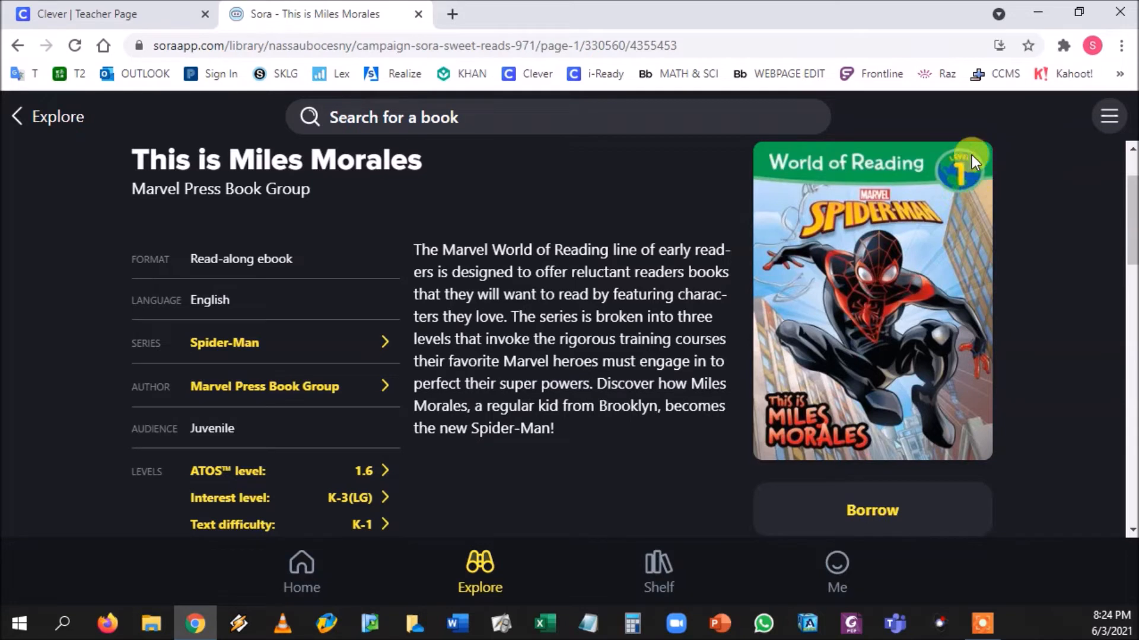
{"action": "scroll", "scroll_direction": "down", "scroll_amount": 3}
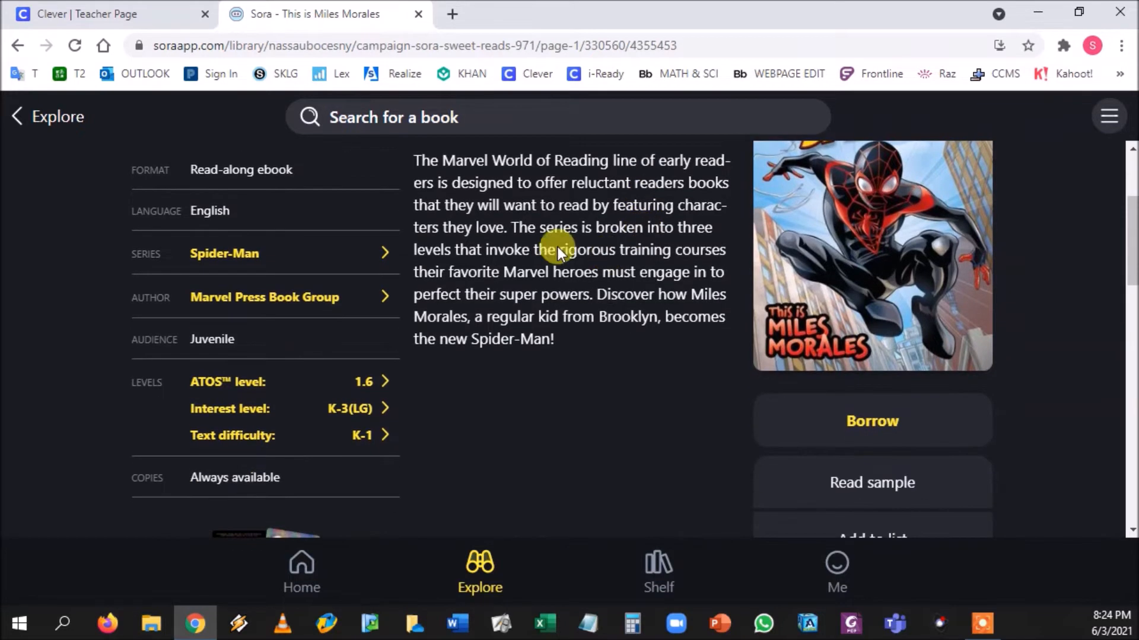
{"action": "scroll", "scroll_direction": "down", "scroll_amount": 3}
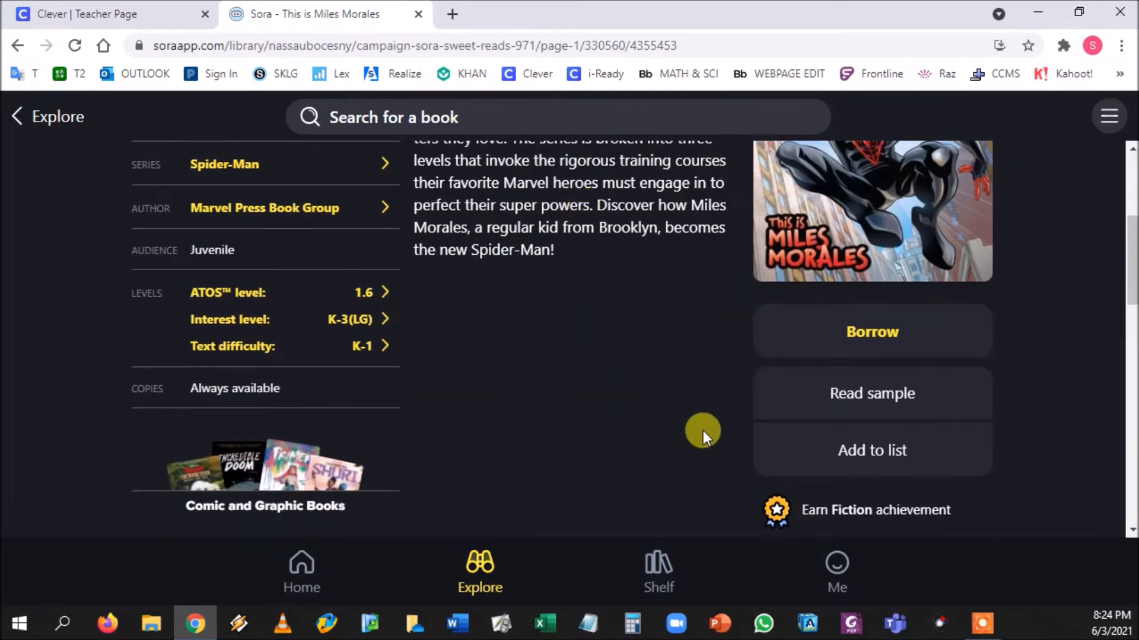
{"action": "mouse_move", "coordinate": [911, 361]}
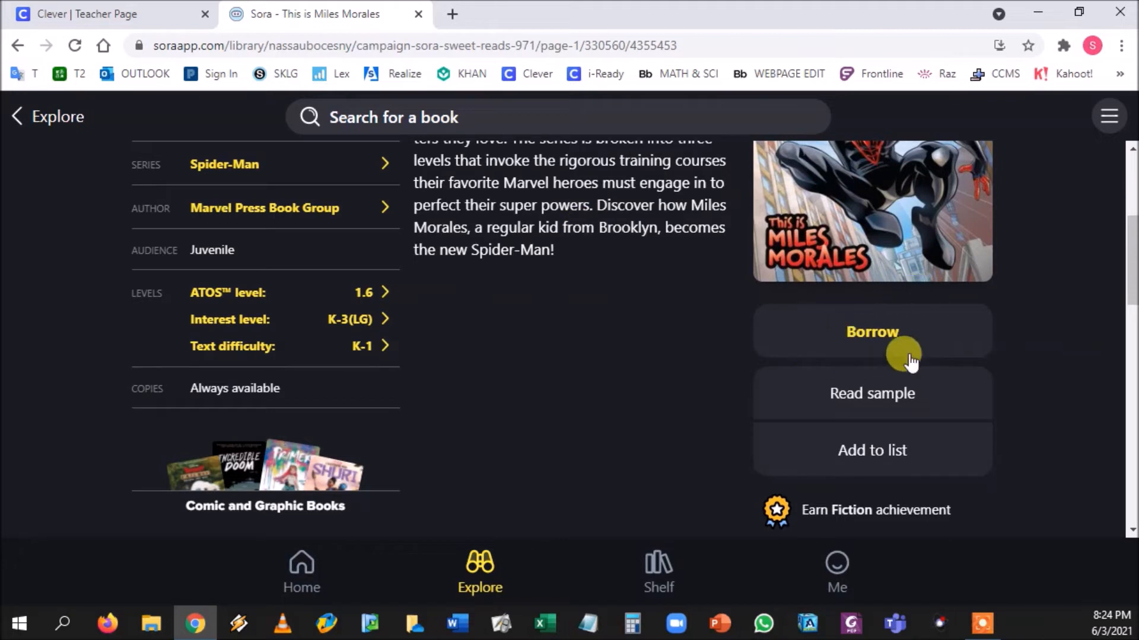
{"action": "mouse_move", "coordinate": [872, 393]}
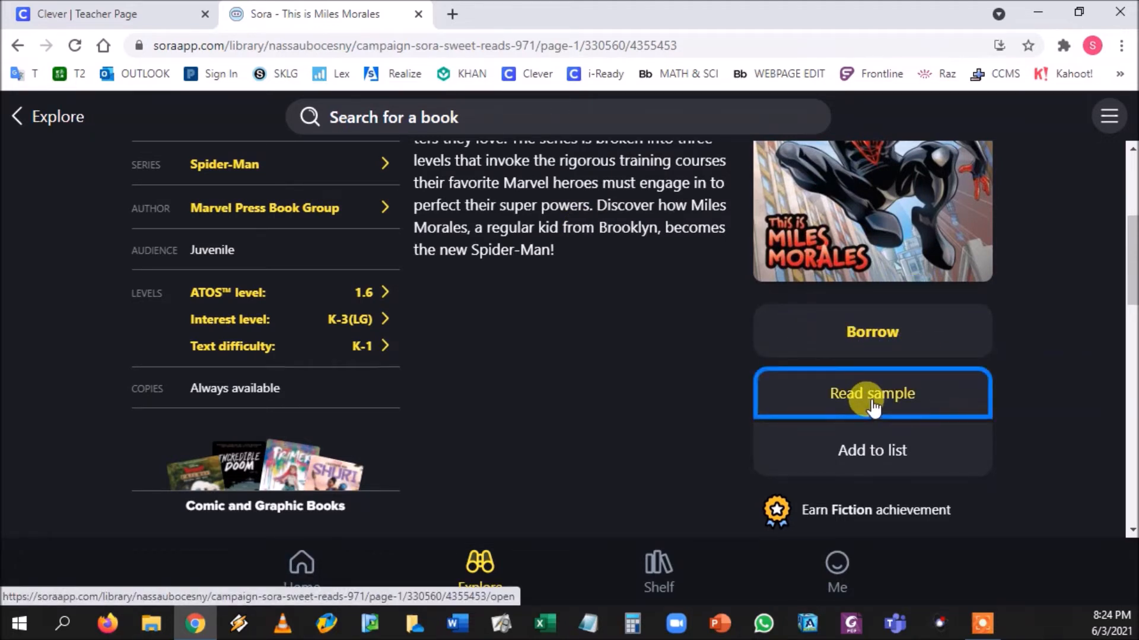
- Play the read-along sample of This is Miles Morales, then close it back to the details page
{"action": "left_click", "coordinate": [872, 393]}
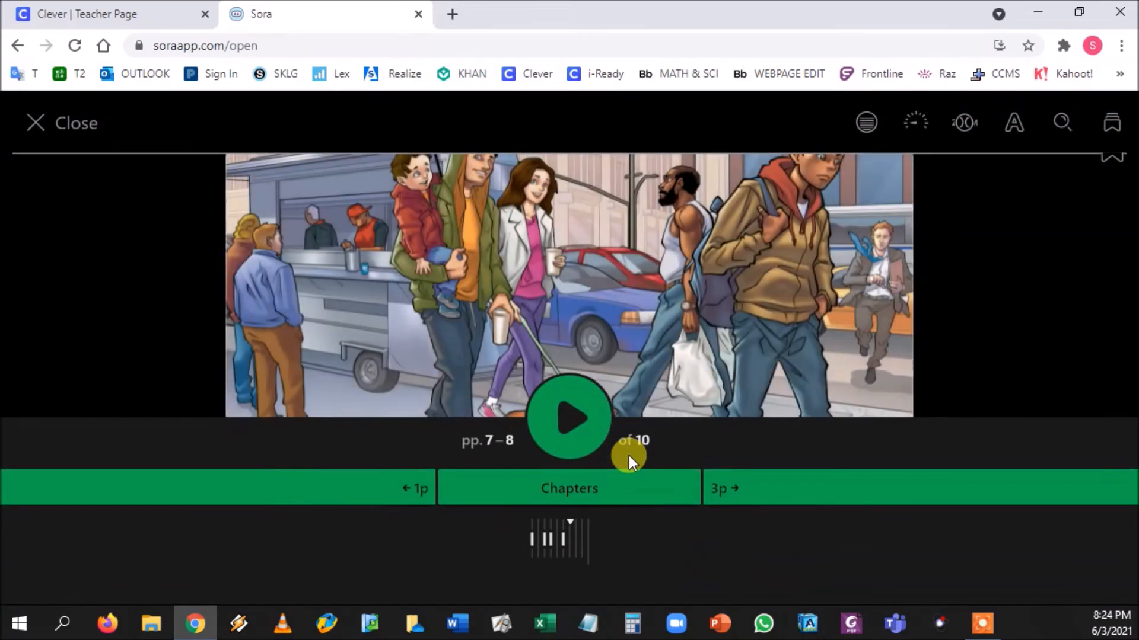
{"action": "left_click", "coordinate": [569, 418]}
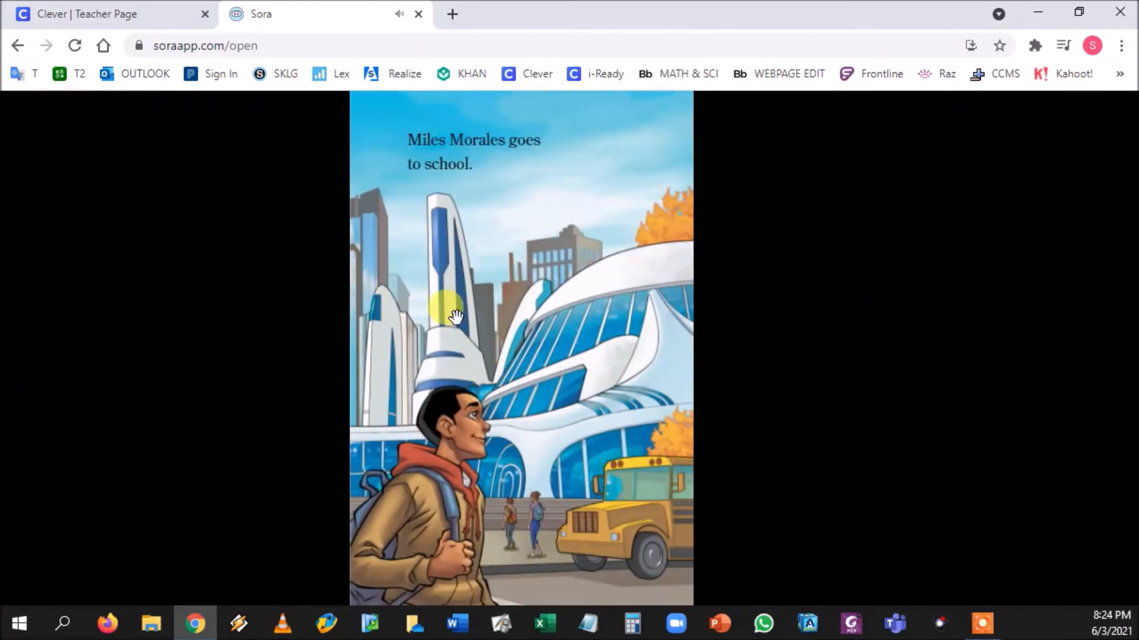
{"action": "left_click", "coordinate": [455, 318]}
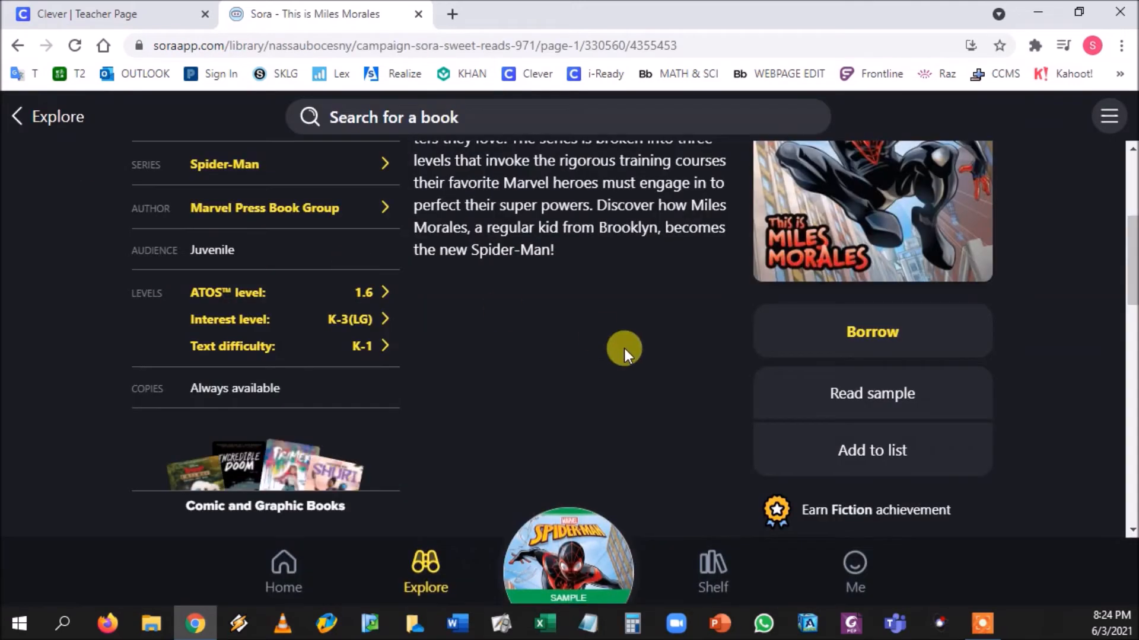
{"action": "mouse_move", "coordinate": [1097, 383]}
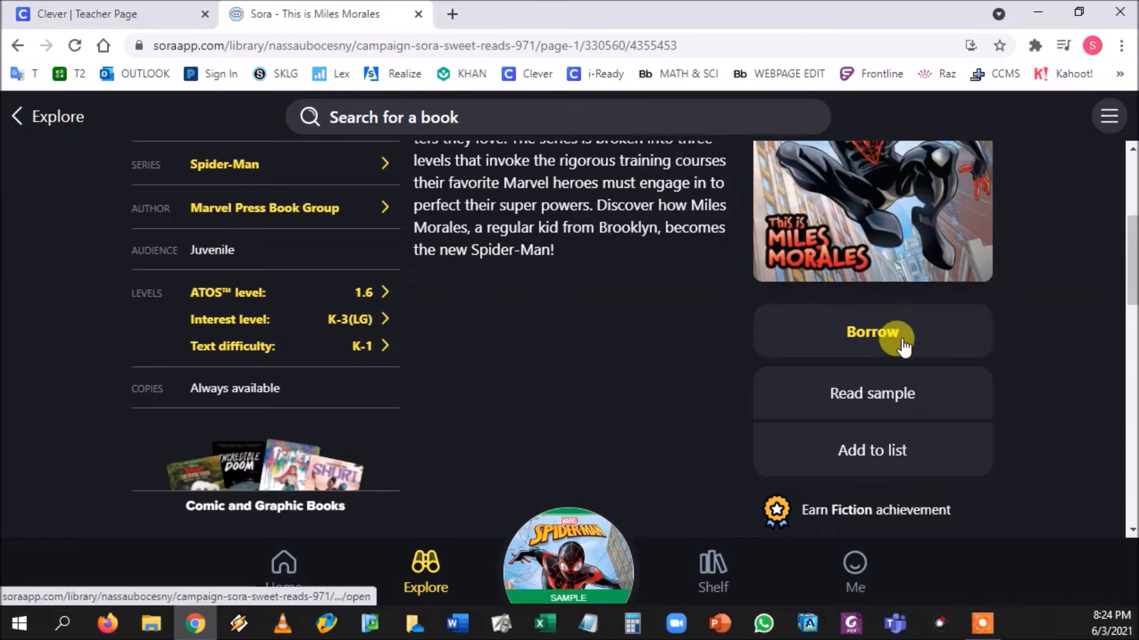
- Borrow This is Miles Morales, page into it, and close it back to its details showing Borrowed
{"action": "left_click", "coordinate": [872, 332]}
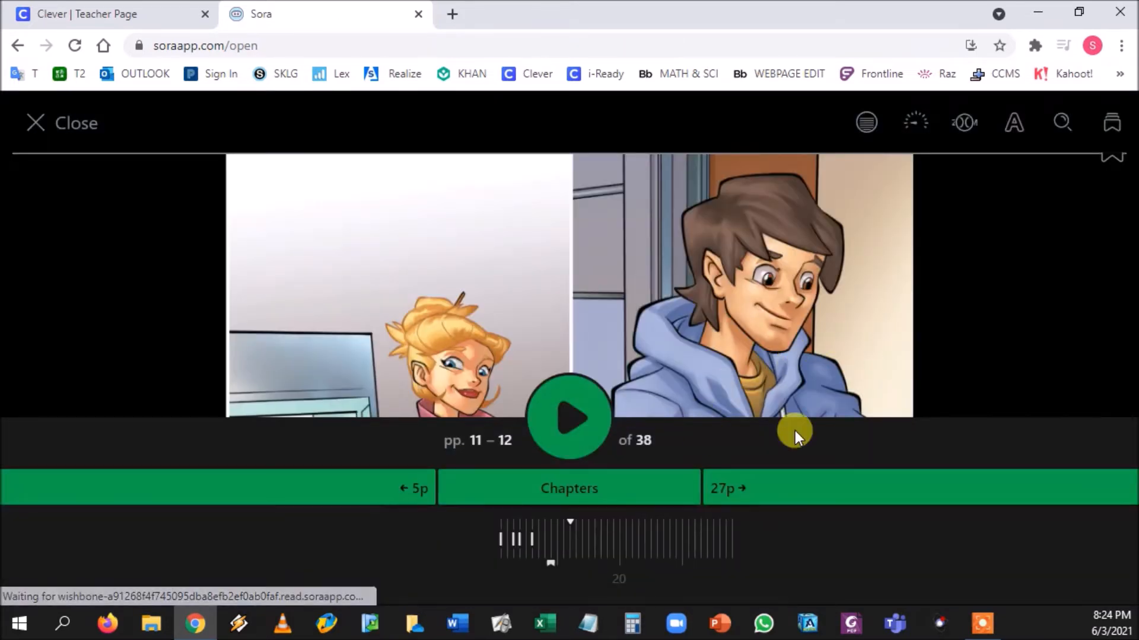
{"action": "mouse_move", "coordinate": [633, 451]}
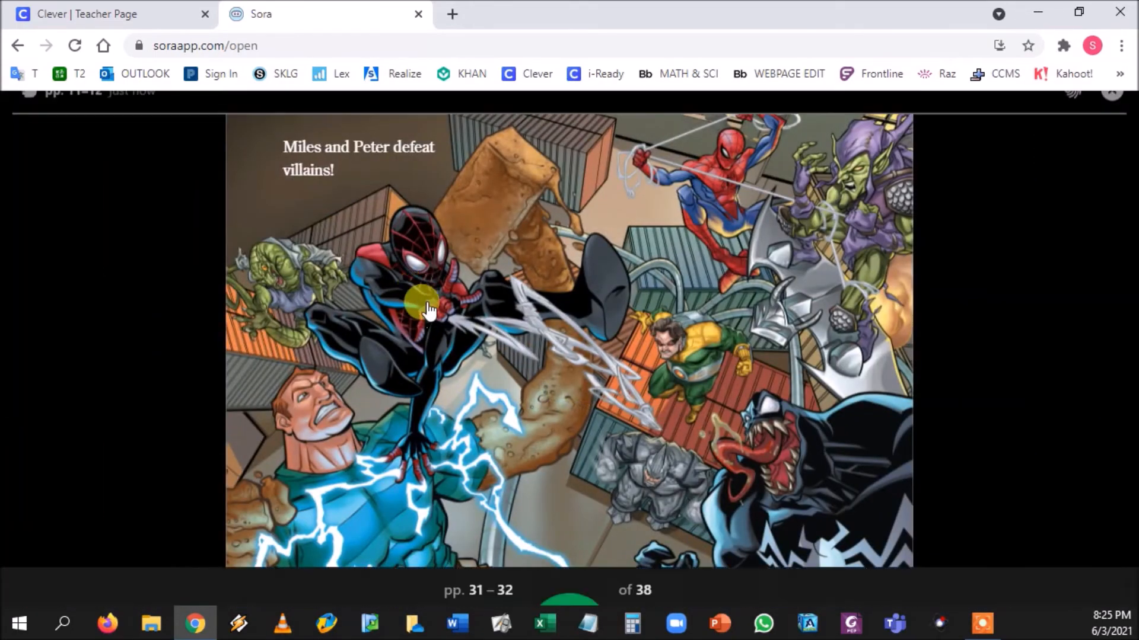
{"action": "left_click", "coordinate": [428, 309]}
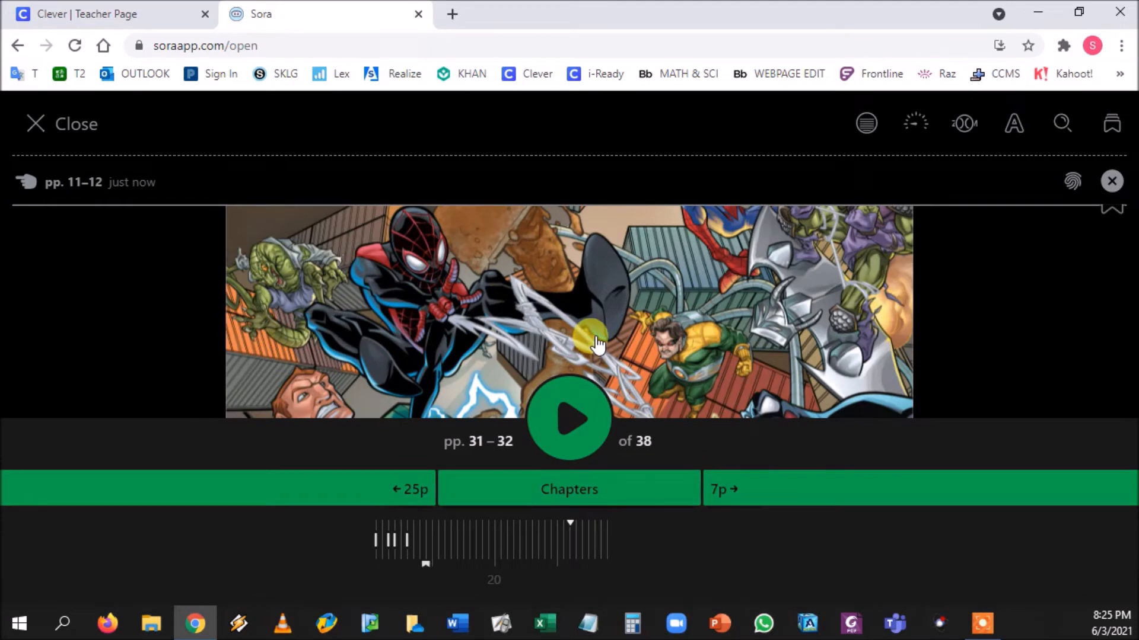
{"action": "mouse_move", "coordinate": [544, 341]}
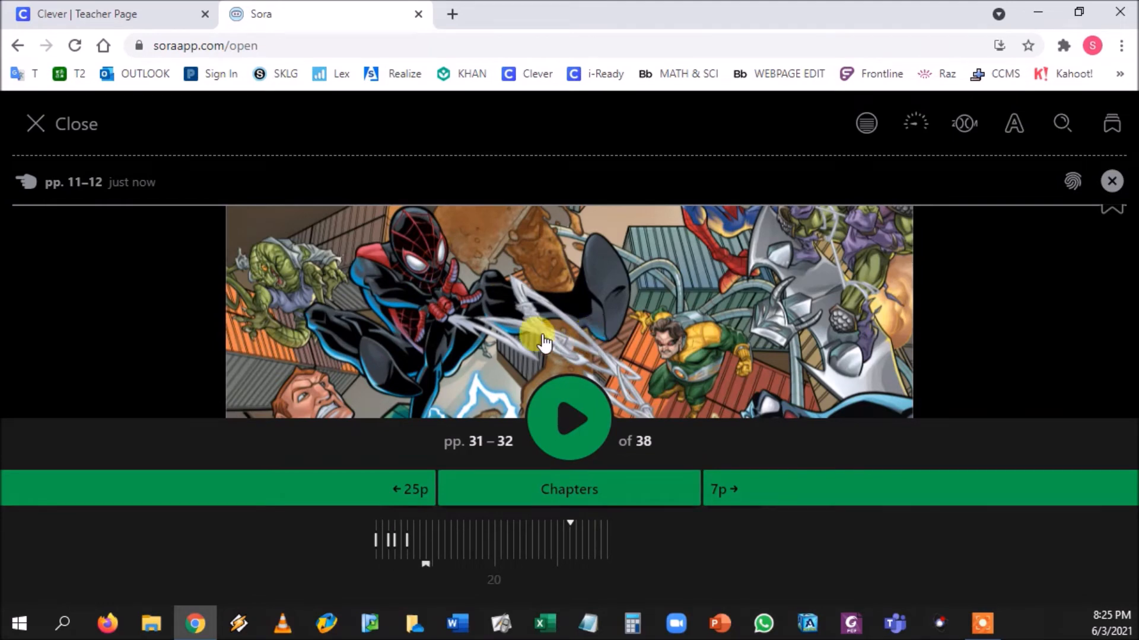
{"action": "mouse_move", "coordinate": [82, 150]}
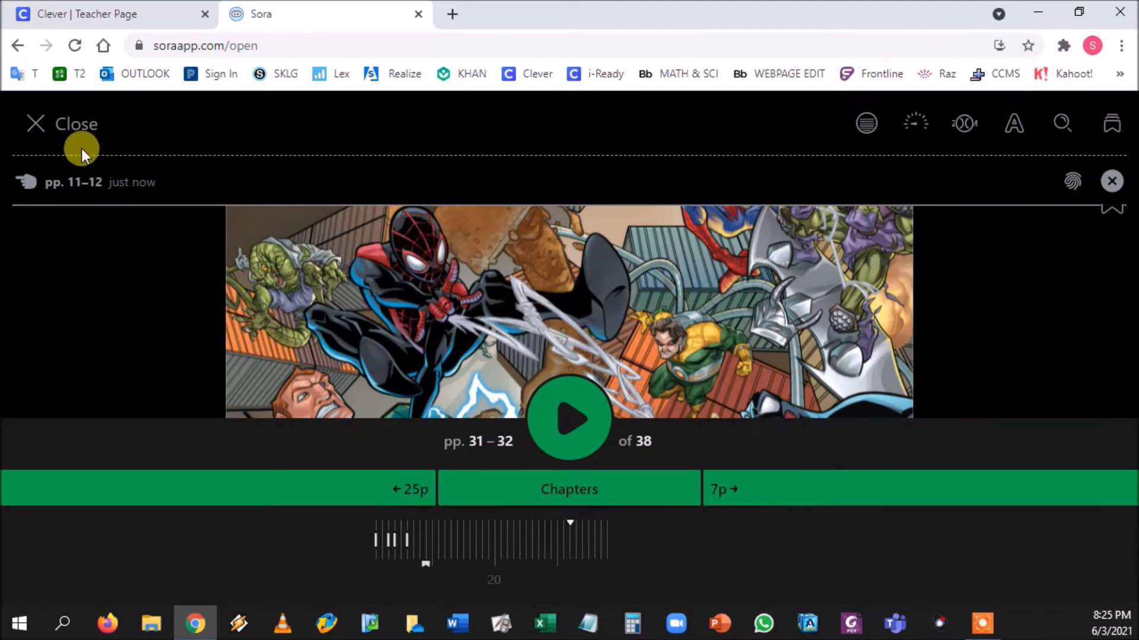
{"action": "left_click", "coordinate": [60, 123]}
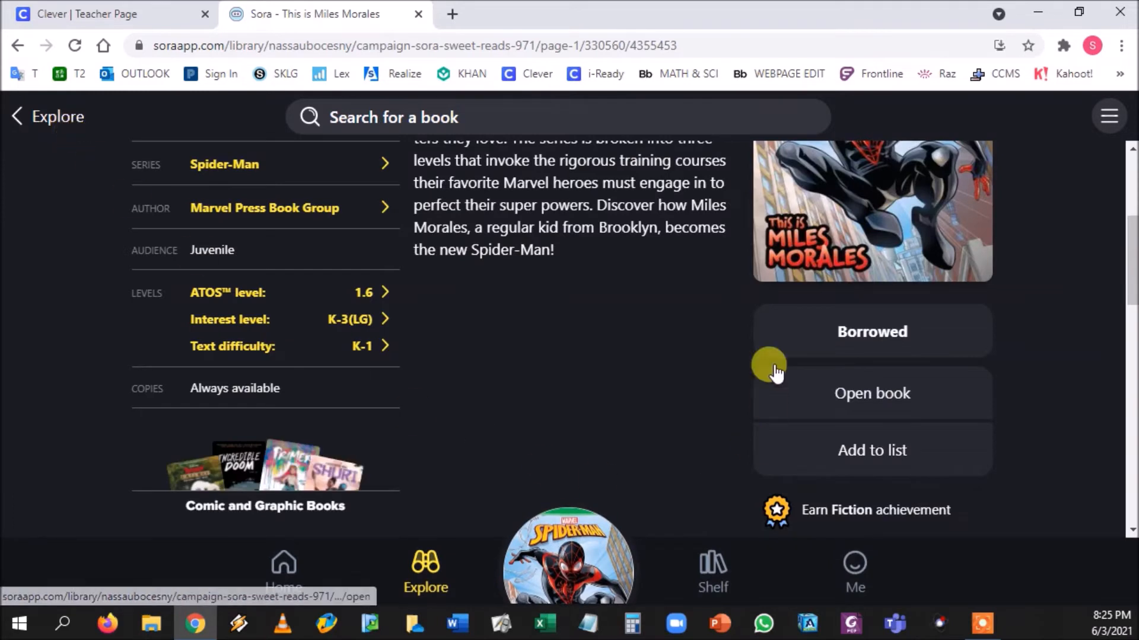
{"action": "mouse_move", "coordinate": [435, 160]}
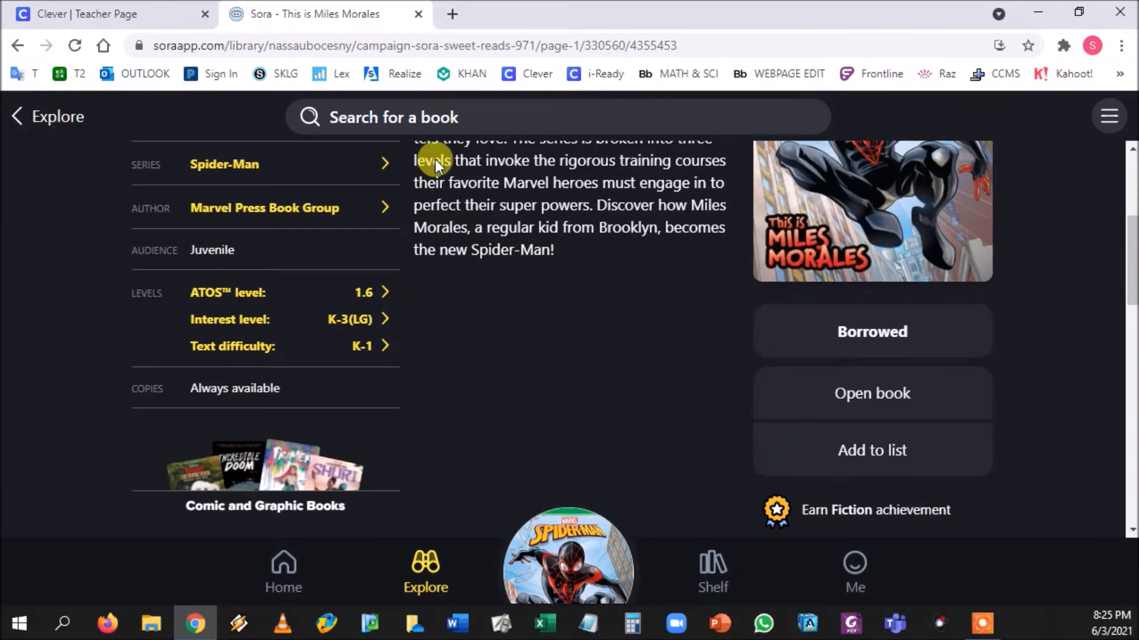
{"action": "mouse_move", "coordinate": [435, 365]}
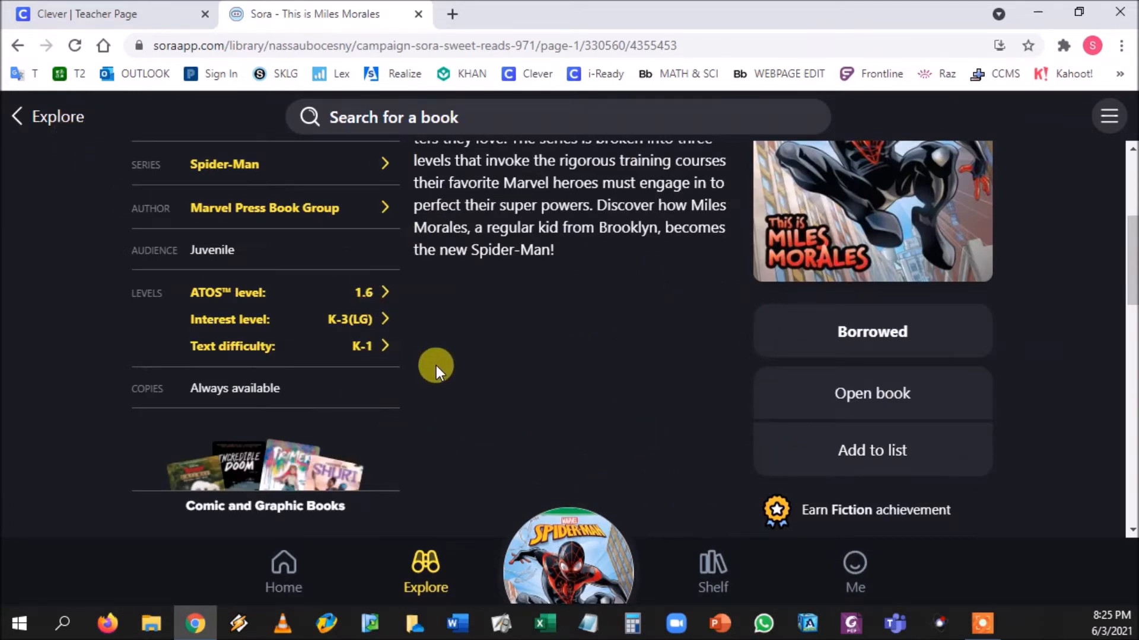
{"action": "scroll", "scroll_direction": "up", "scroll_amount": 3}
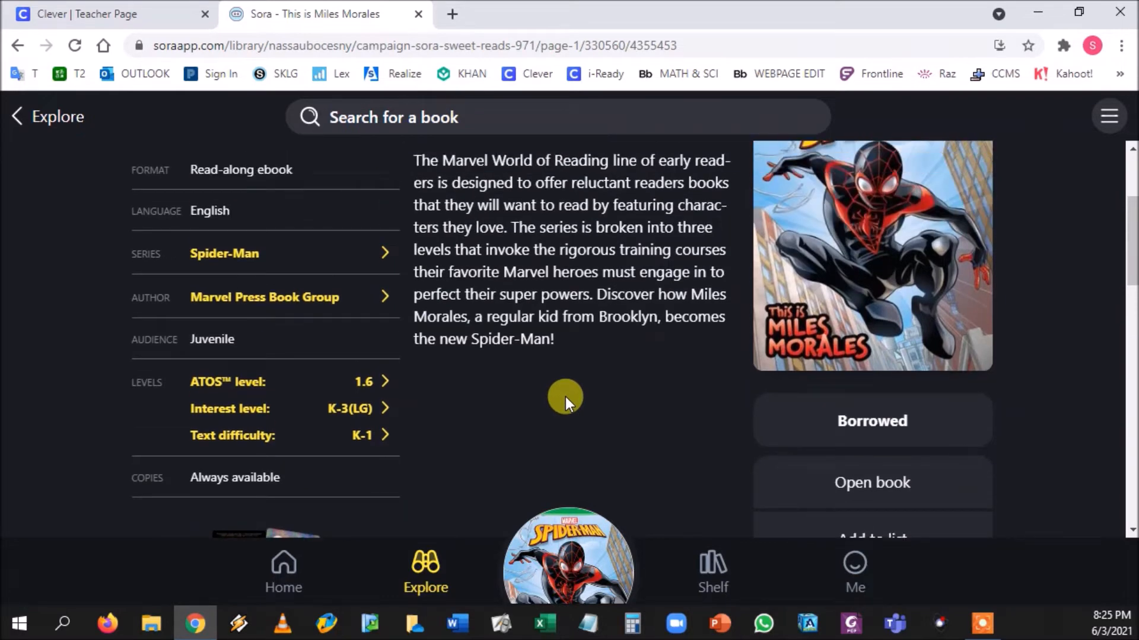
- From Explore, attempt to borrow This is Black Panther and hit the loans-limit message
{"action": "left_click", "coordinate": [425, 571]}
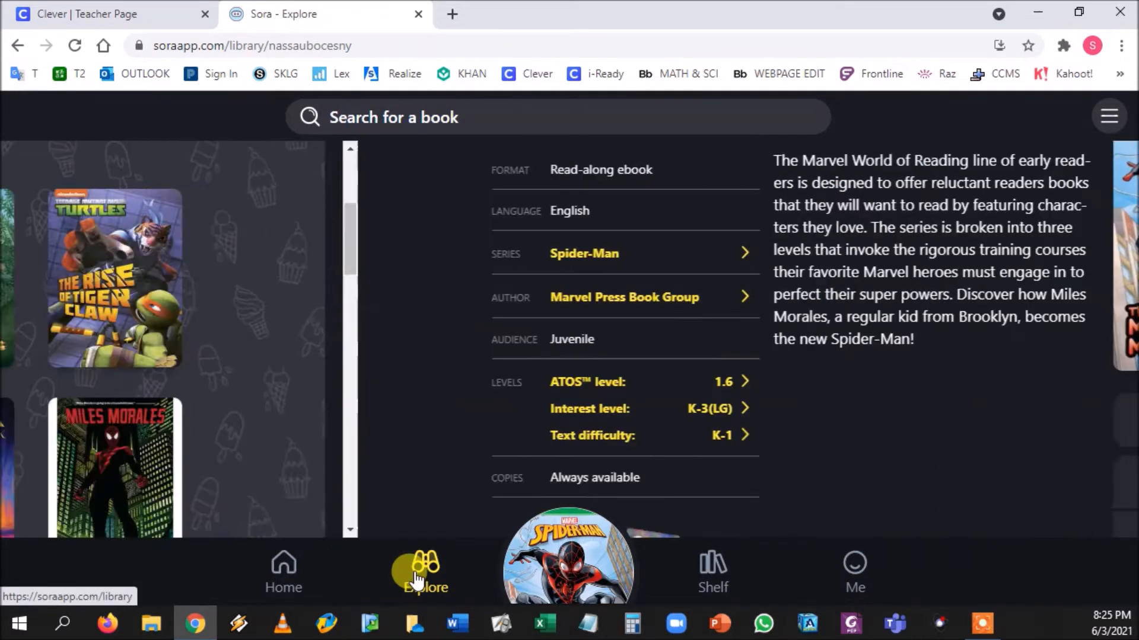
{"action": "left_click", "coordinate": [424, 571]}
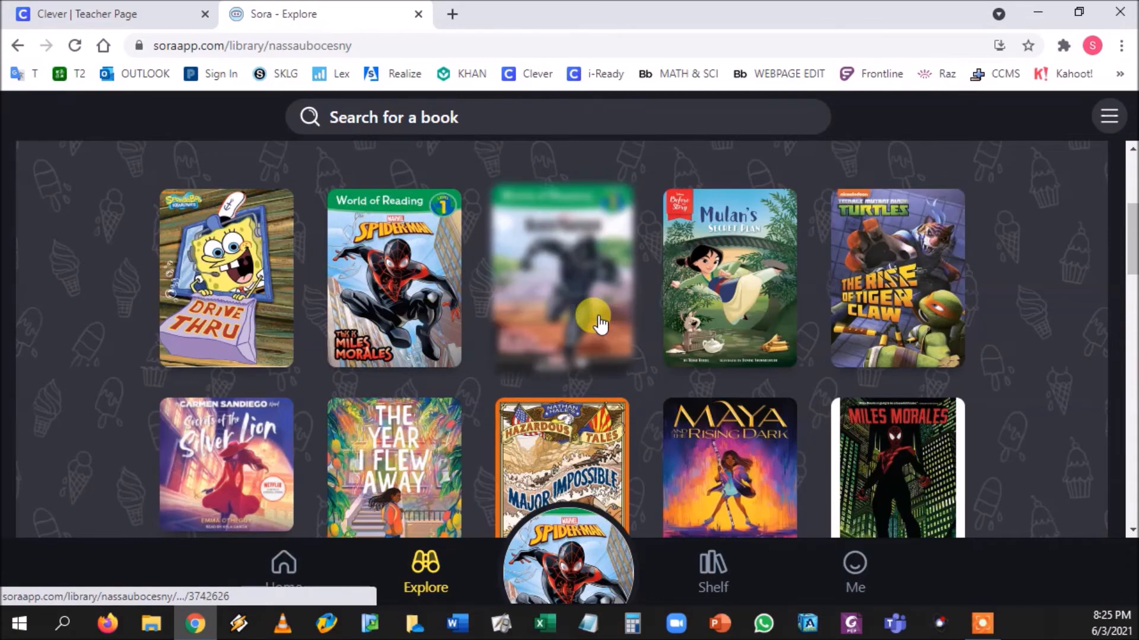
{"action": "left_click", "coordinate": [561, 278]}
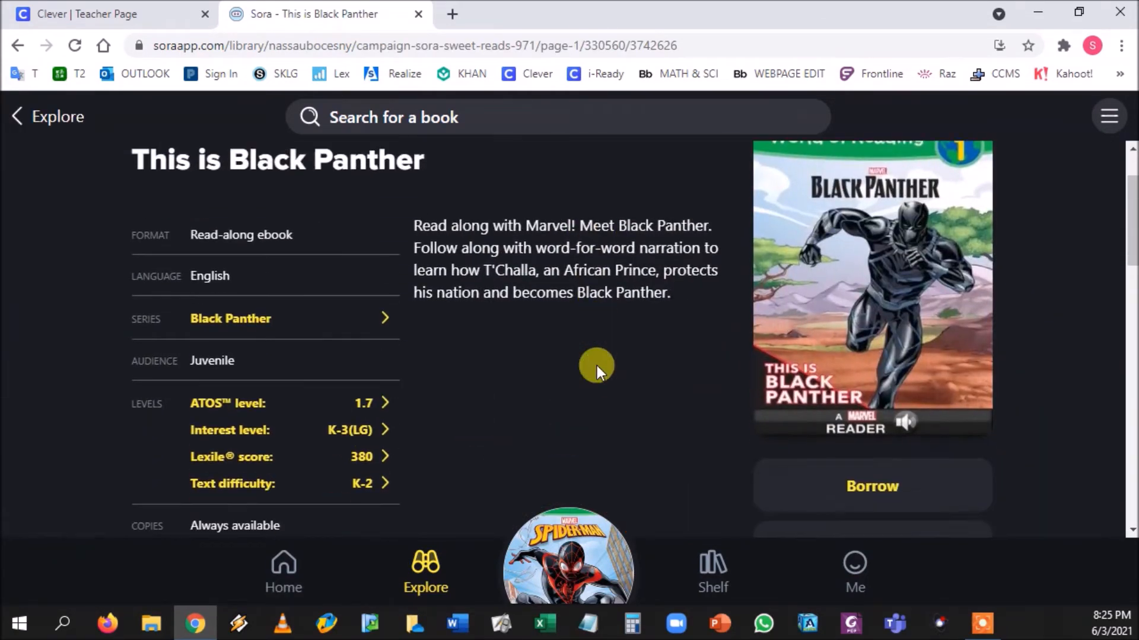
{"action": "left_click", "coordinate": [871, 486]}
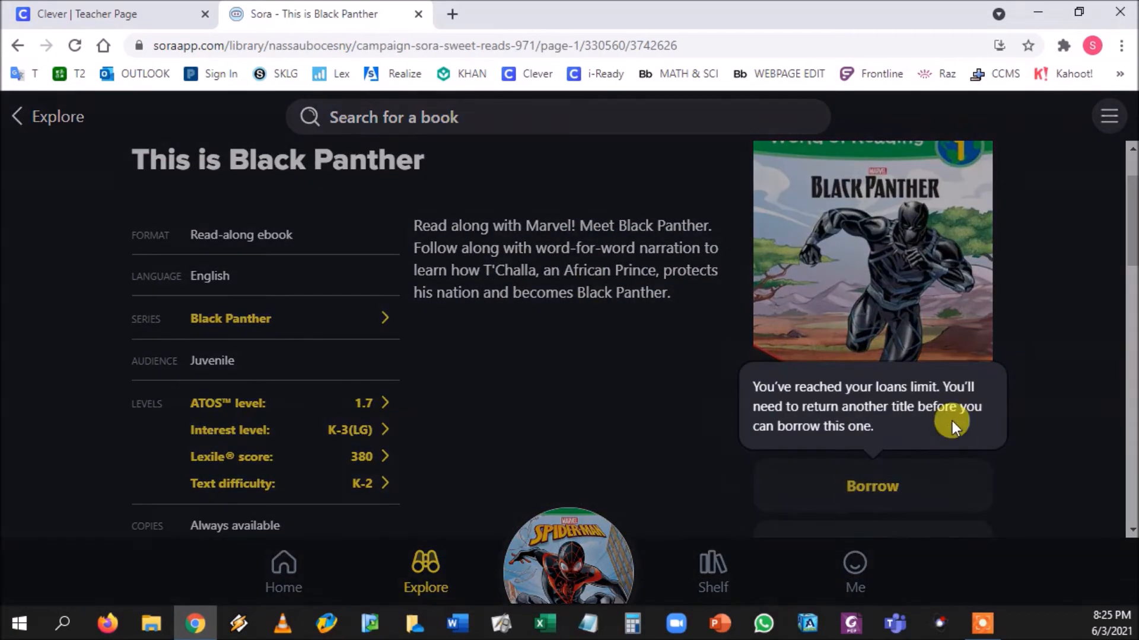
{"action": "mouse_move", "coordinate": [863, 445]}
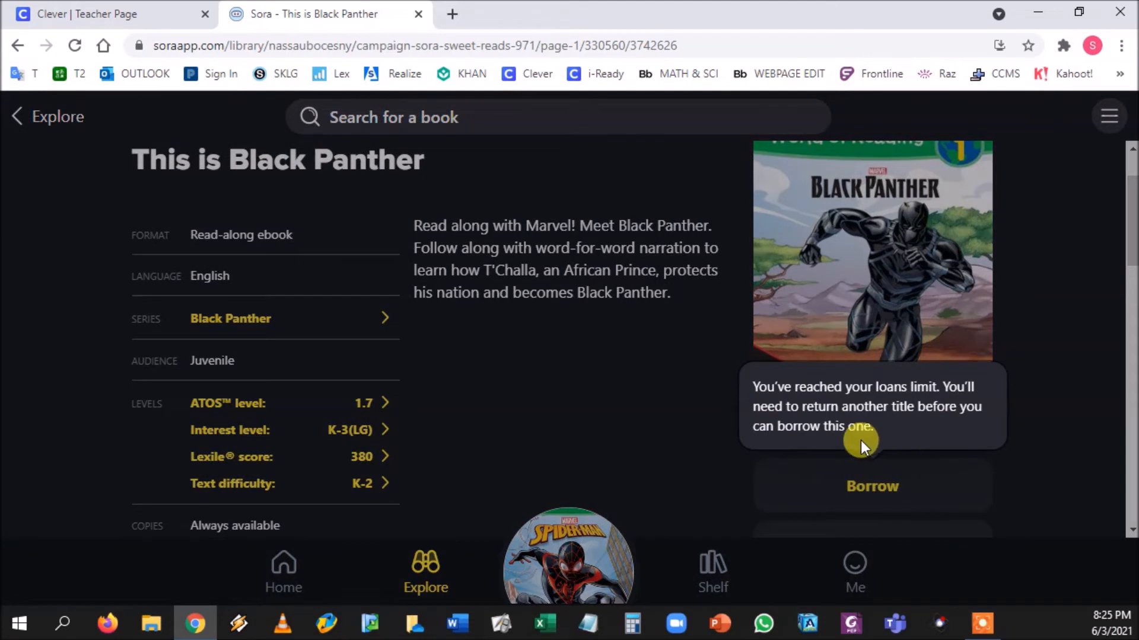
{"action": "mouse_move", "coordinate": [883, 414]}
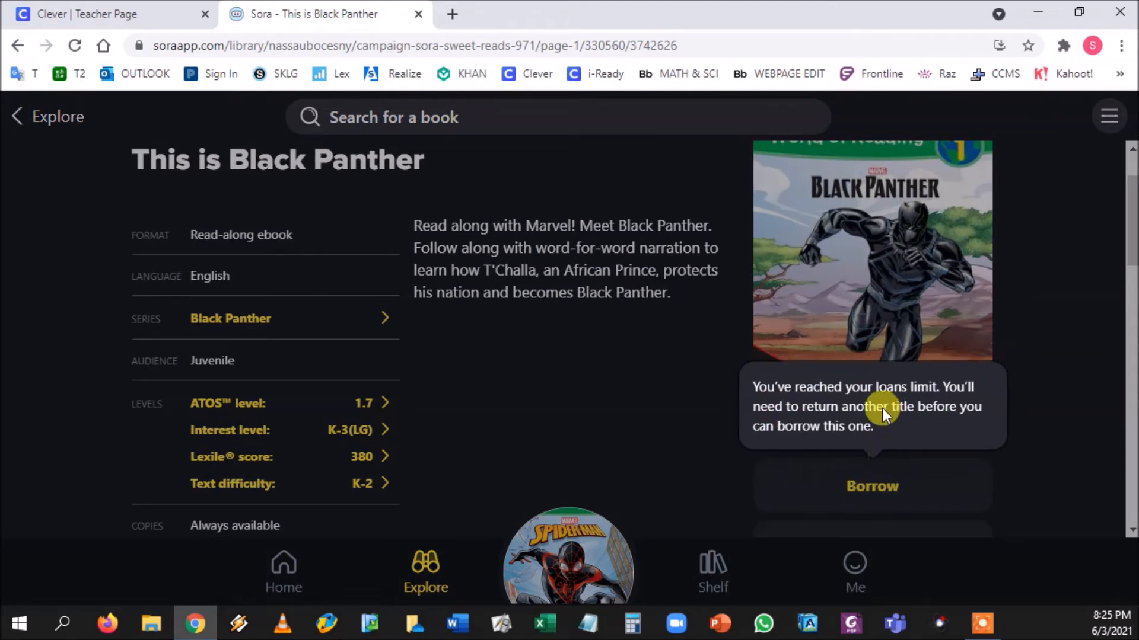
{"action": "mouse_move", "coordinate": [708, 570]}
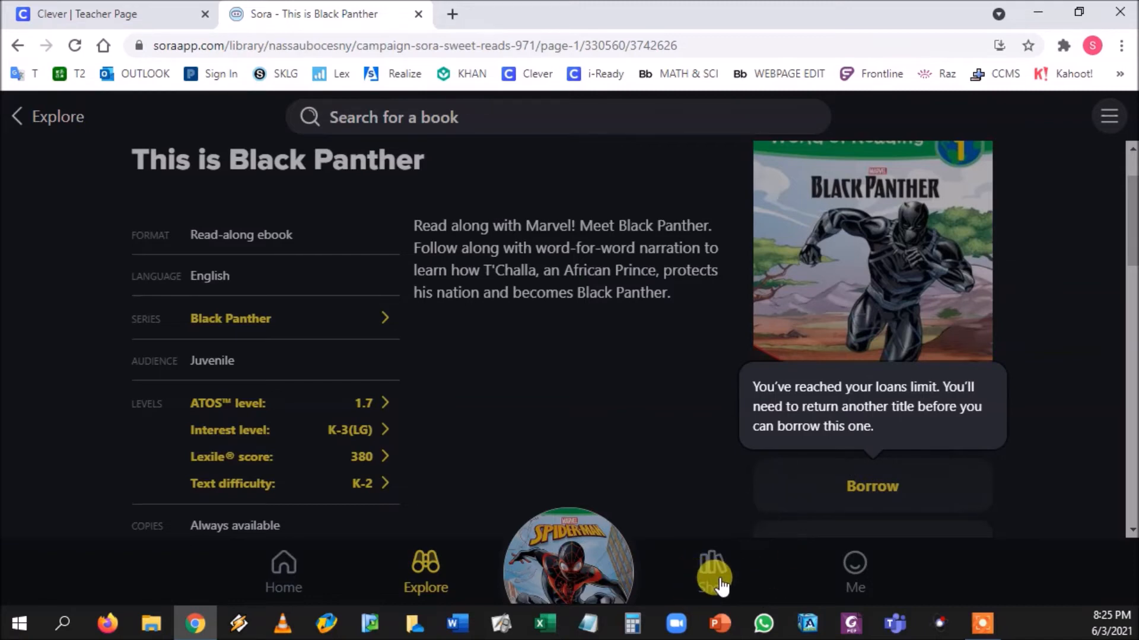
- Return the This is Miles Morales loan from the Shelf's current loans
{"action": "left_click", "coordinate": [710, 571]}
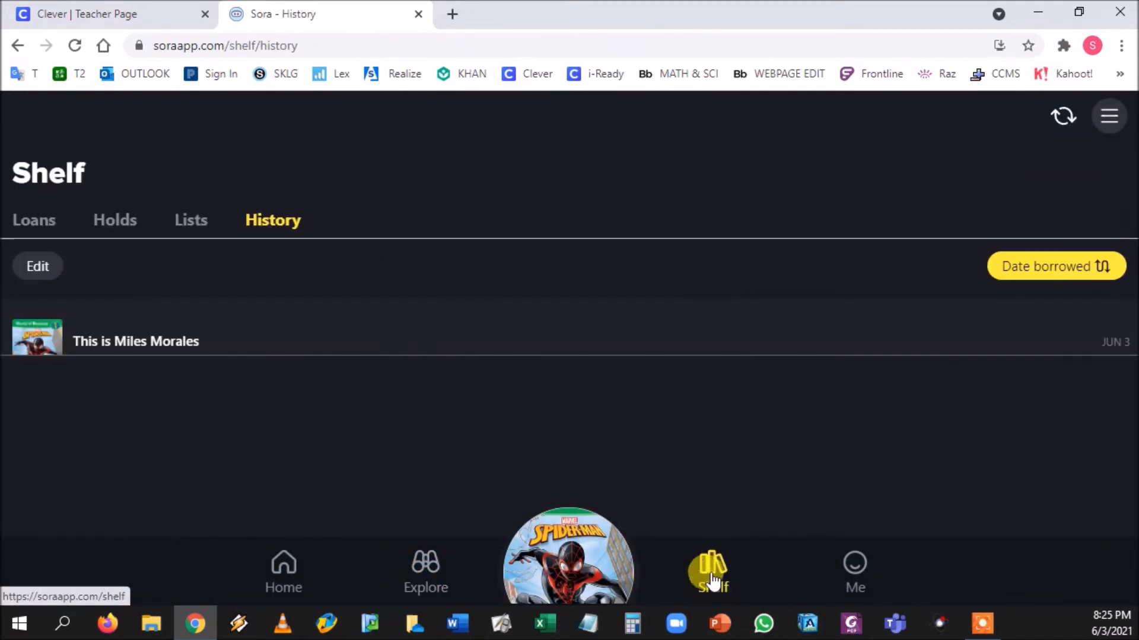
{"action": "mouse_move", "coordinate": [270, 343]}
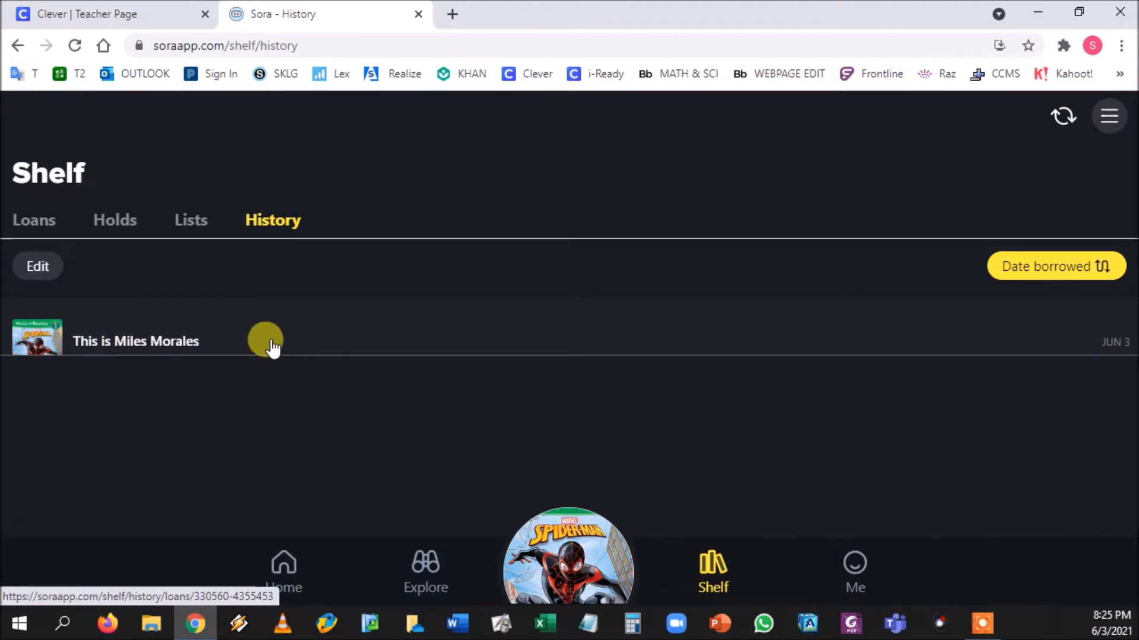
{"action": "left_click", "coordinate": [33, 221]}
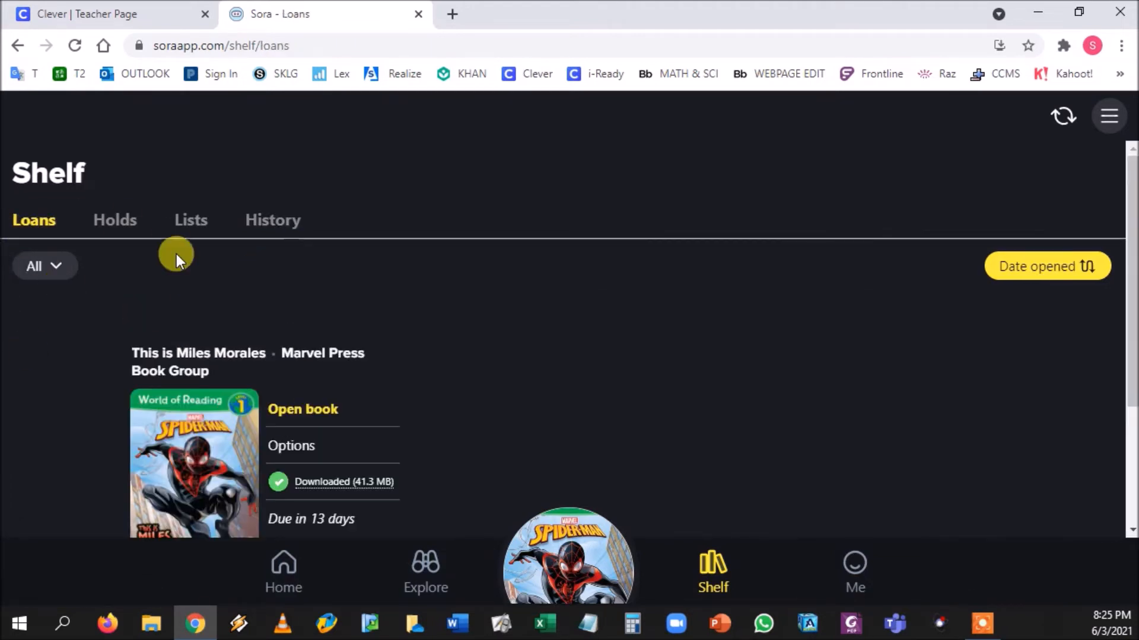
{"action": "scroll", "scroll_direction": "down", "scroll_amount": 3}
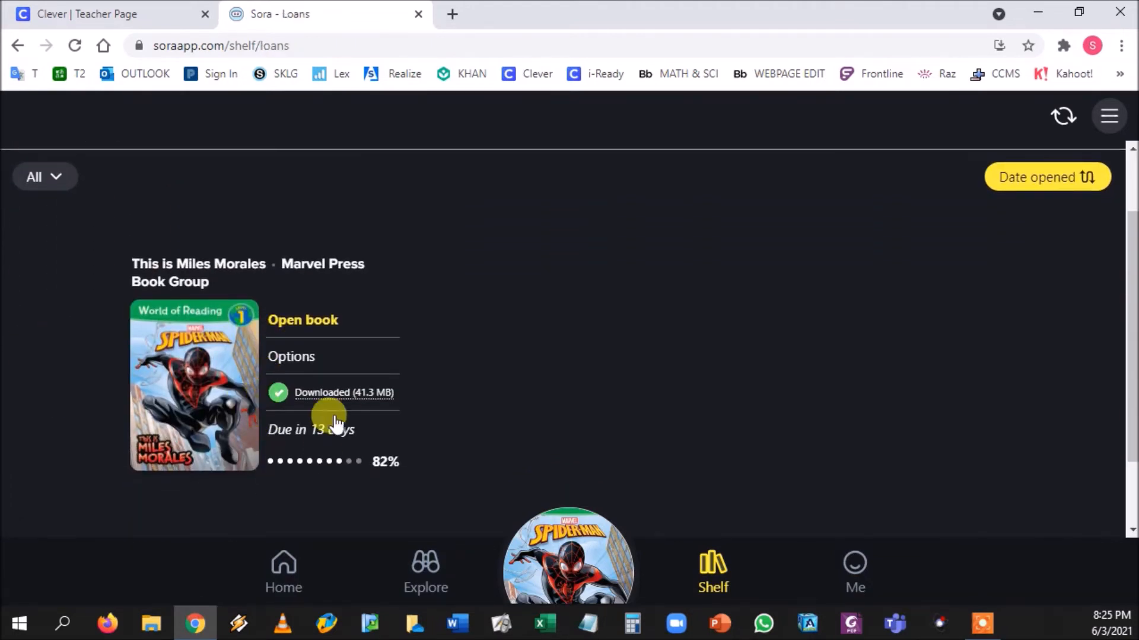
{"action": "mouse_move", "coordinate": [291, 357]}
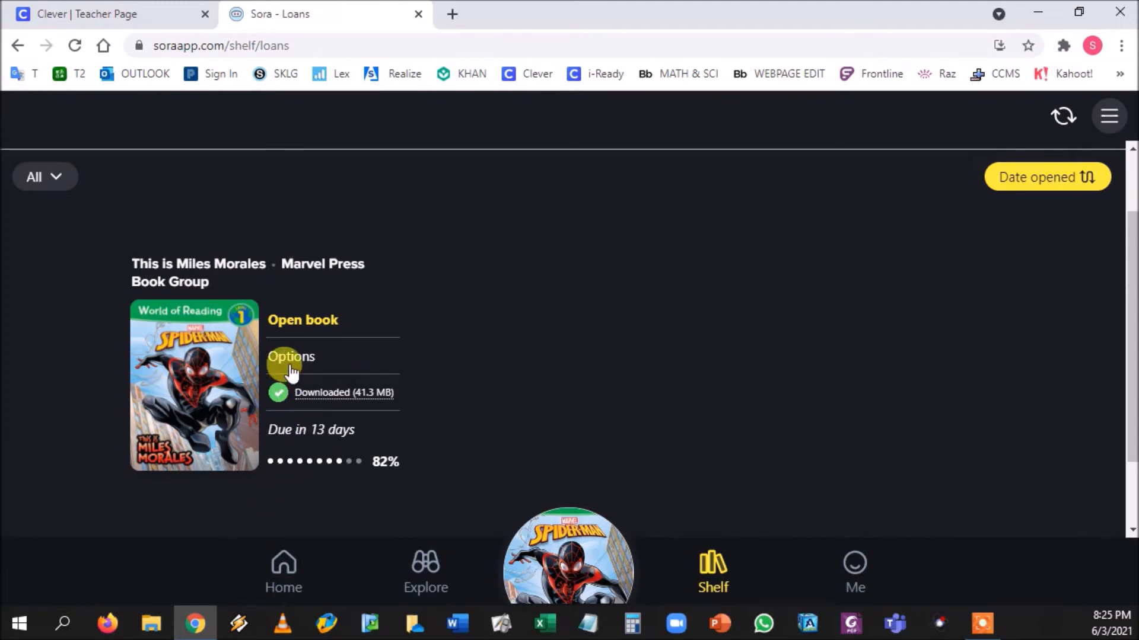
{"action": "left_click", "coordinate": [292, 357]}
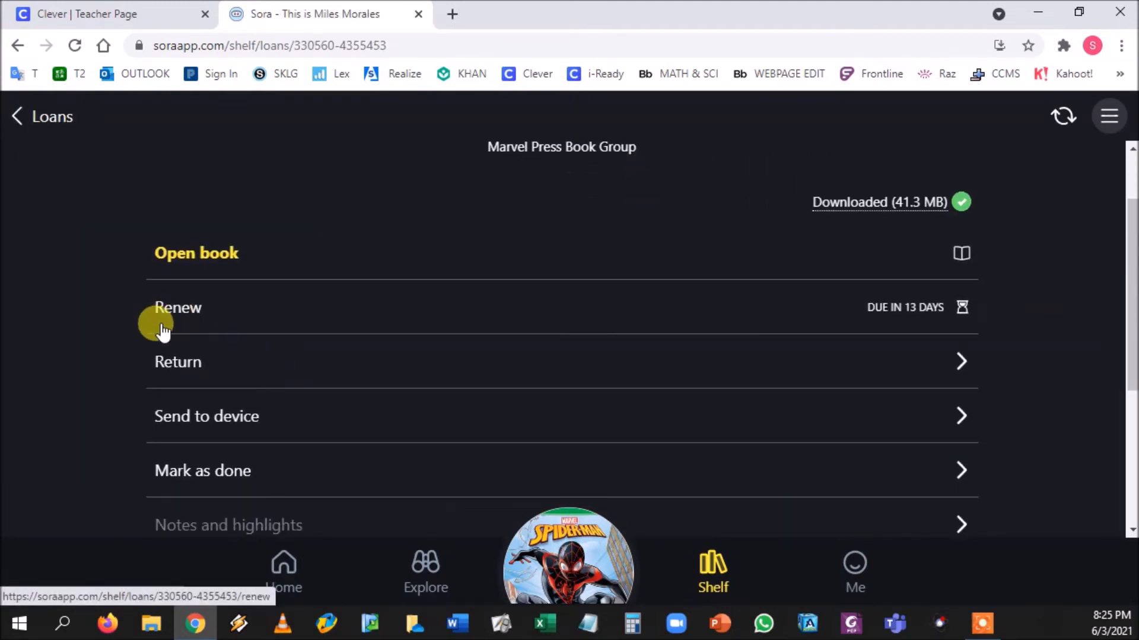
{"action": "mouse_move", "coordinate": [211, 359]}
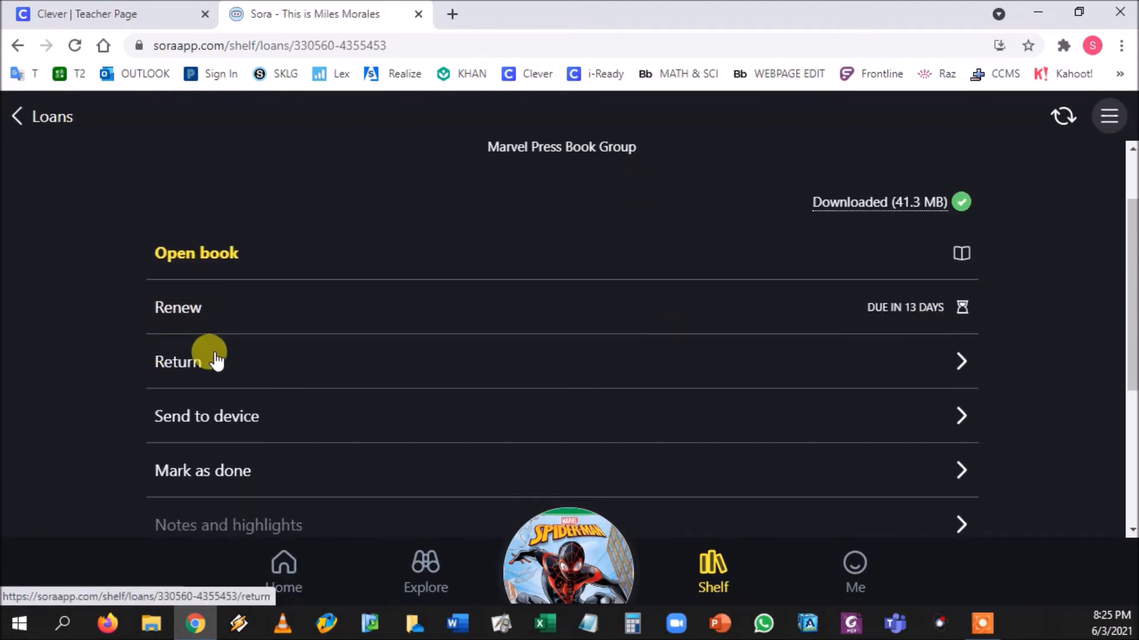
{"action": "left_click", "coordinate": [178, 361]}
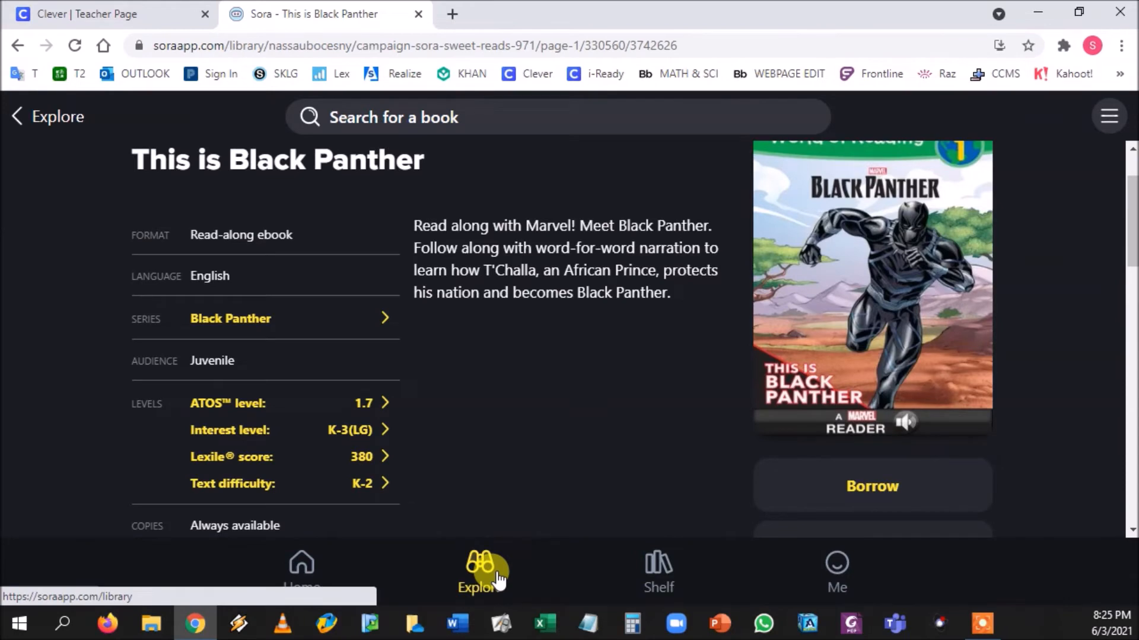
- Borrow This is Black Panther now that a loan slot is free
{"action": "left_click", "coordinate": [871, 485]}
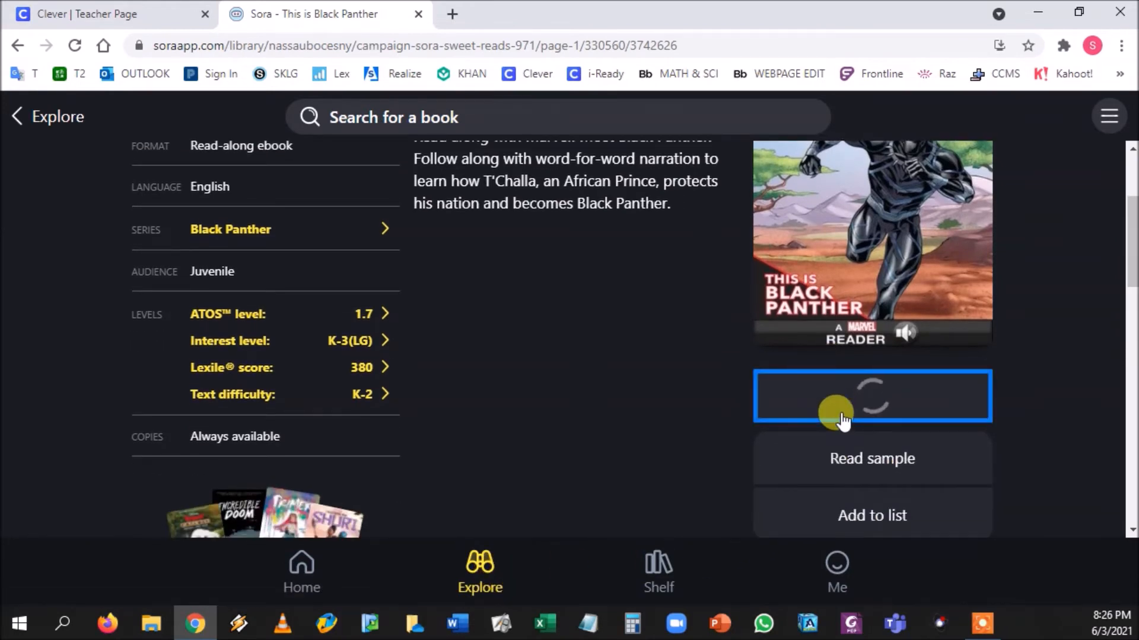
{"action": "left_click", "coordinate": [870, 396]}
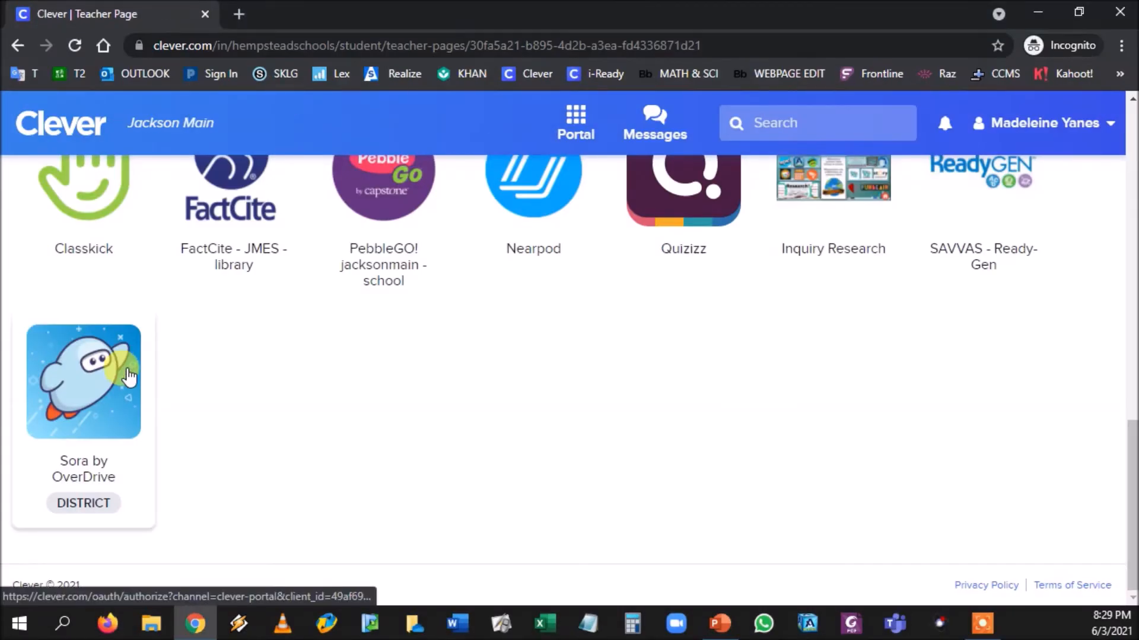
- Launch Sora by OverDrive from Clever's class resources and choose Find my school
{"action": "left_click", "coordinate": [83, 381]}
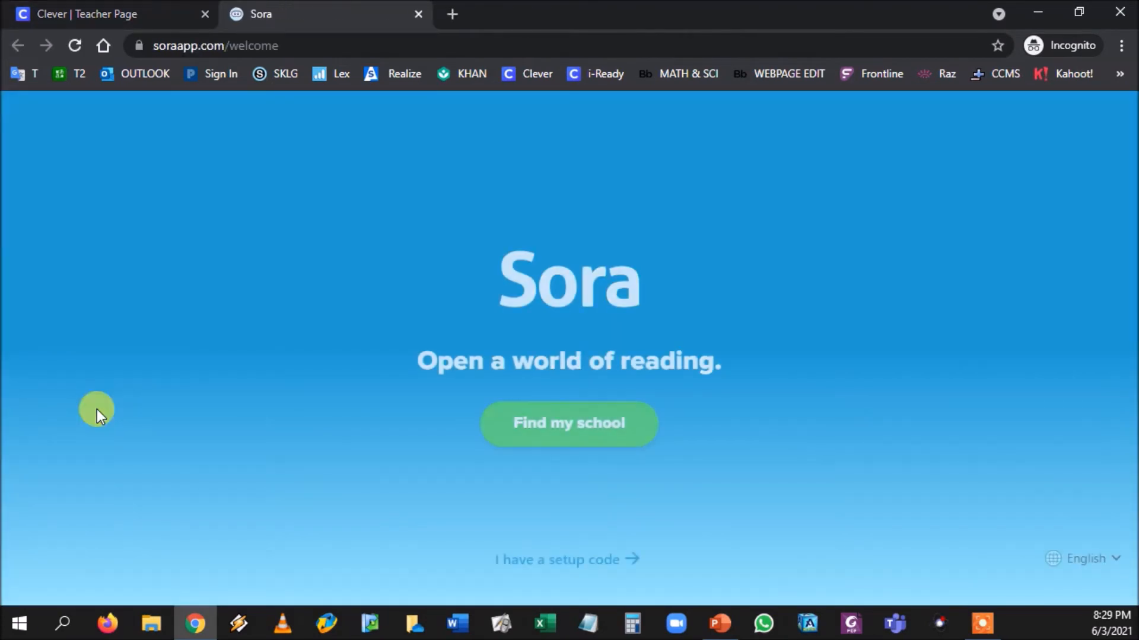
{"action": "mouse_move", "coordinate": [722, 479]}
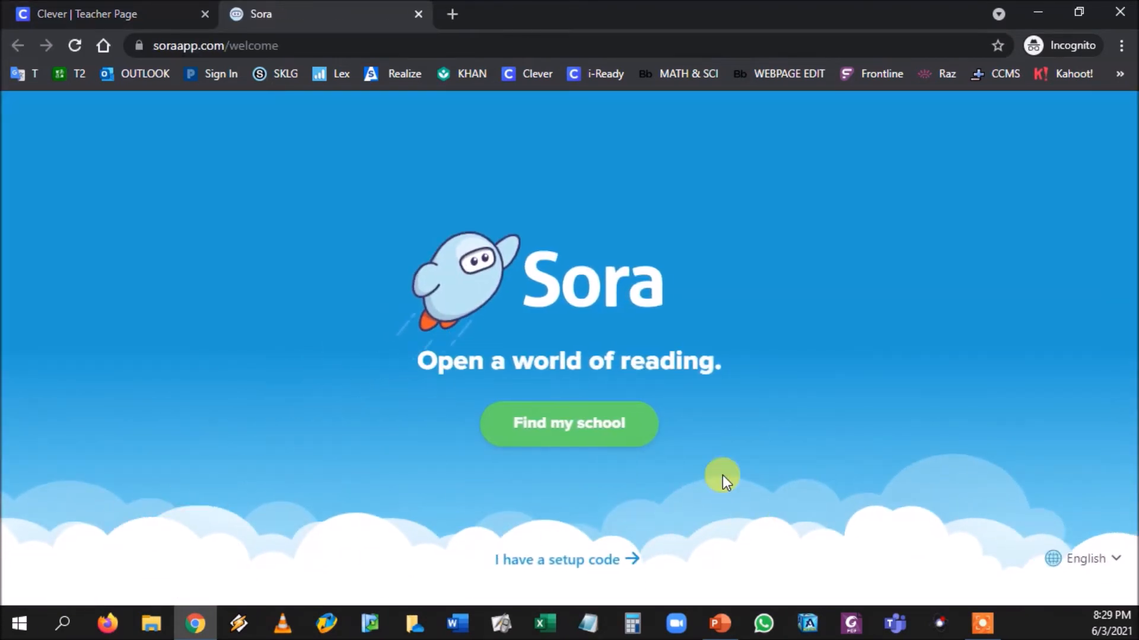
{"action": "left_click", "coordinate": [568, 424]}
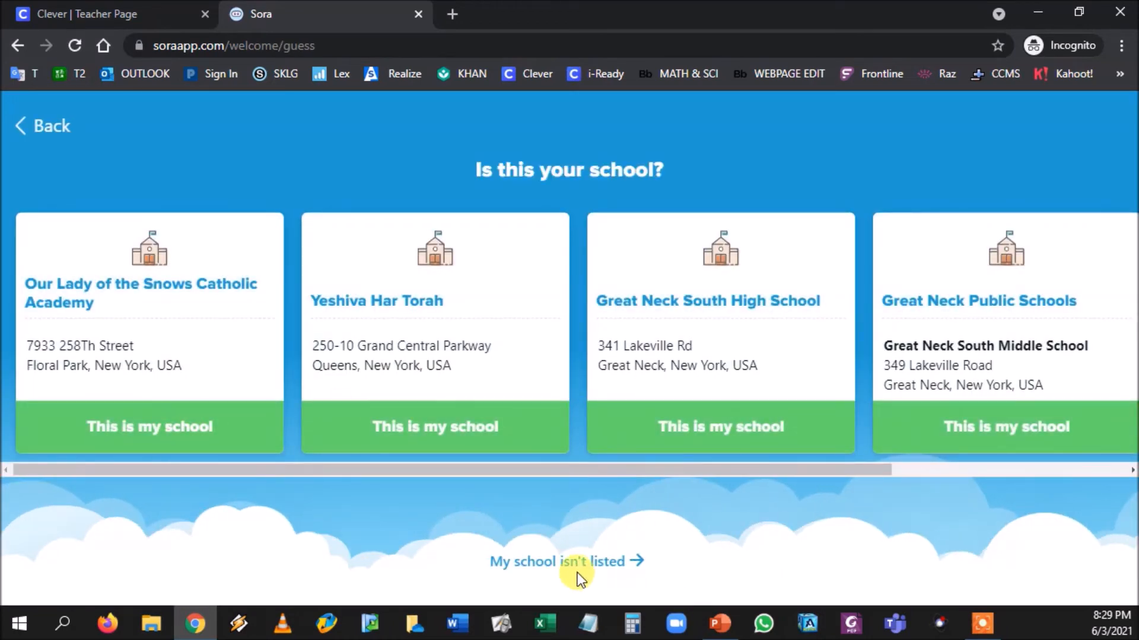
- Search zip code 11550 for an unlisted school and choose Nassau BOCES School Library System
{"action": "left_click", "coordinate": [567, 561]}
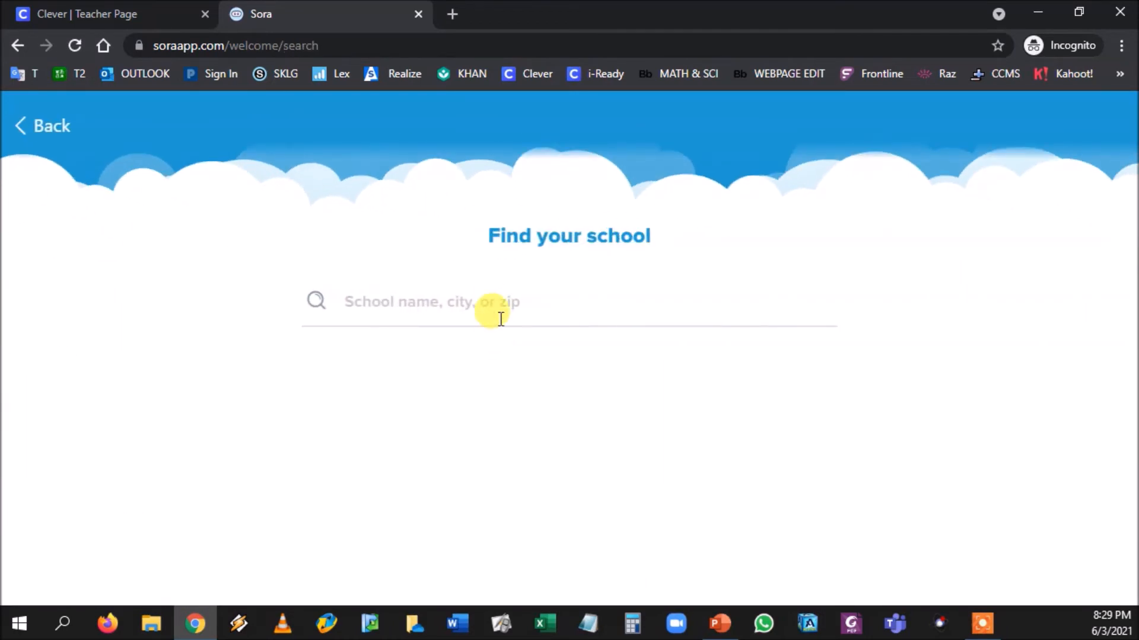
{"action": "type", "text": "11550"}
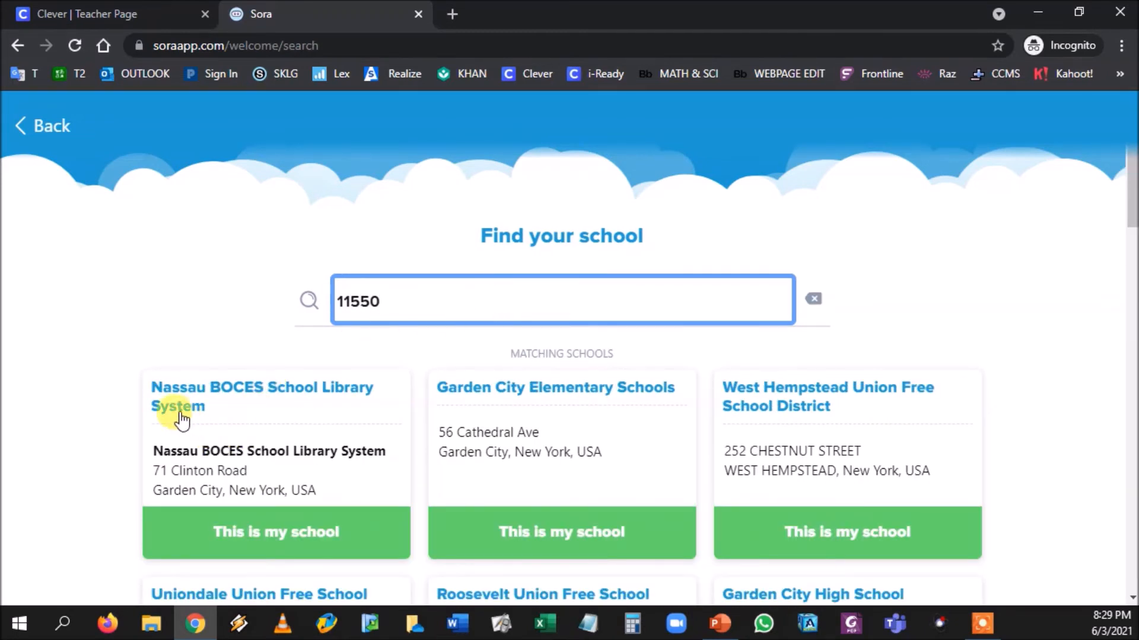
{"action": "mouse_move", "coordinate": [355, 420]}
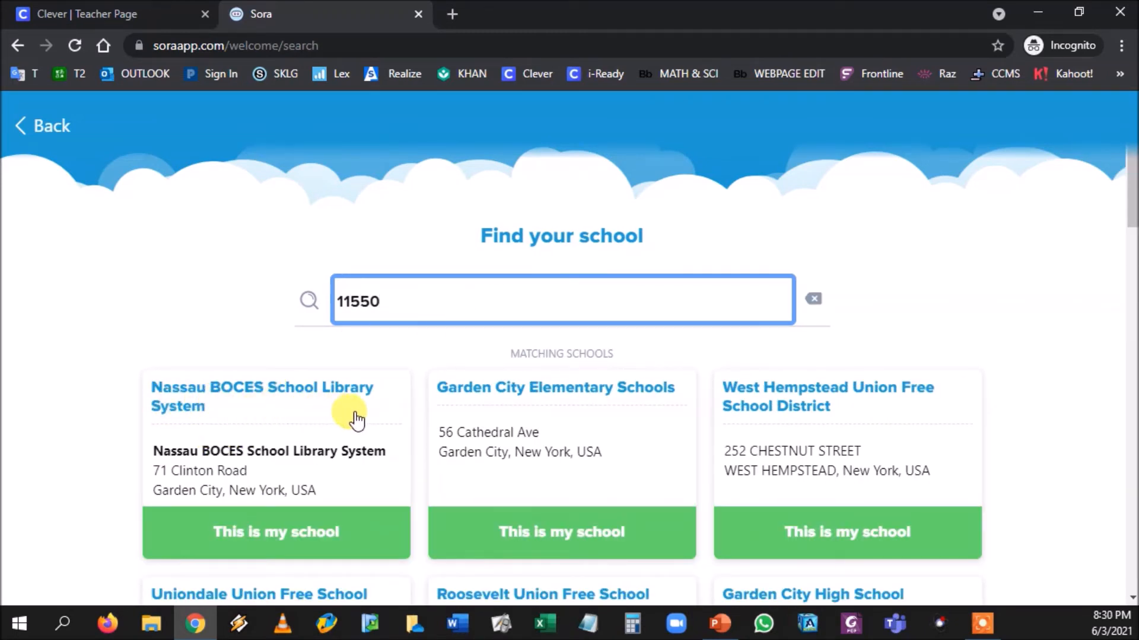
{"action": "left_click", "coordinate": [275, 532]}
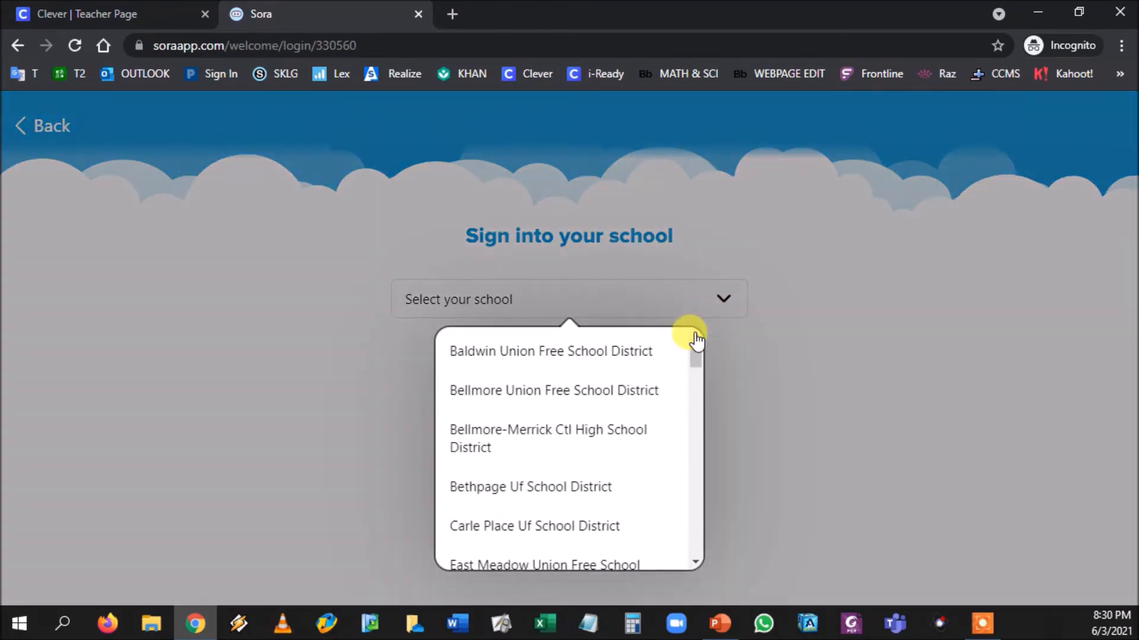
- Select Hempstead Ind Uf School District and sign in to the Nassau BOCES library
{"action": "scroll", "scroll_direction": "down", "scroll_amount": 3}
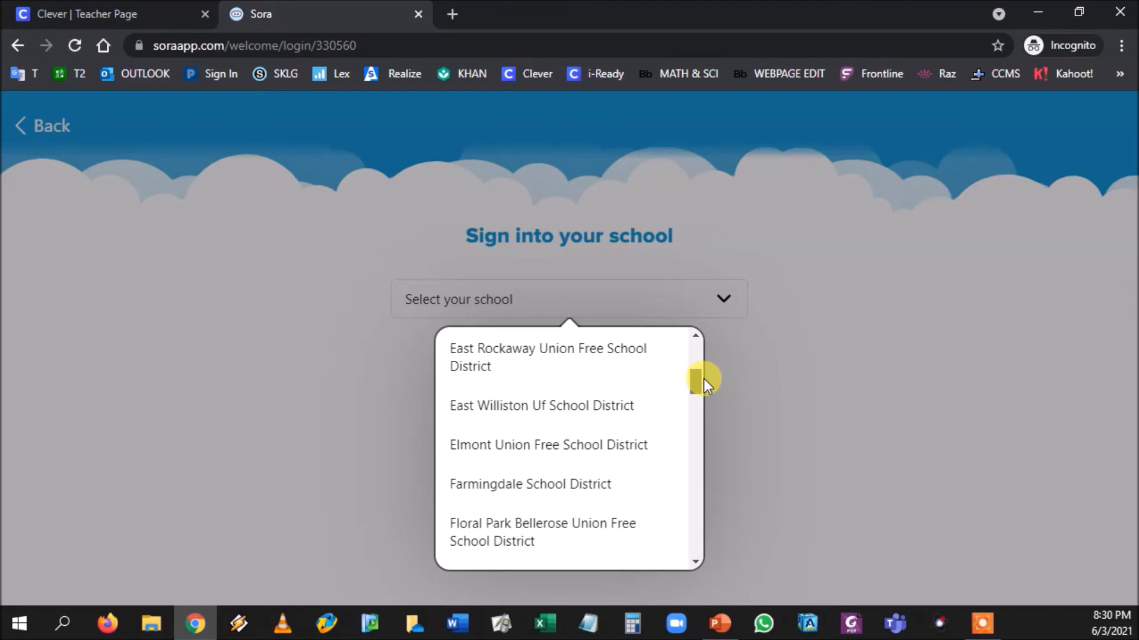
{"action": "scroll", "scroll_direction": "down", "scroll_amount": 3}
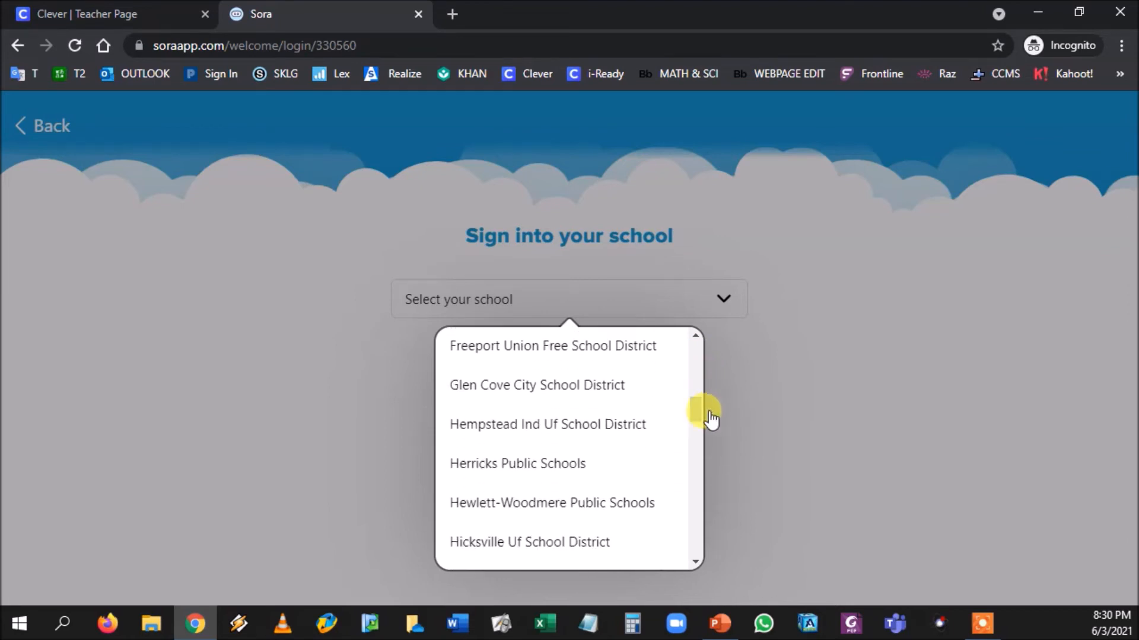
{"action": "left_click", "coordinate": [546, 424]}
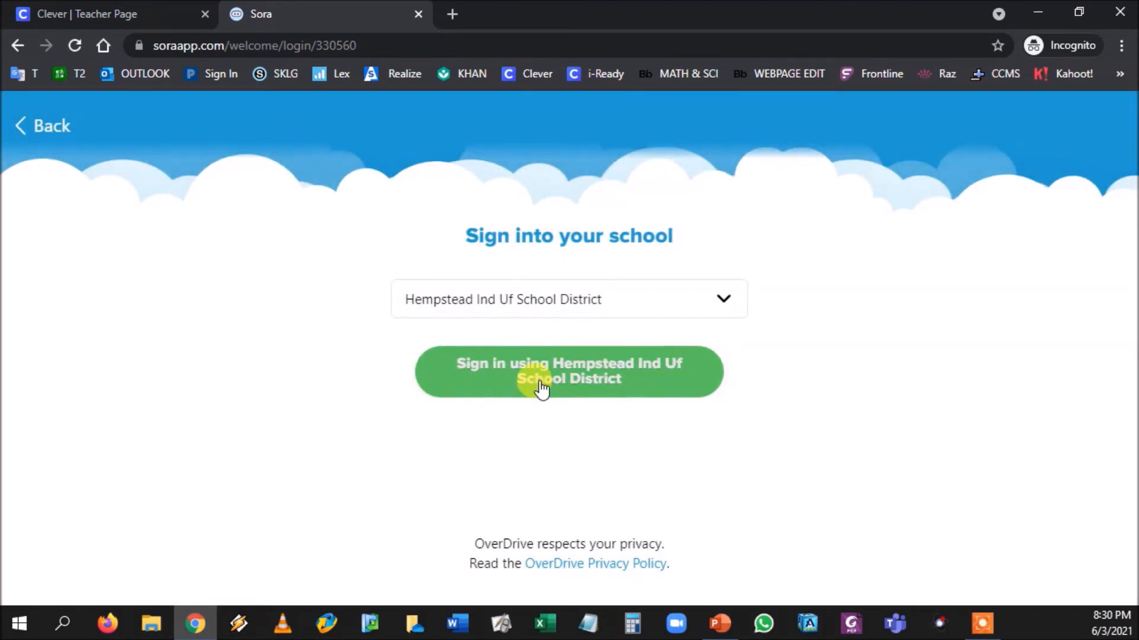
{"action": "left_click", "coordinate": [569, 371]}
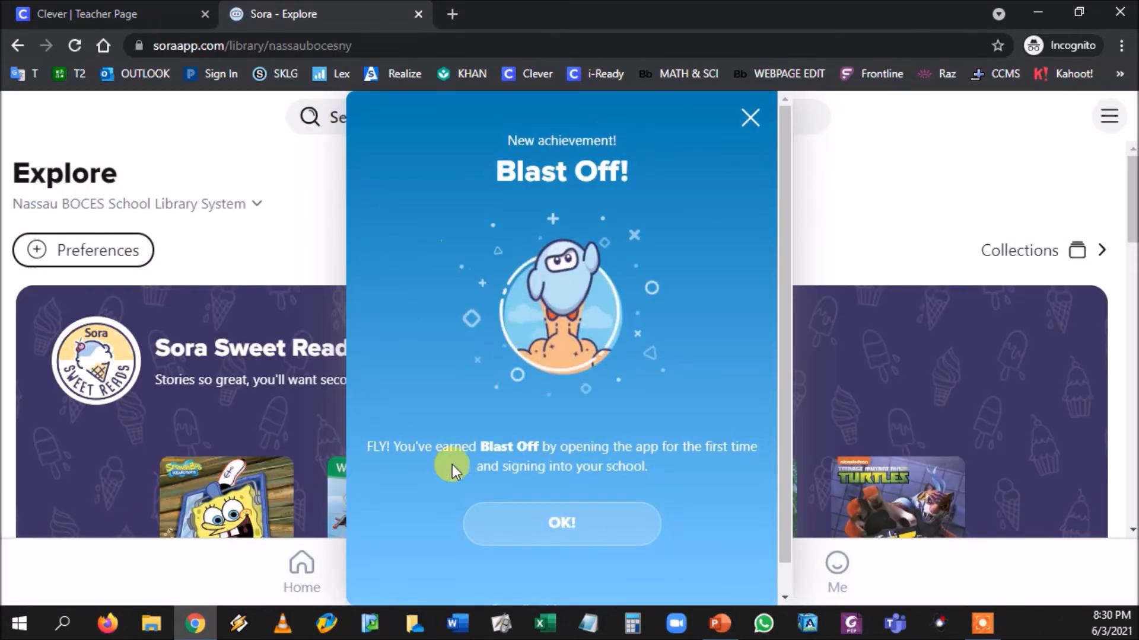
- Acknowledge the Blast Off achievement with OK! to reach the Explore page
{"action": "scroll", "scroll_direction": "down", "scroll_amount": 3}
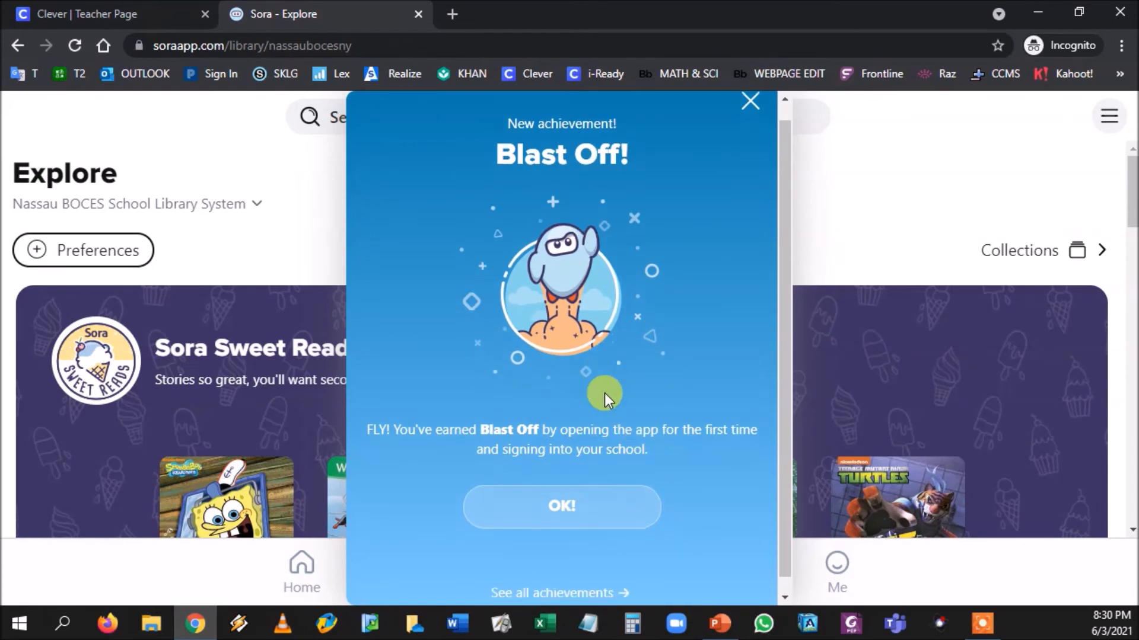
{"action": "left_click", "coordinate": [560, 506]}
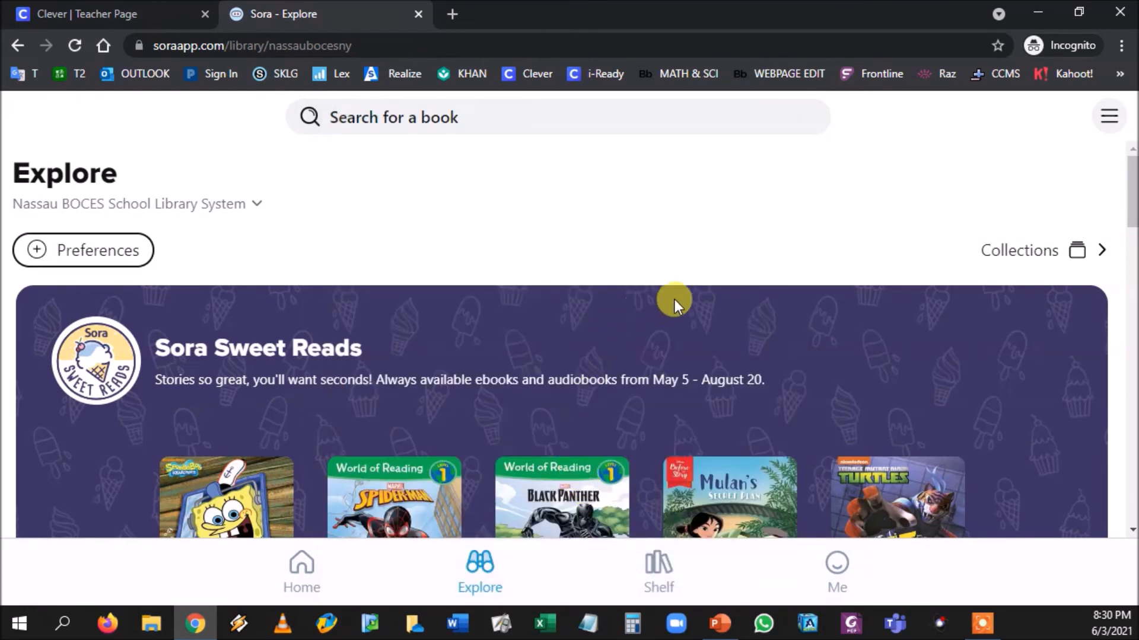
{"action": "left_click", "coordinate": [1109, 115]}
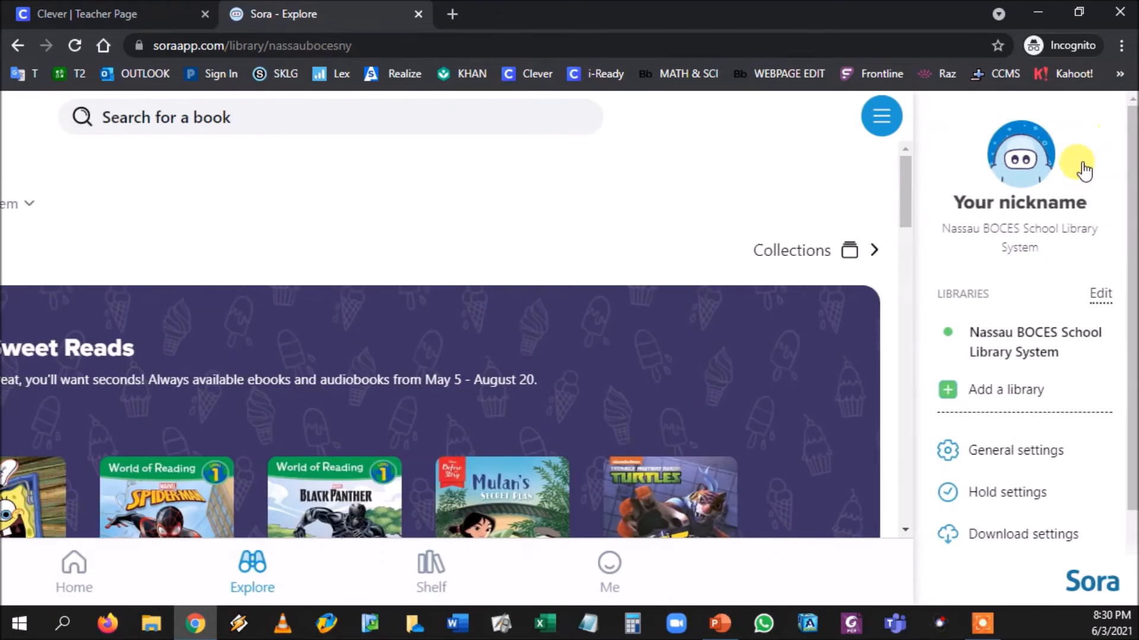
{"action": "left_click", "coordinate": [1015, 451]}
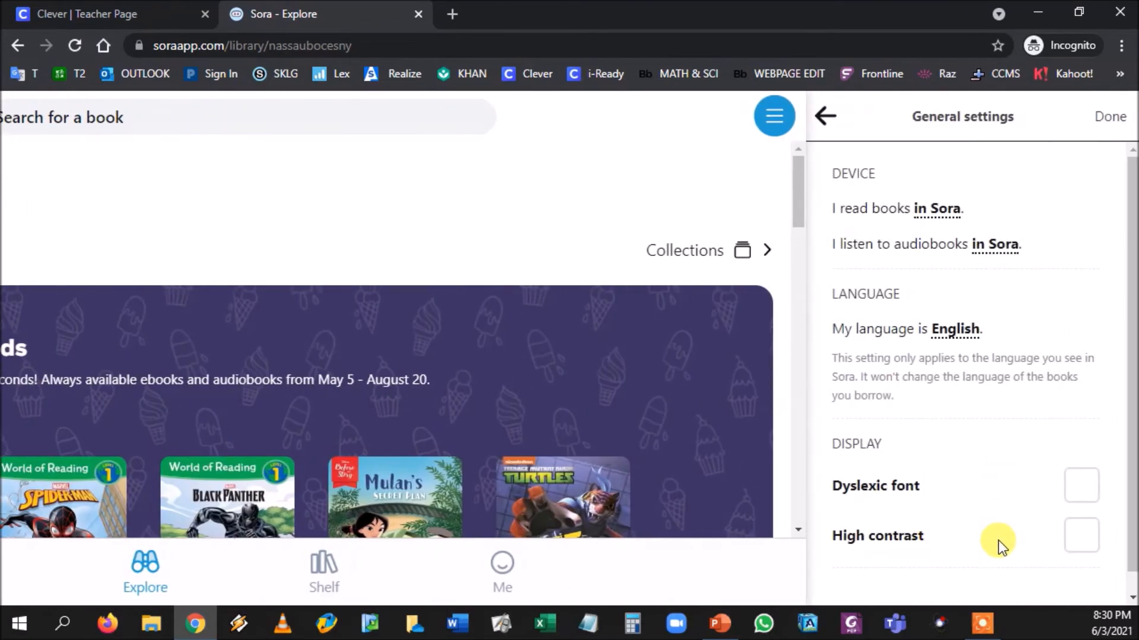
{"action": "left_click", "coordinate": [1081, 535]}
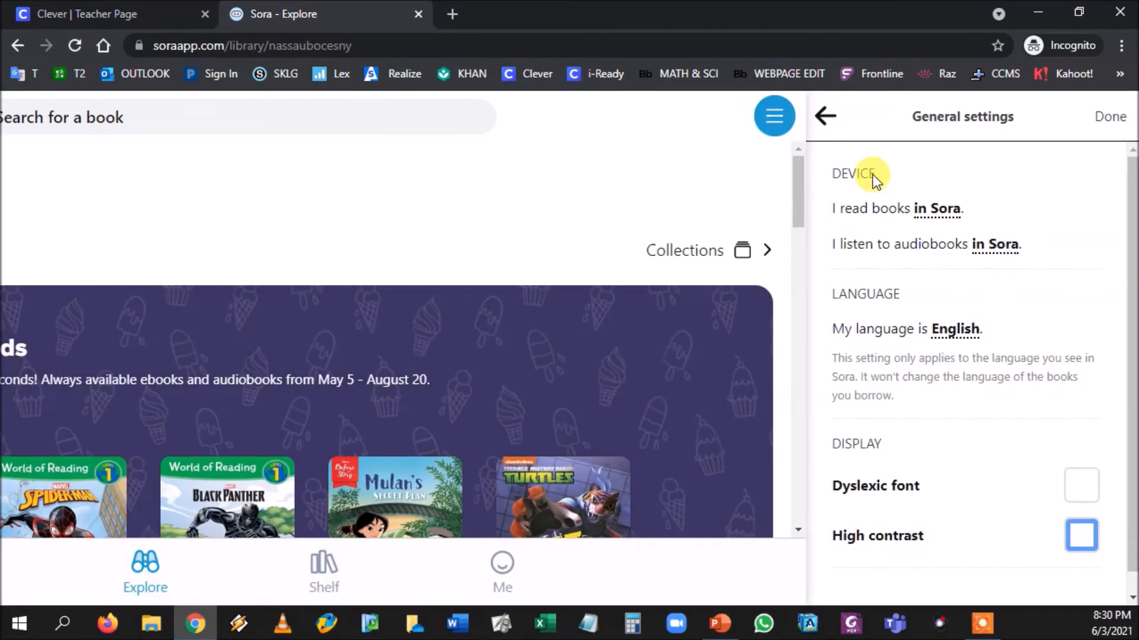
{"action": "left_click", "coordinate": [824, 116]}
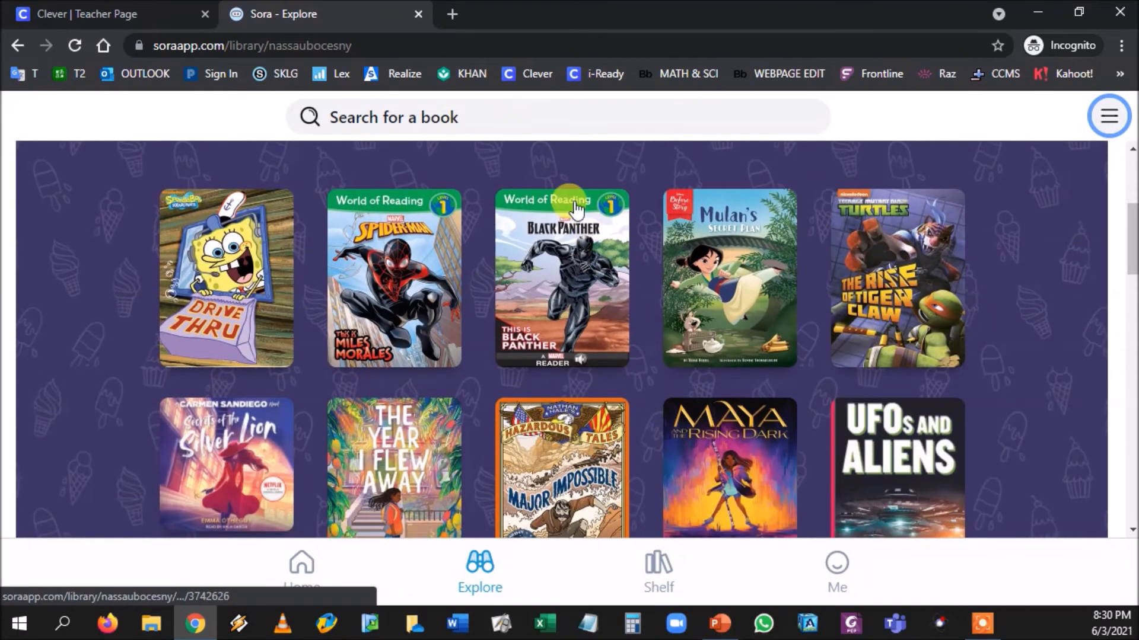
{"action": "mouse_move", "coordinate": [422, 290]}
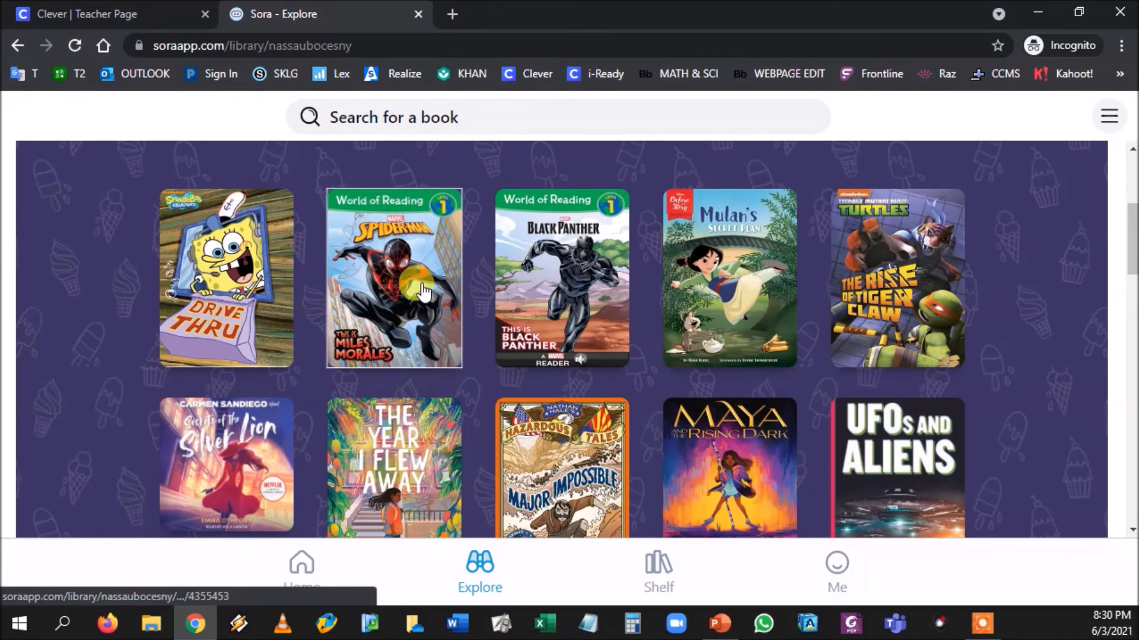
- View This is Miles Morales' details as the new reader, where Borrow is still offered
{"action": "left_click", "coordinate": [394, 277]}
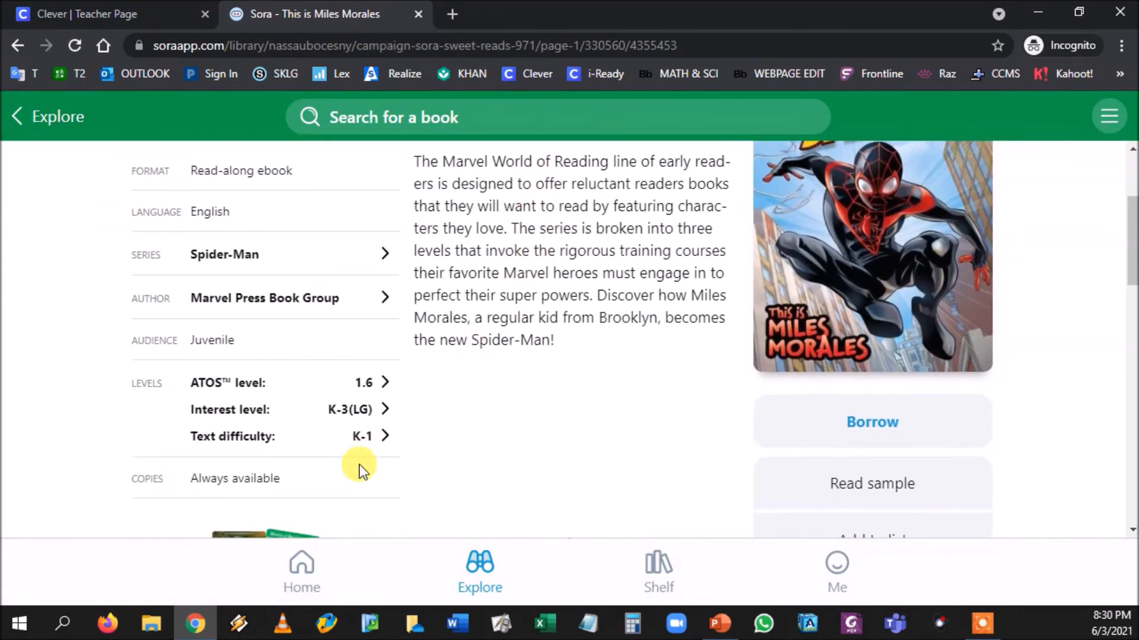
{"action": "scroll", "scroll_direction": "up", "scroll_amount": 3}
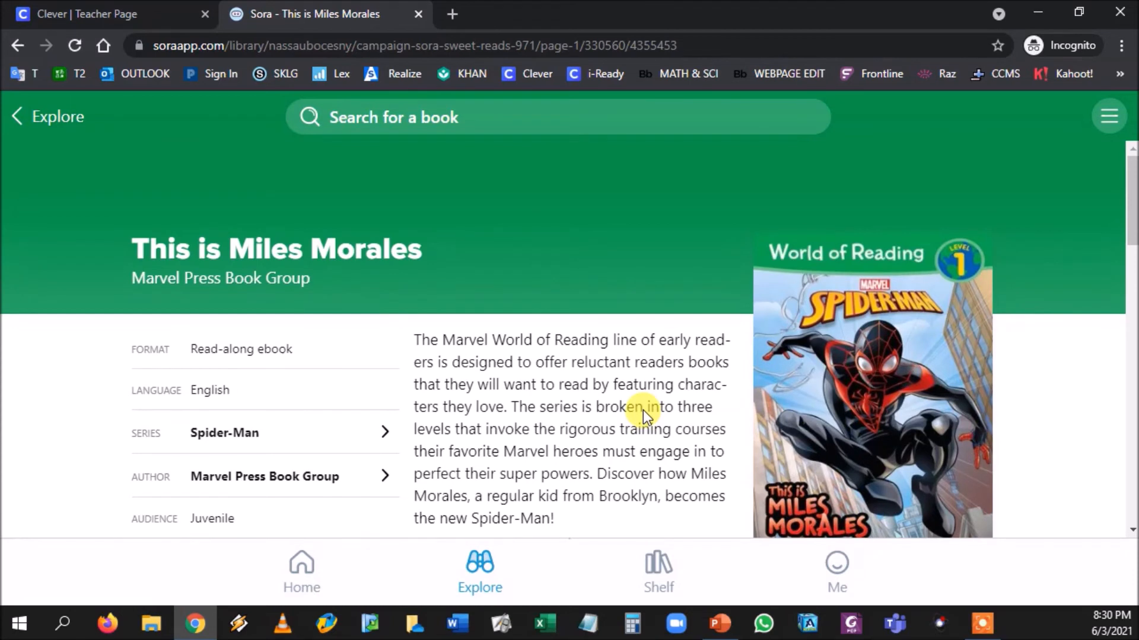
{"action": "scroll", "scroll_direction": "down", "scroll_amount": 3}
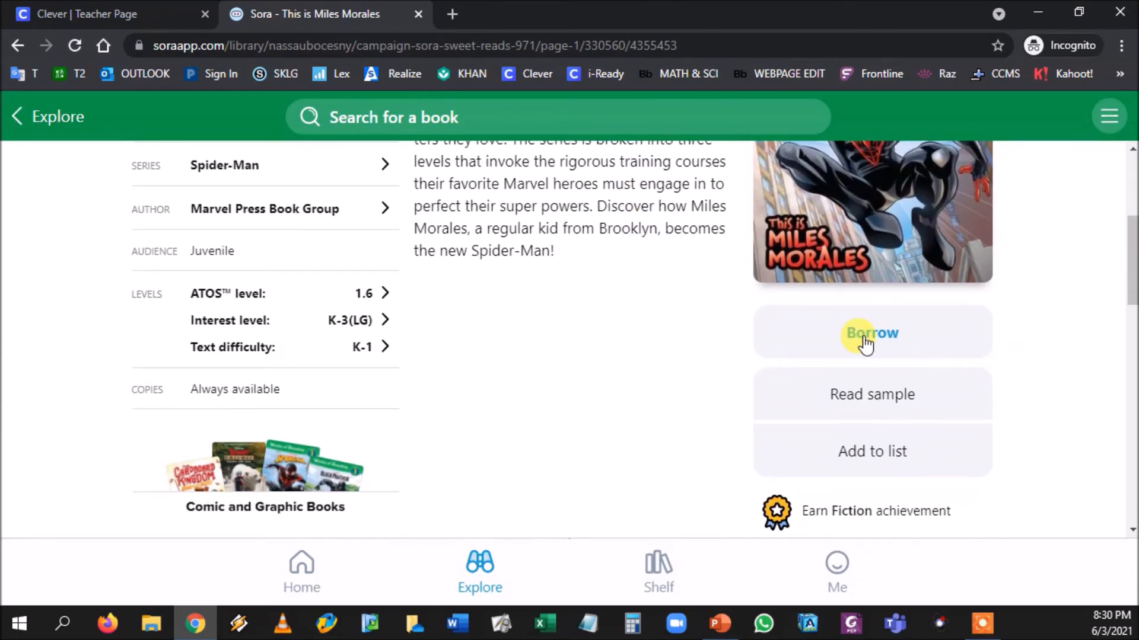
{"action": "mouse_move", "coordinate": [291, 574]}
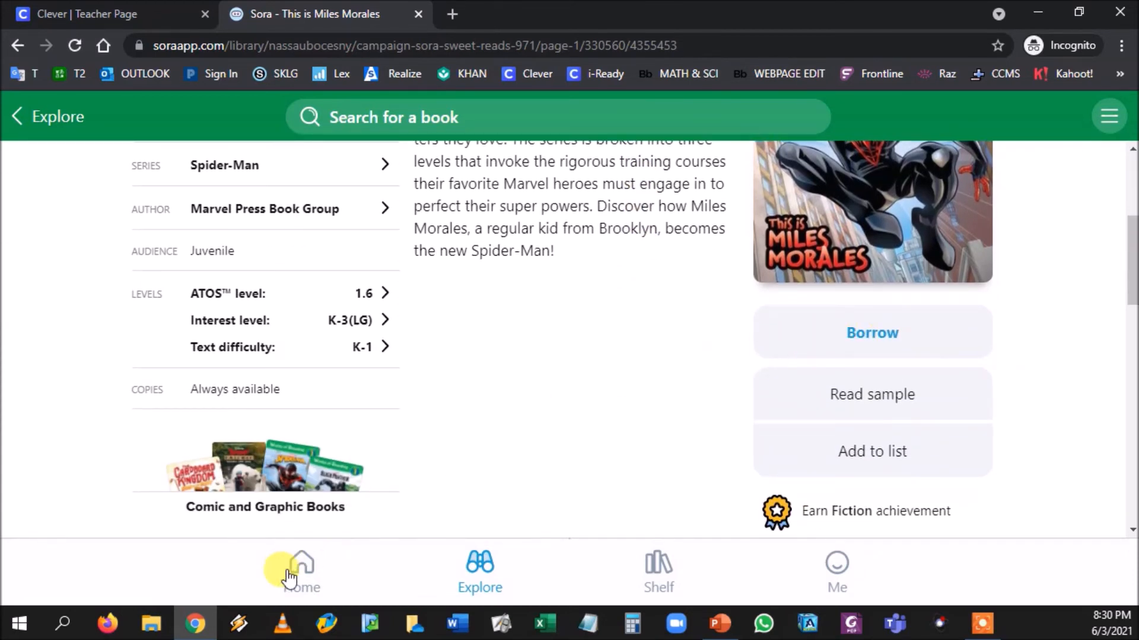
{"action": "mouse_move", "coordinate": [568, 420]}
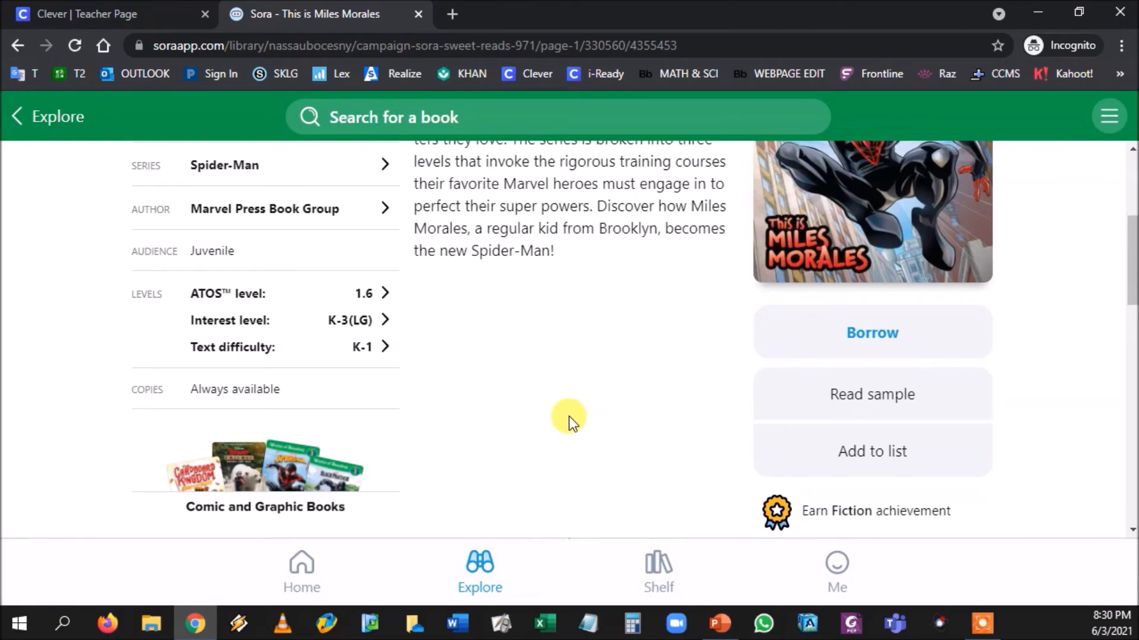
{"action": "scroll", "scroll_direction": "up", "scroll_amount": 3}
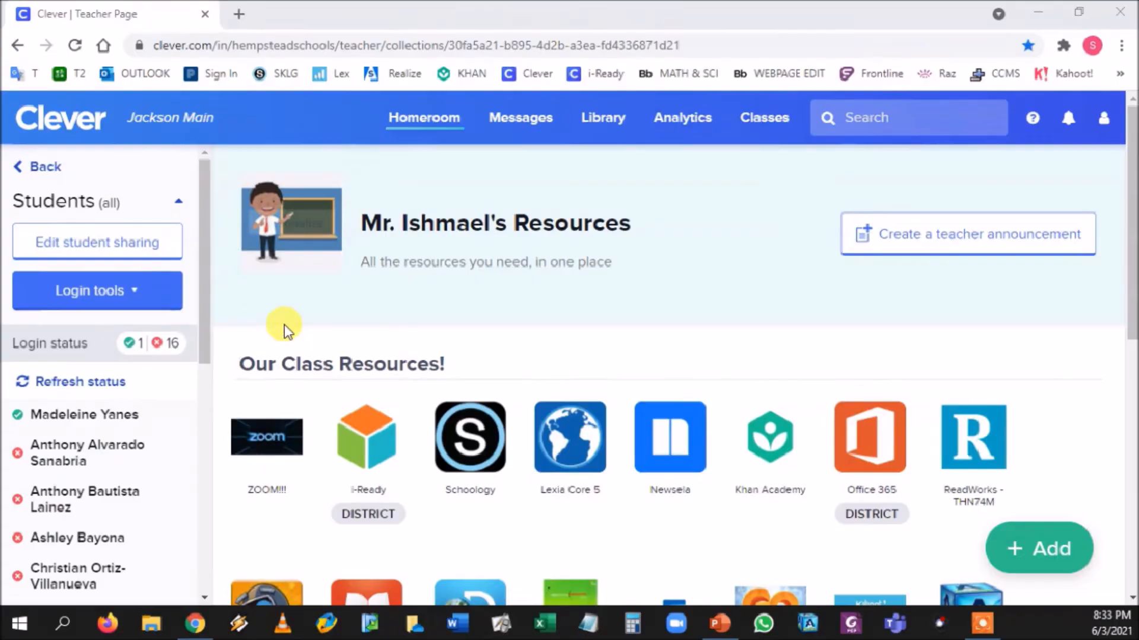
- Reach the end of Clever's teacher page and expand the + Add menu of category, PDF, link and app
{"action": "scroll", "scroll_direction": "down", "scroll_amount": 3}
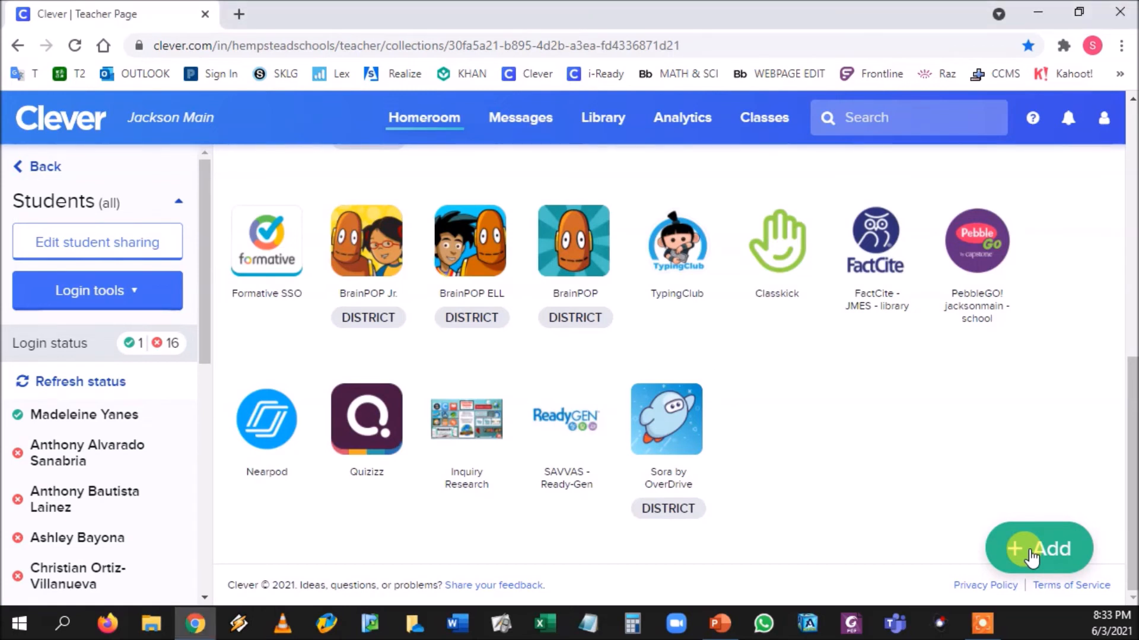
{"action": "left_click", "coordinate": [1037, 548]}
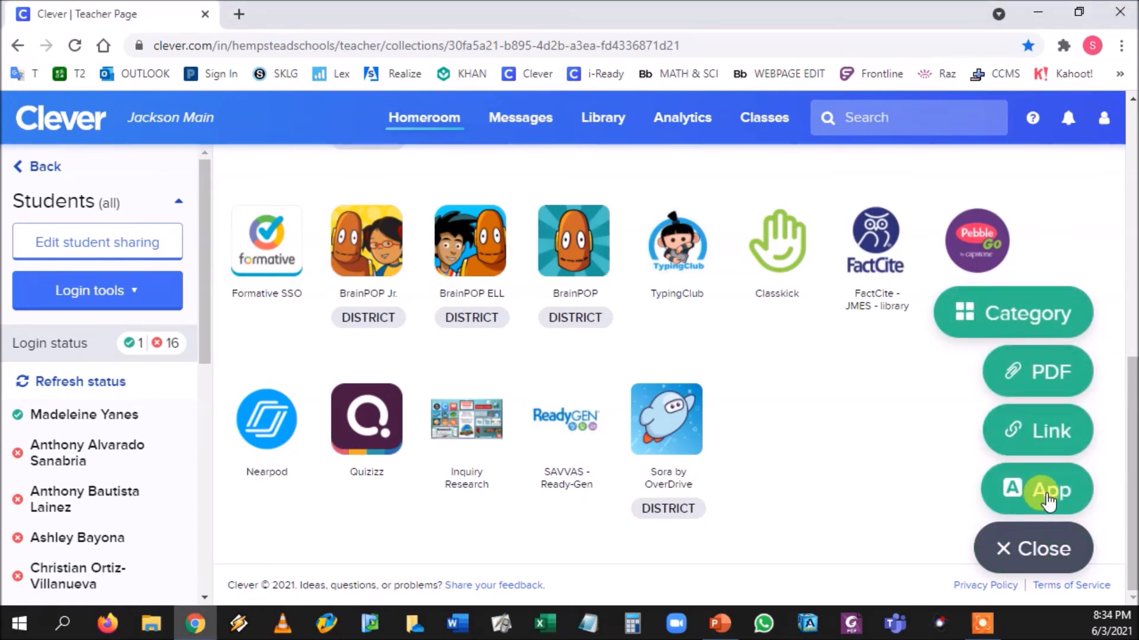
{"action": "mouse_move", "coordinate": [667, 447]}
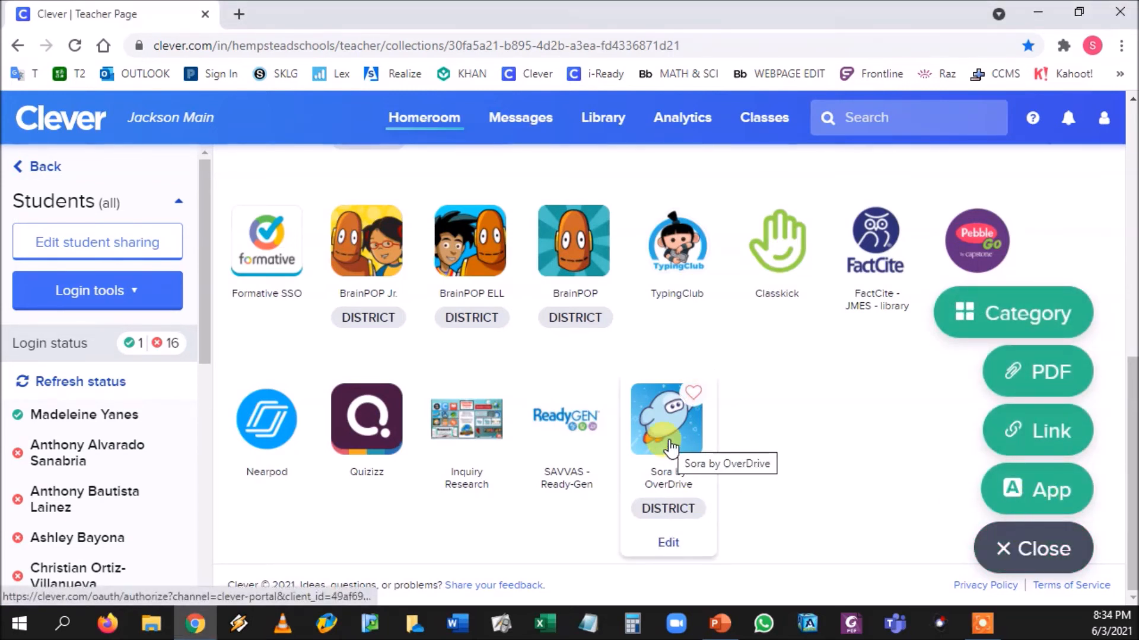
- Switch schools by ZIP 11550 and sign in with Hempstead Ind Uf School District
{"action": "left_click", "coordinate": [668, 417]}
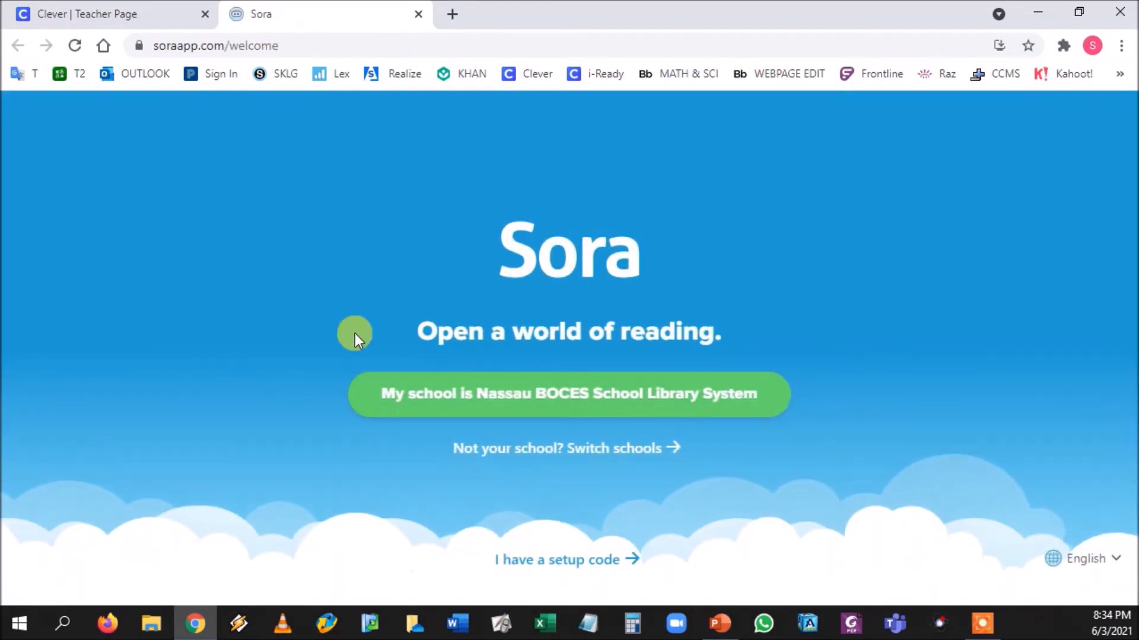
{"action": "mouse_move", "coordinate": [684, 199]}
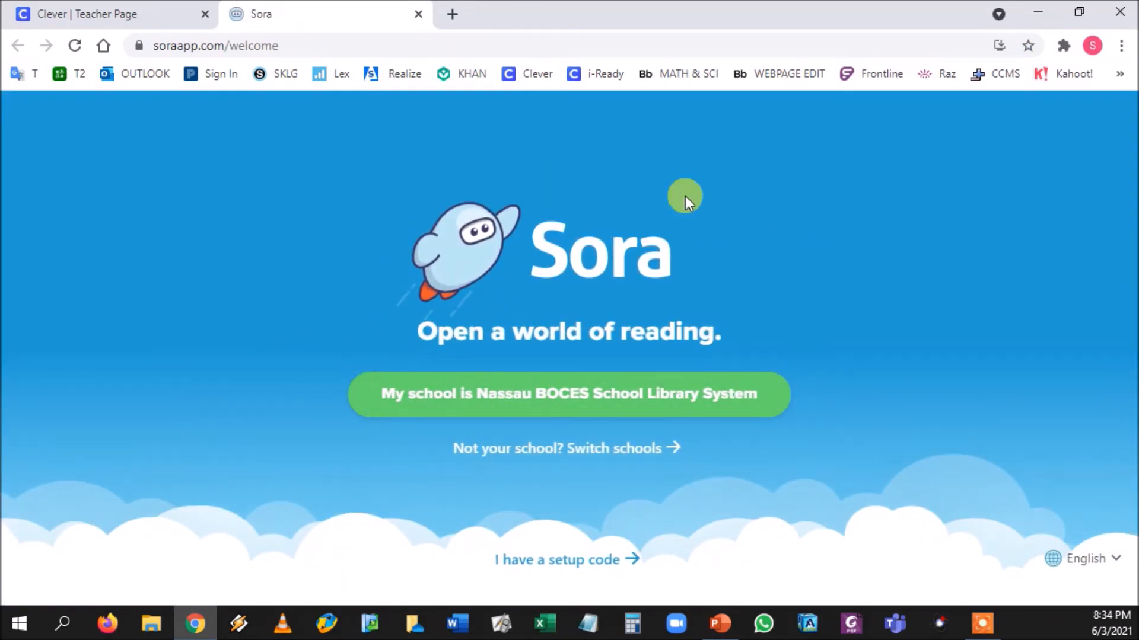
{"action": "mouse_move", "coordinate": [589, 454]}
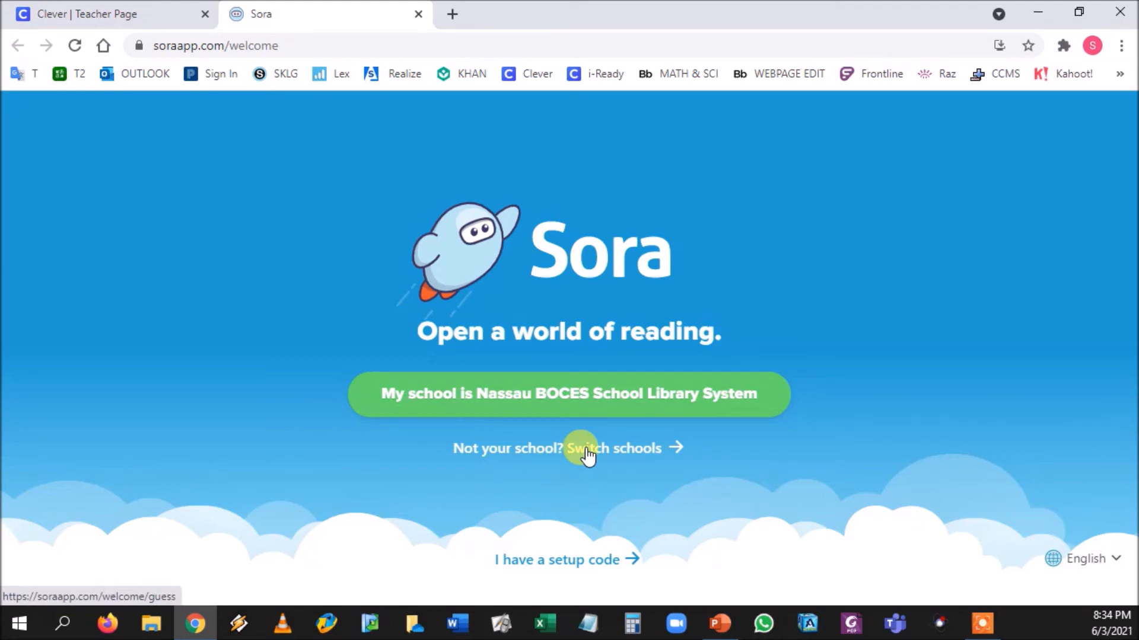
{"action": "left_click", "coordinate": [589, 448]}
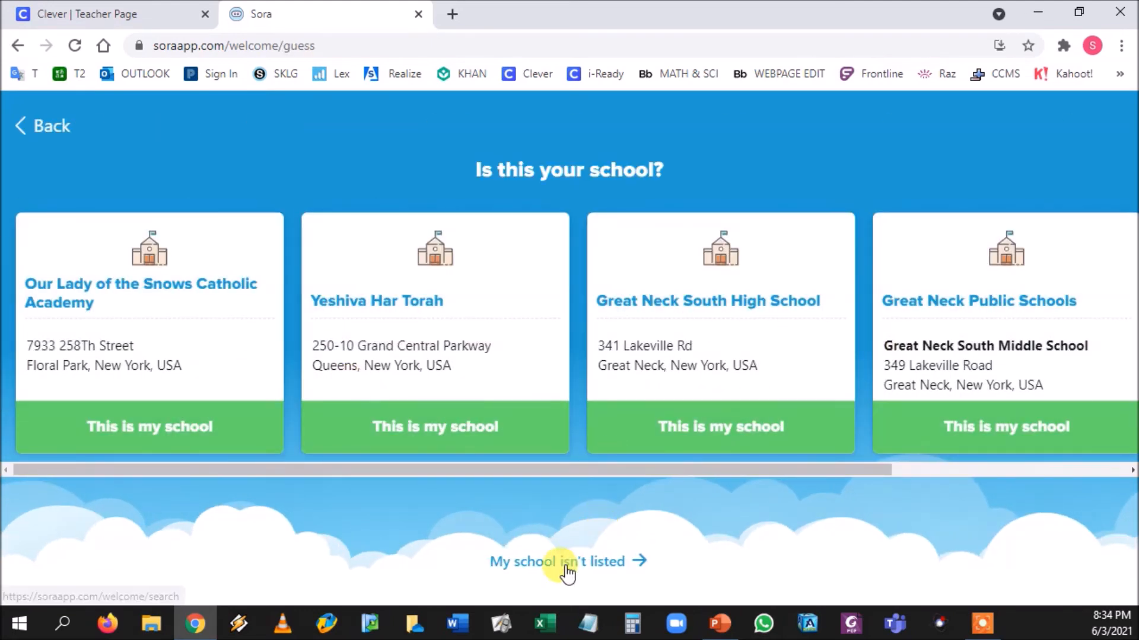
{"action": "left_click", "coordinate": [557, 561]}
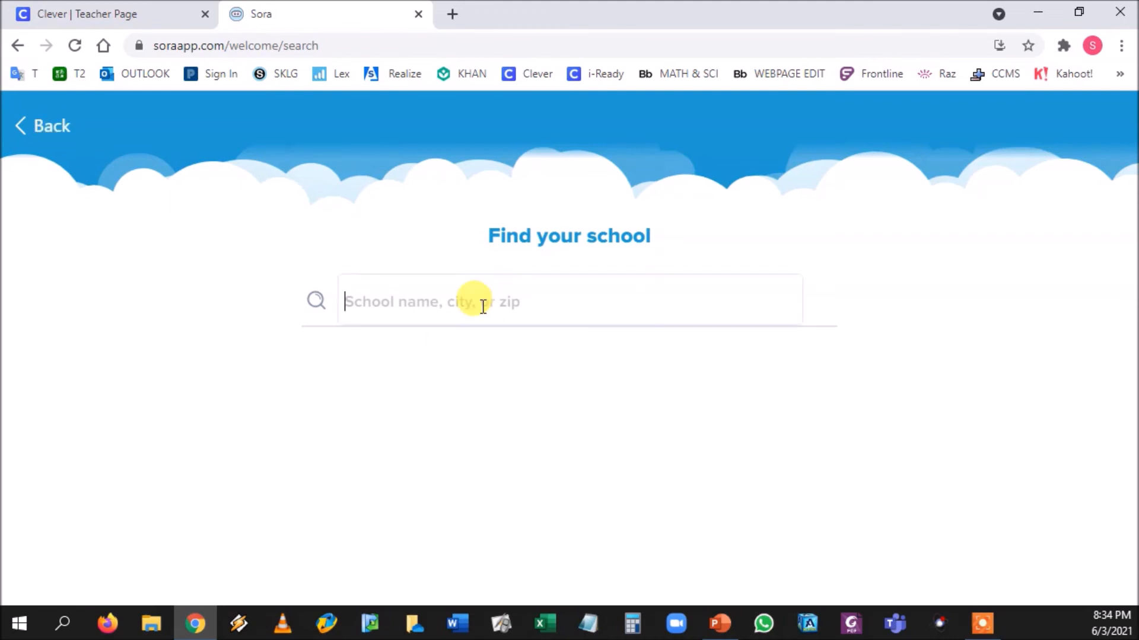
{"action": "type", "text": "11550"}
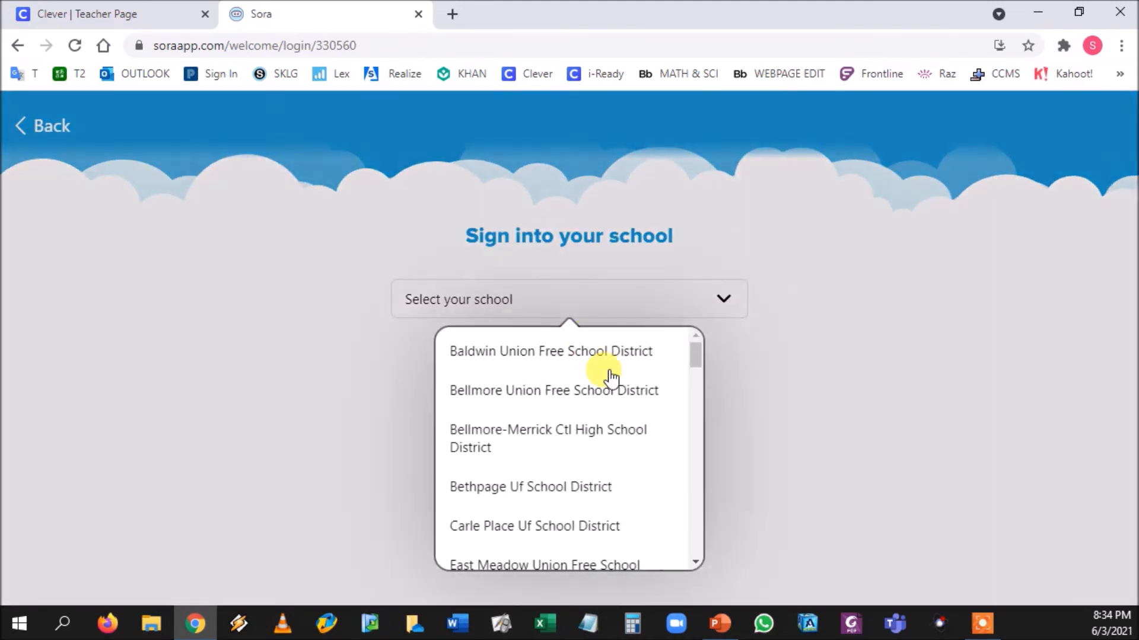
{"action": "scroll", "scroll_direction": "down", "scroll_amount": 3}
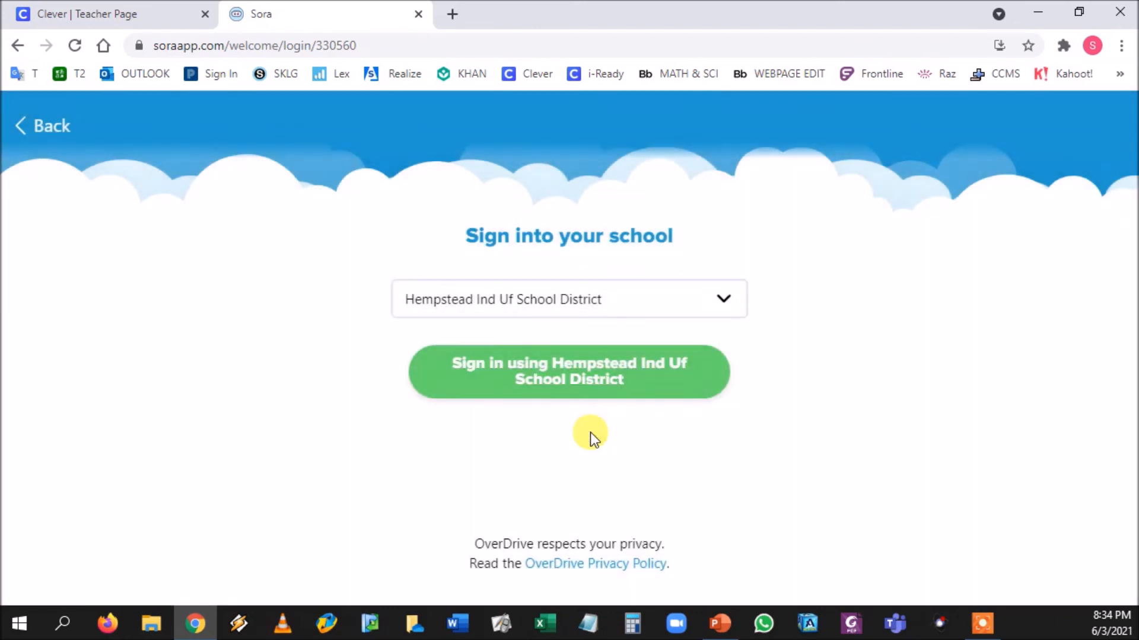
{"action": "left_click", "coordinate": [568, 371]}
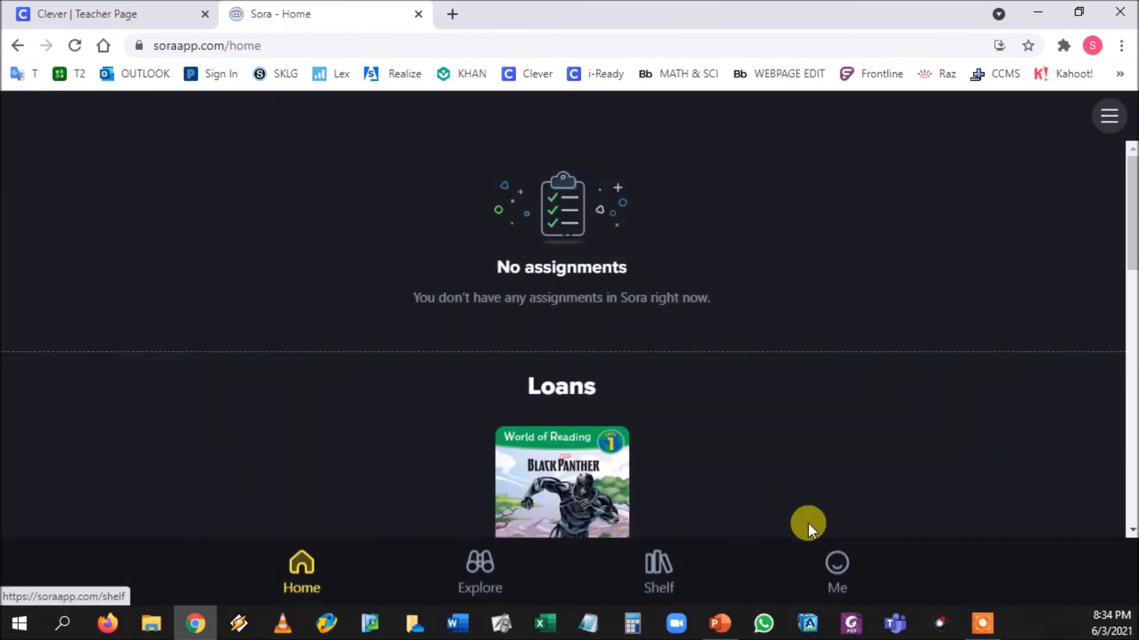
{"action": "mouse_move", "coordinate": [481, 572]}
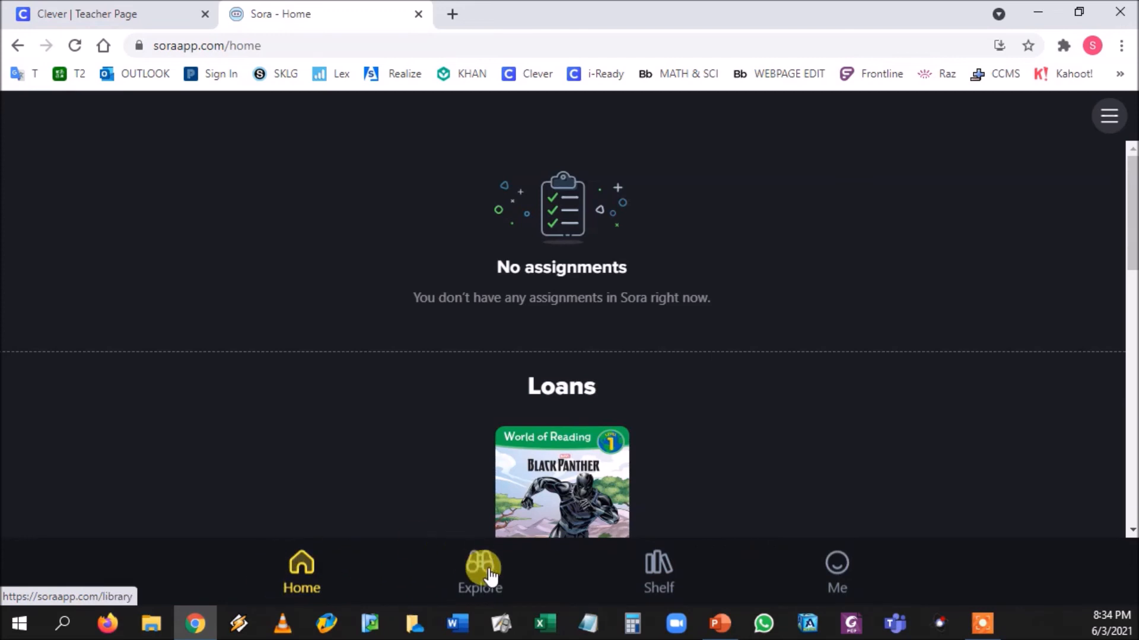
{"action": "mouse_move", "coordinate": [301, 570]}
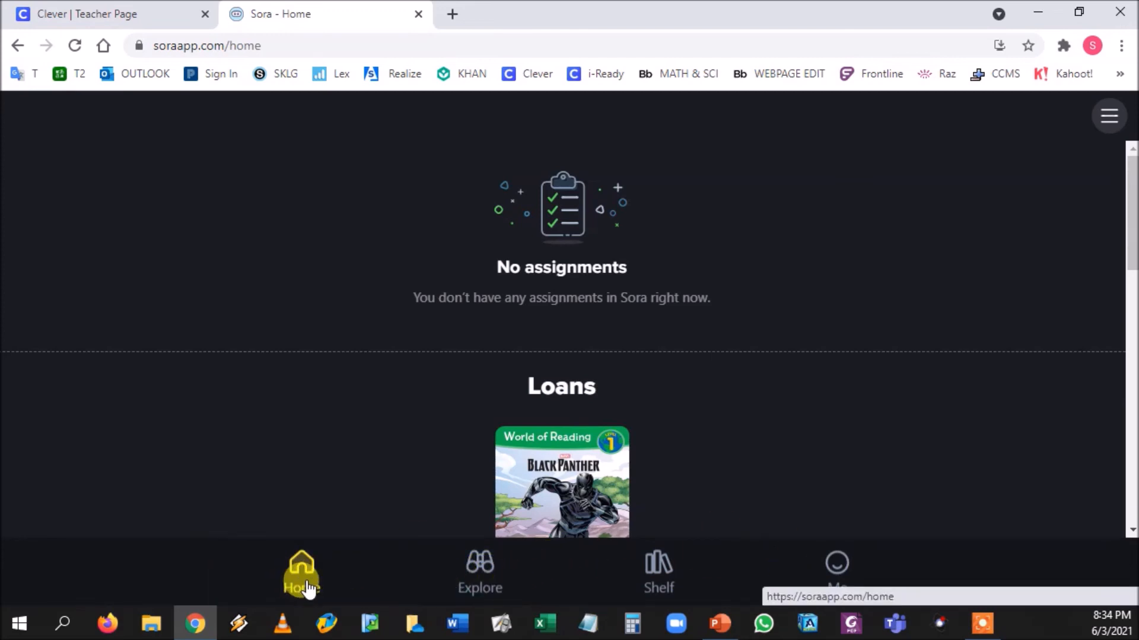
- Go via Explore to the Shelf's History tab listing This is Black Panther and This is Miles Morales
{"action": "scroll", "scroll_direction": "down", "scroll_amount": 3}
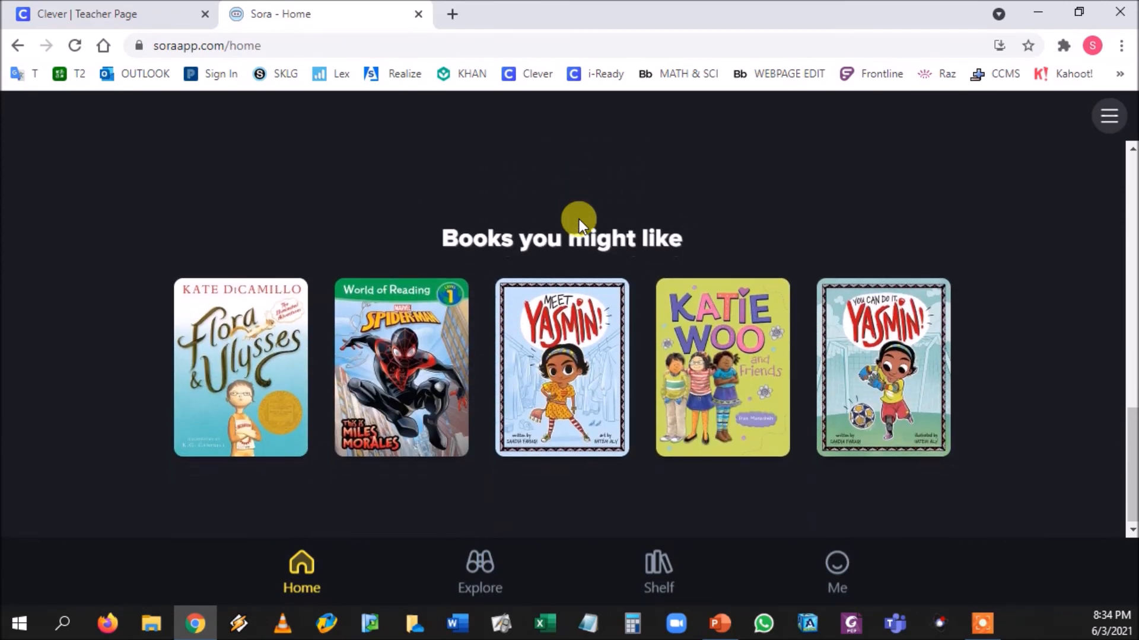
{"action": "mouse_move", "coordinate": [222, 269]}
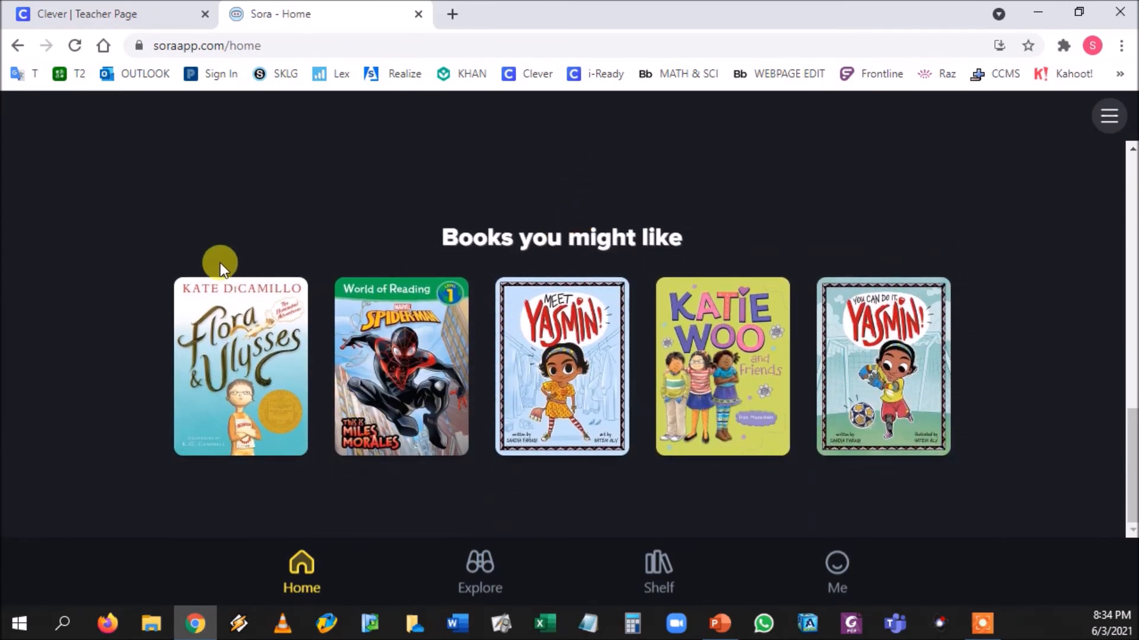
{"action": "scroll", "scroll_direction": "up", "scroll_amount": 3}
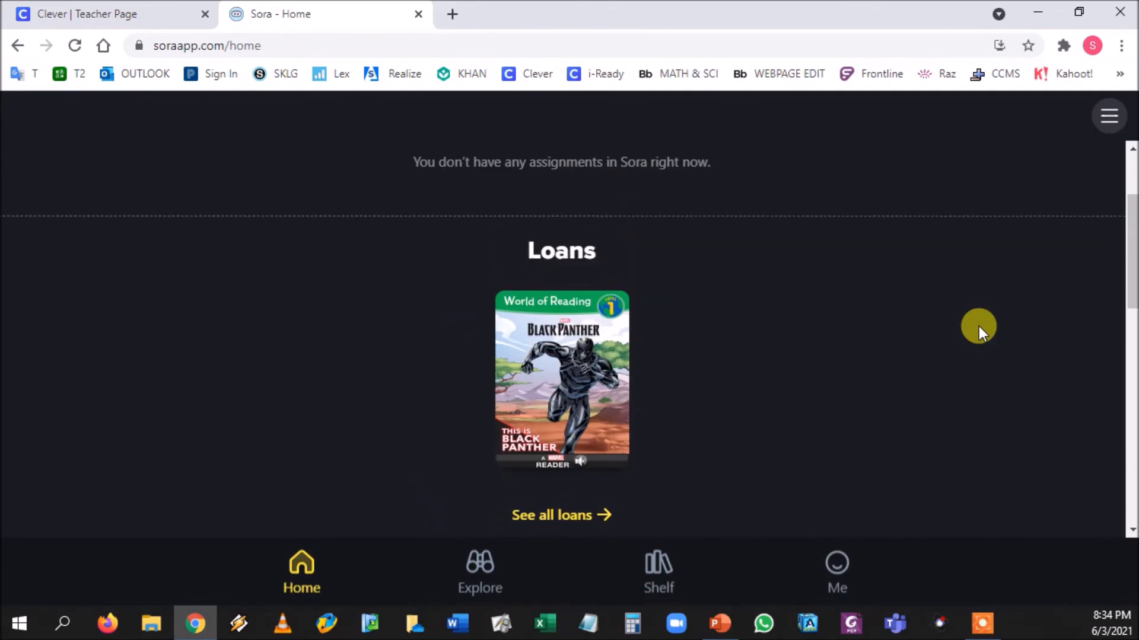
{"action": "left_click", "coordinate": [479, 571]}
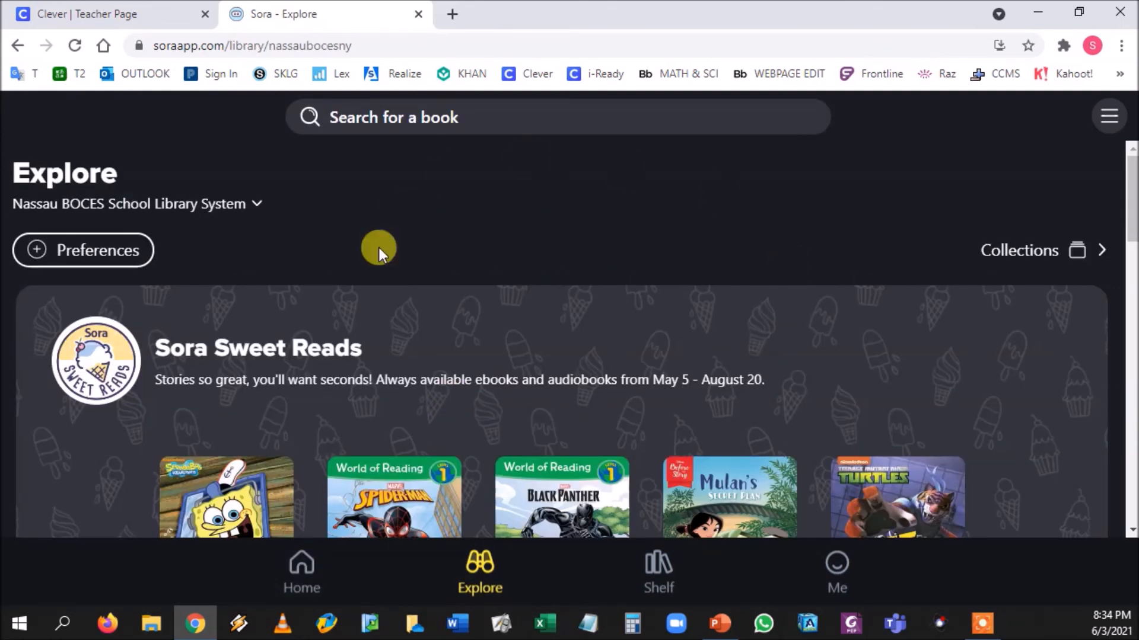
{"action": "left_click", "coordinate": [656, 571]}
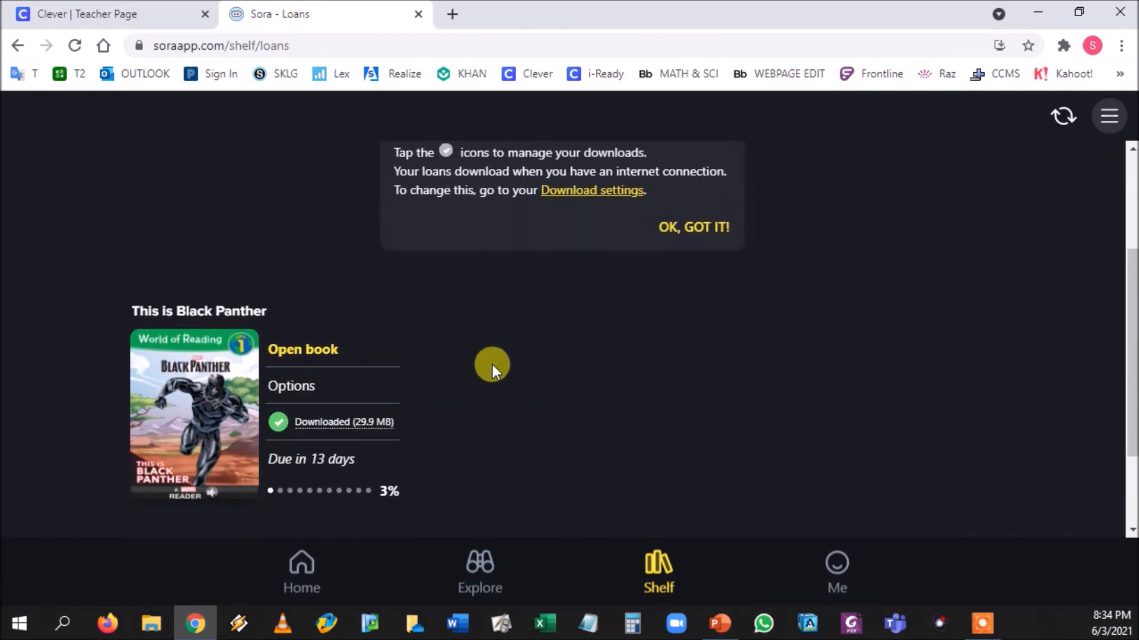
{"action": "left_click", "coordinate": [273, 221]}
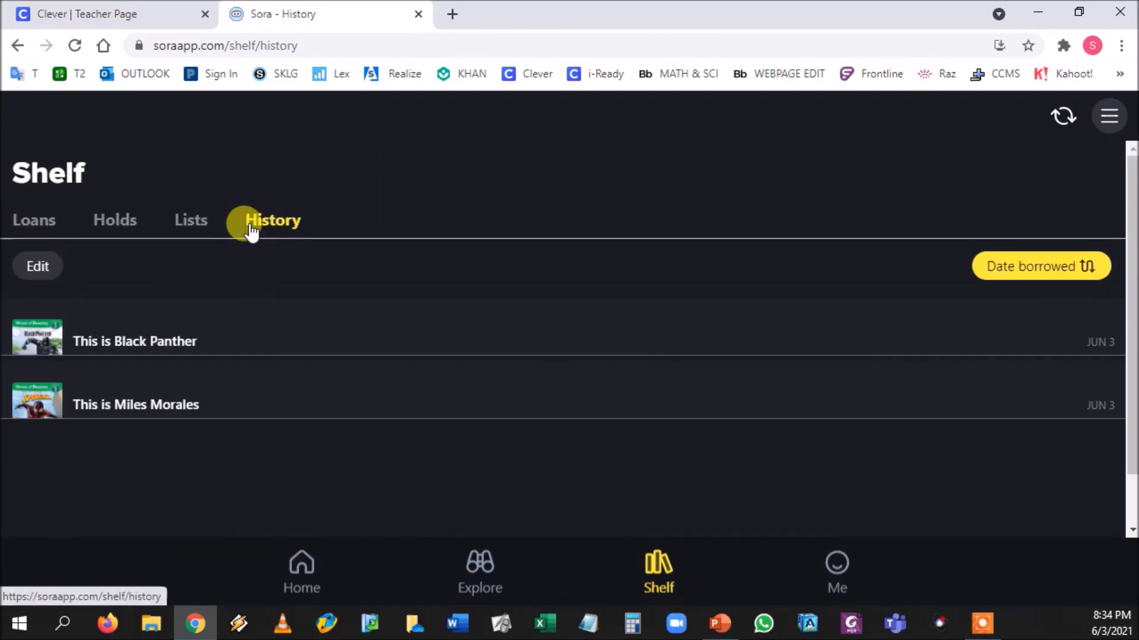
{"action": "left_click", "coordinate": [273, 220]}
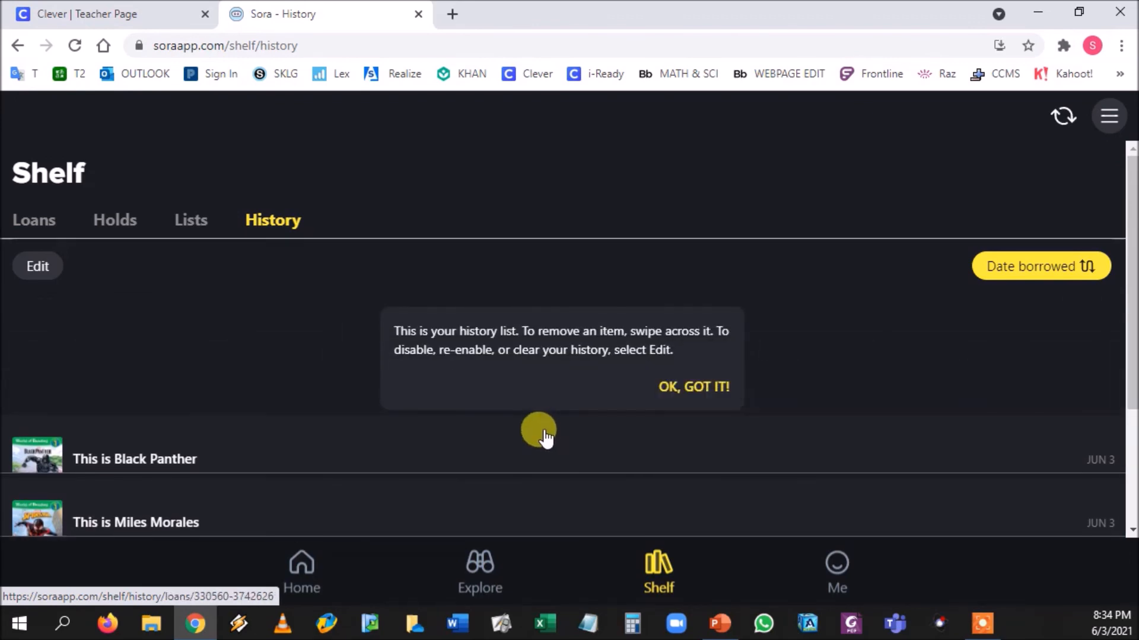
- From the Me profile menu, enable High contrast in General settings
{"action": "left_click", "coordinate": [836, 571]}
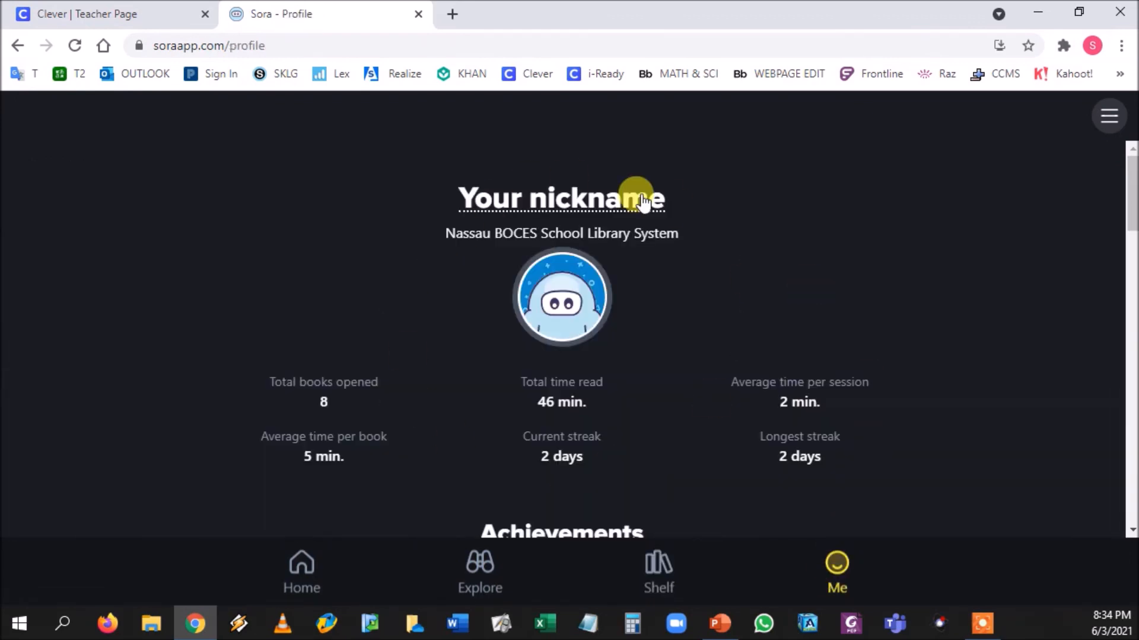
{"action": "mouse_move", "coordinate": [1053, 121]}
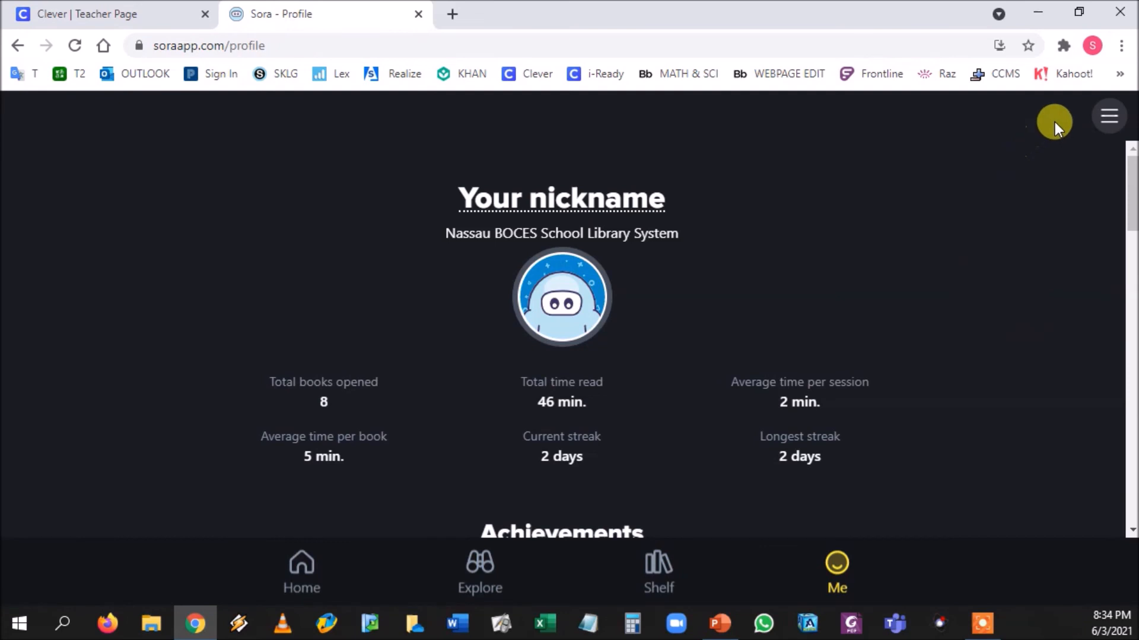
{"action": "left_click", "coordinate": [1108, 115]}
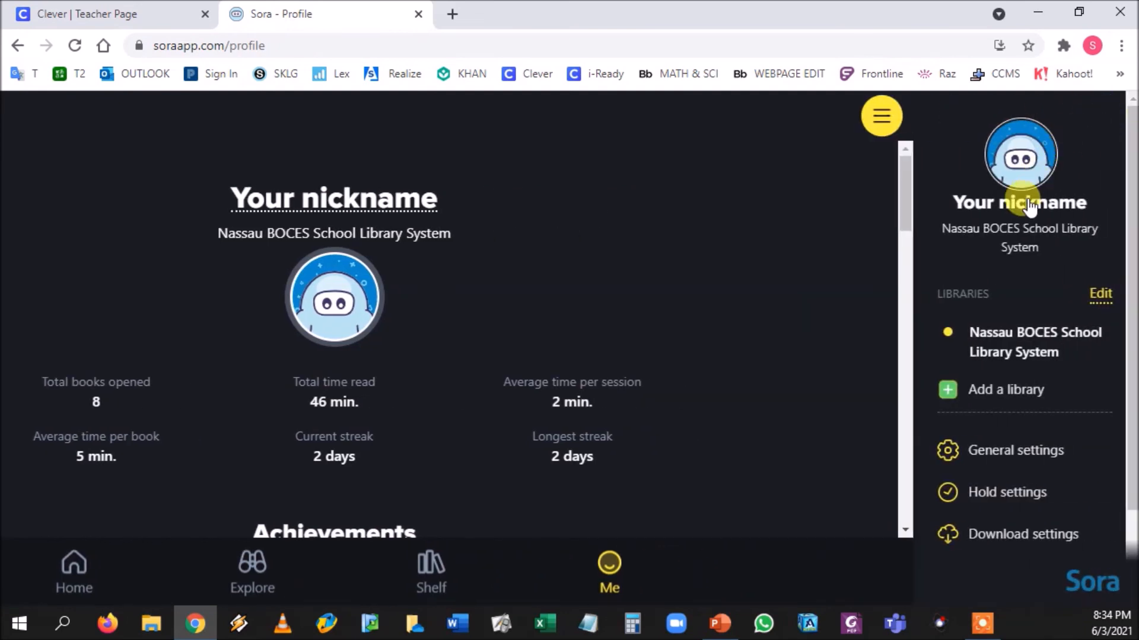
{"action": "left_click", "coordinate": [1015, 451]}
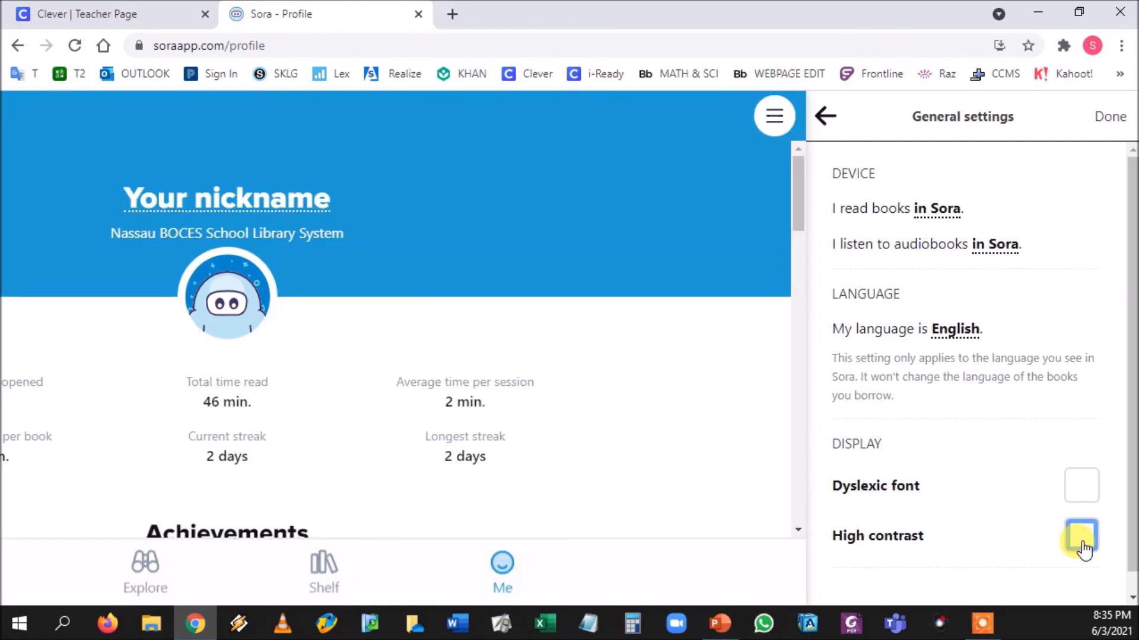
{"action": "left_click", "coordinate": [1081, 536]}
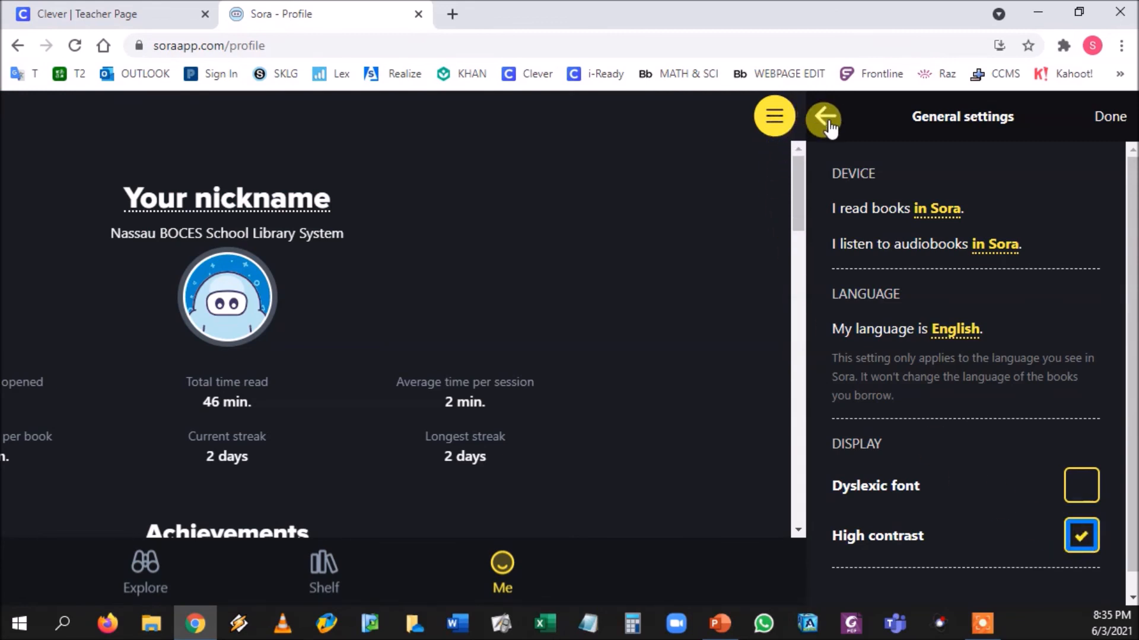
- Close the General settings panel, returning to the profile's reading stats
{"action": "left_click", "coordinate": [823, 116]}
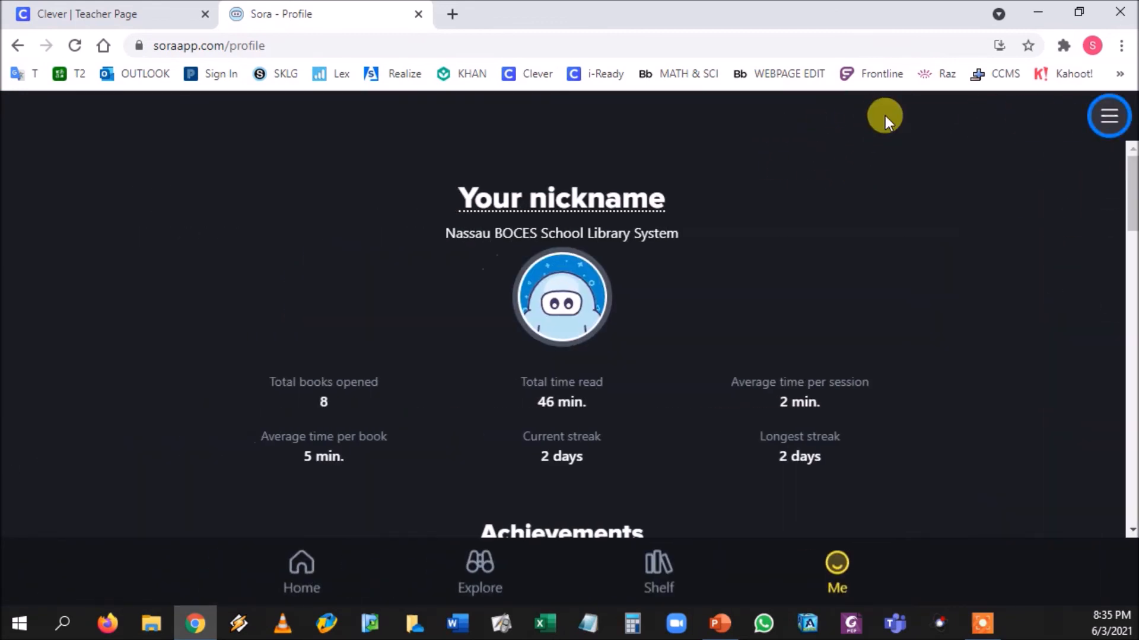
{"action": "mouse_move", "coordinate": [763, 334]}
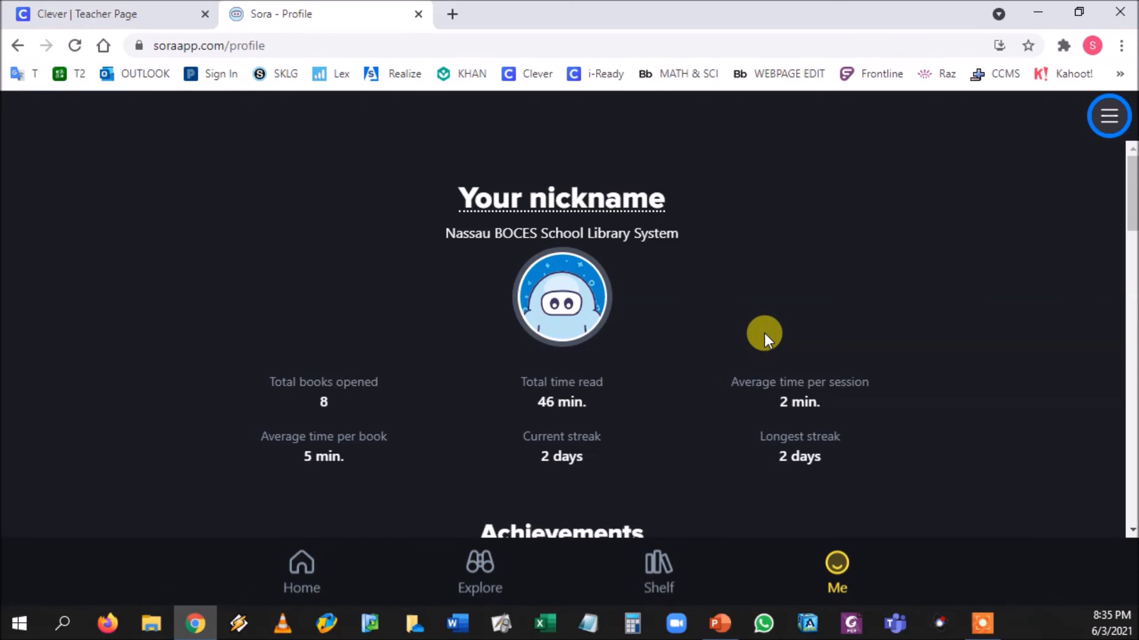
{"action": "mouse_move", "coordinate": [608, 434]}
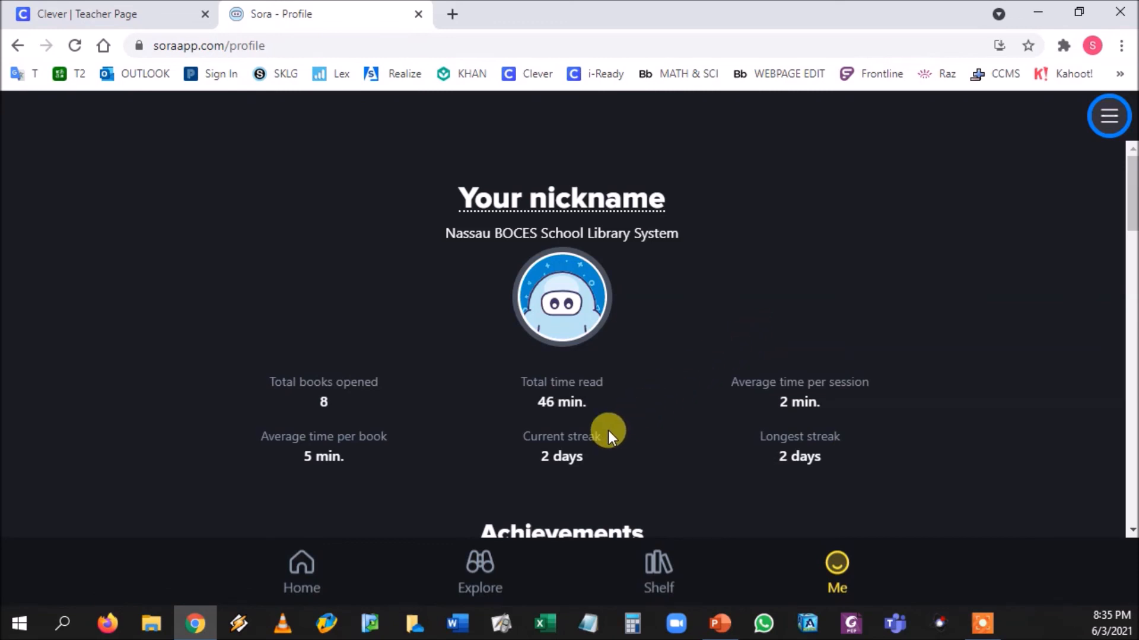
{"action": "mouse_move", "coordinate": [600, 424]}
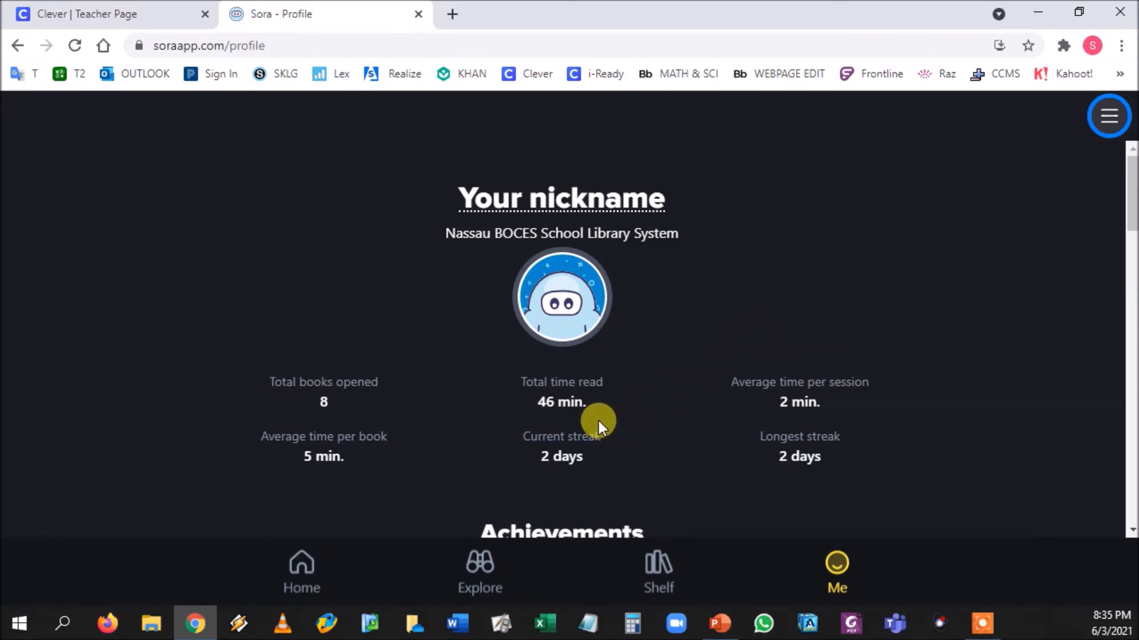